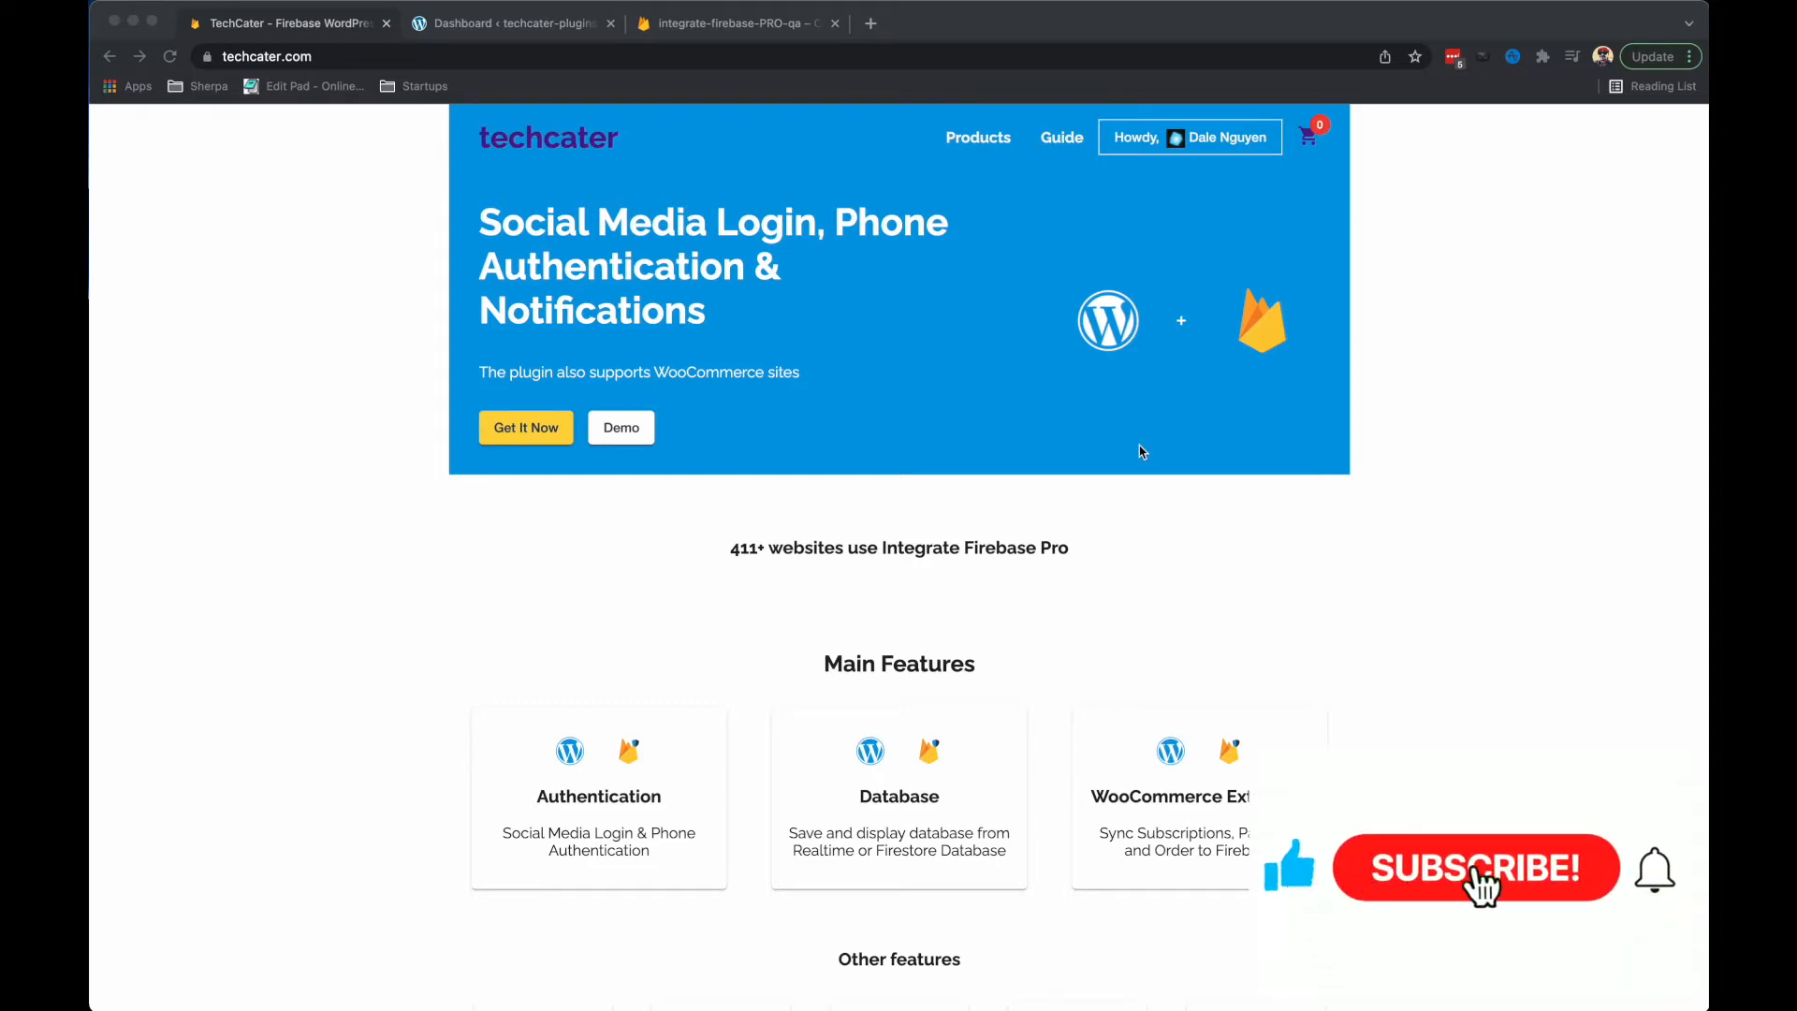
Review the installed plugins list, checking Integrate Firebase PRO, its add-ons and WooCommerce Subscriptions are active.
left_click(1475, 867)
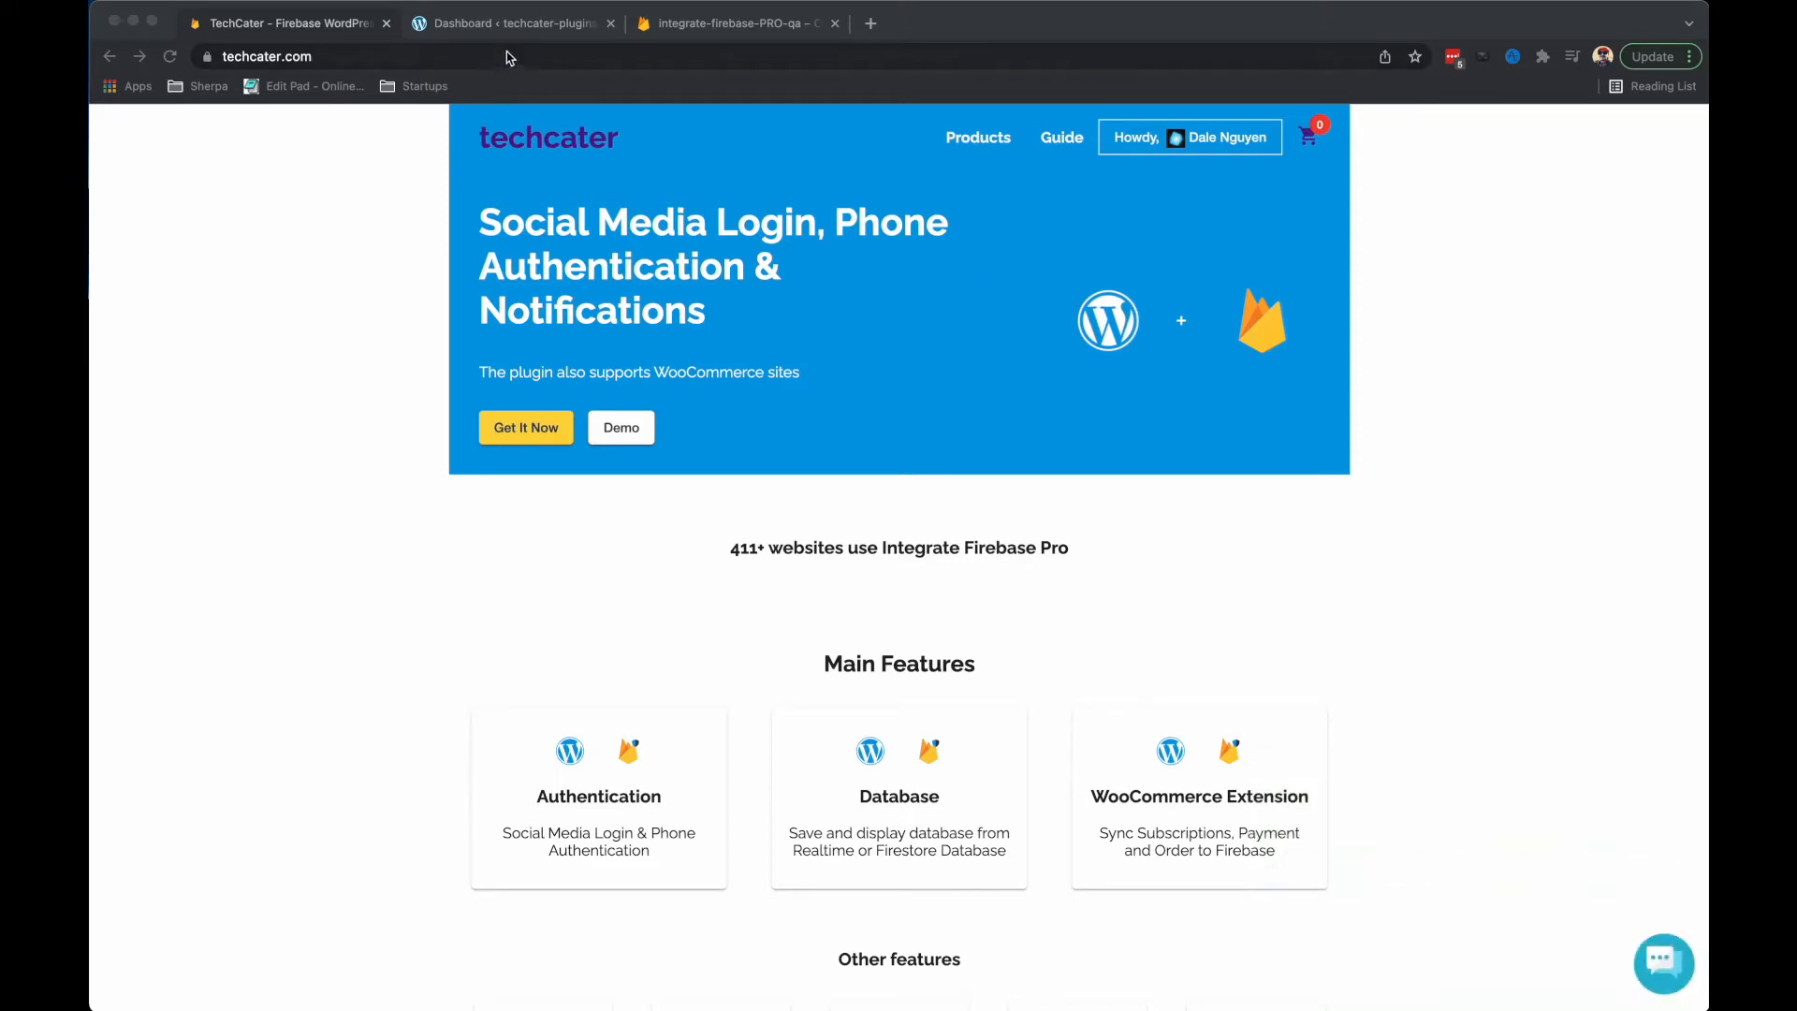
mouse_move(511, 22)
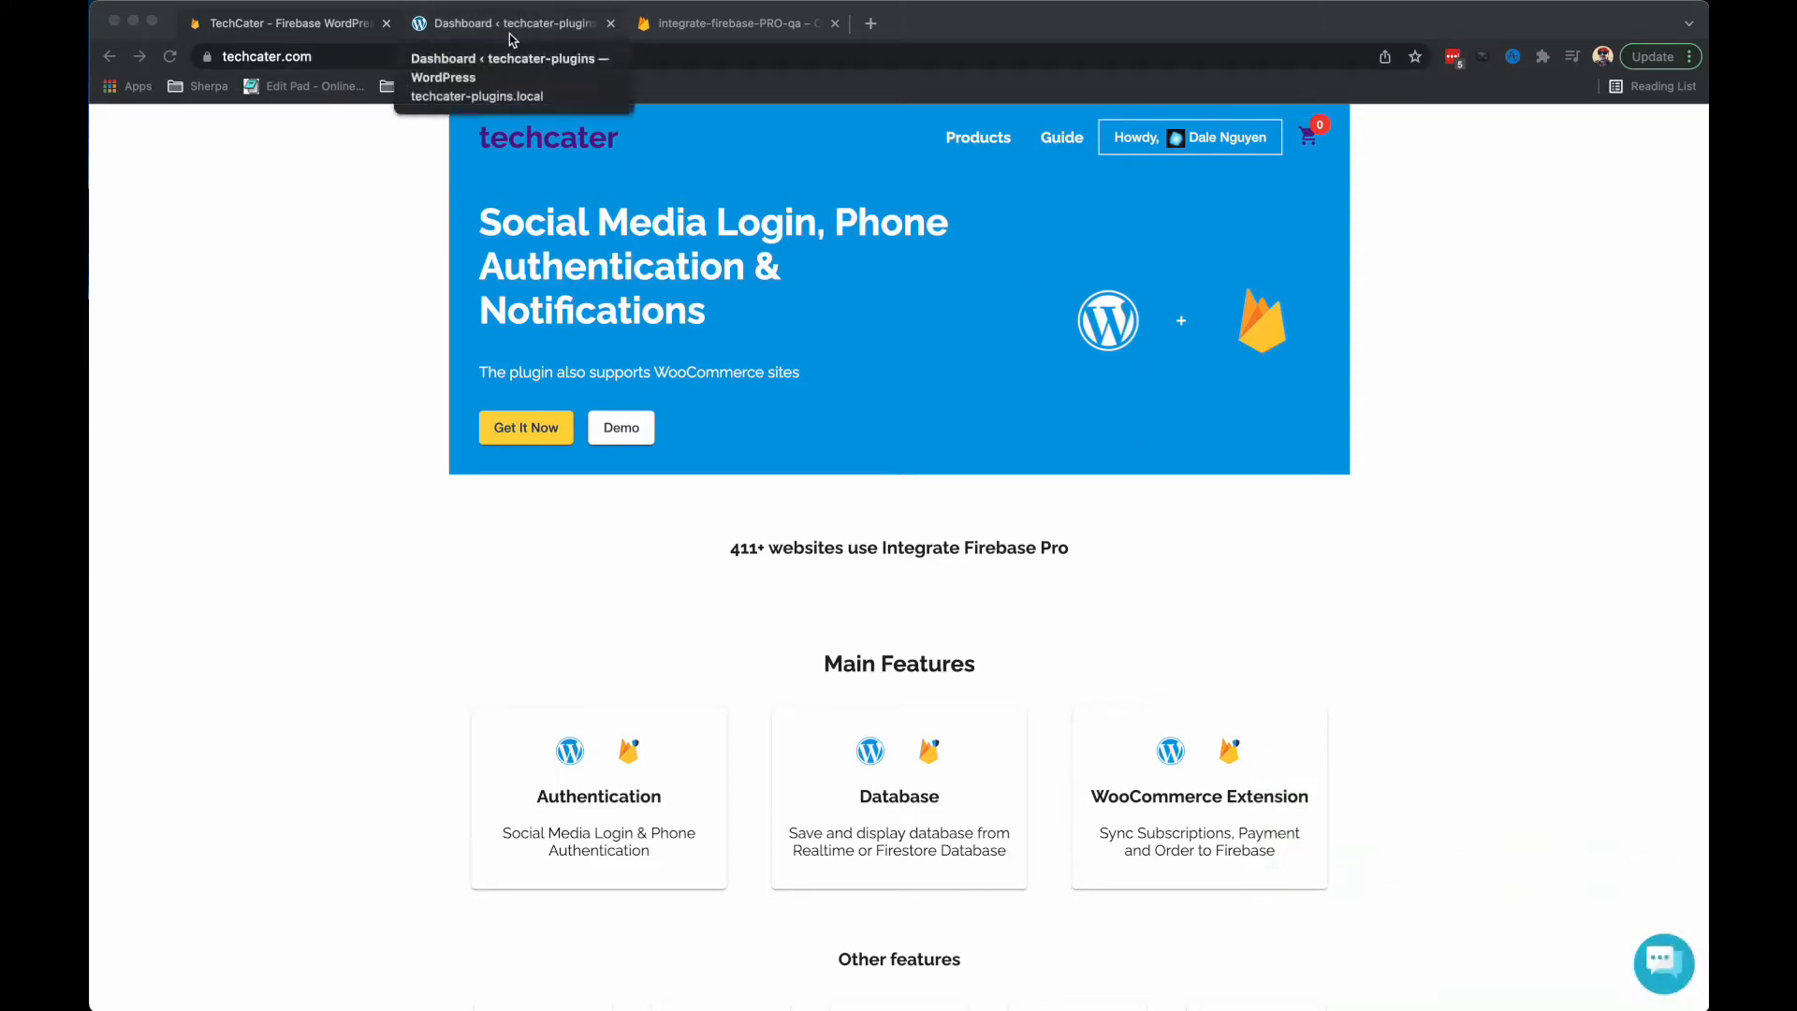
left_click(509, 23)
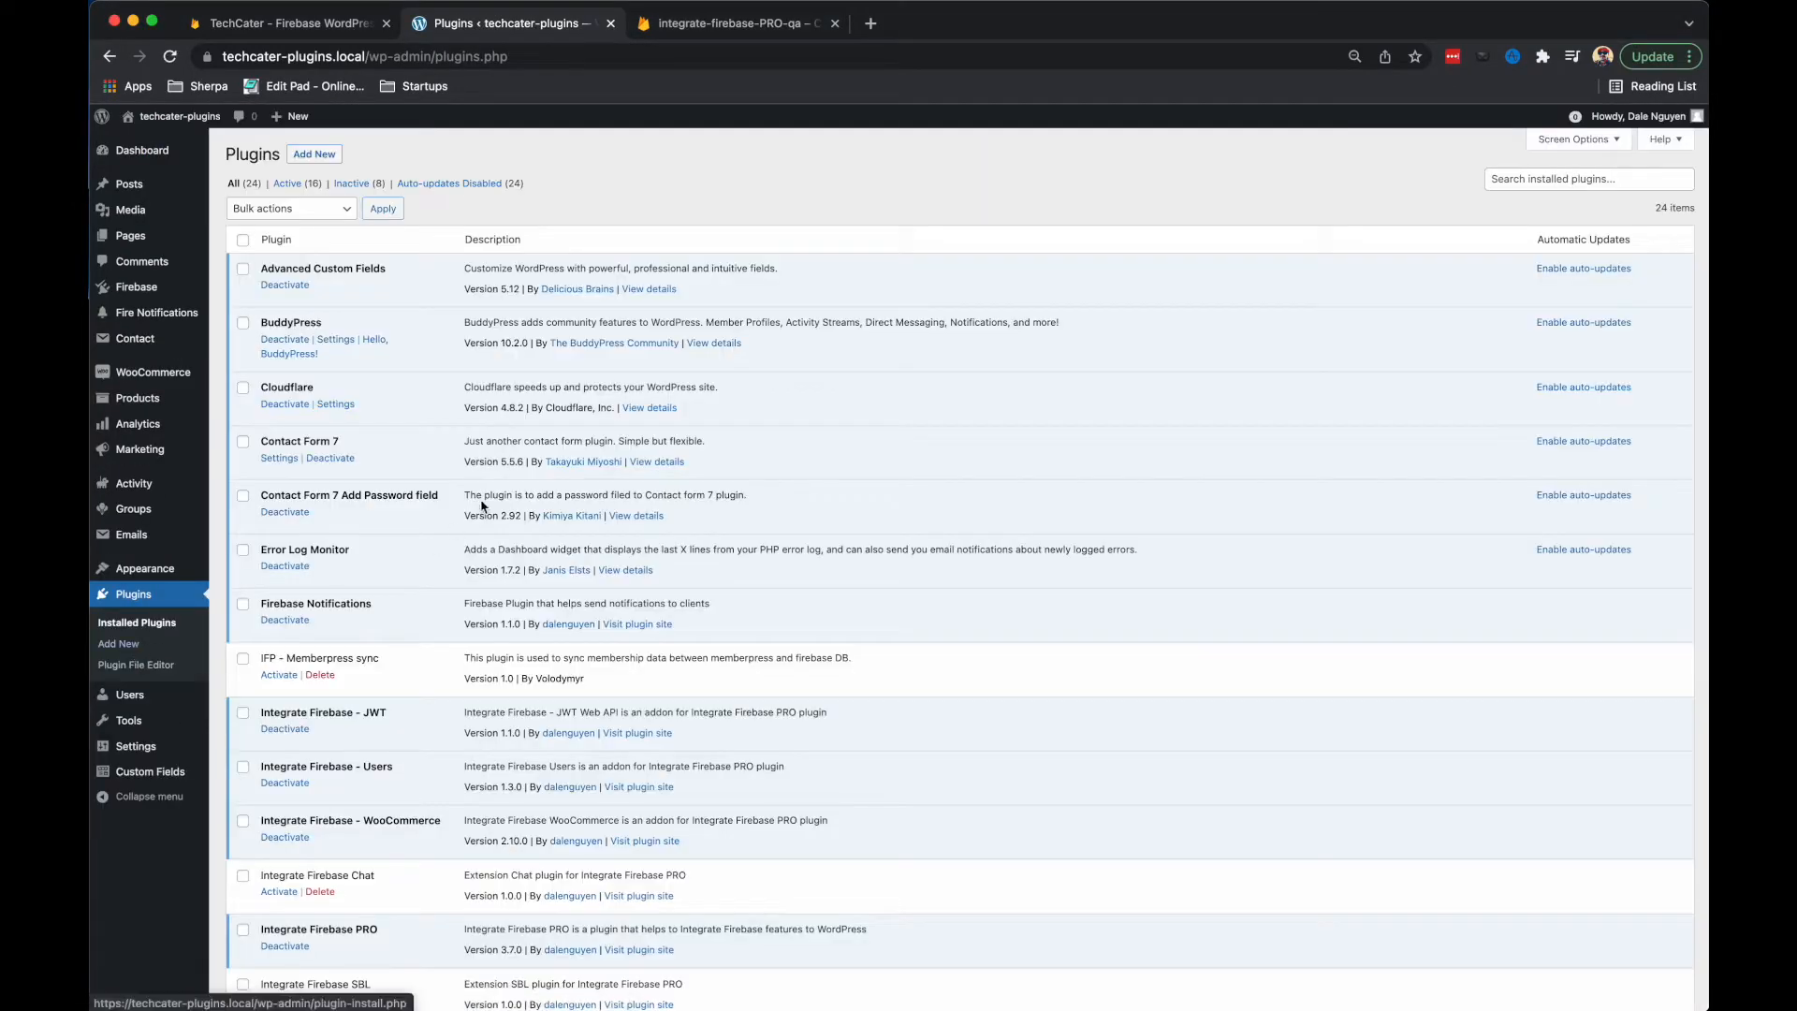
scroll("down", 3)
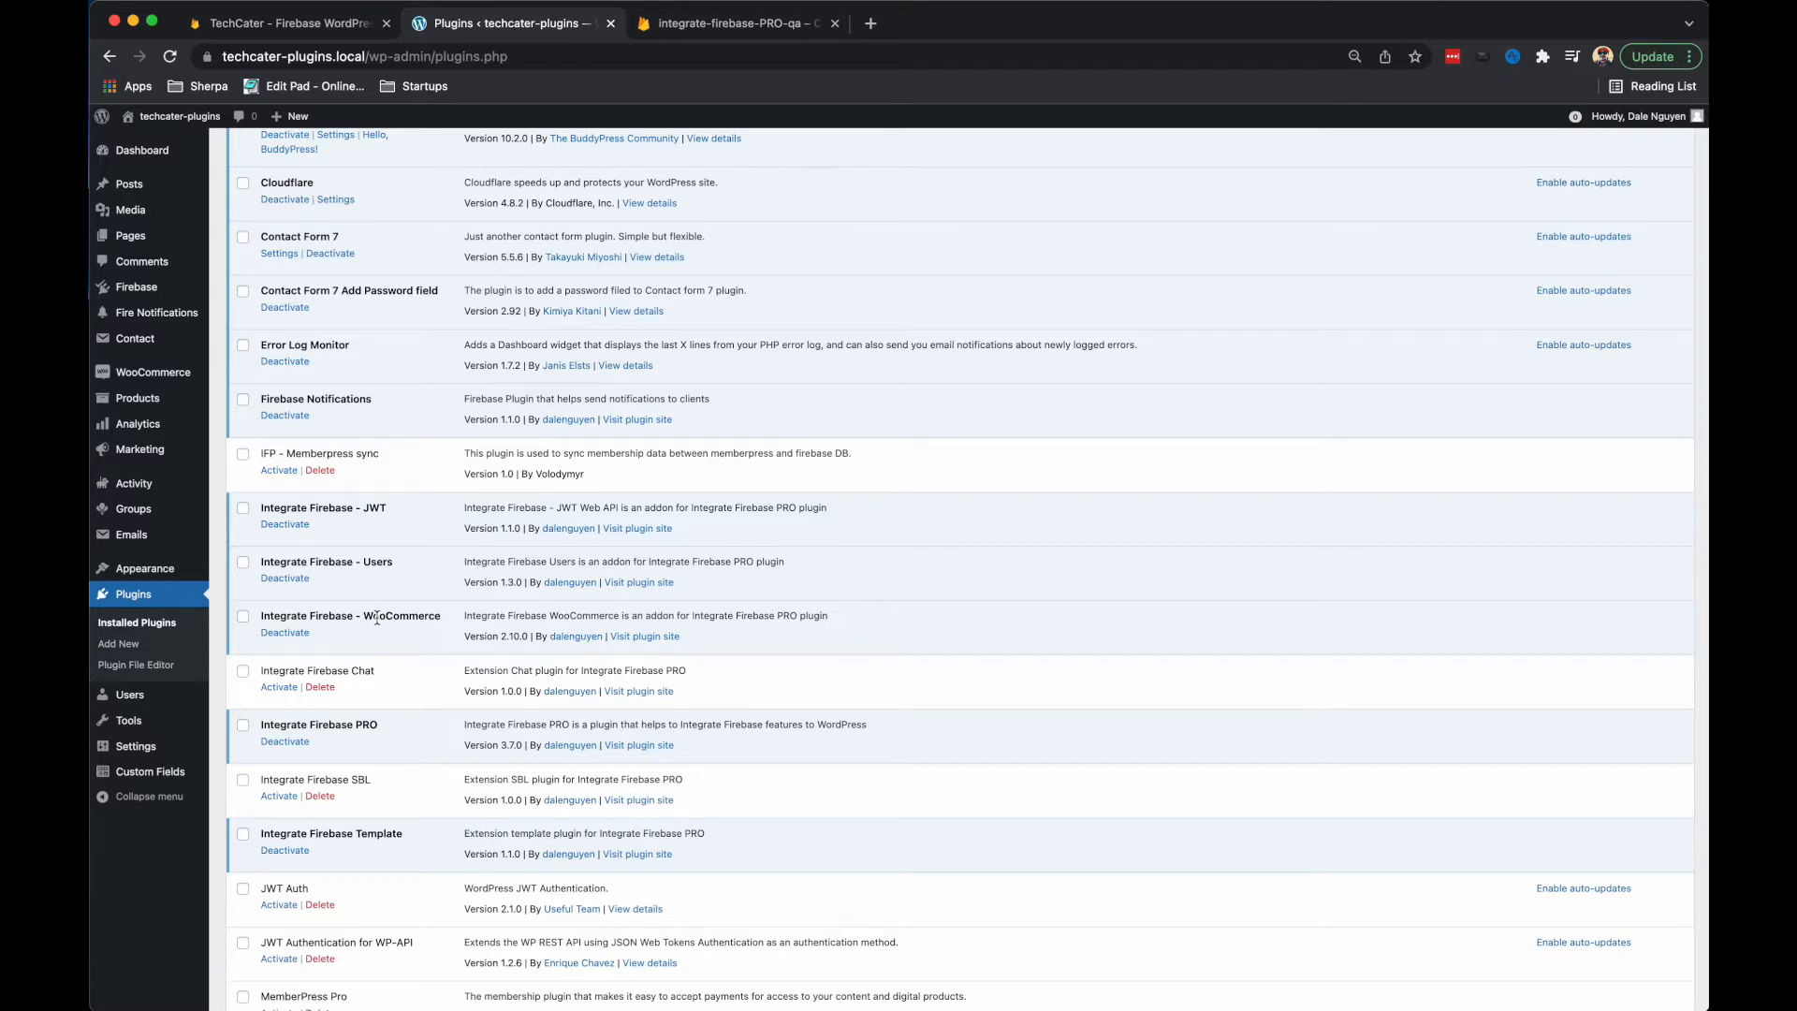
scroll("down", 3)
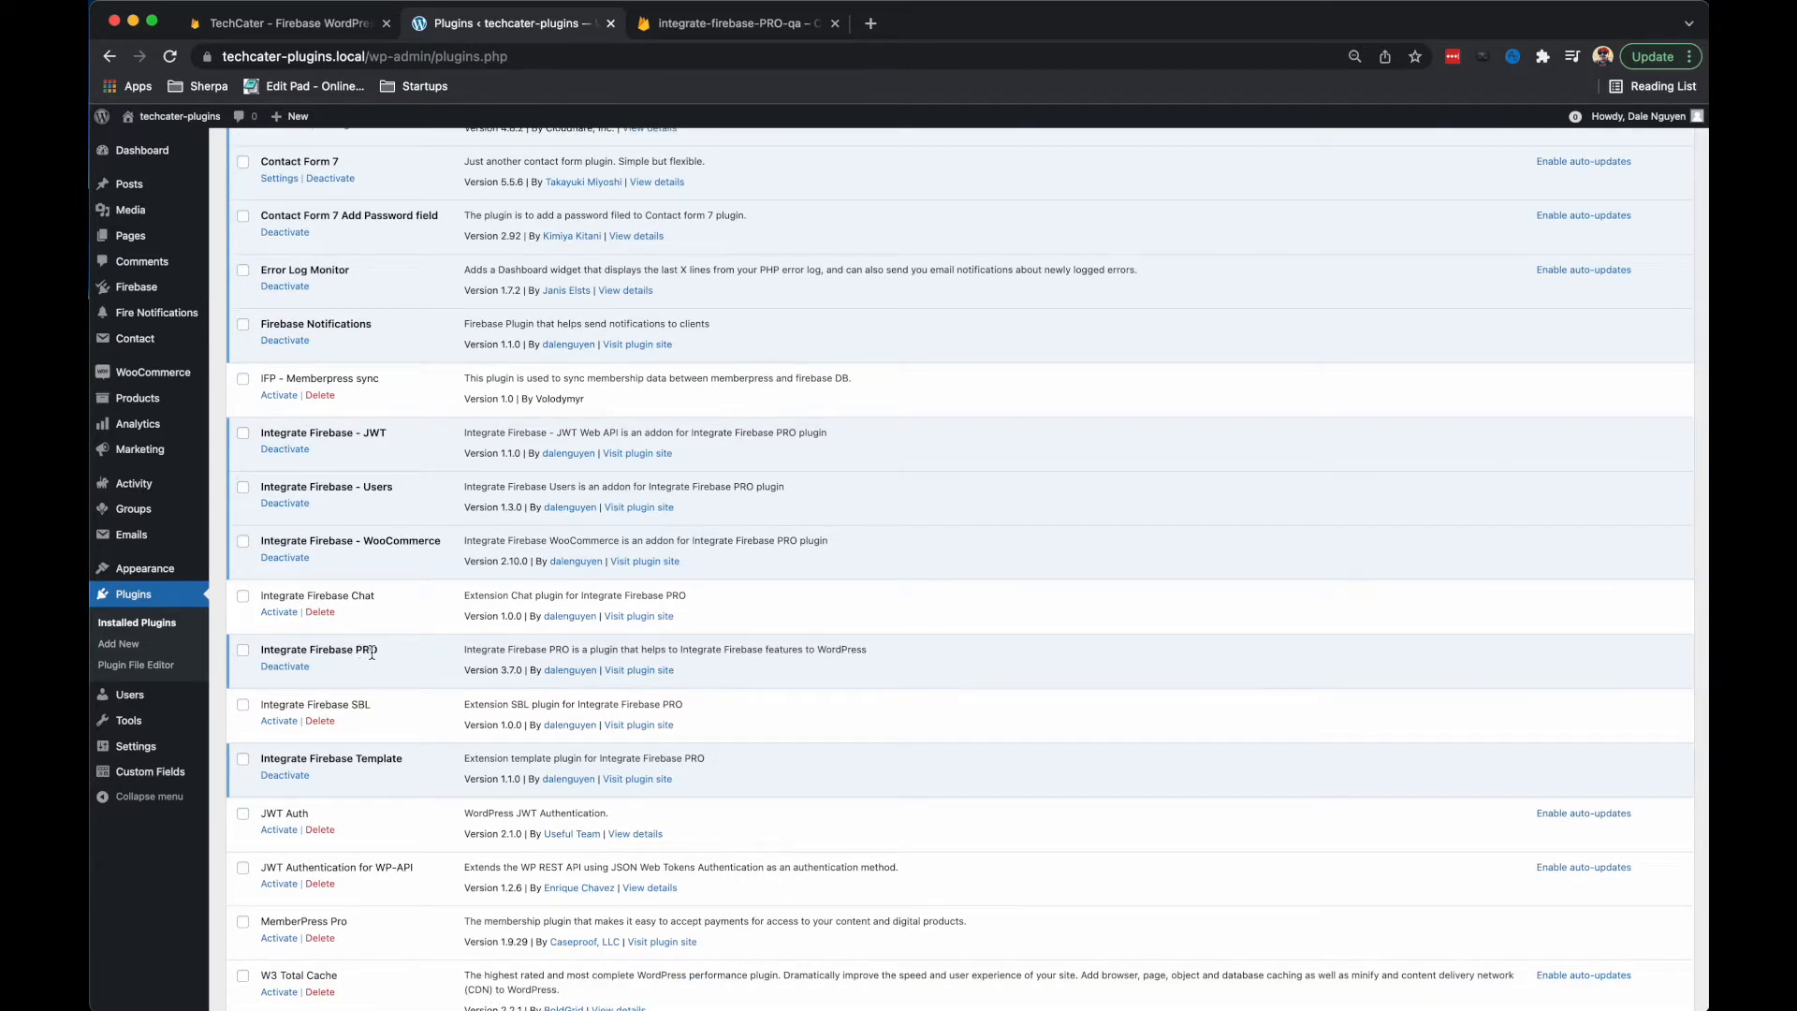
scroll("down", 3)
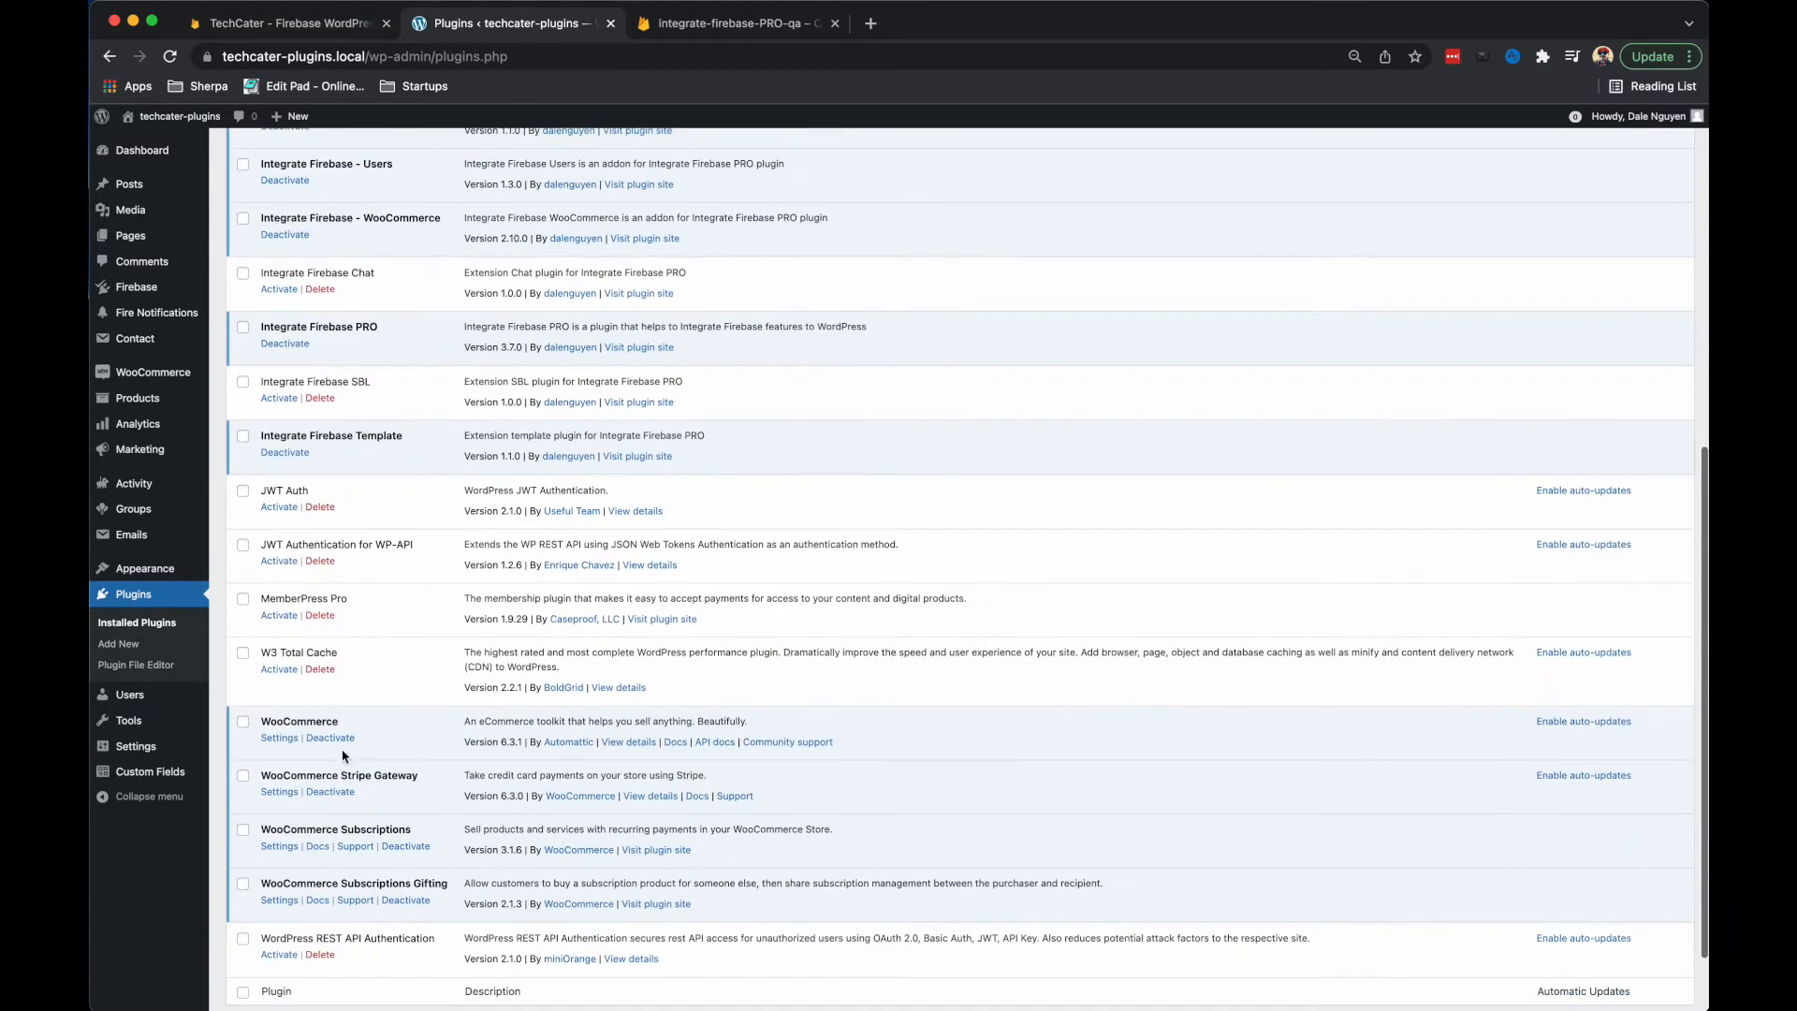
scroll("down", 3)
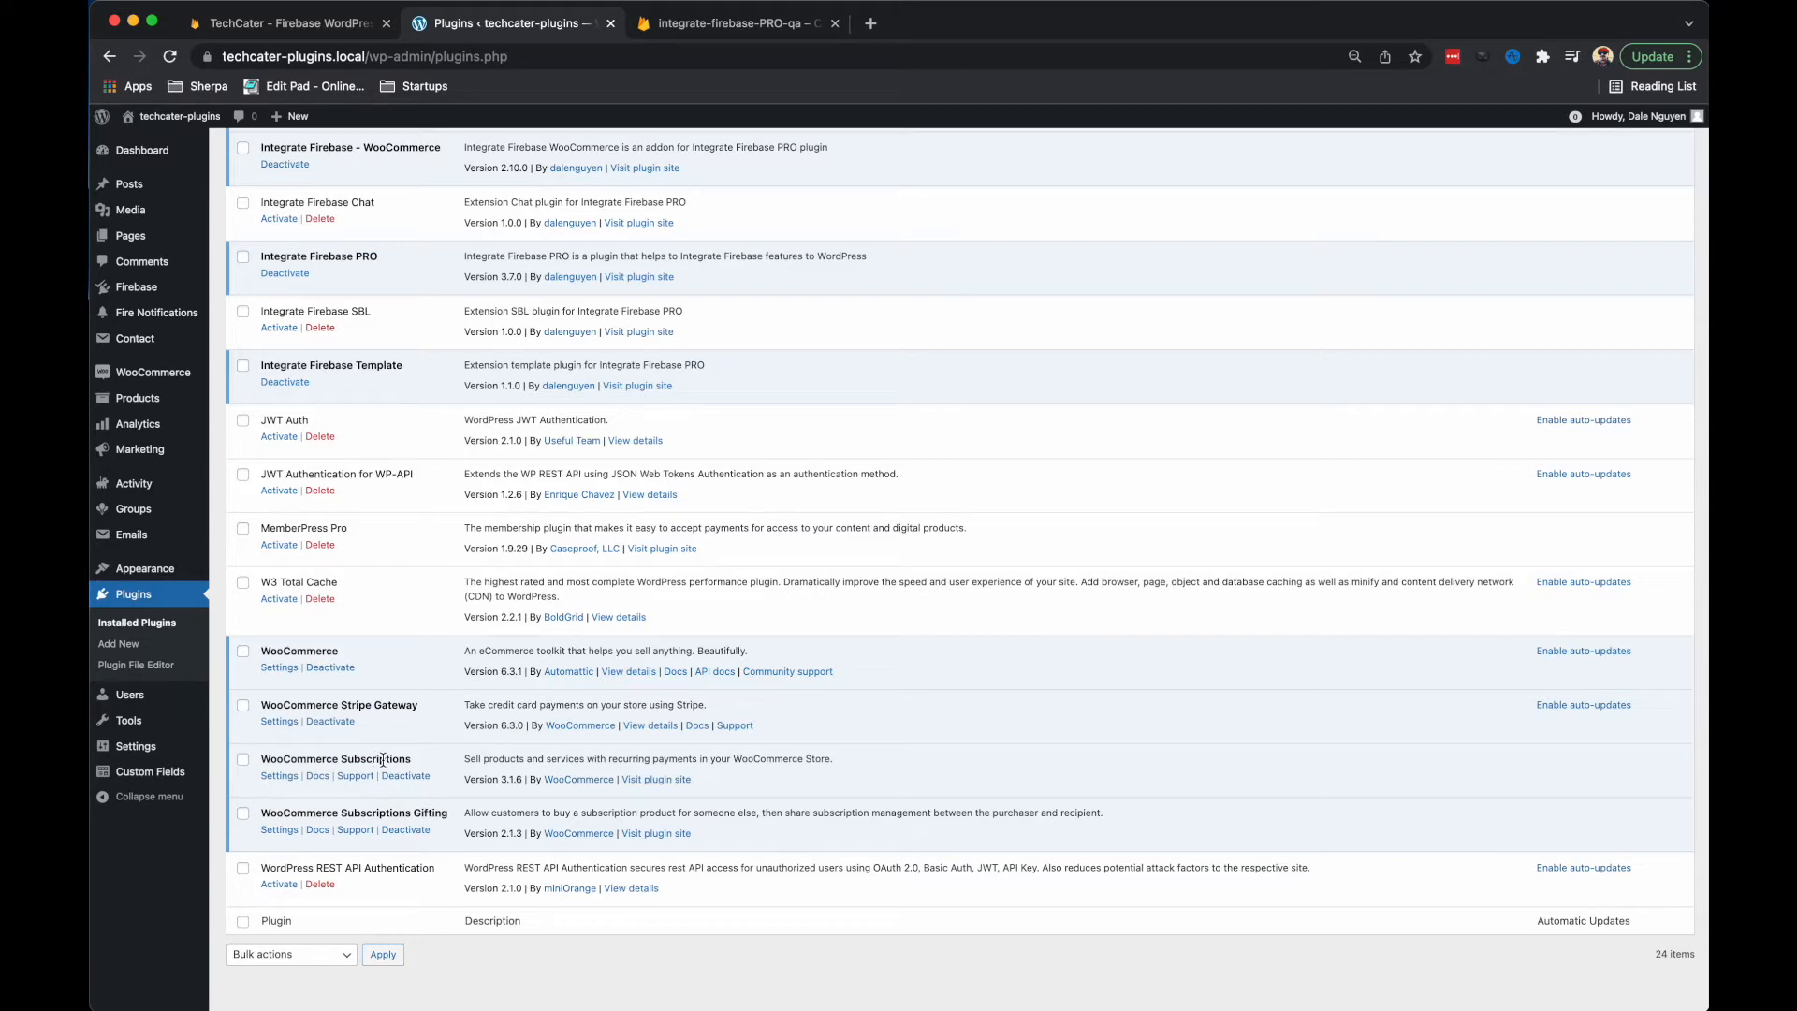
mouse_move(382, 758)
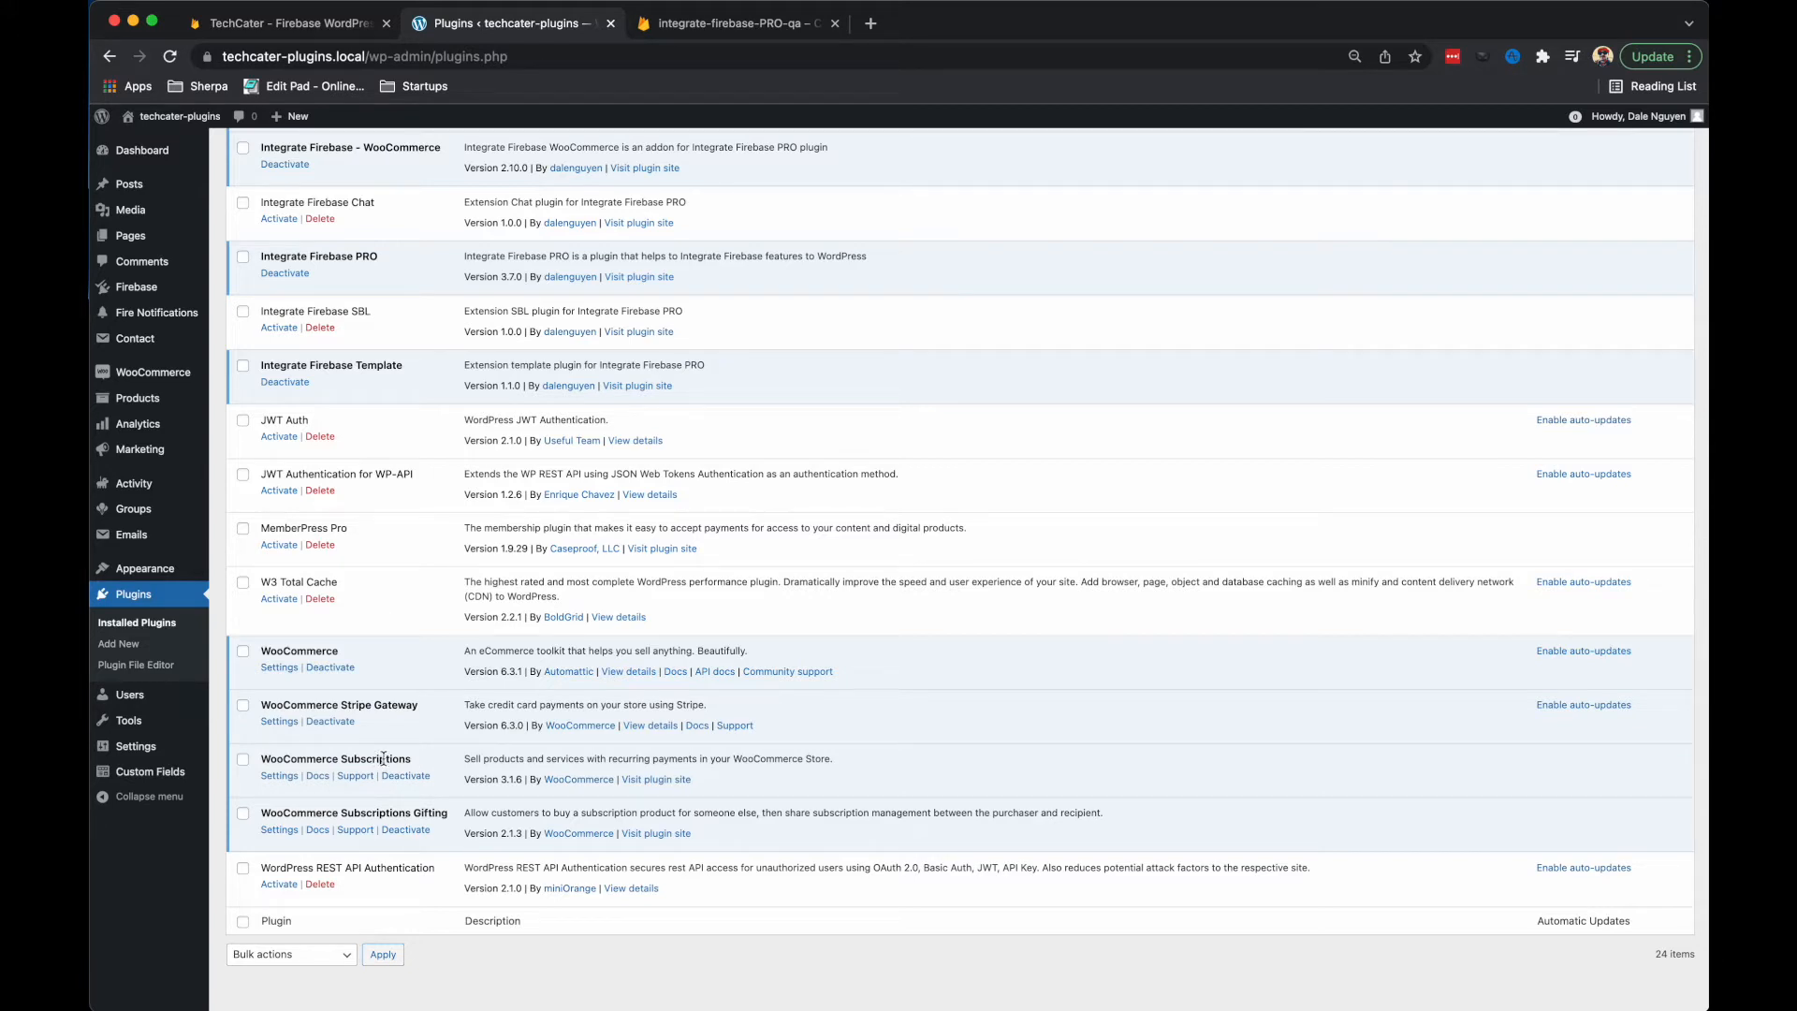
mouse_move(195, 344)
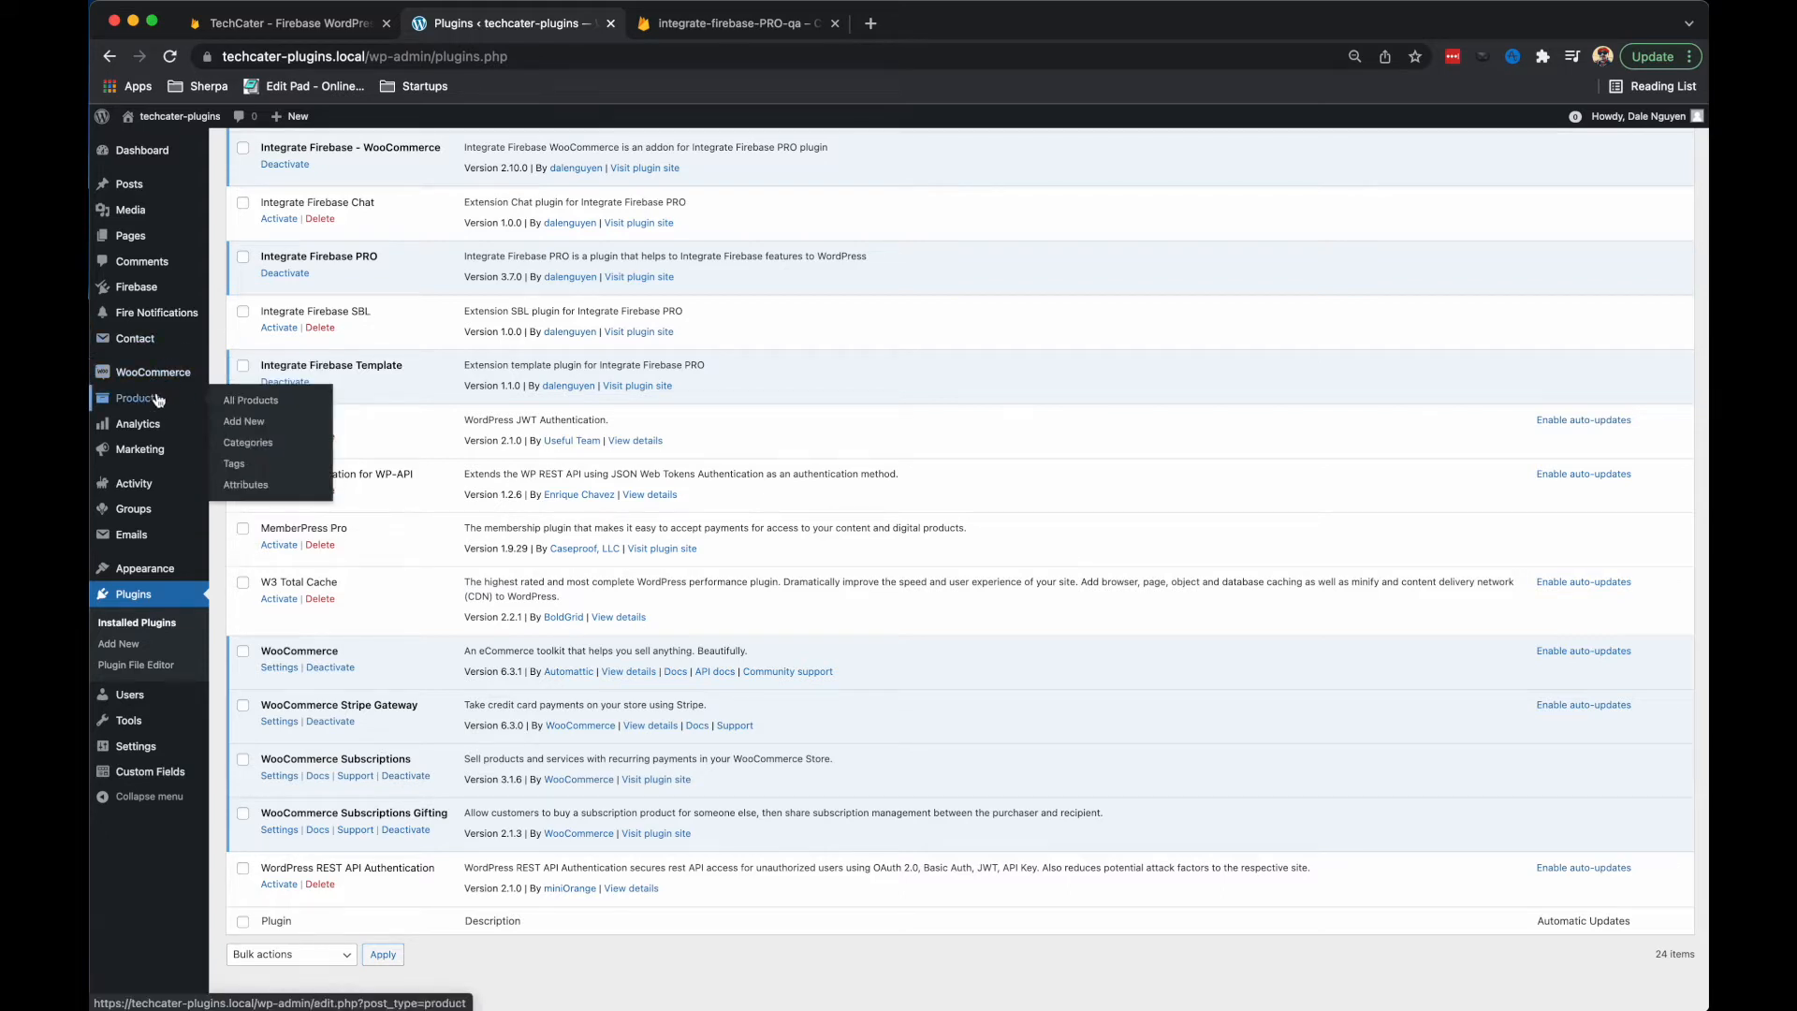
Create a new WooCommerce product titled 'Product A' with description 'Description for product A'.
left_click(244, 421)
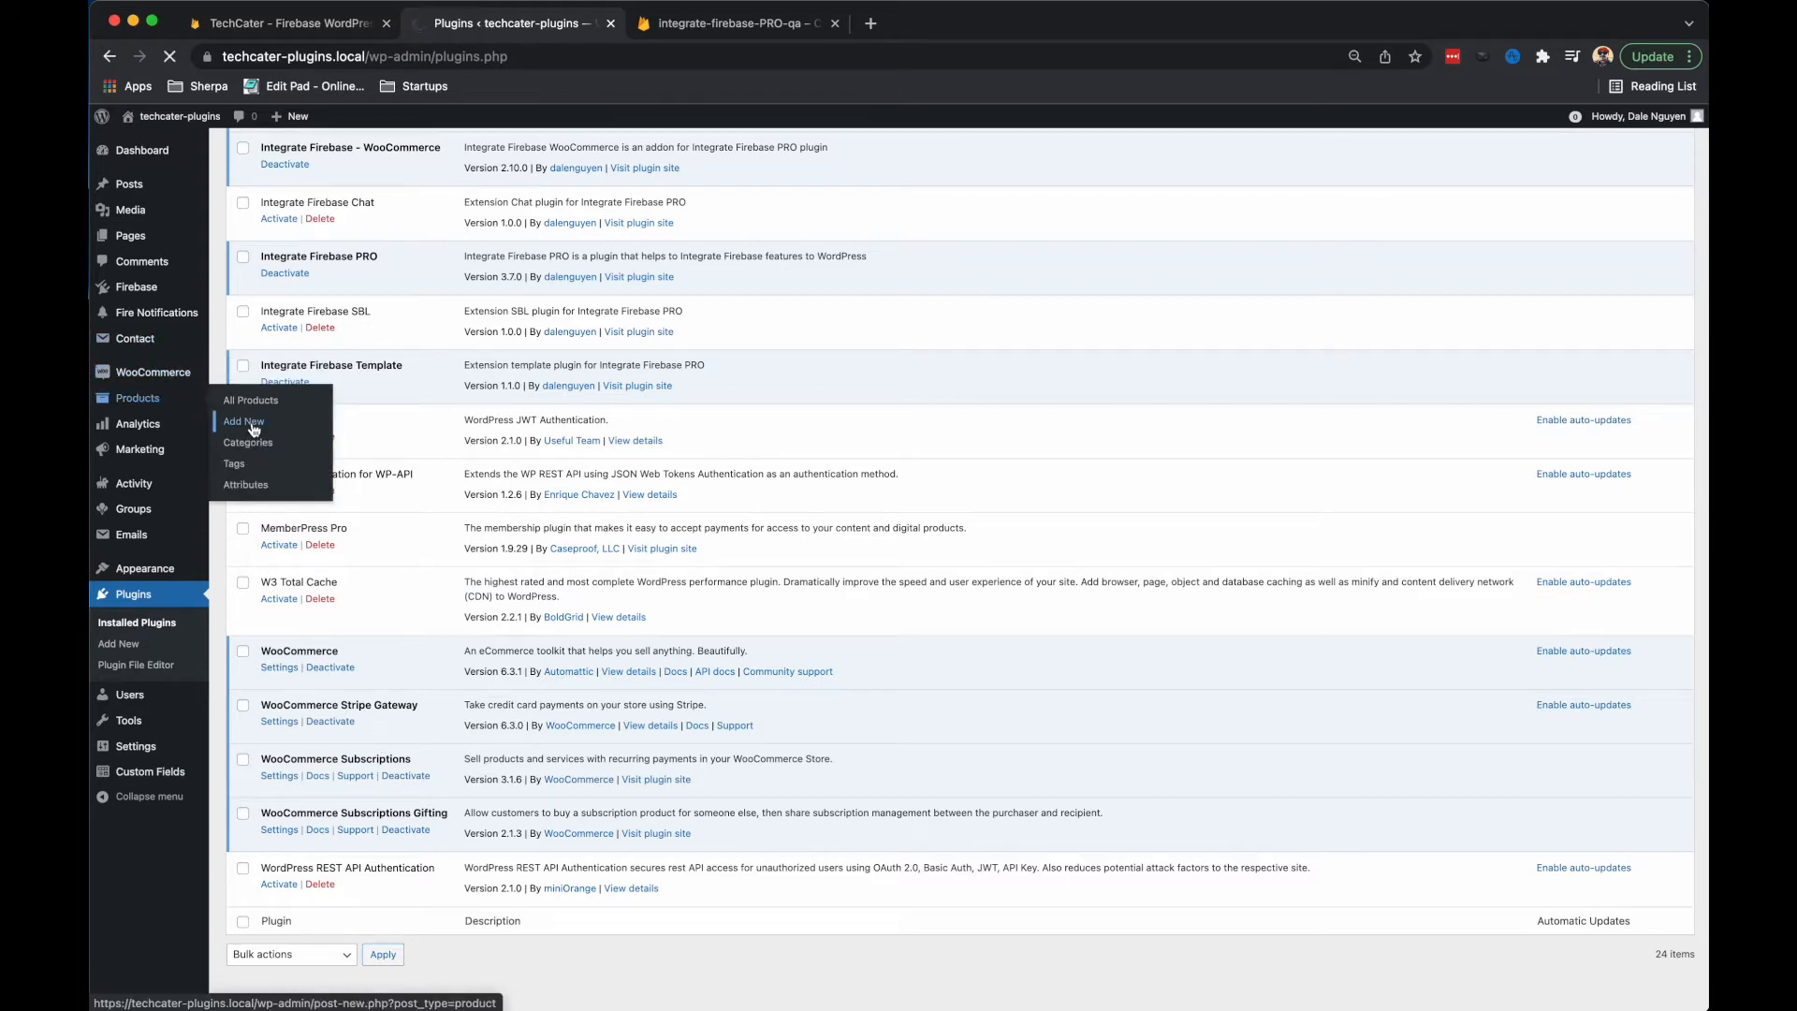
left_click(242, 421)
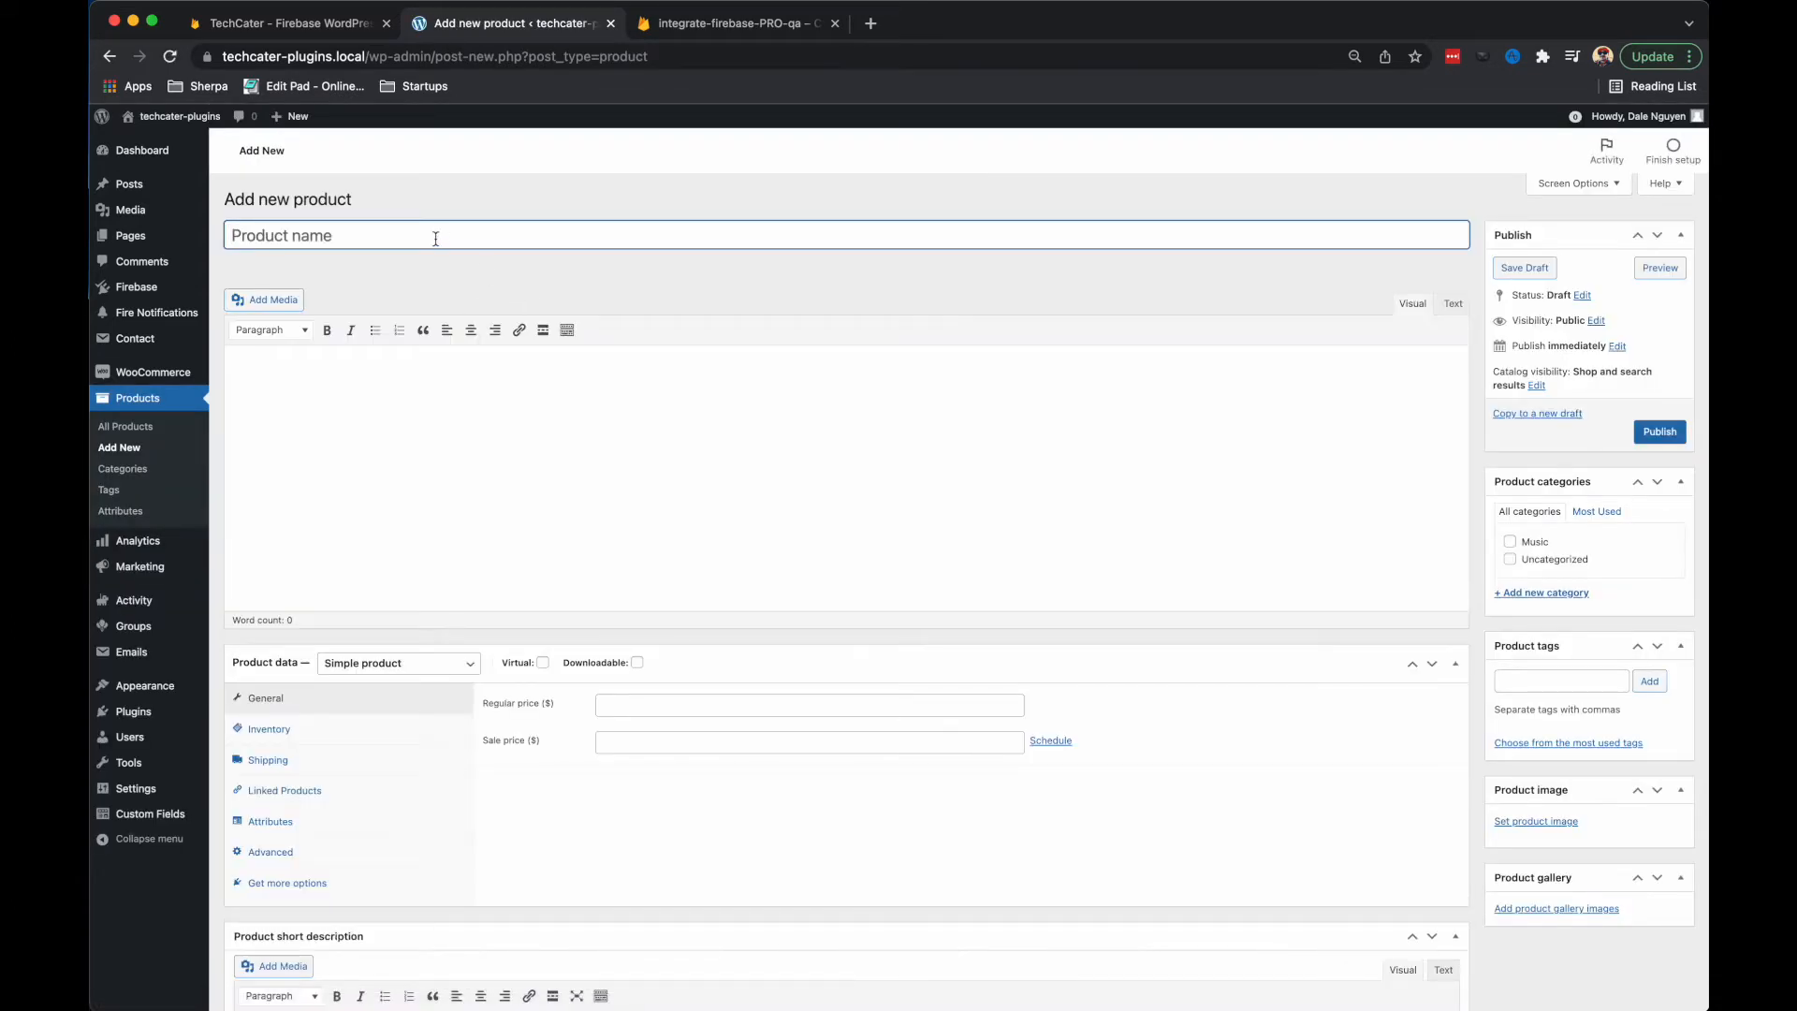
type("Product A")
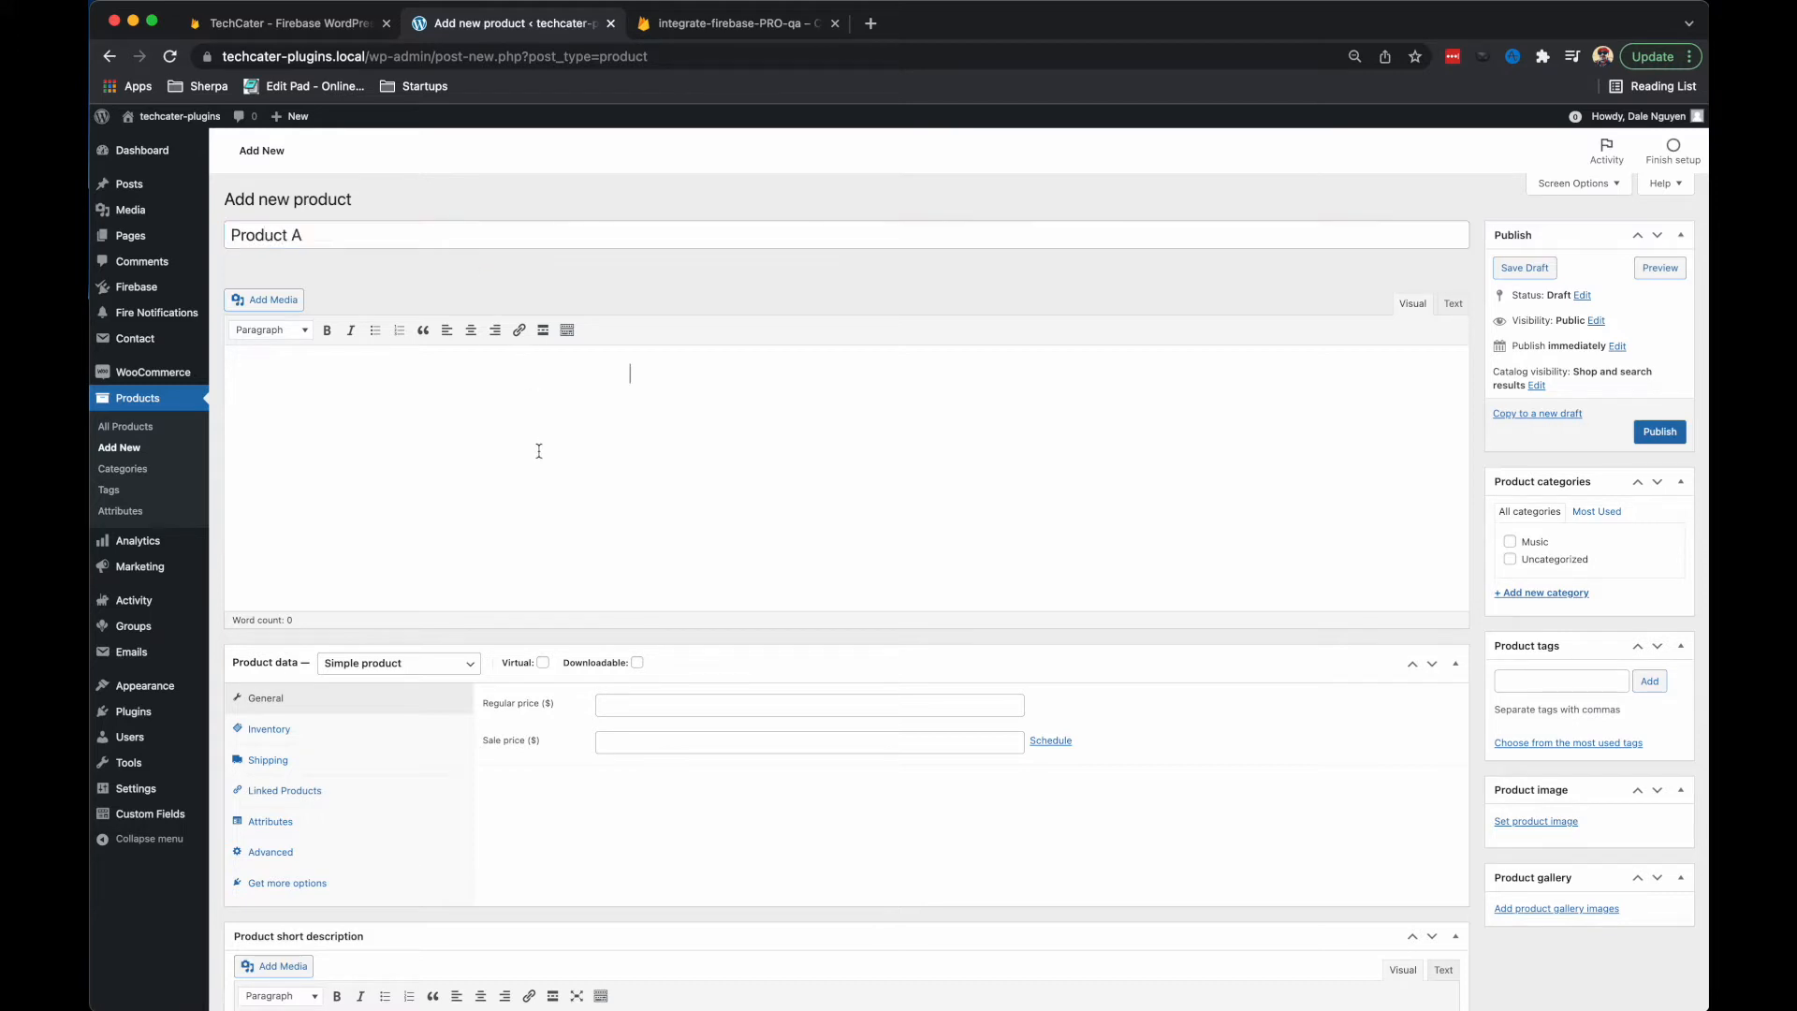
type("Descr")
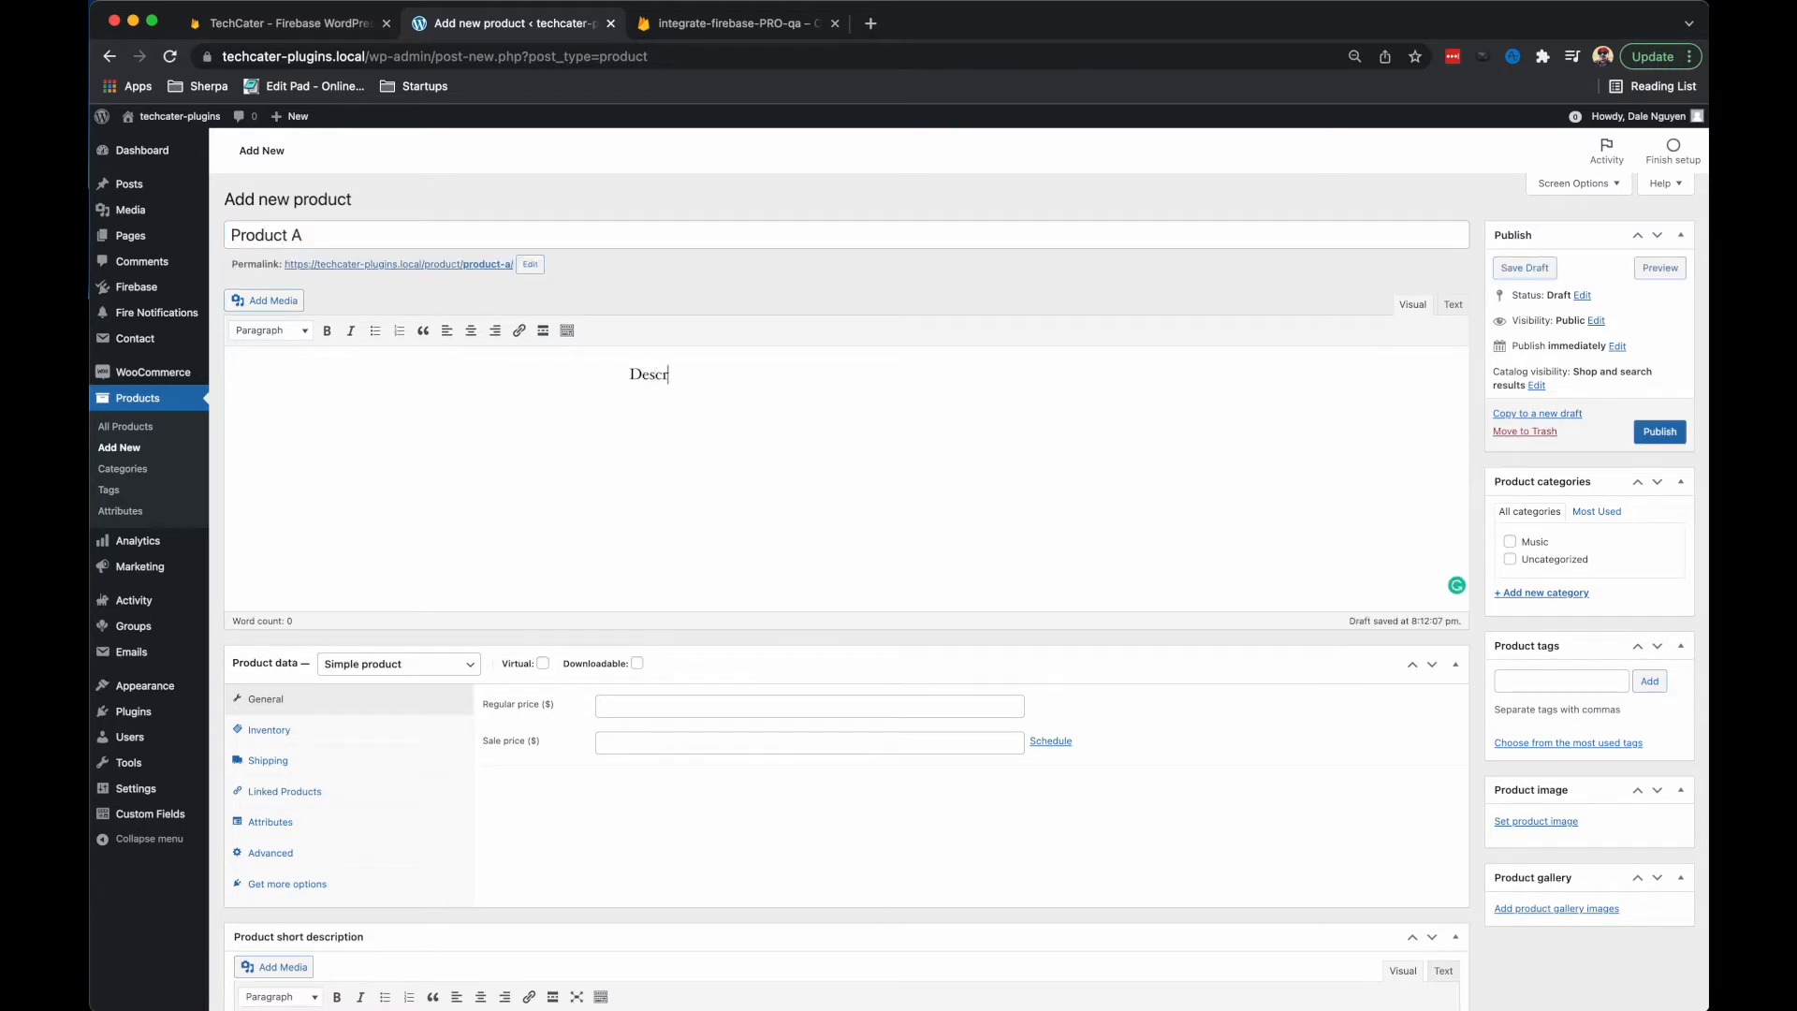
type("ipi")
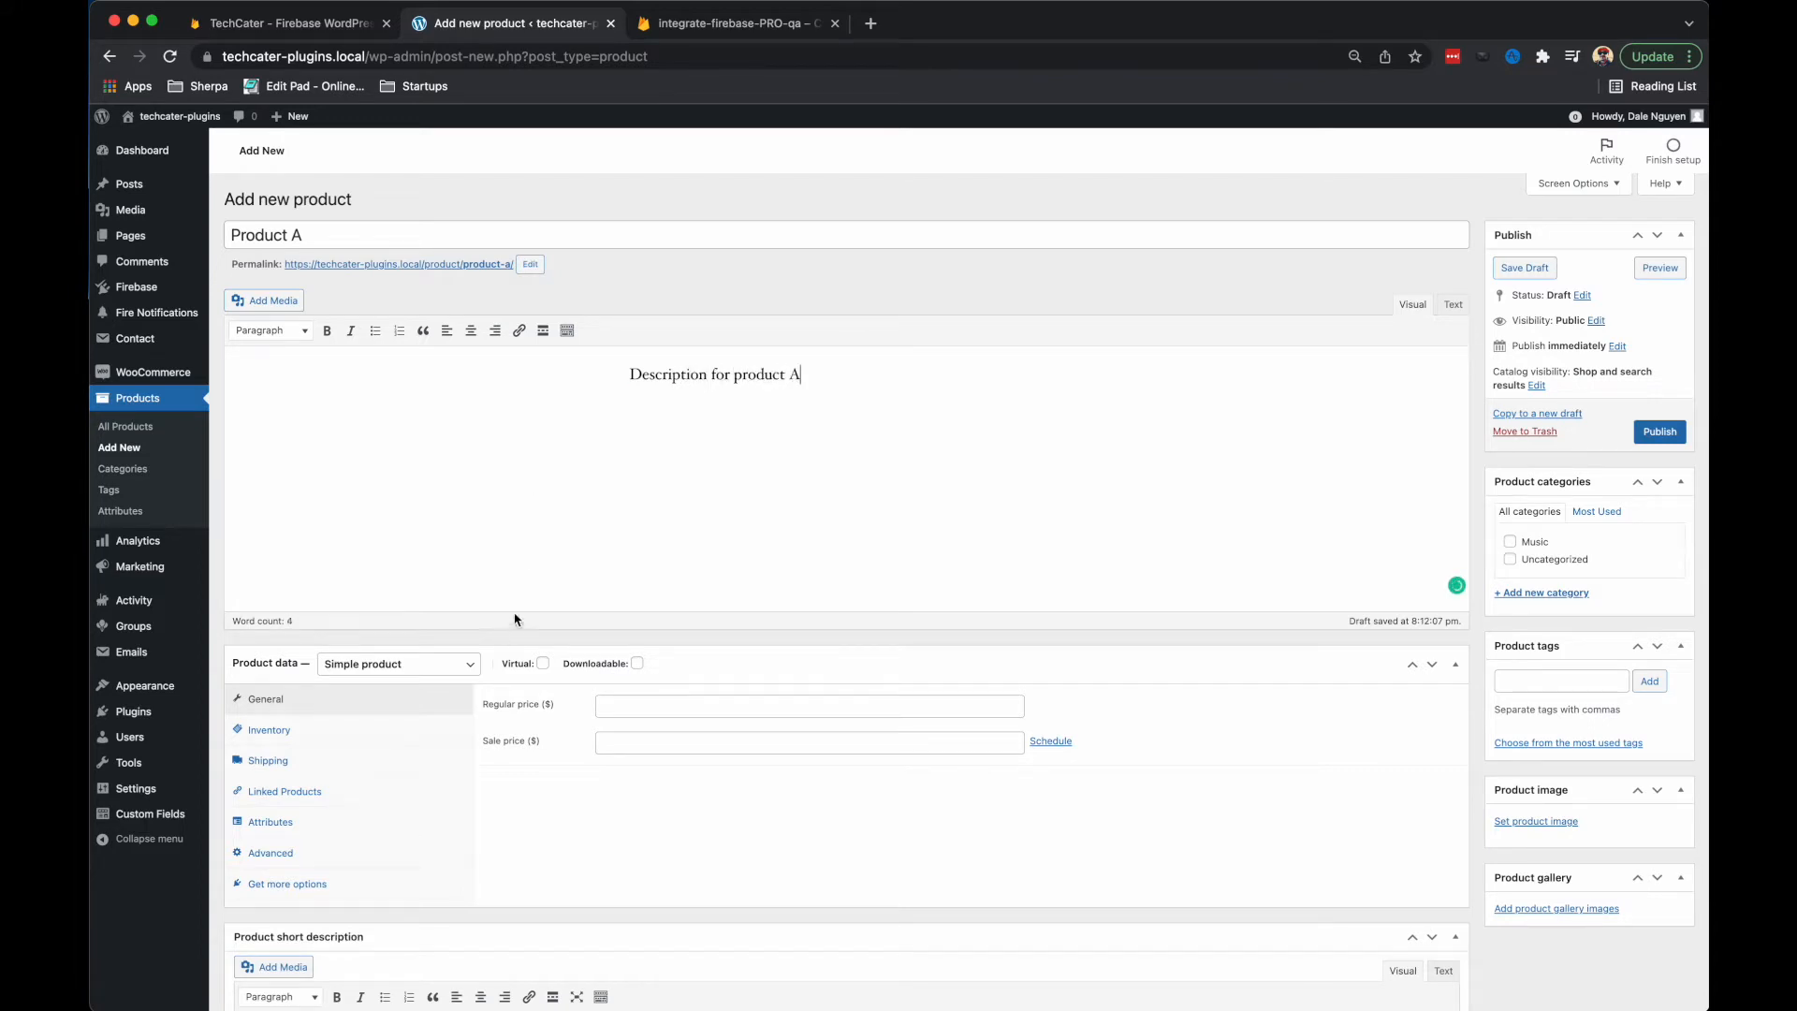
scroll("down", 3)
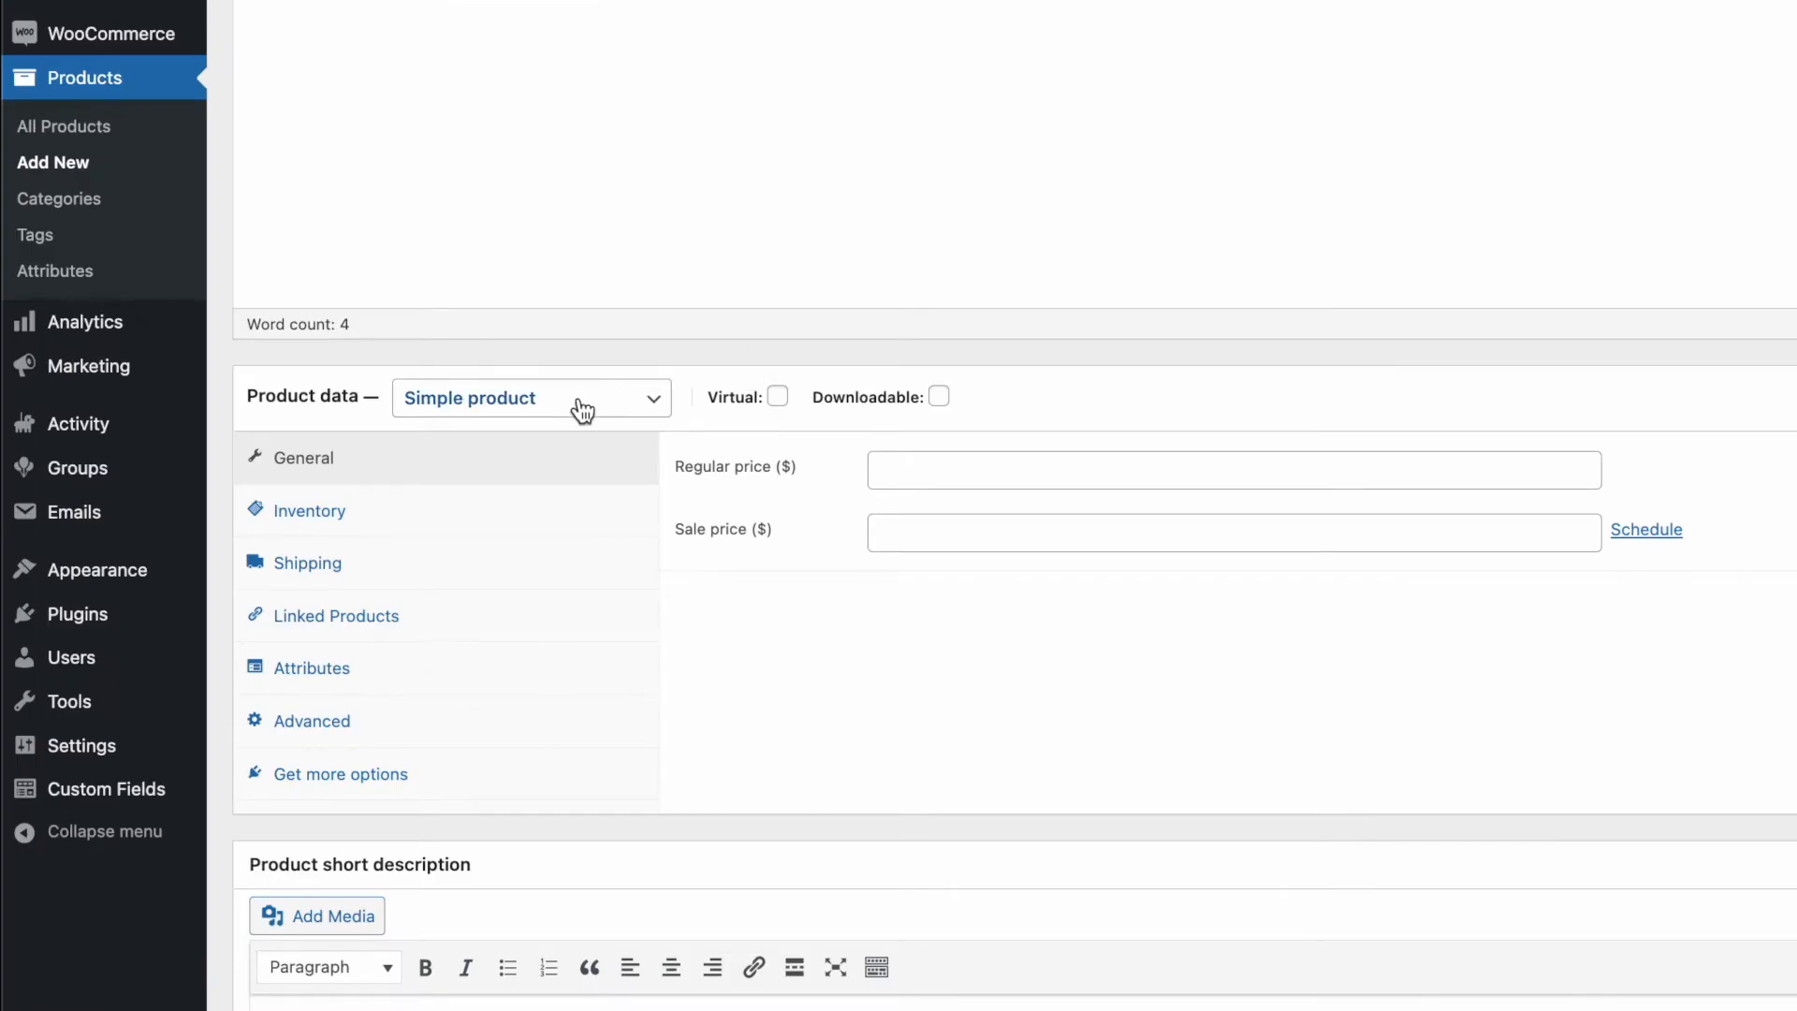
Set Product A's type to Variable subscription and show its Attributes section.
left_click(530, 397)
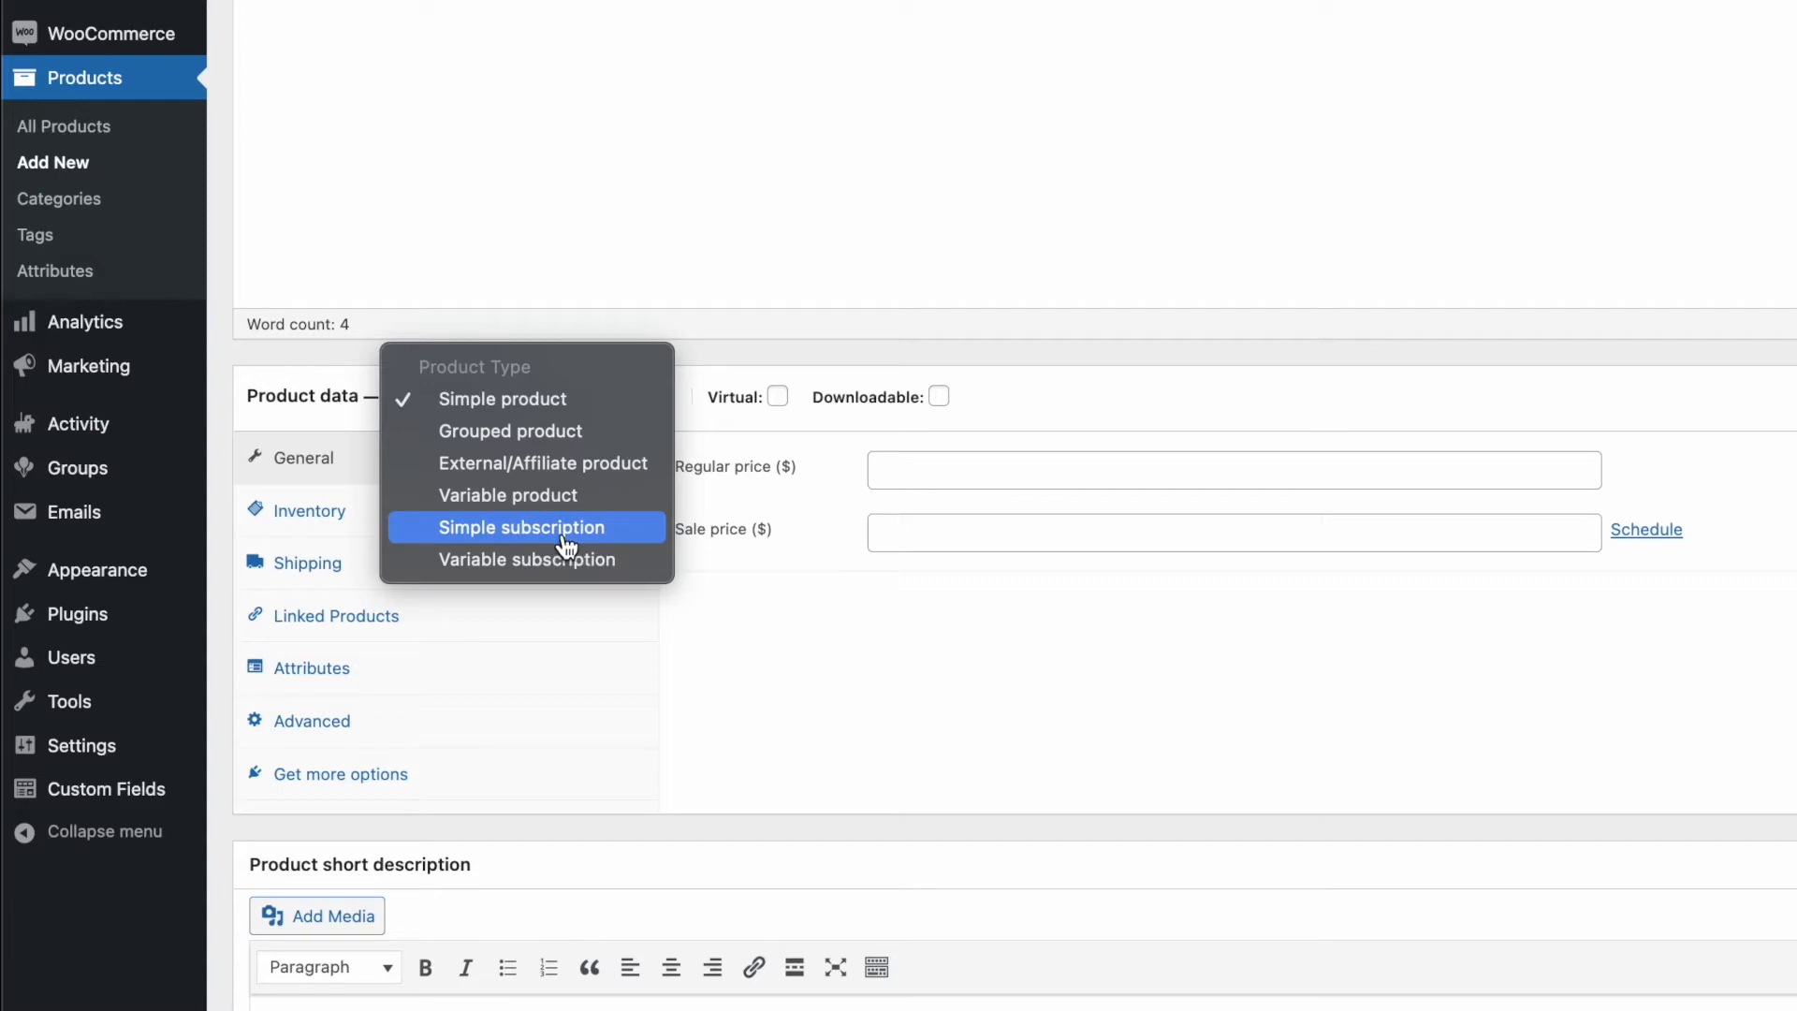
mouse_move(571, 568)
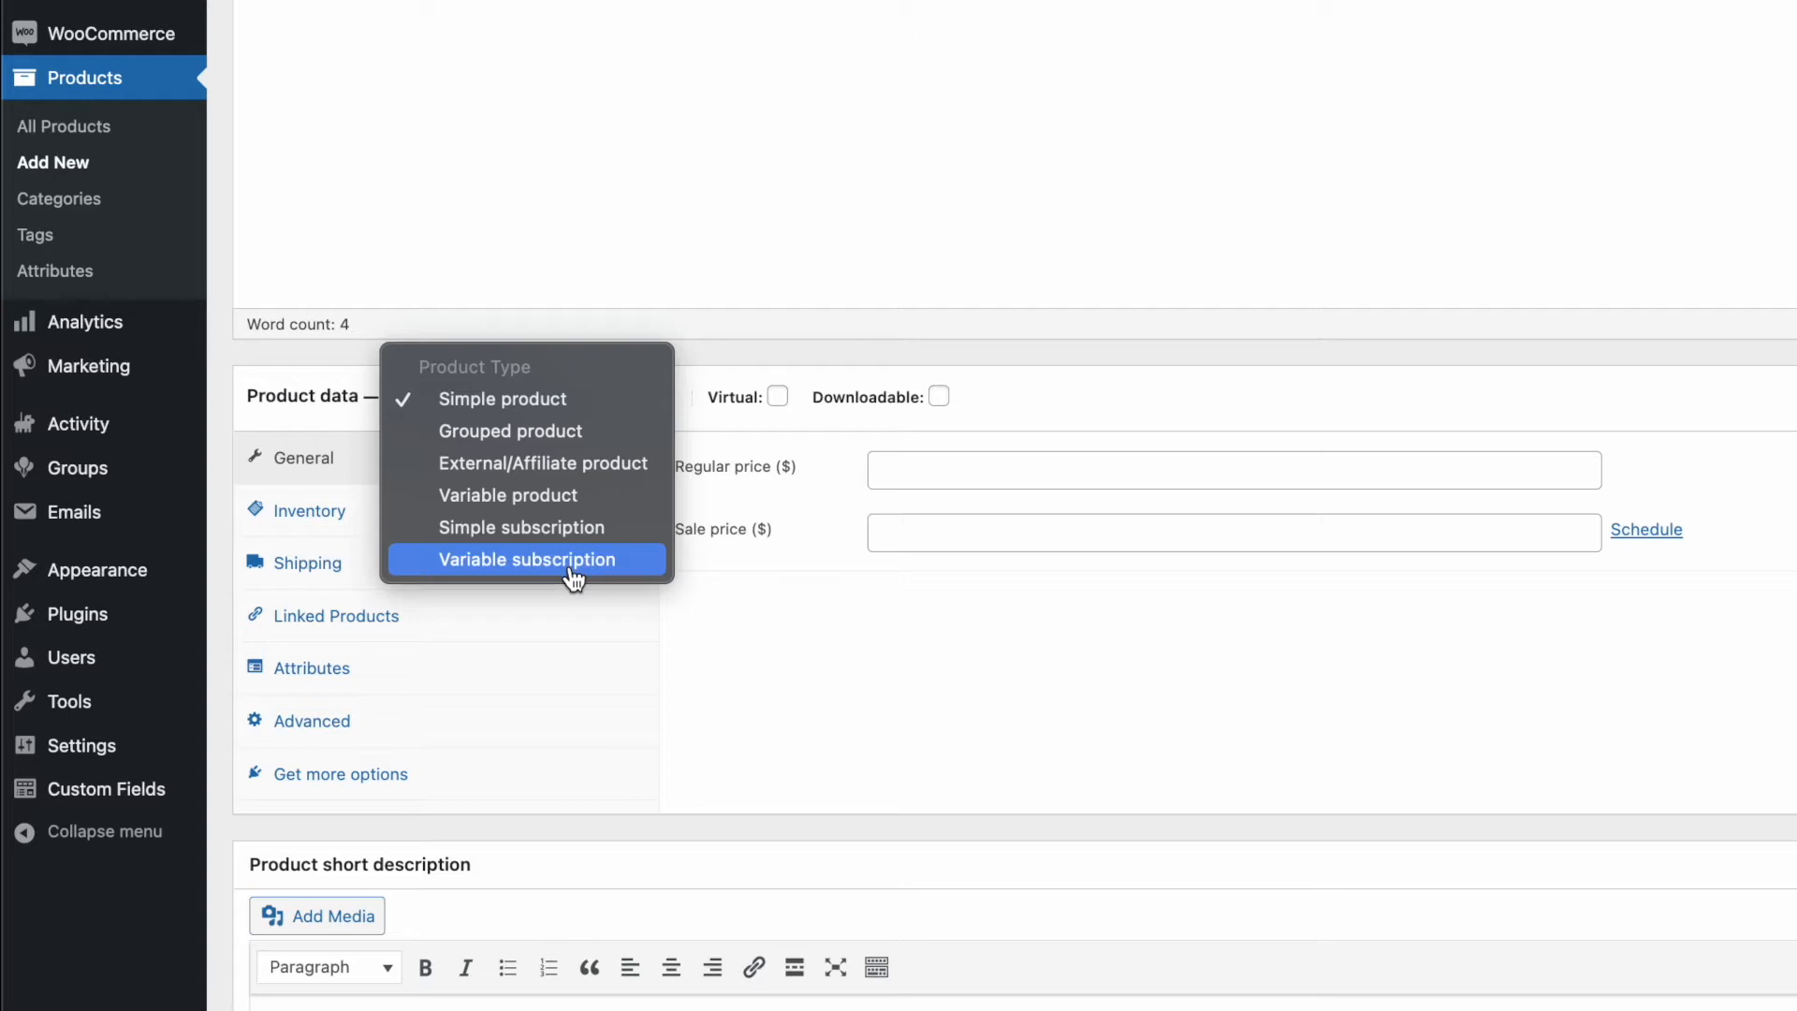
left_click(523, 560)
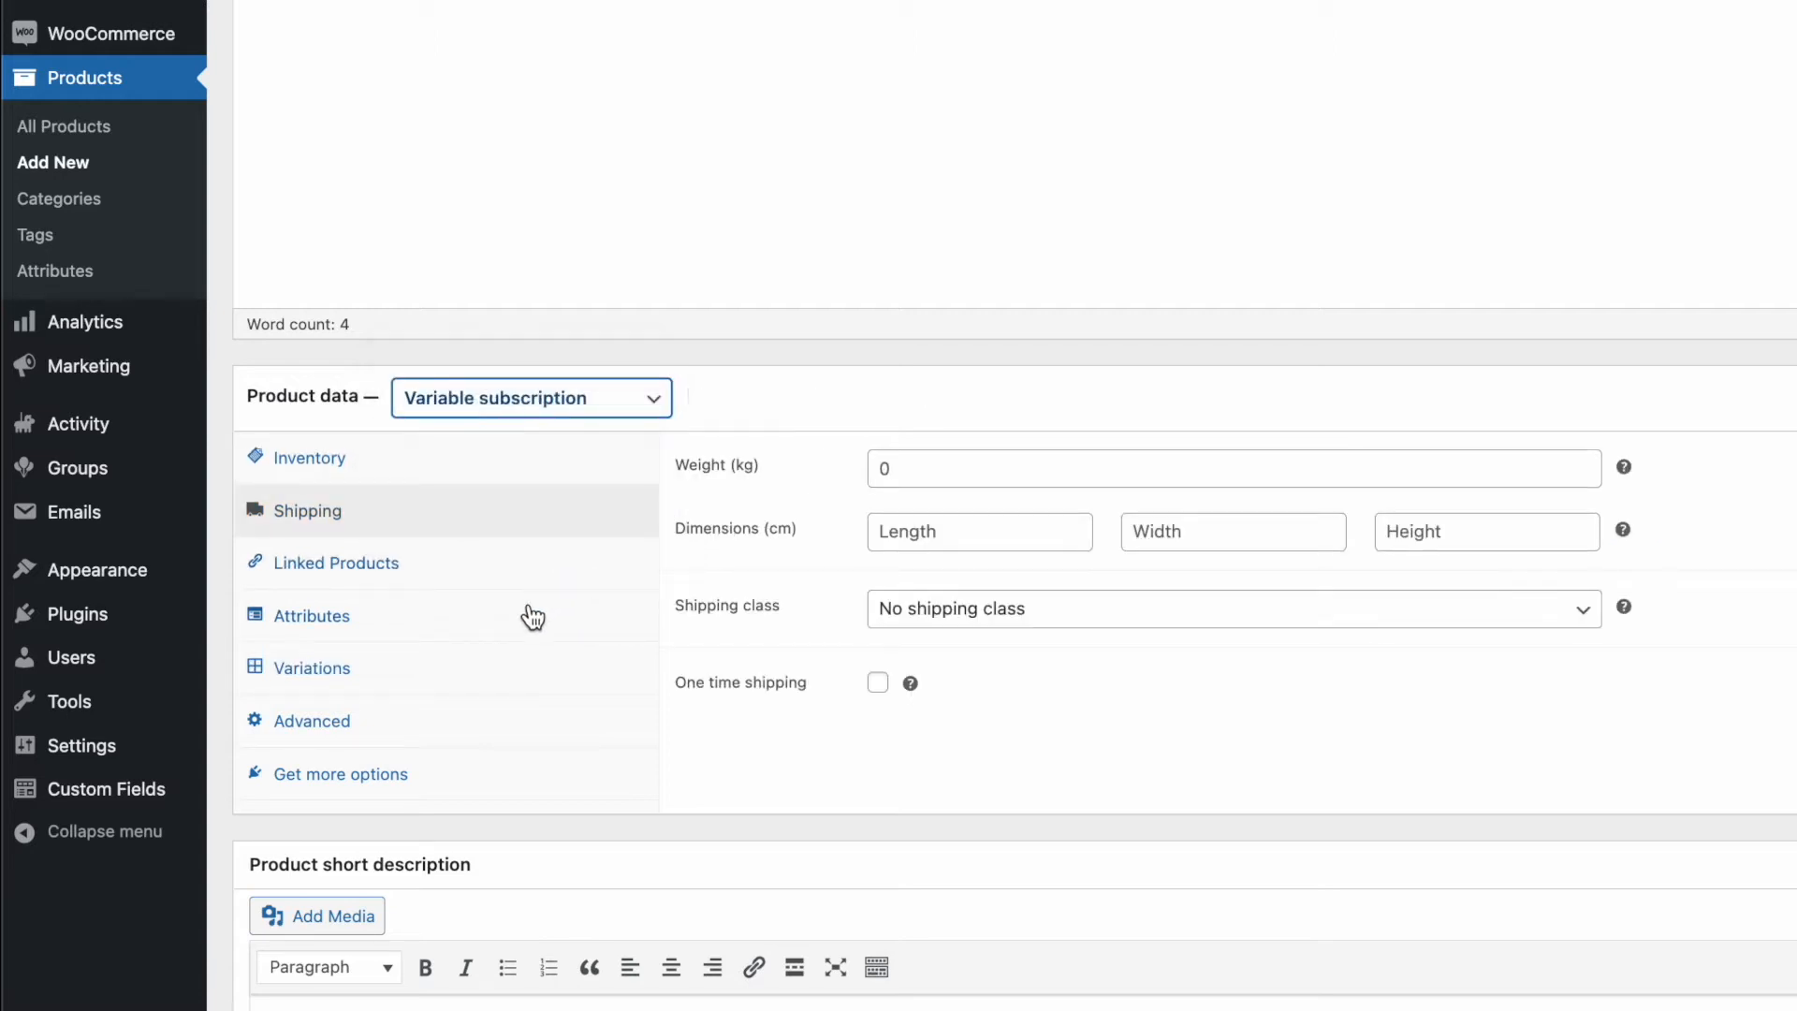
left_click(311, 616)
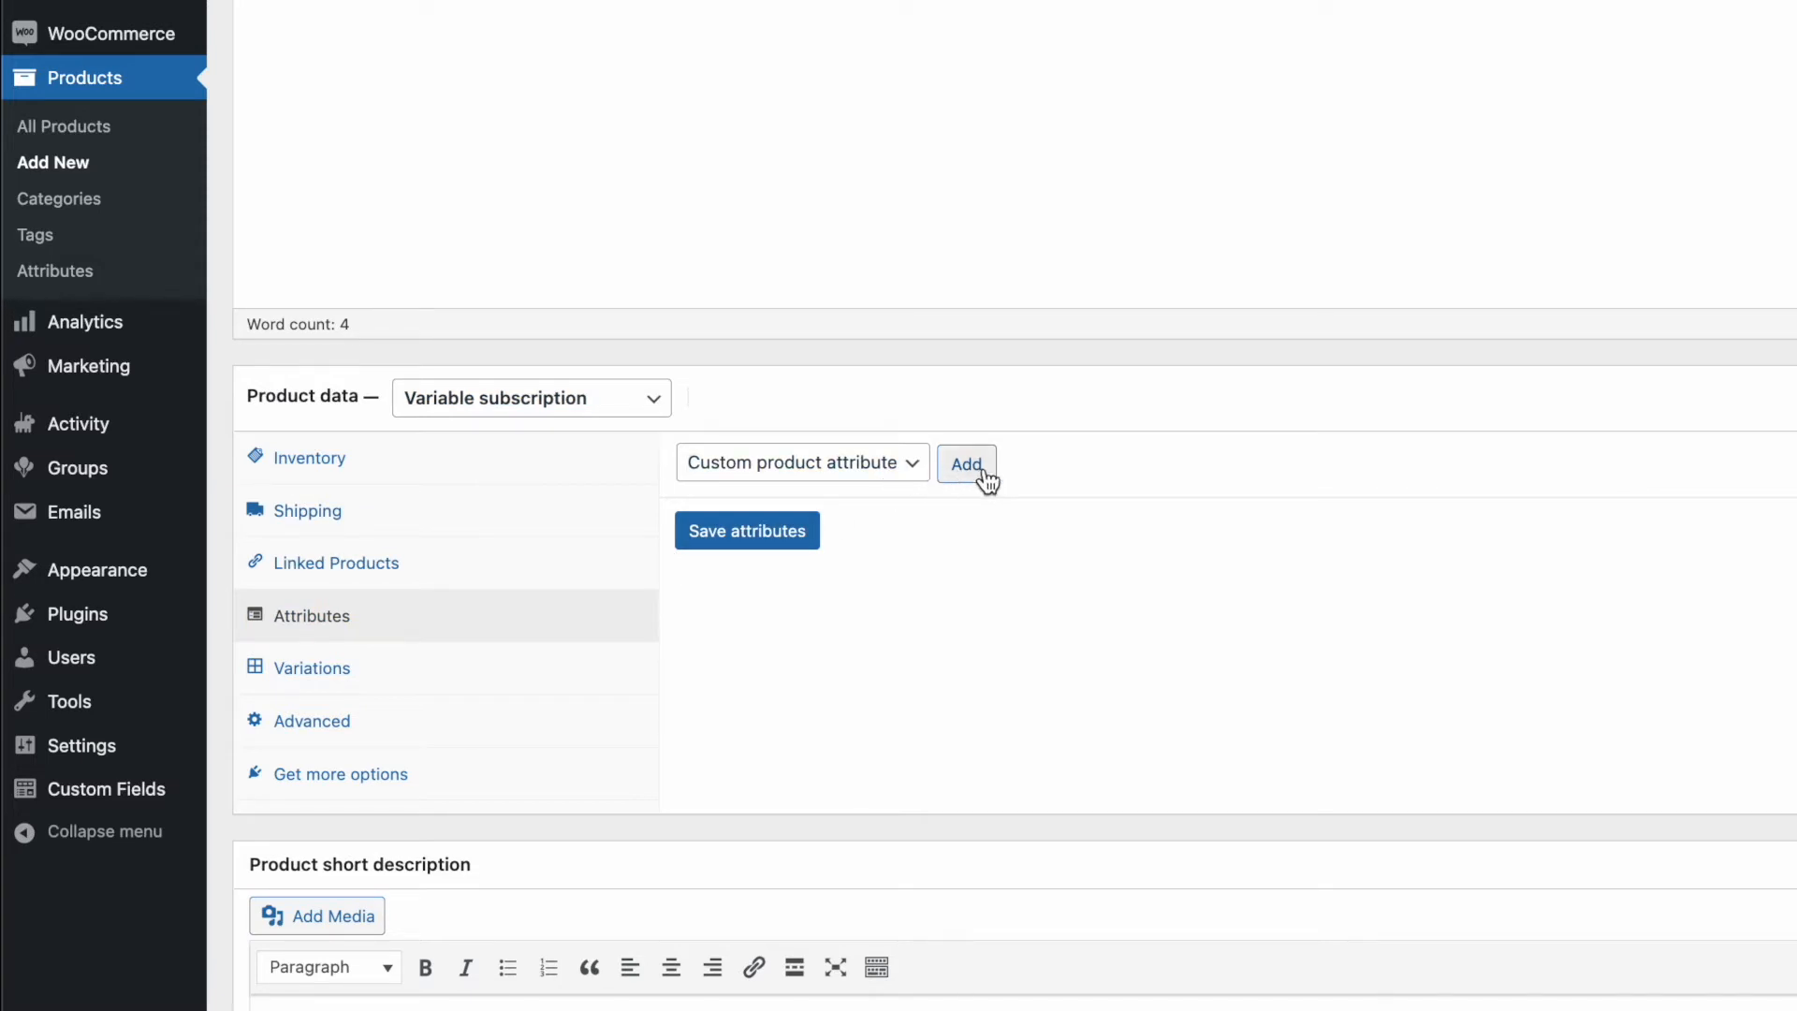
Add a custom Billing attribute with values Monthly|Yearly, used for variations, and save it.
left_click(966, 464)
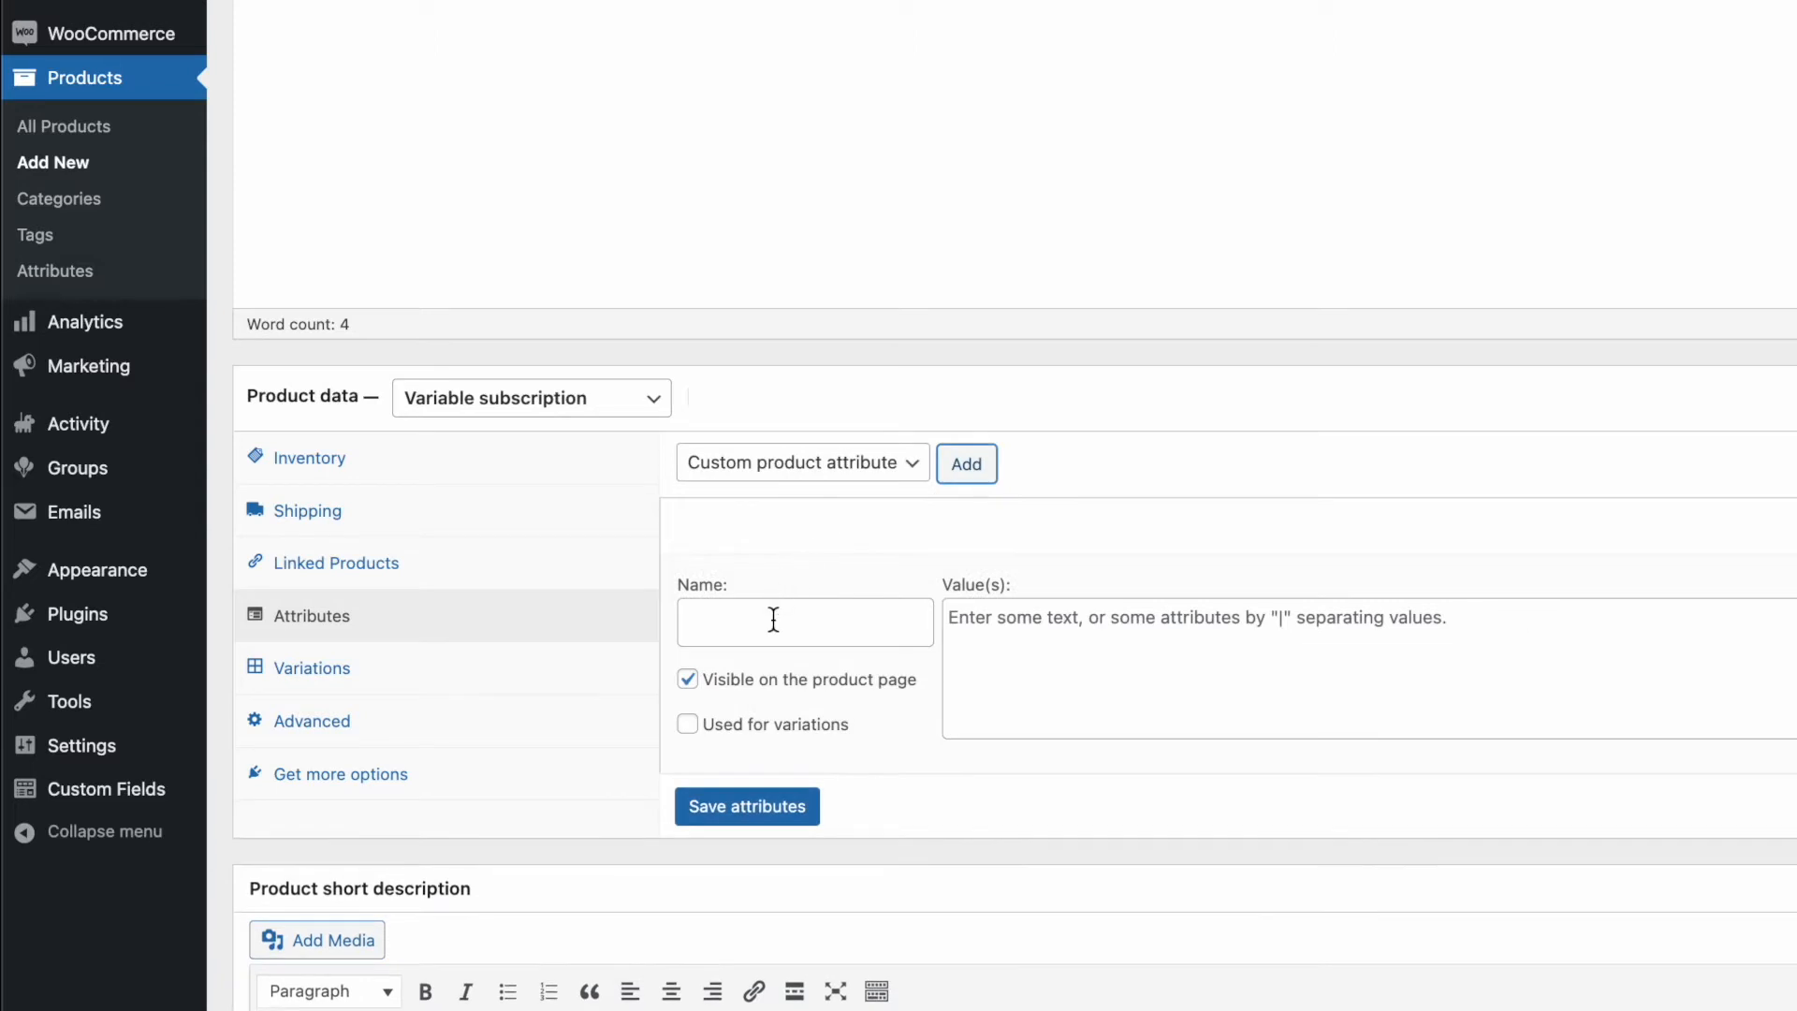
type("Billing")
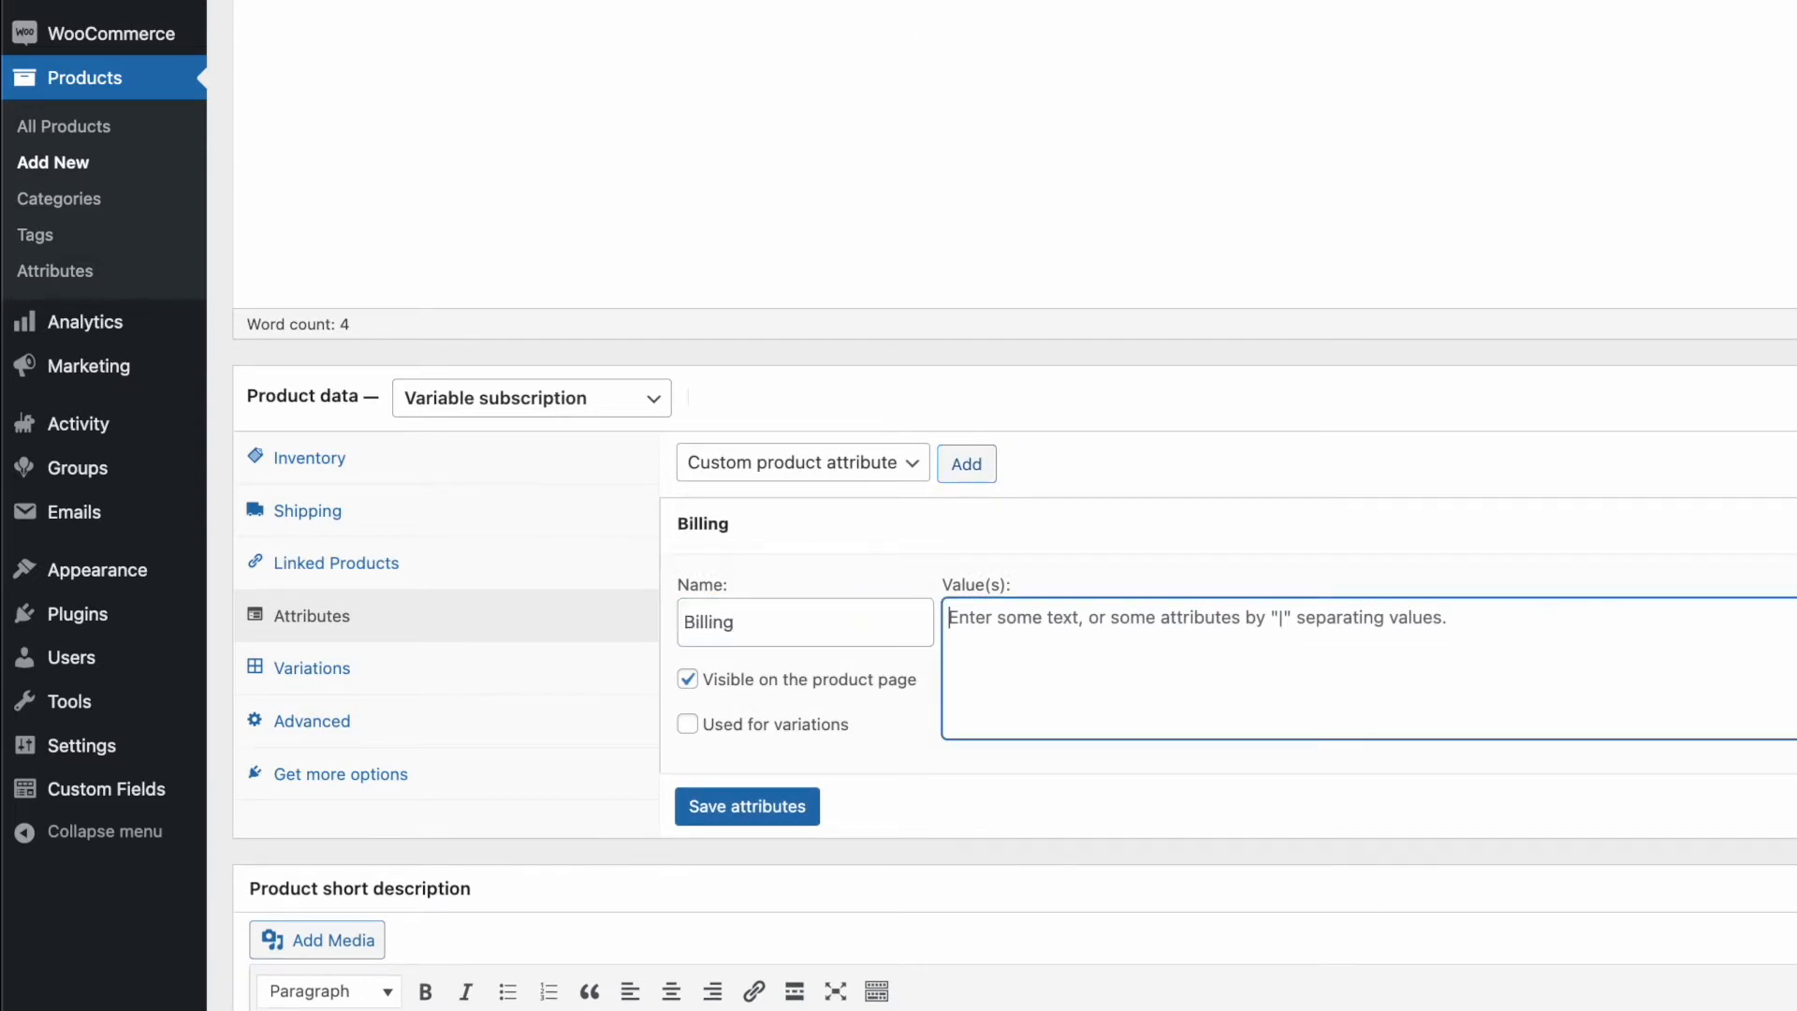
type("Month")
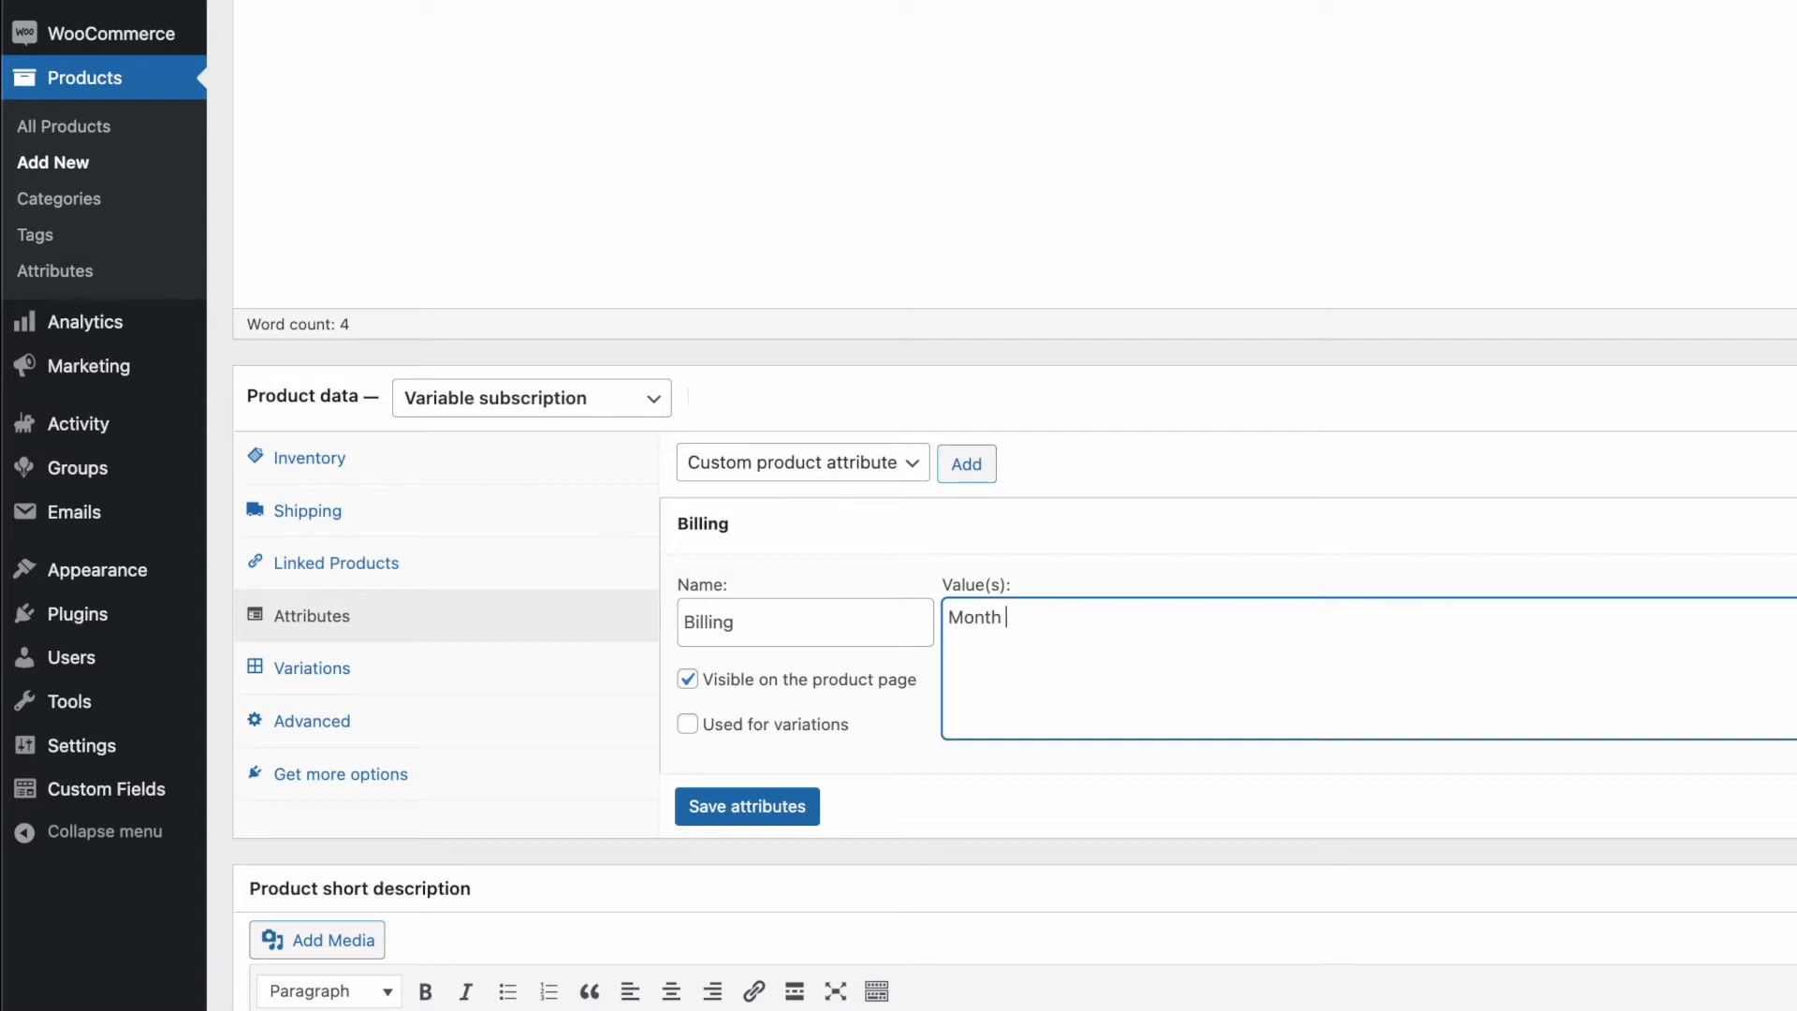
type("ly")
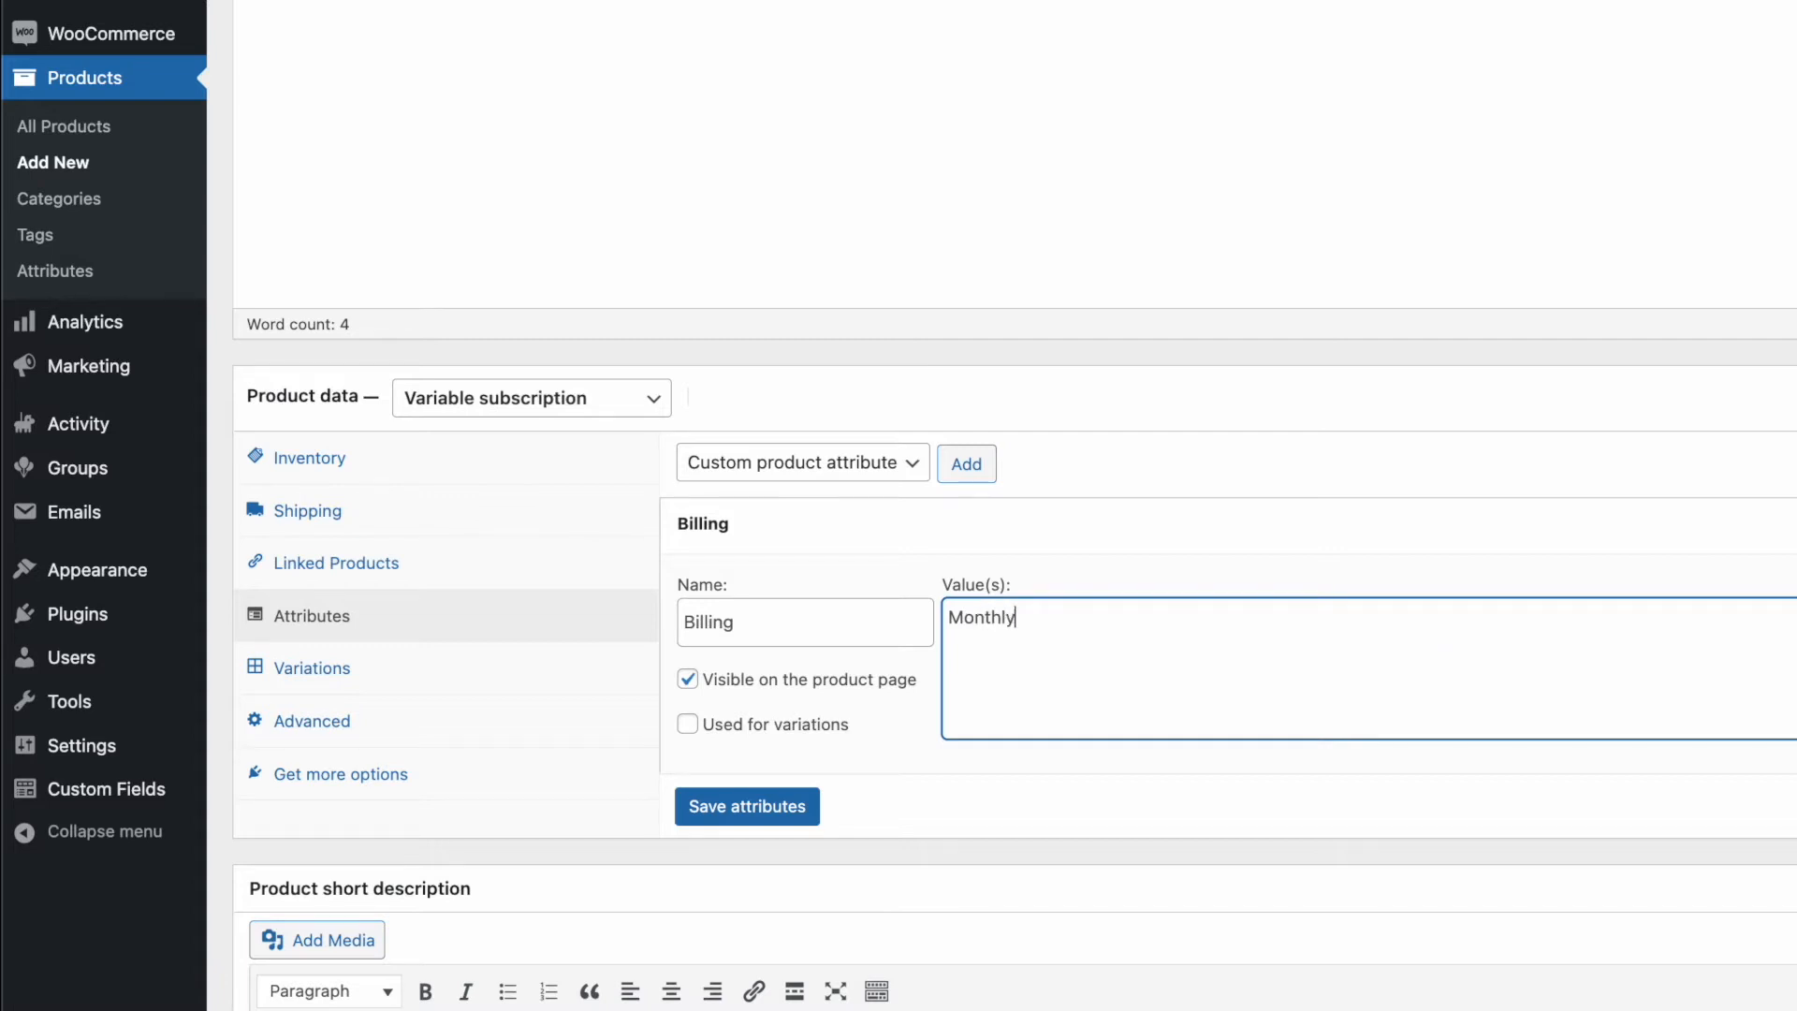
type("|Yearly")
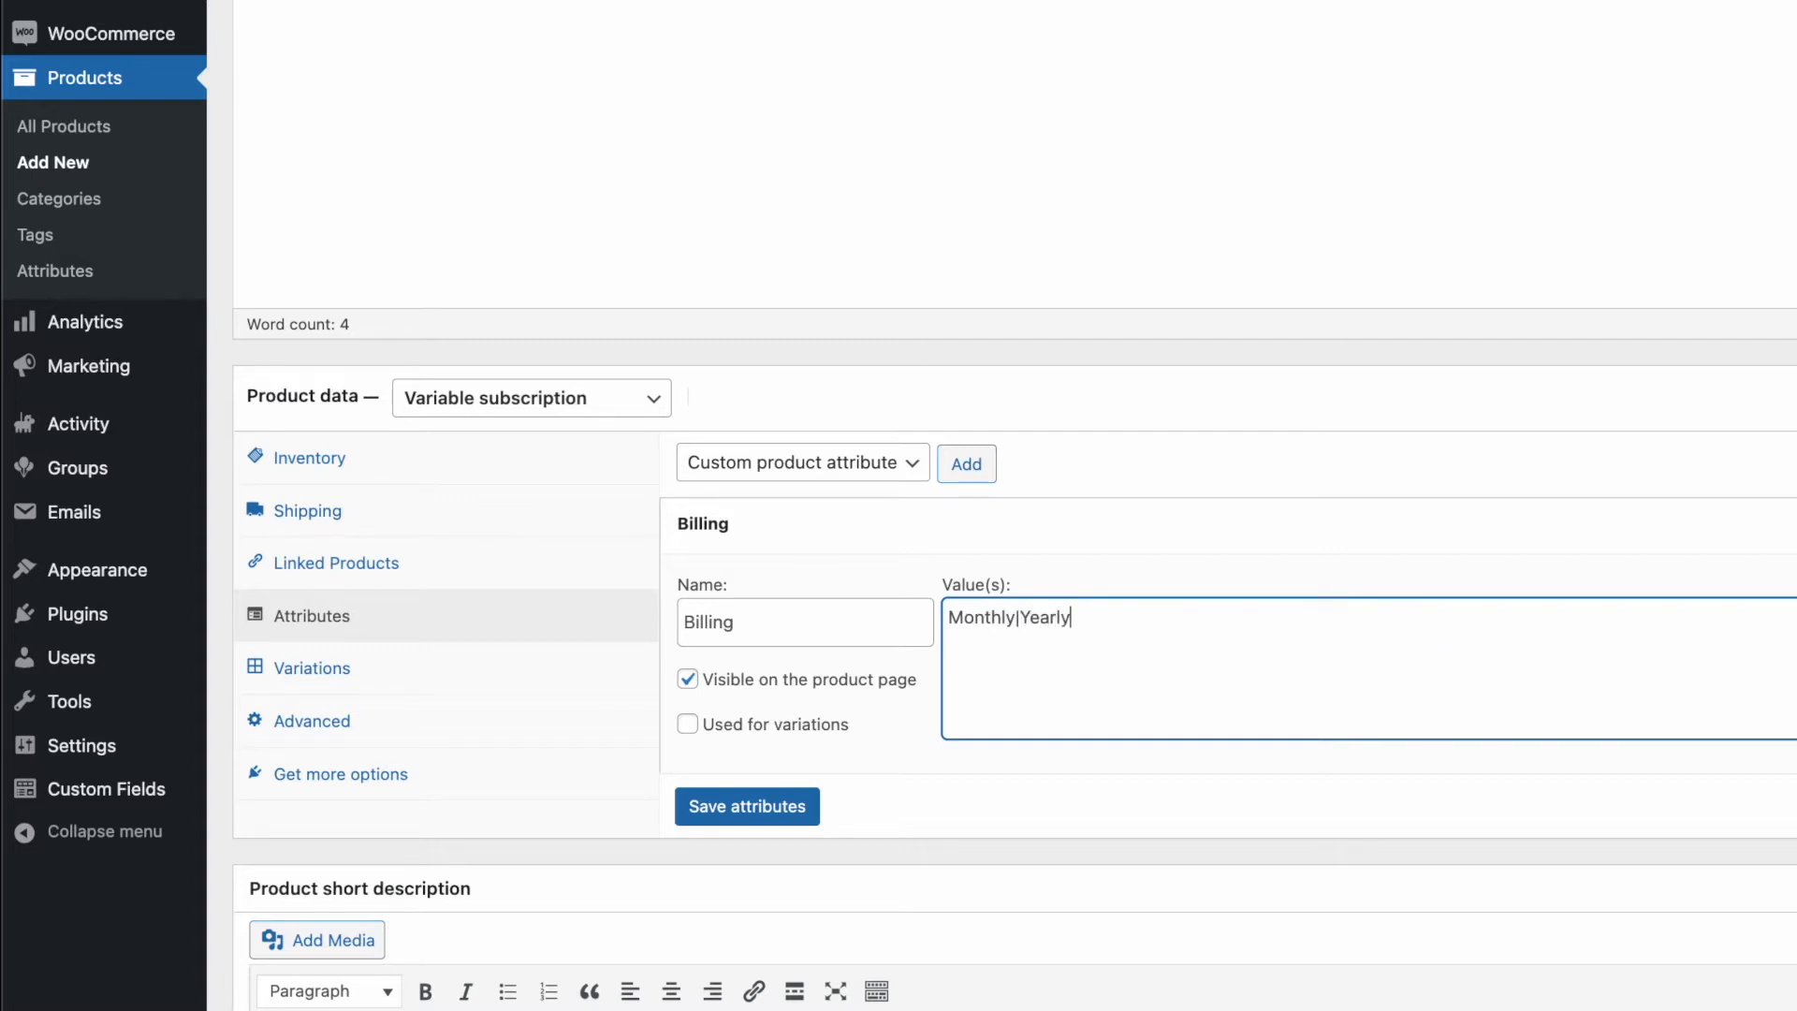
left_click(687, 723)
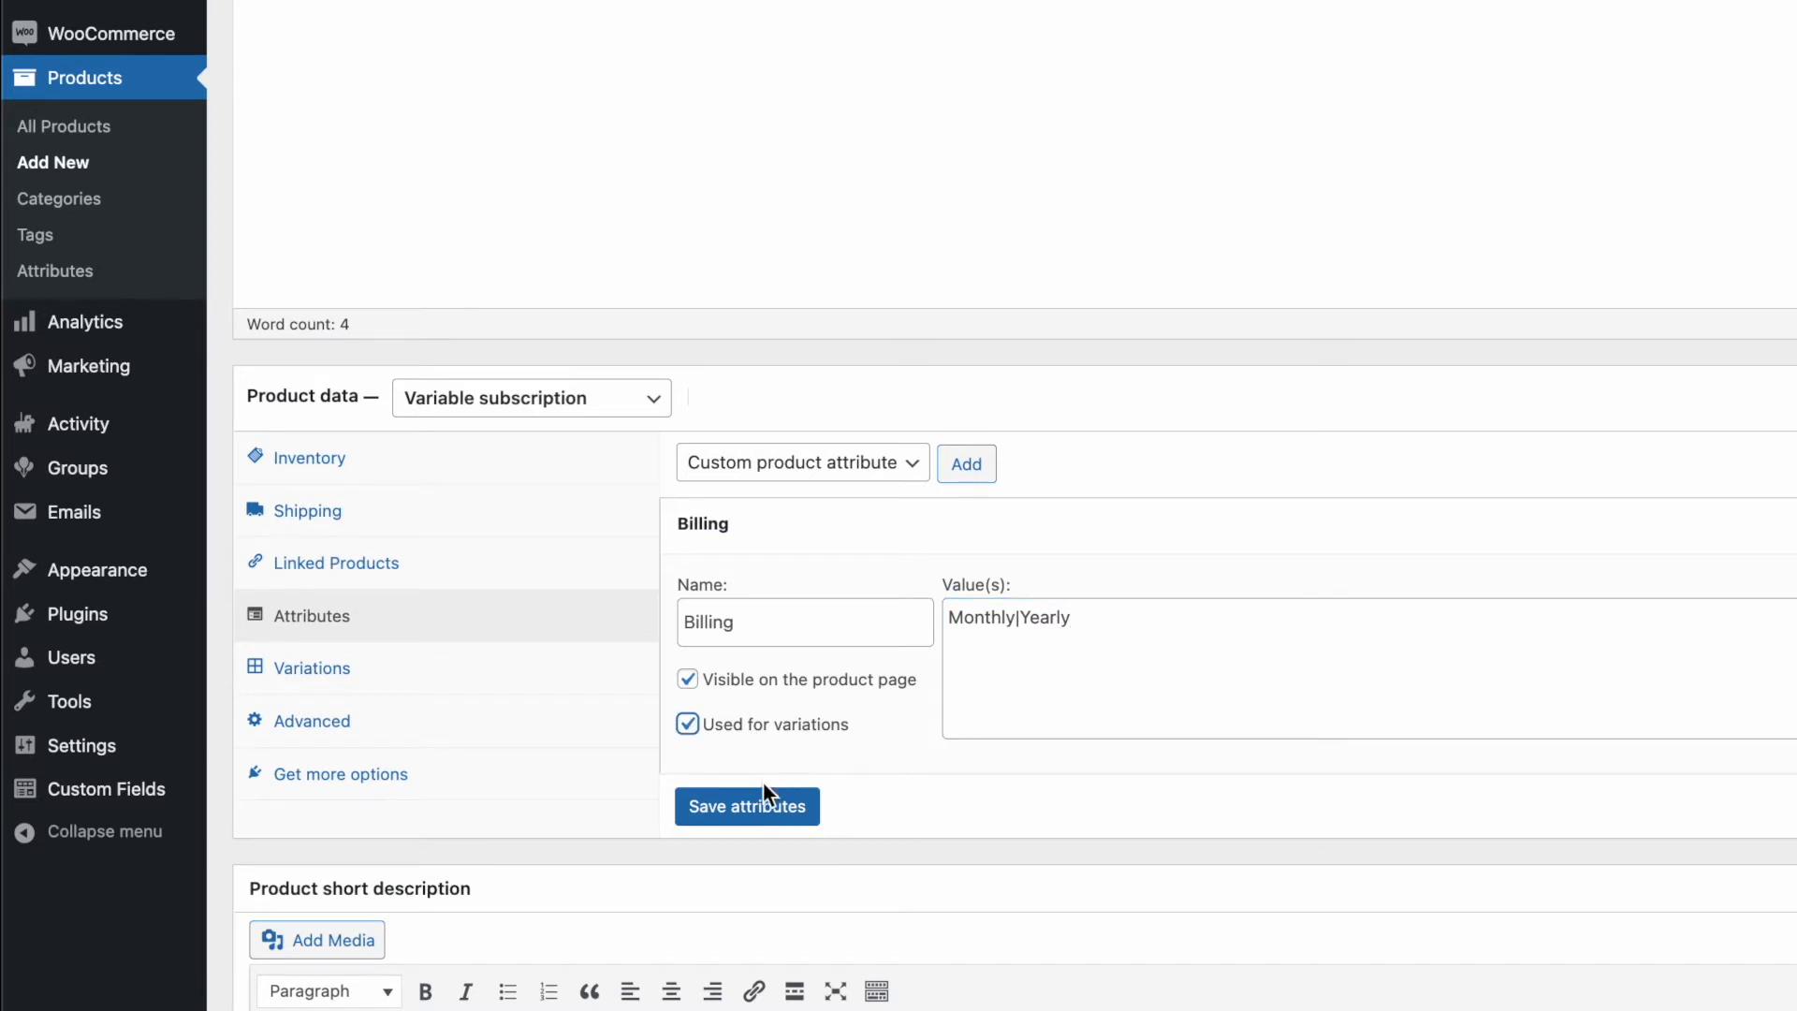
left_click(747, 805)
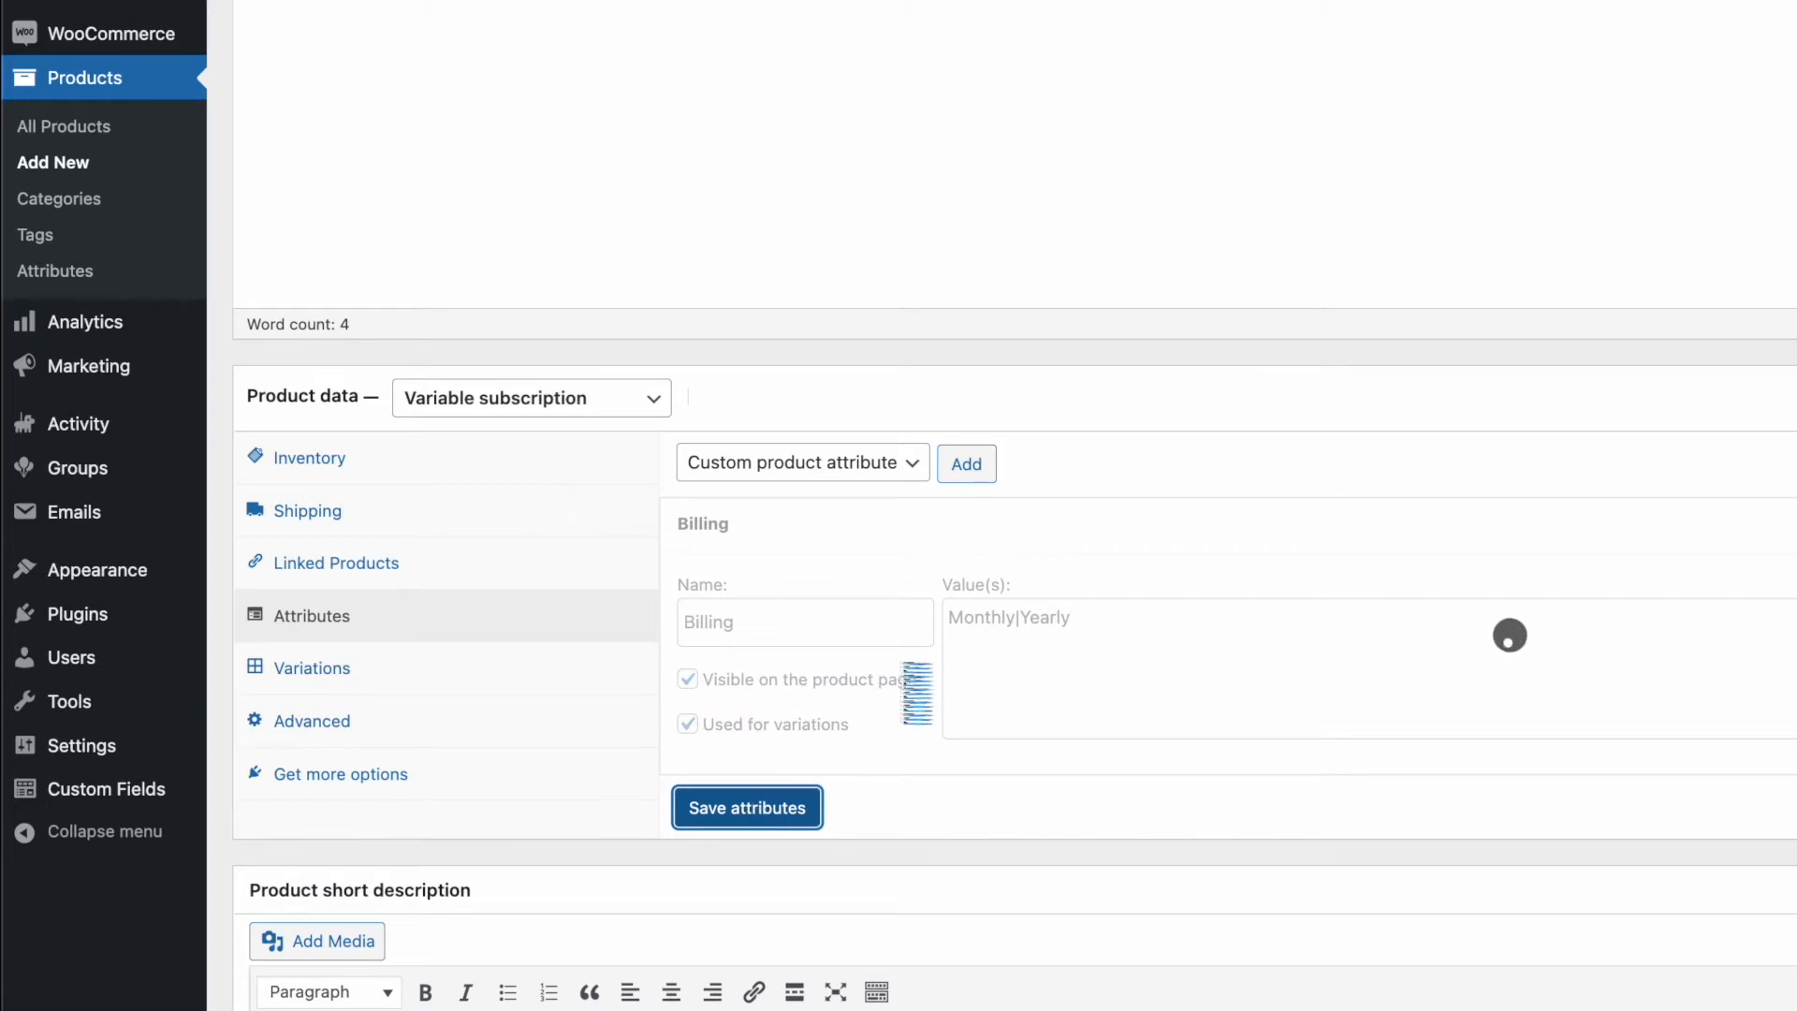
left_click(747, 807)
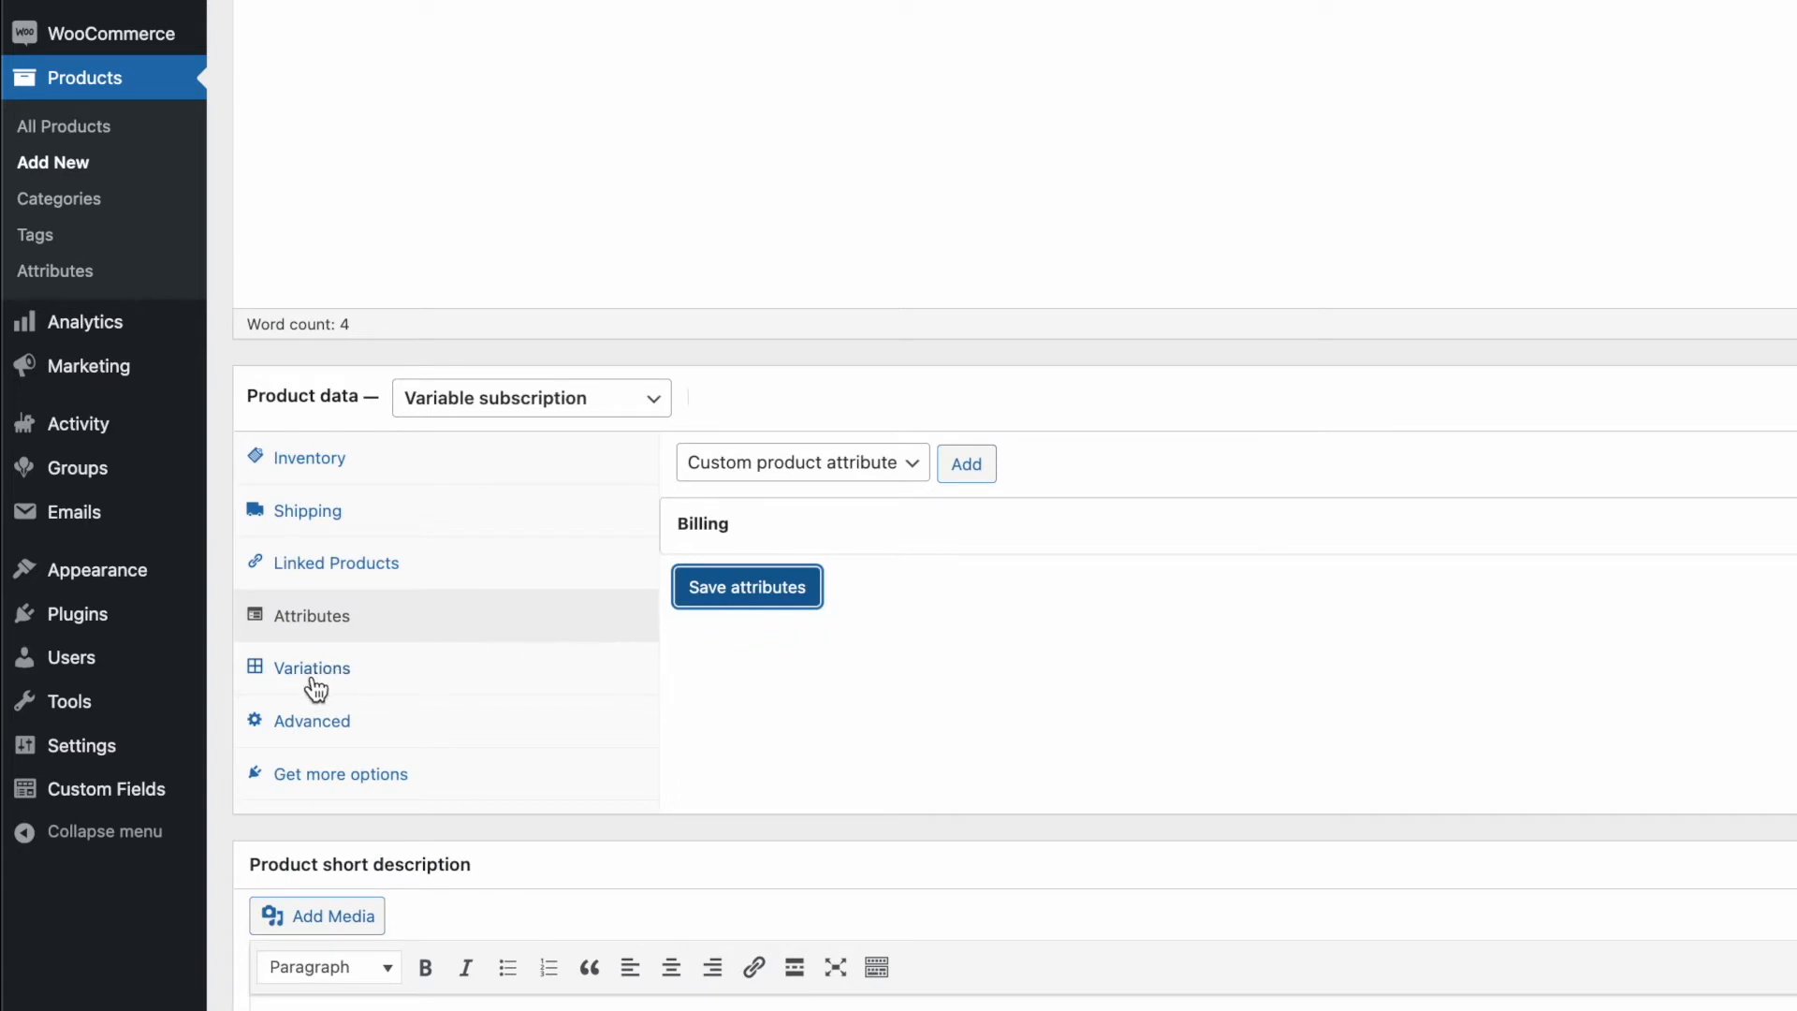
mouse_move(324, 683)
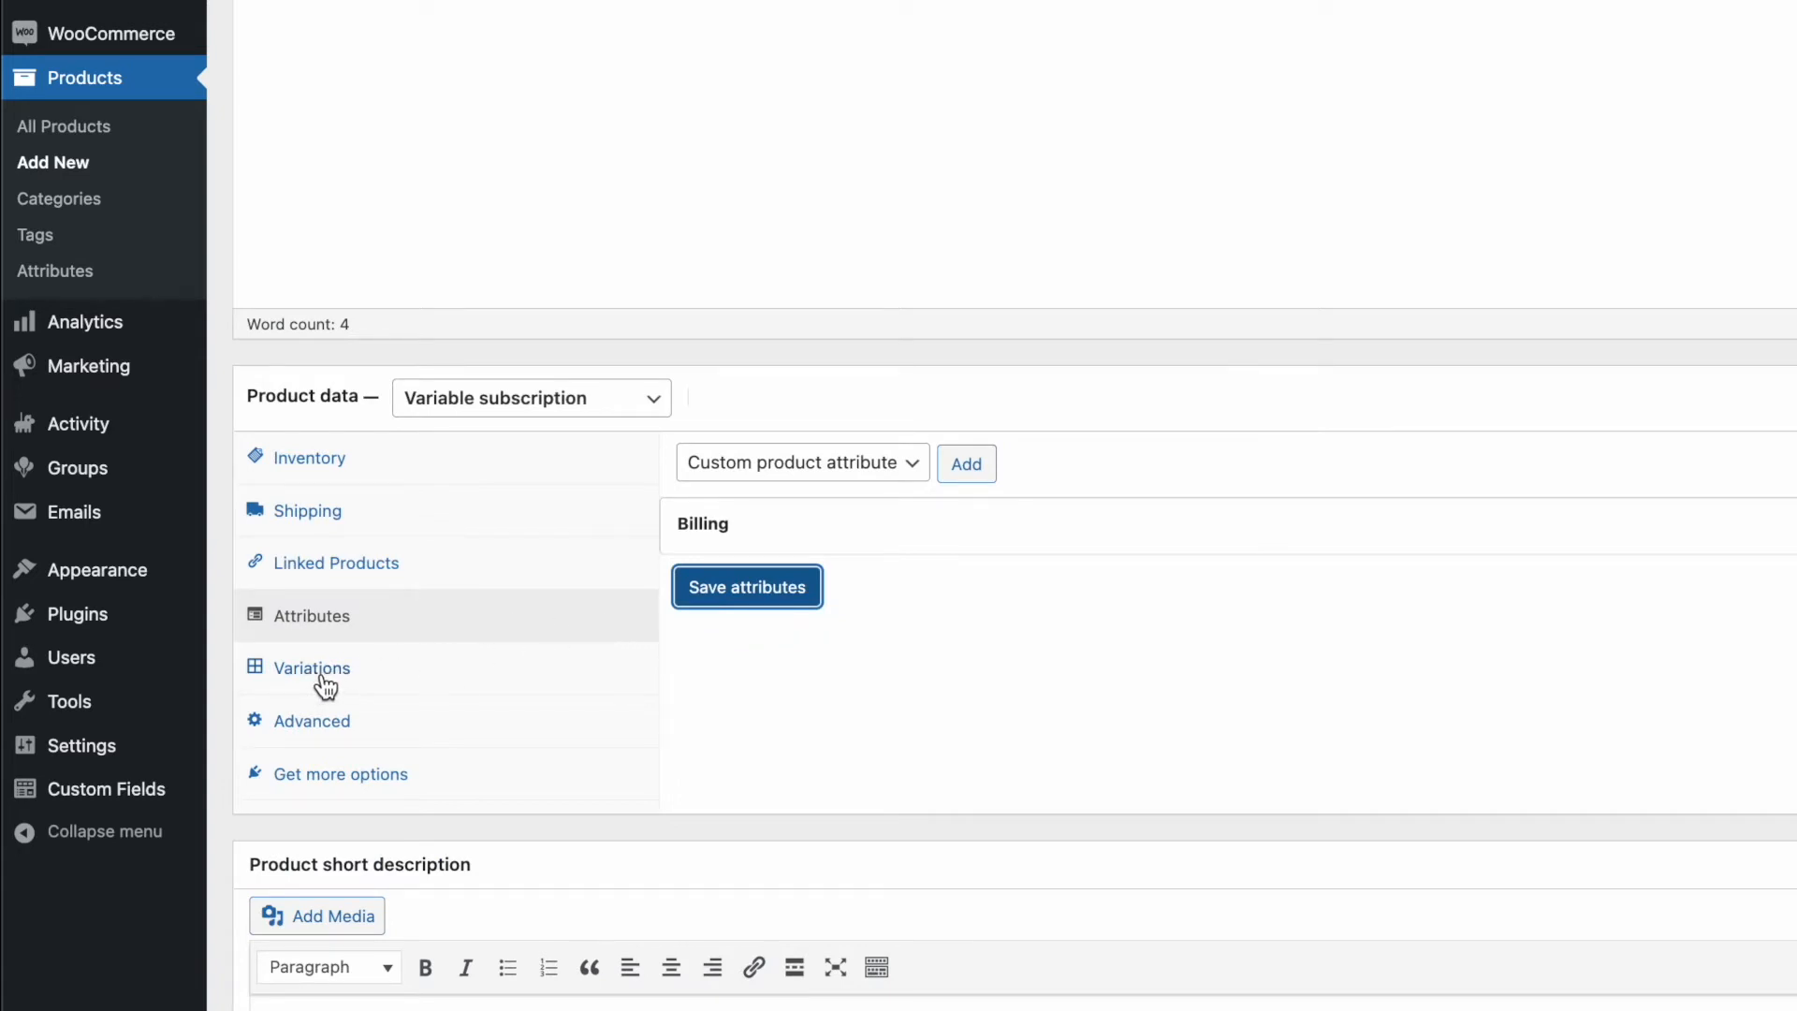
Create the Monthly and Yearly variations from all of Product A's attributes.
left_click(313, 666)
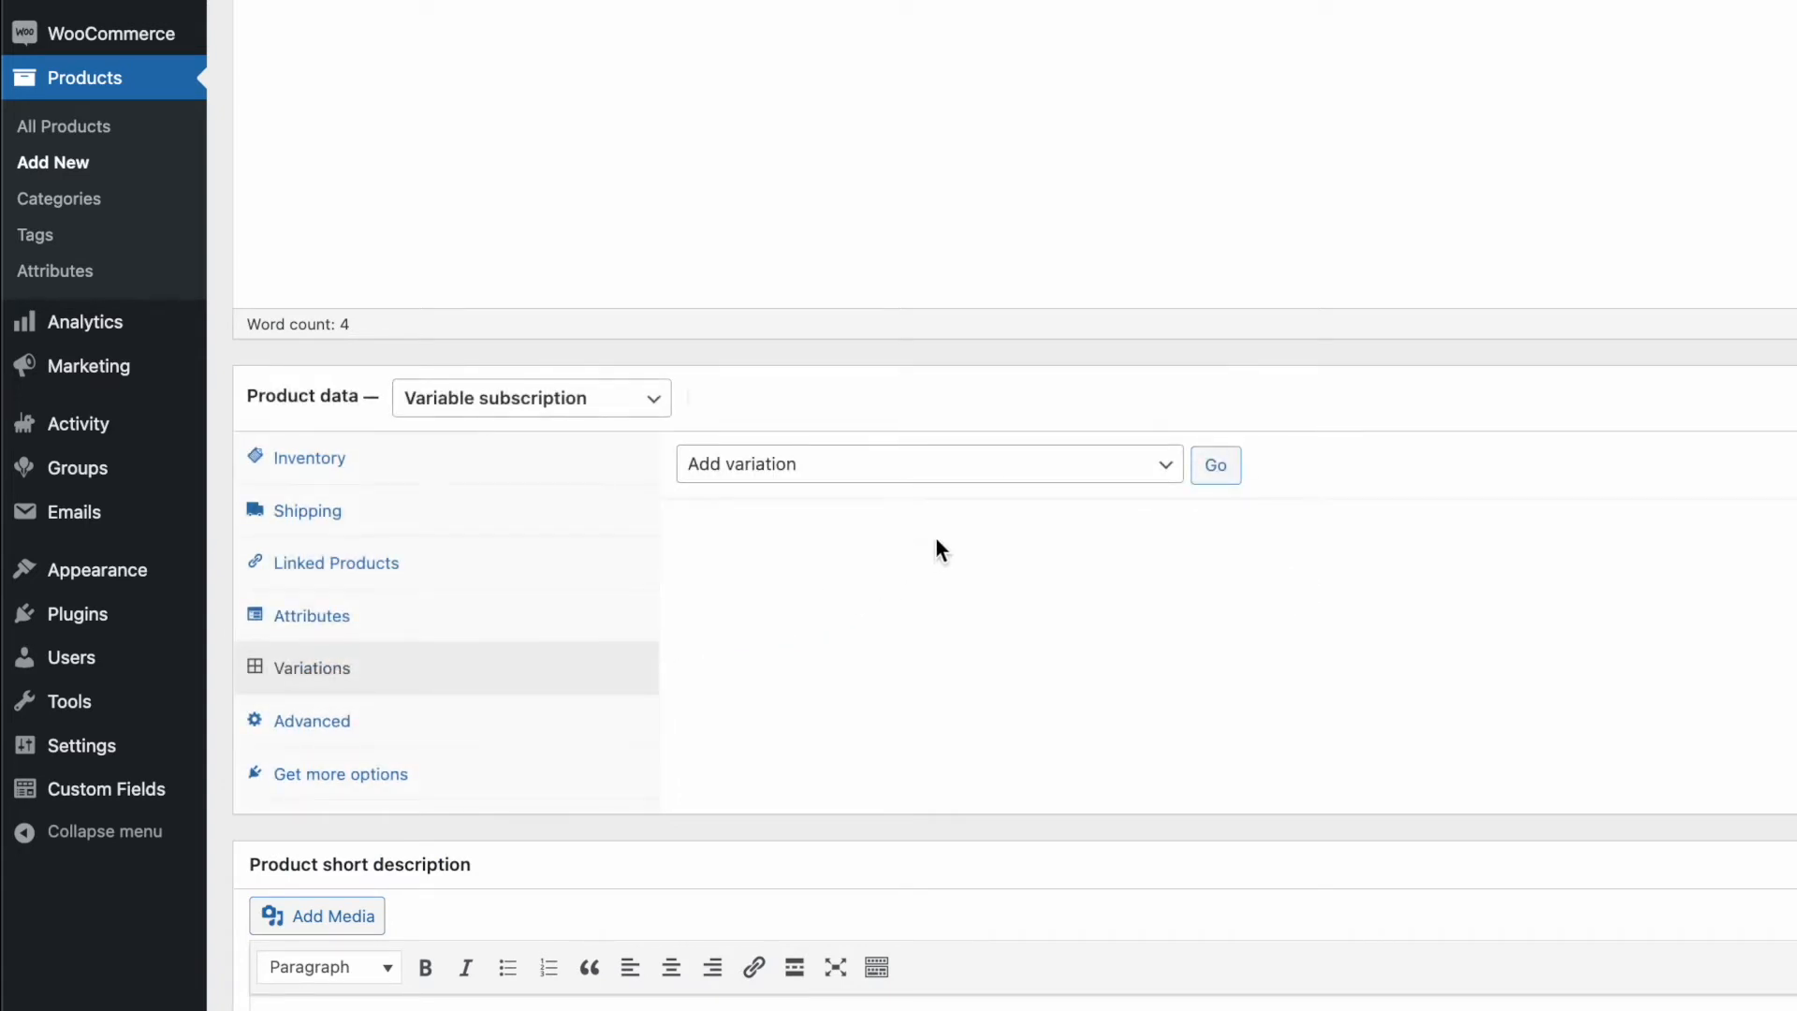
left_click(925, 465)
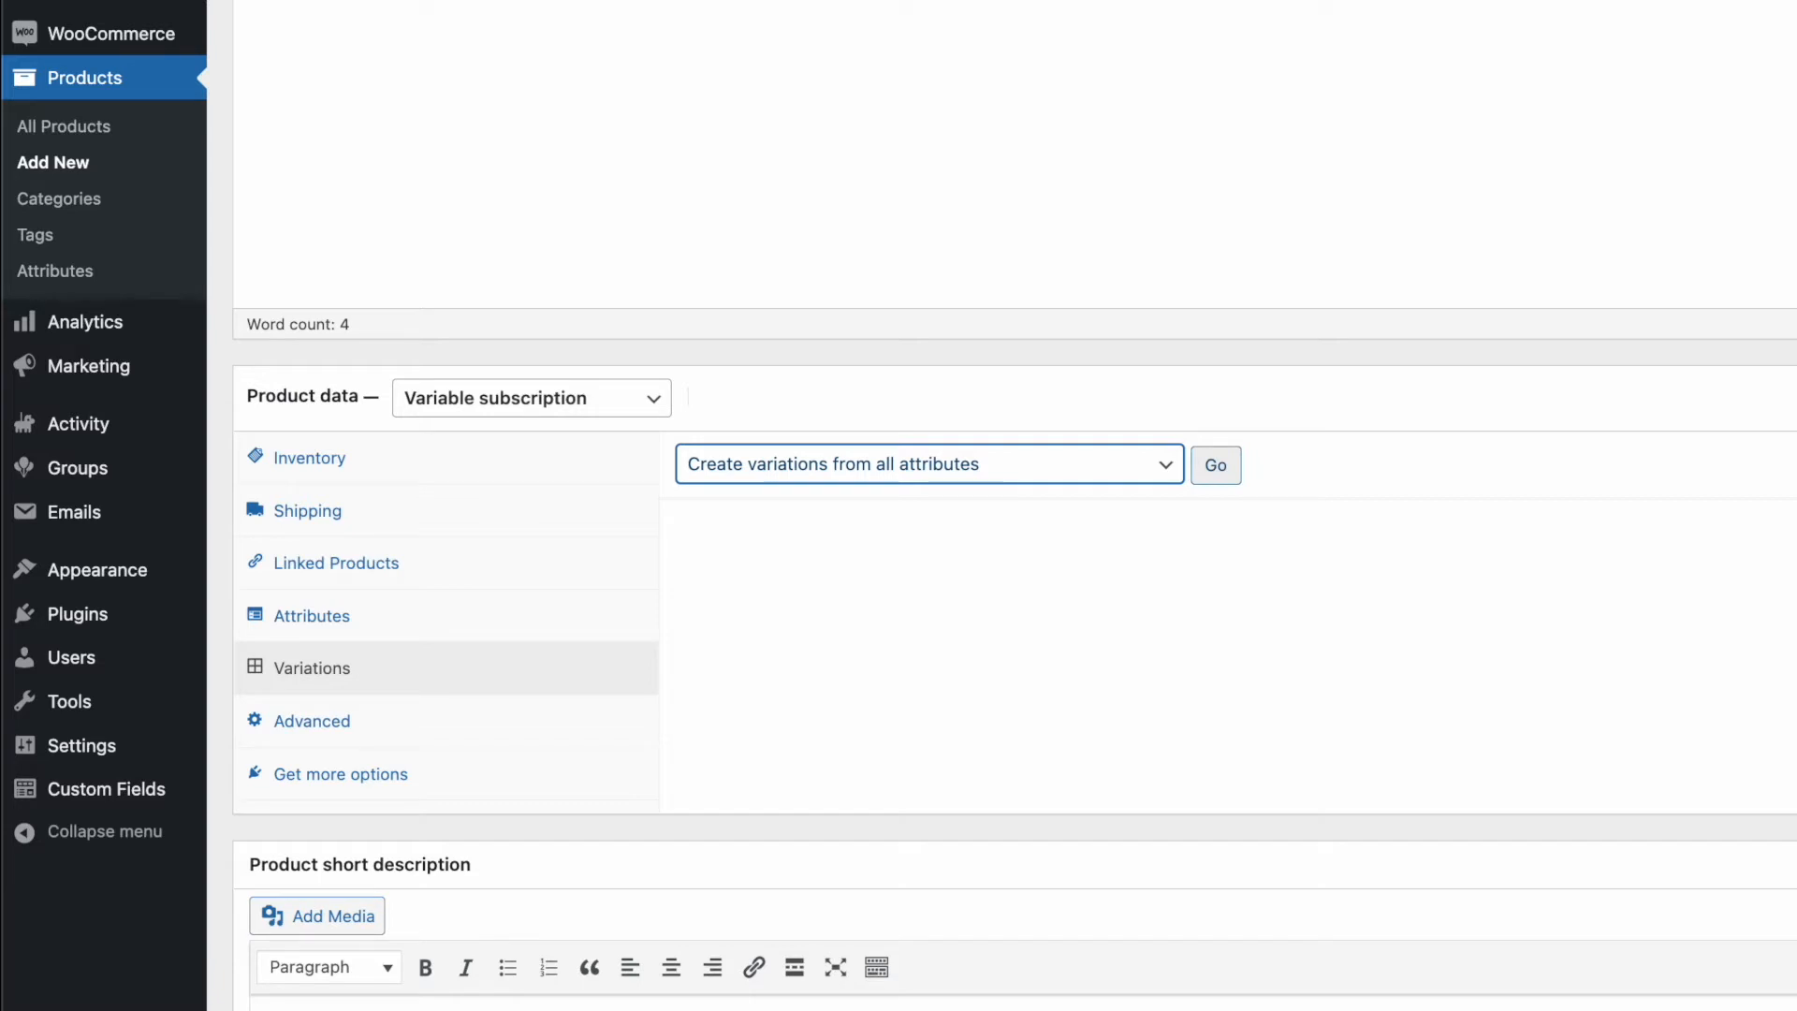
left_click(1215, 466)
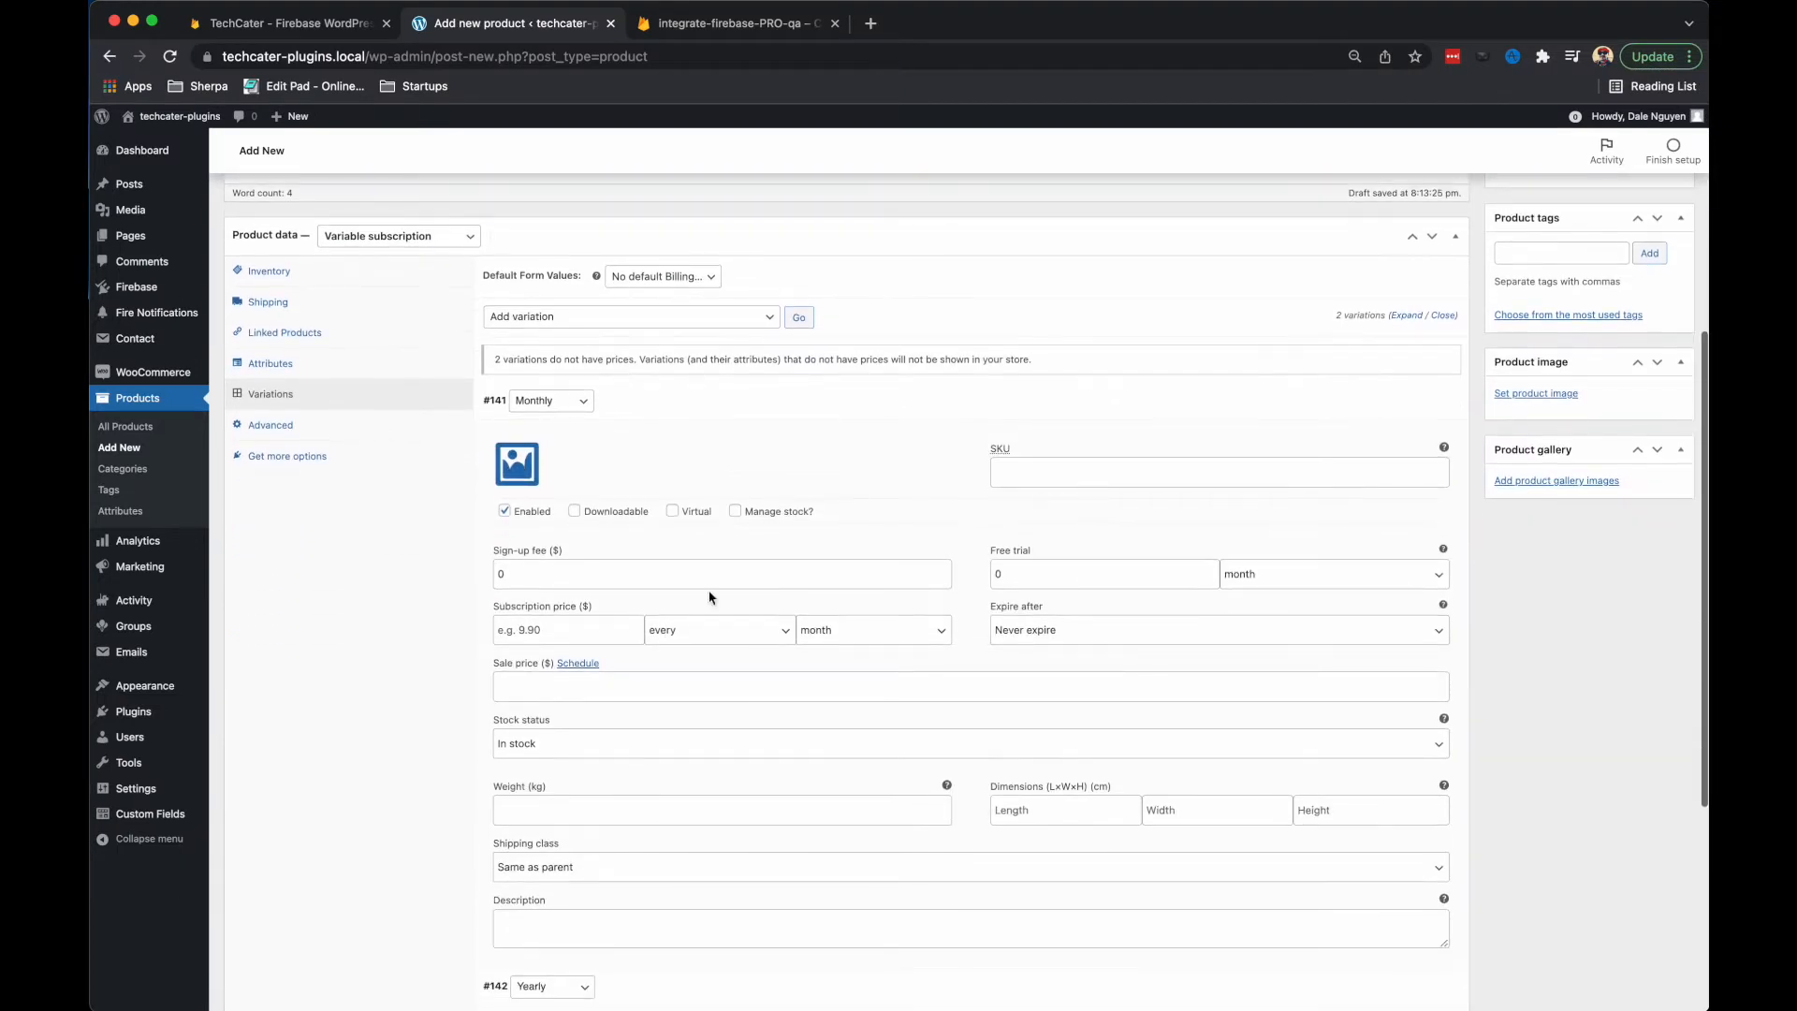
Price the Monthly variation at 10 and the Yearly variation at 99 billed every year.
left_click(567, 629)
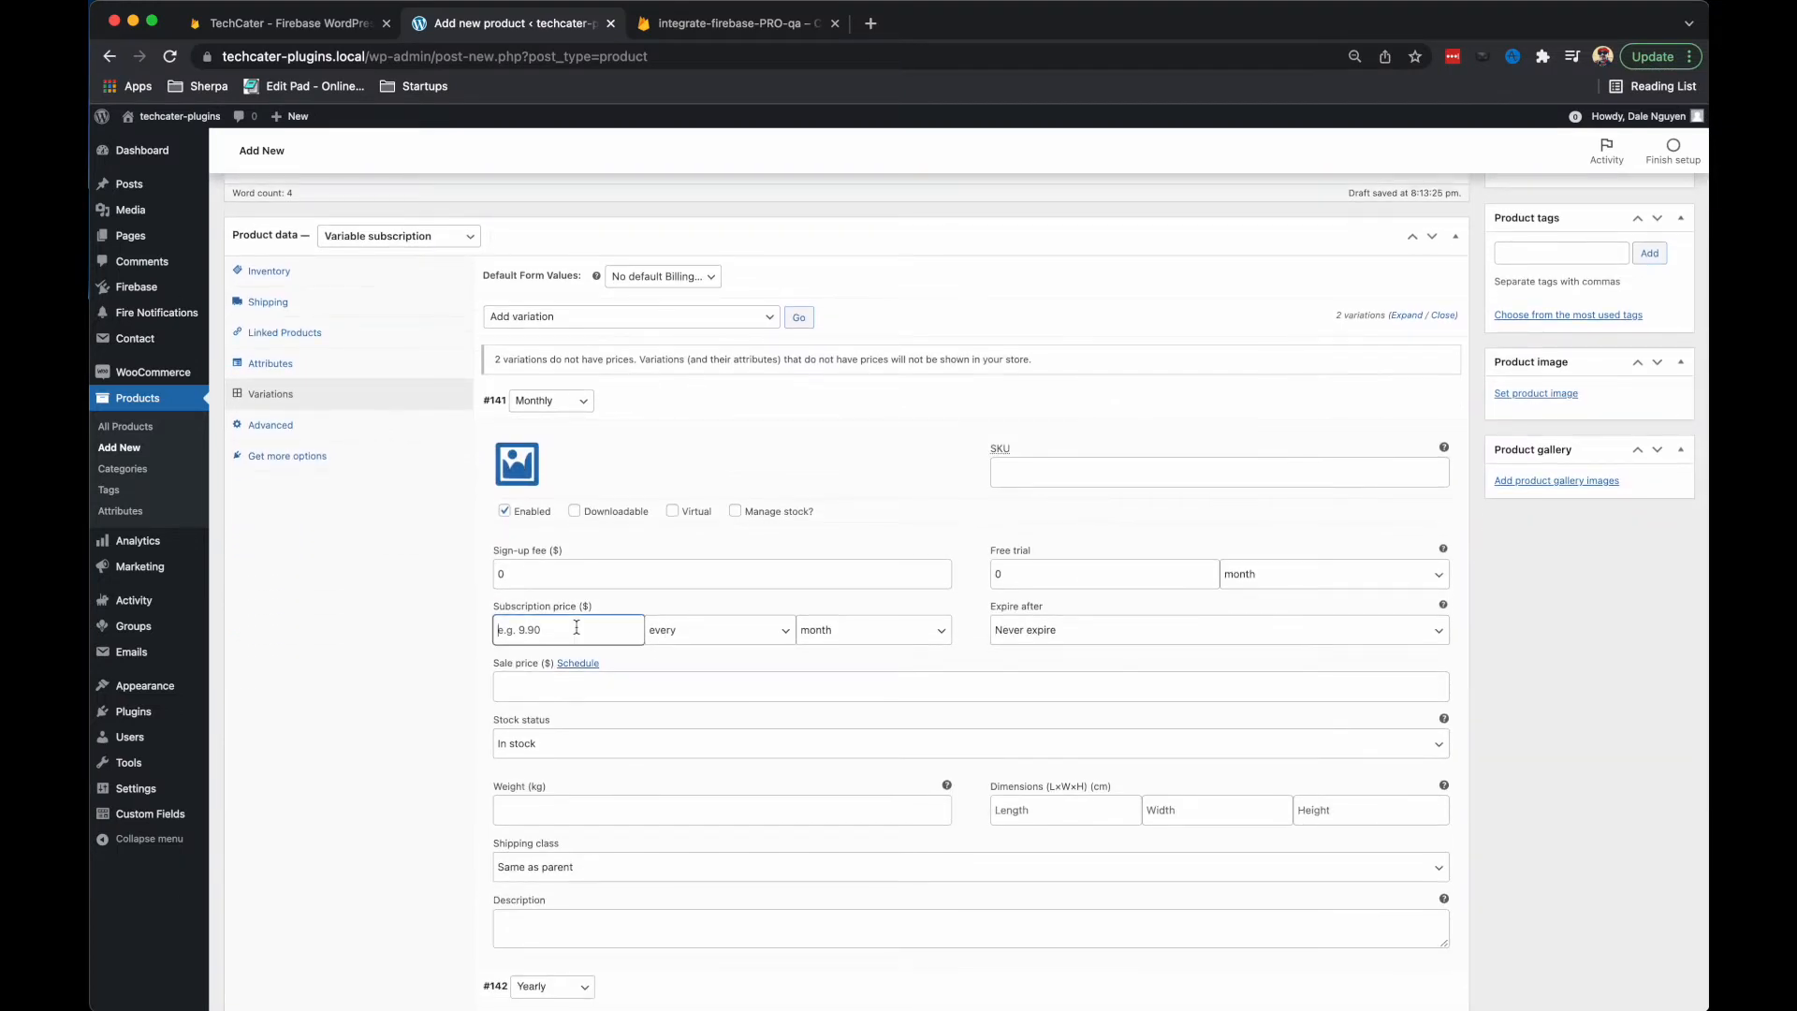
type("1")
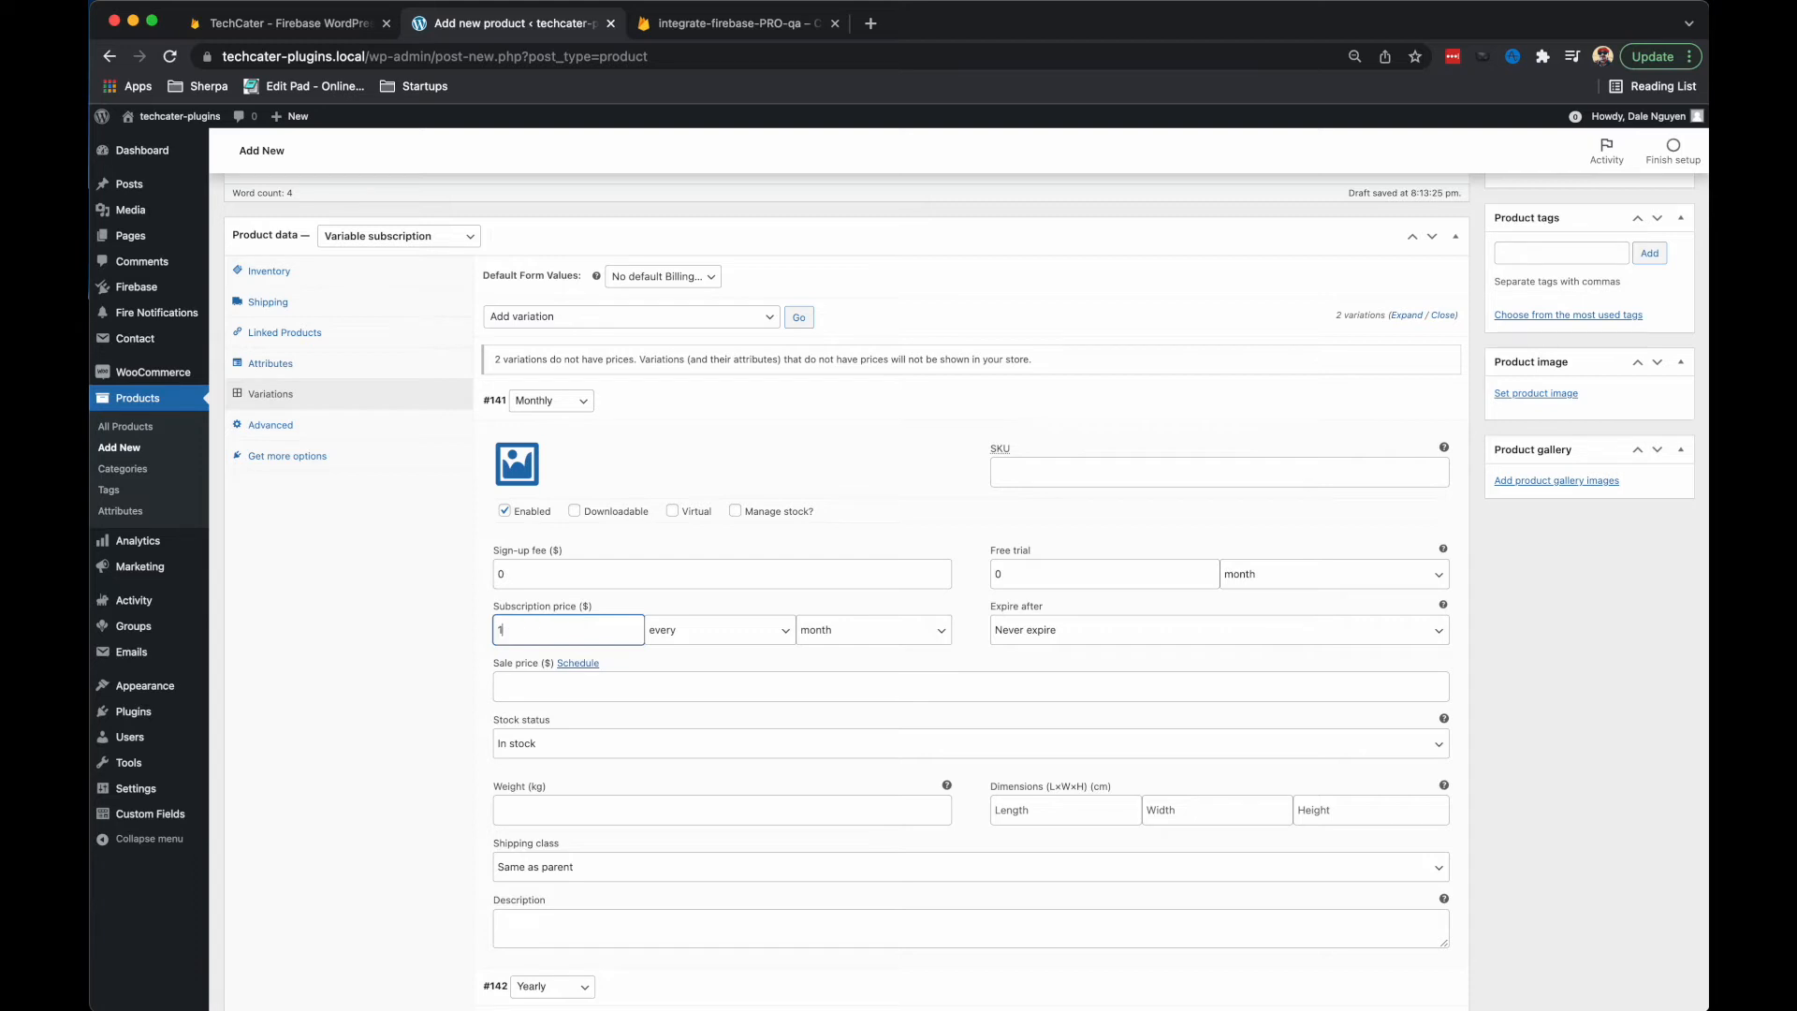
type("0")
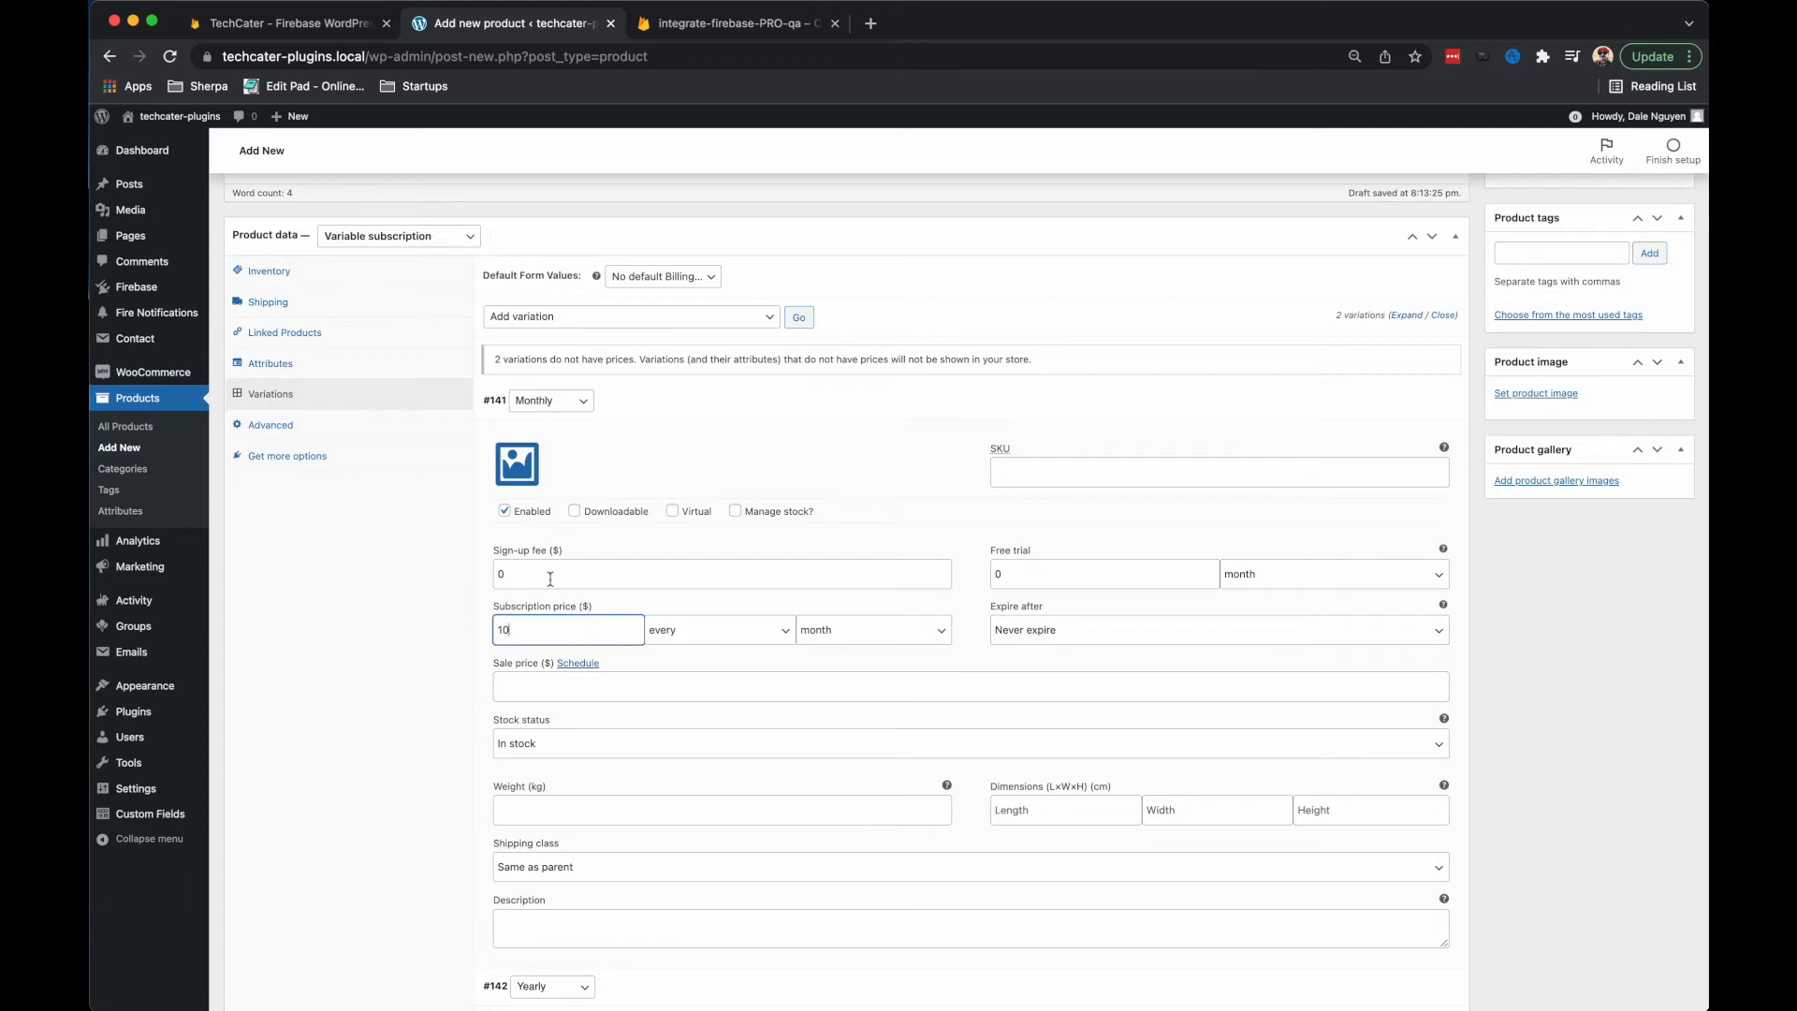
scroll("down", 3)
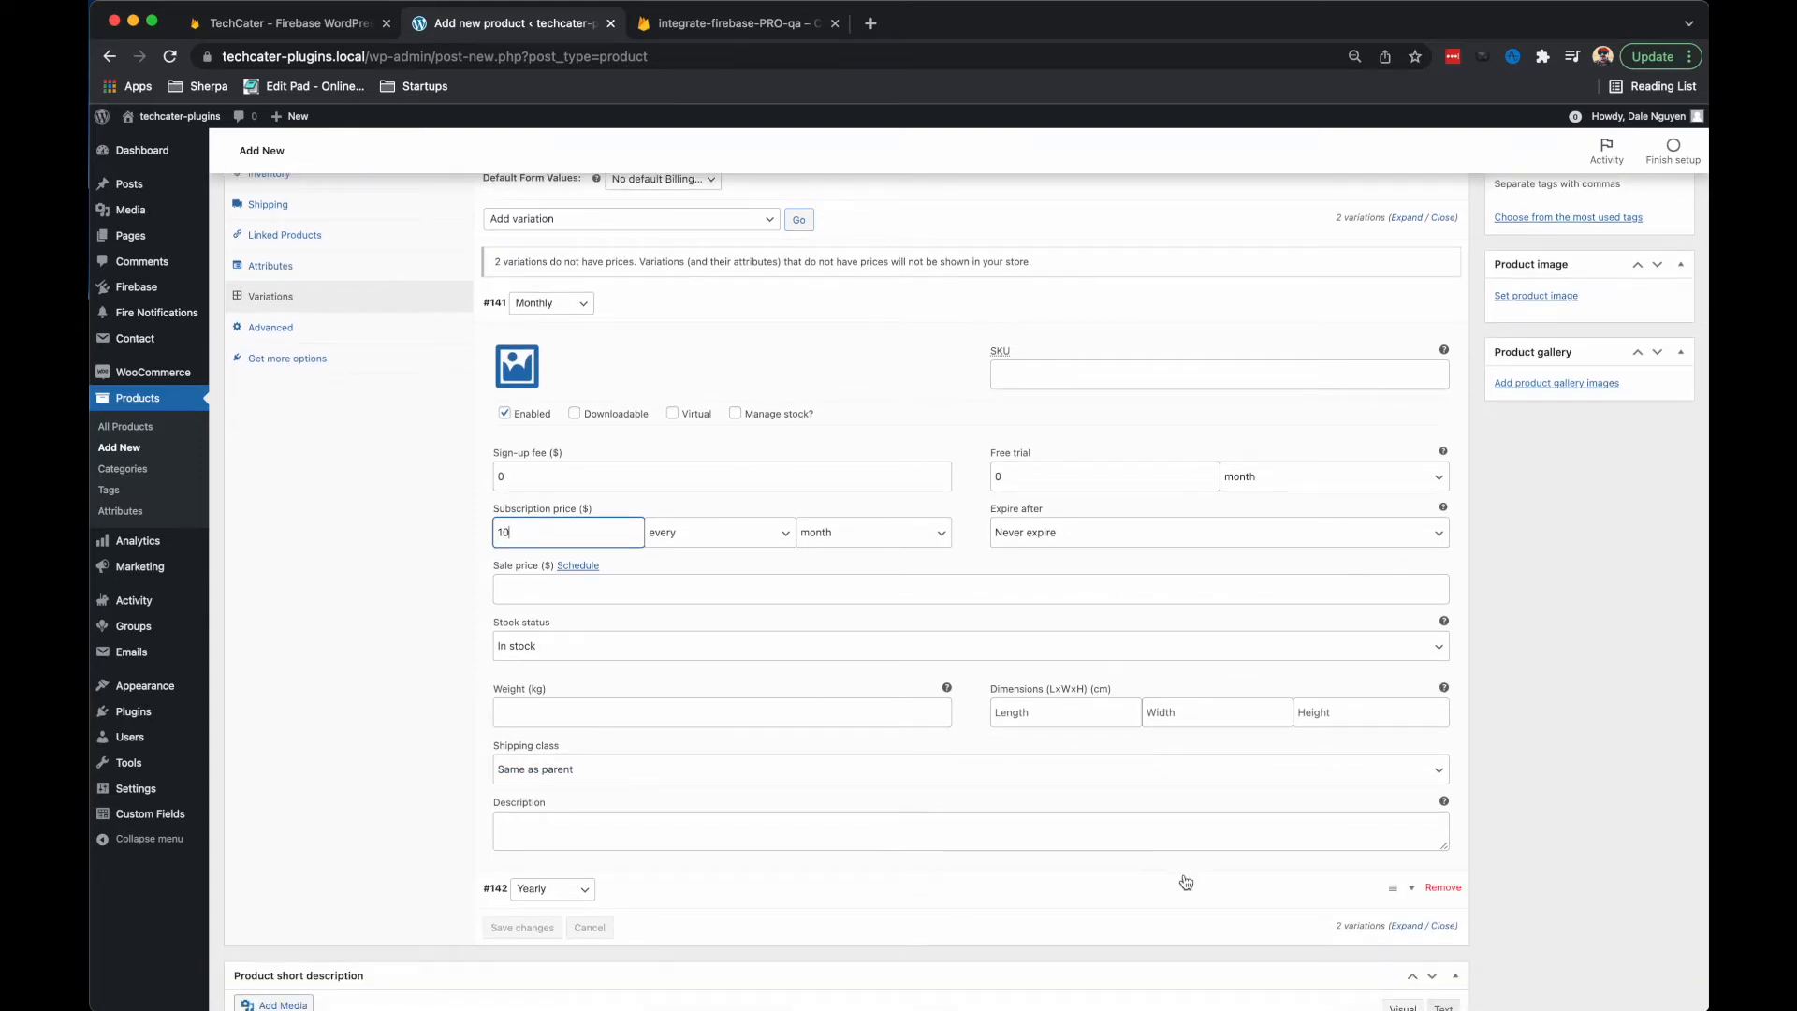
scroll("down", 3)
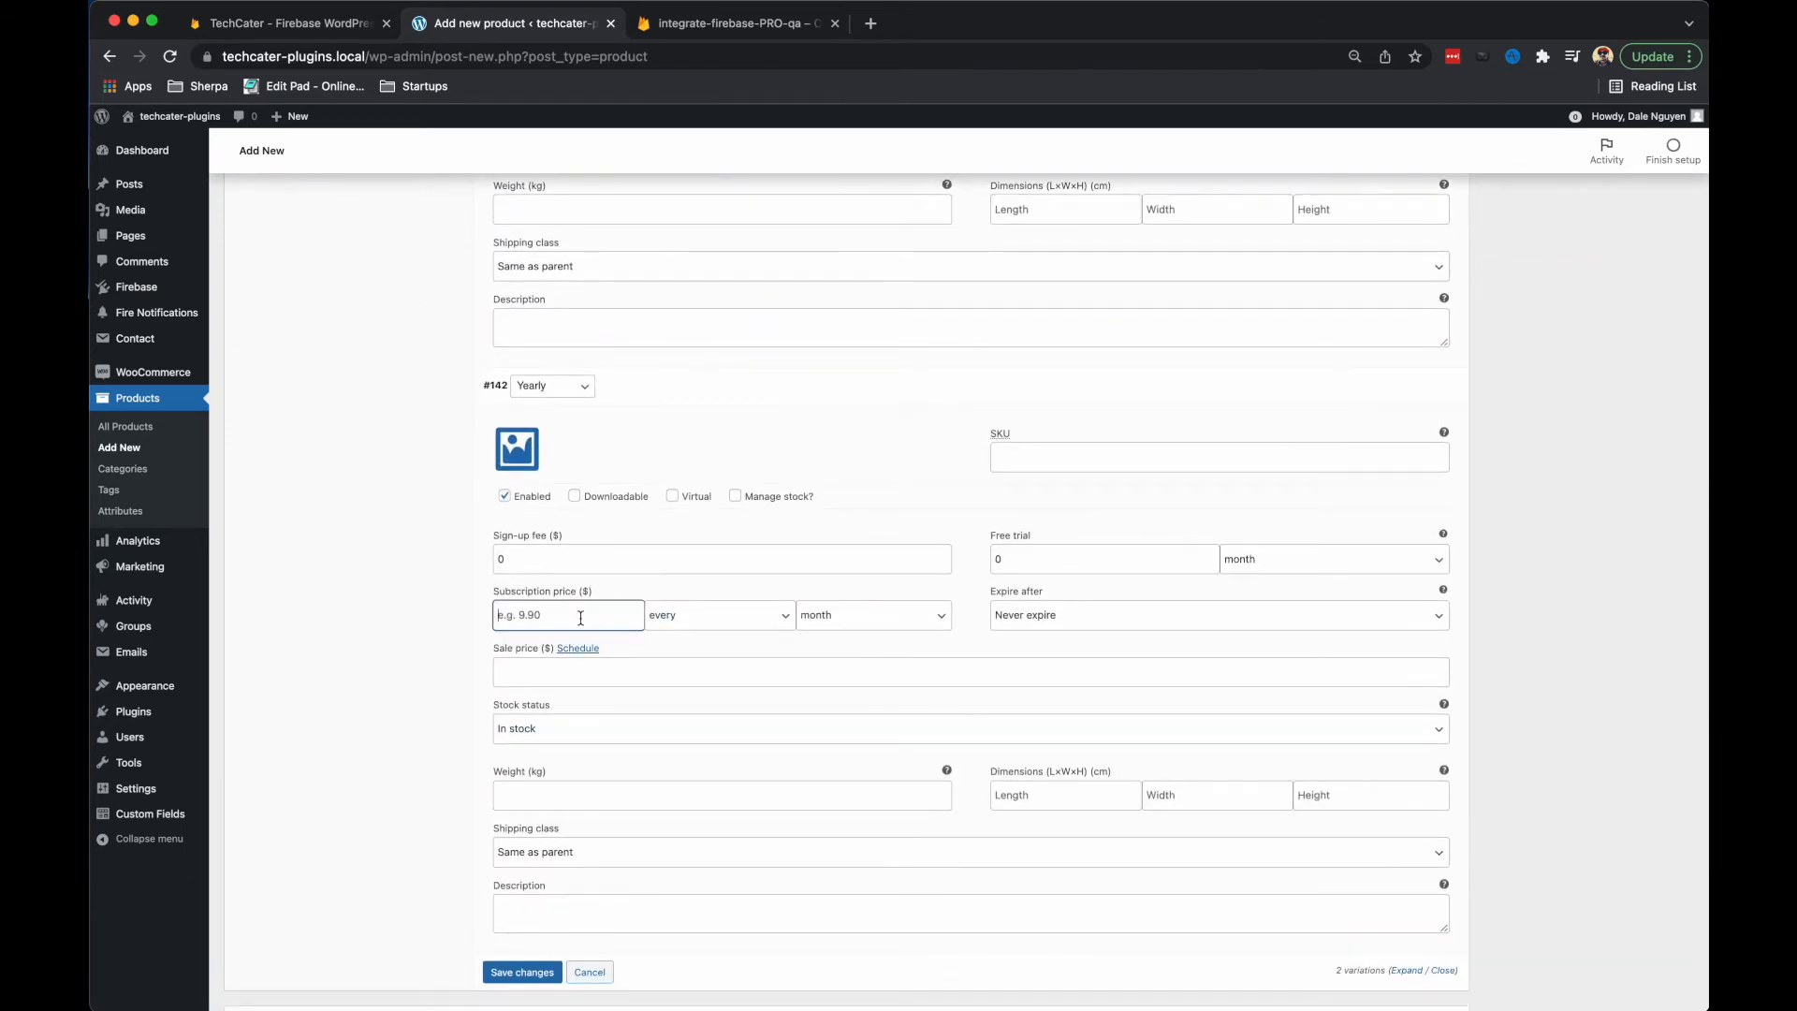
type("99")
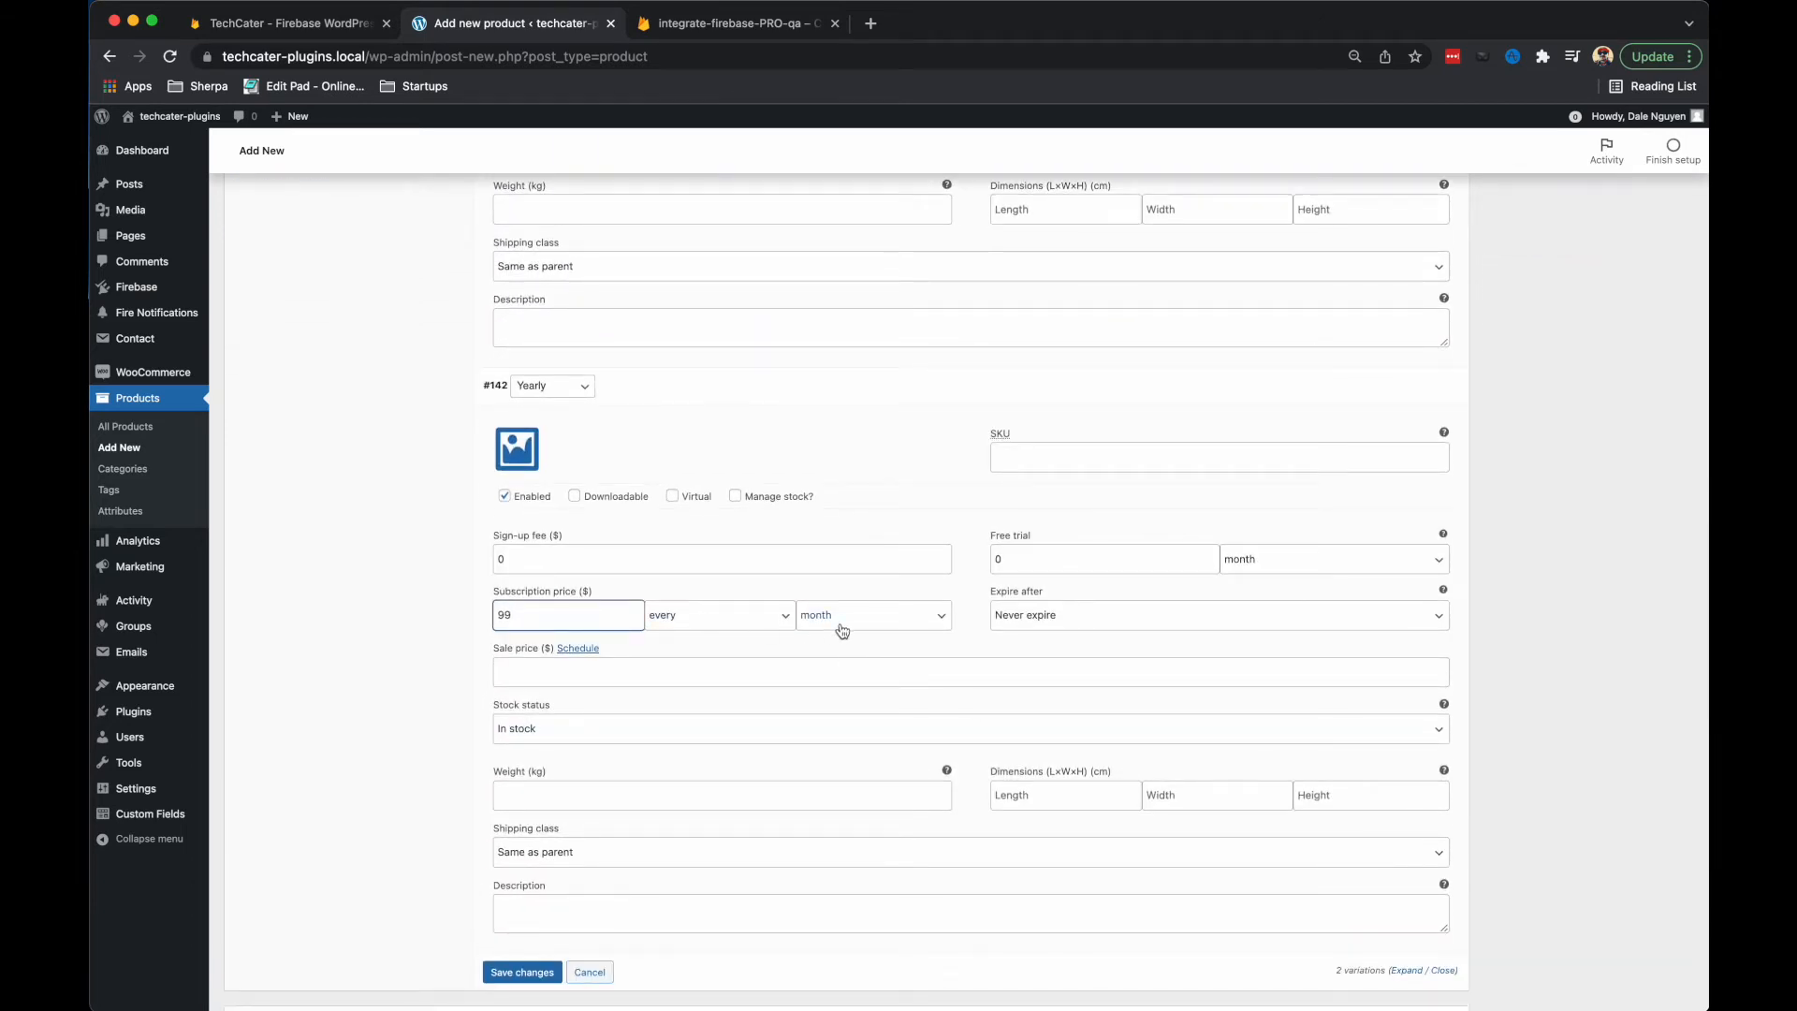
left_click(870, 614)
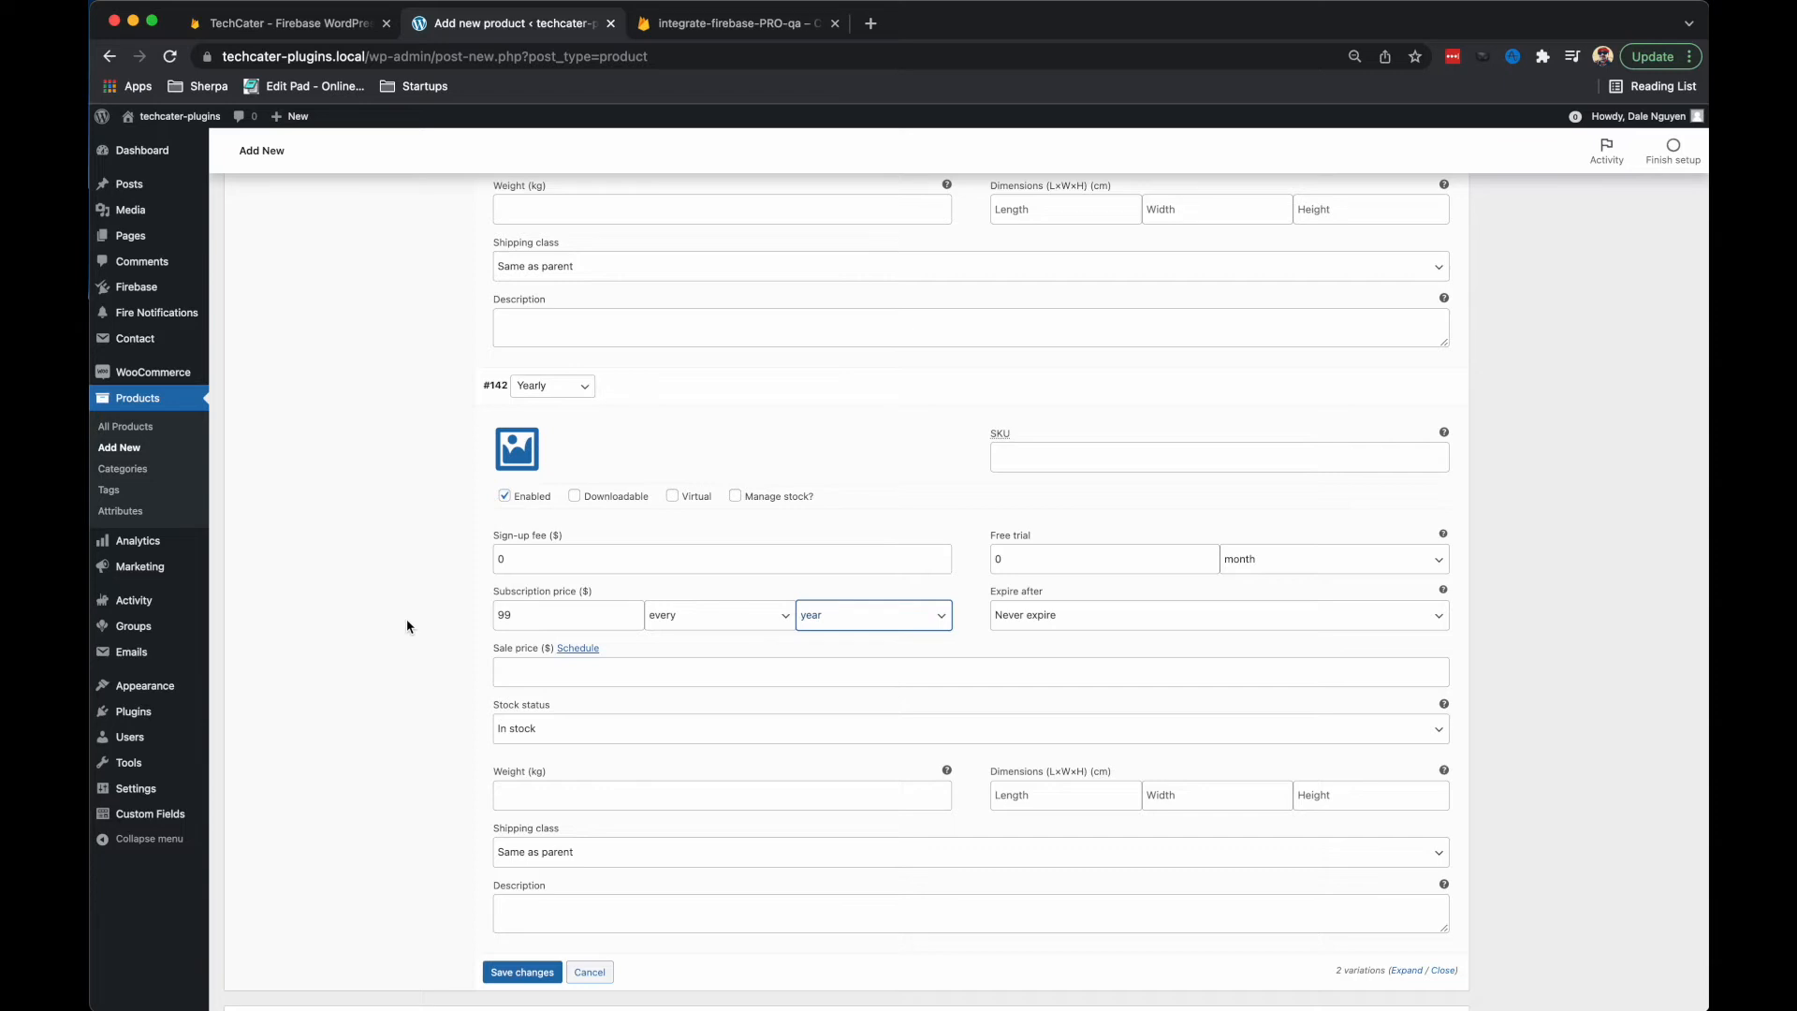
Publish Product A and move to the Firebase console.
scroll("down", 3)
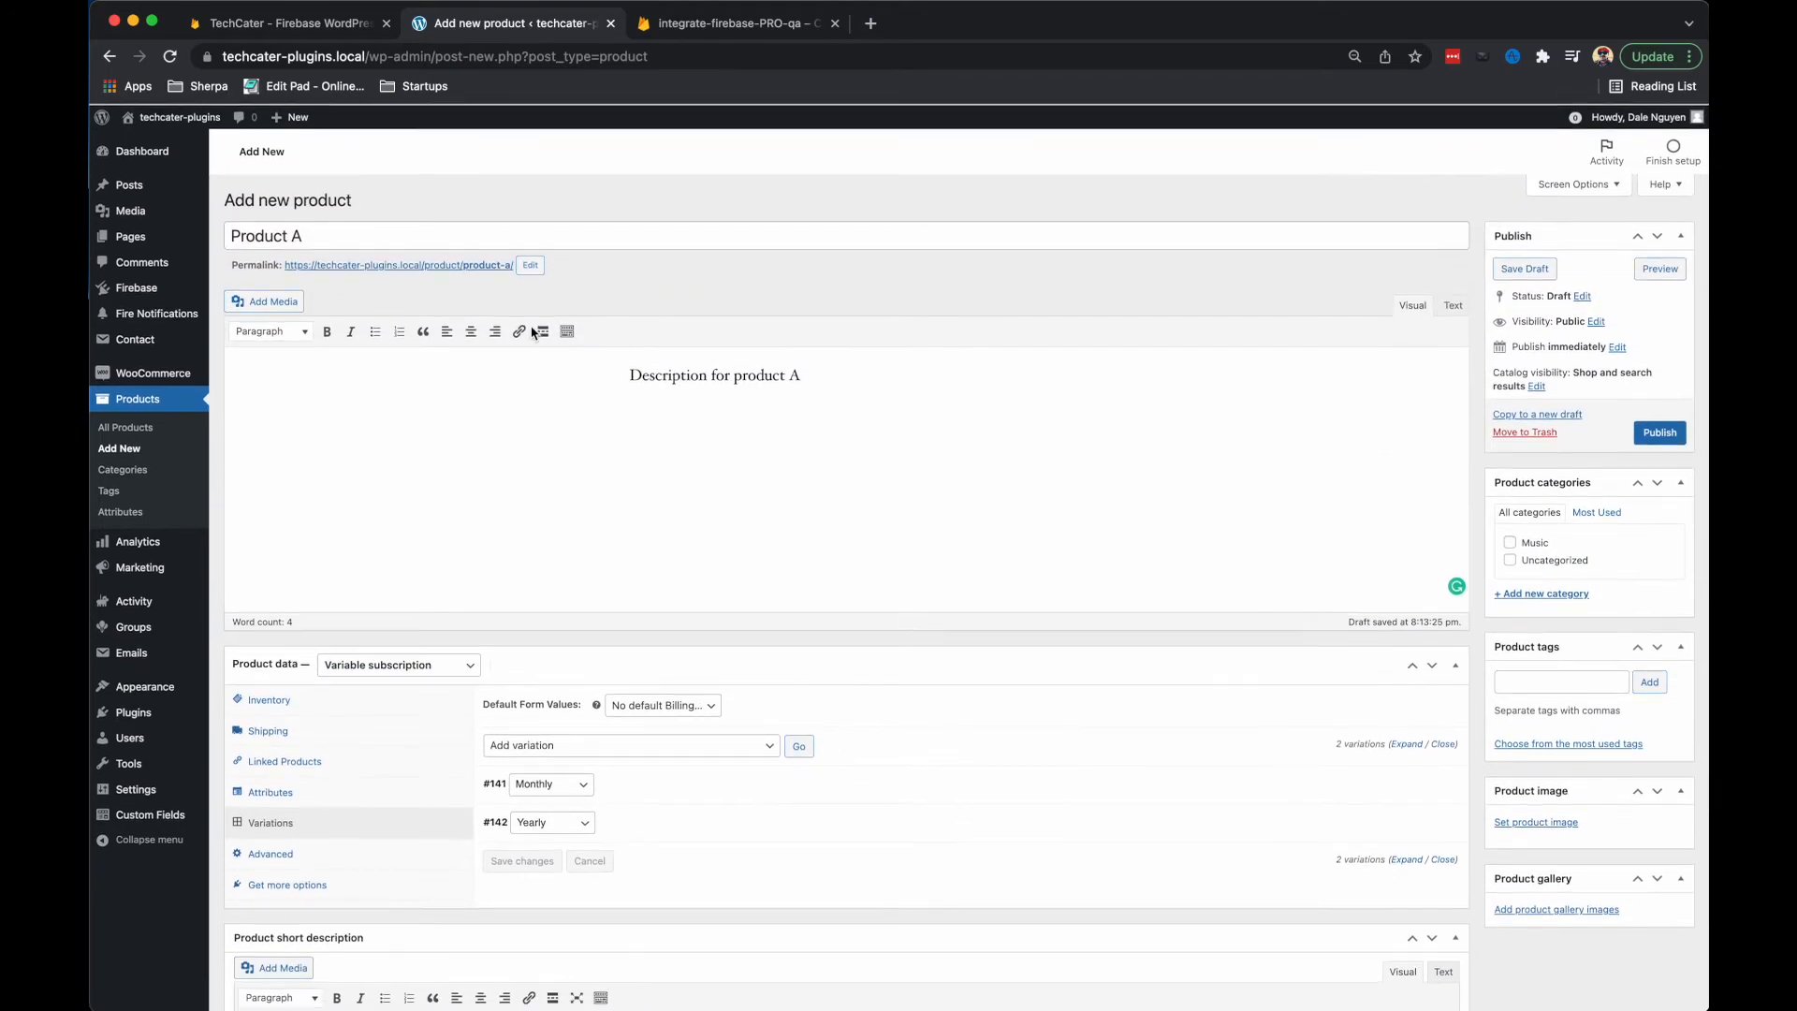
left_click(1658, 432)
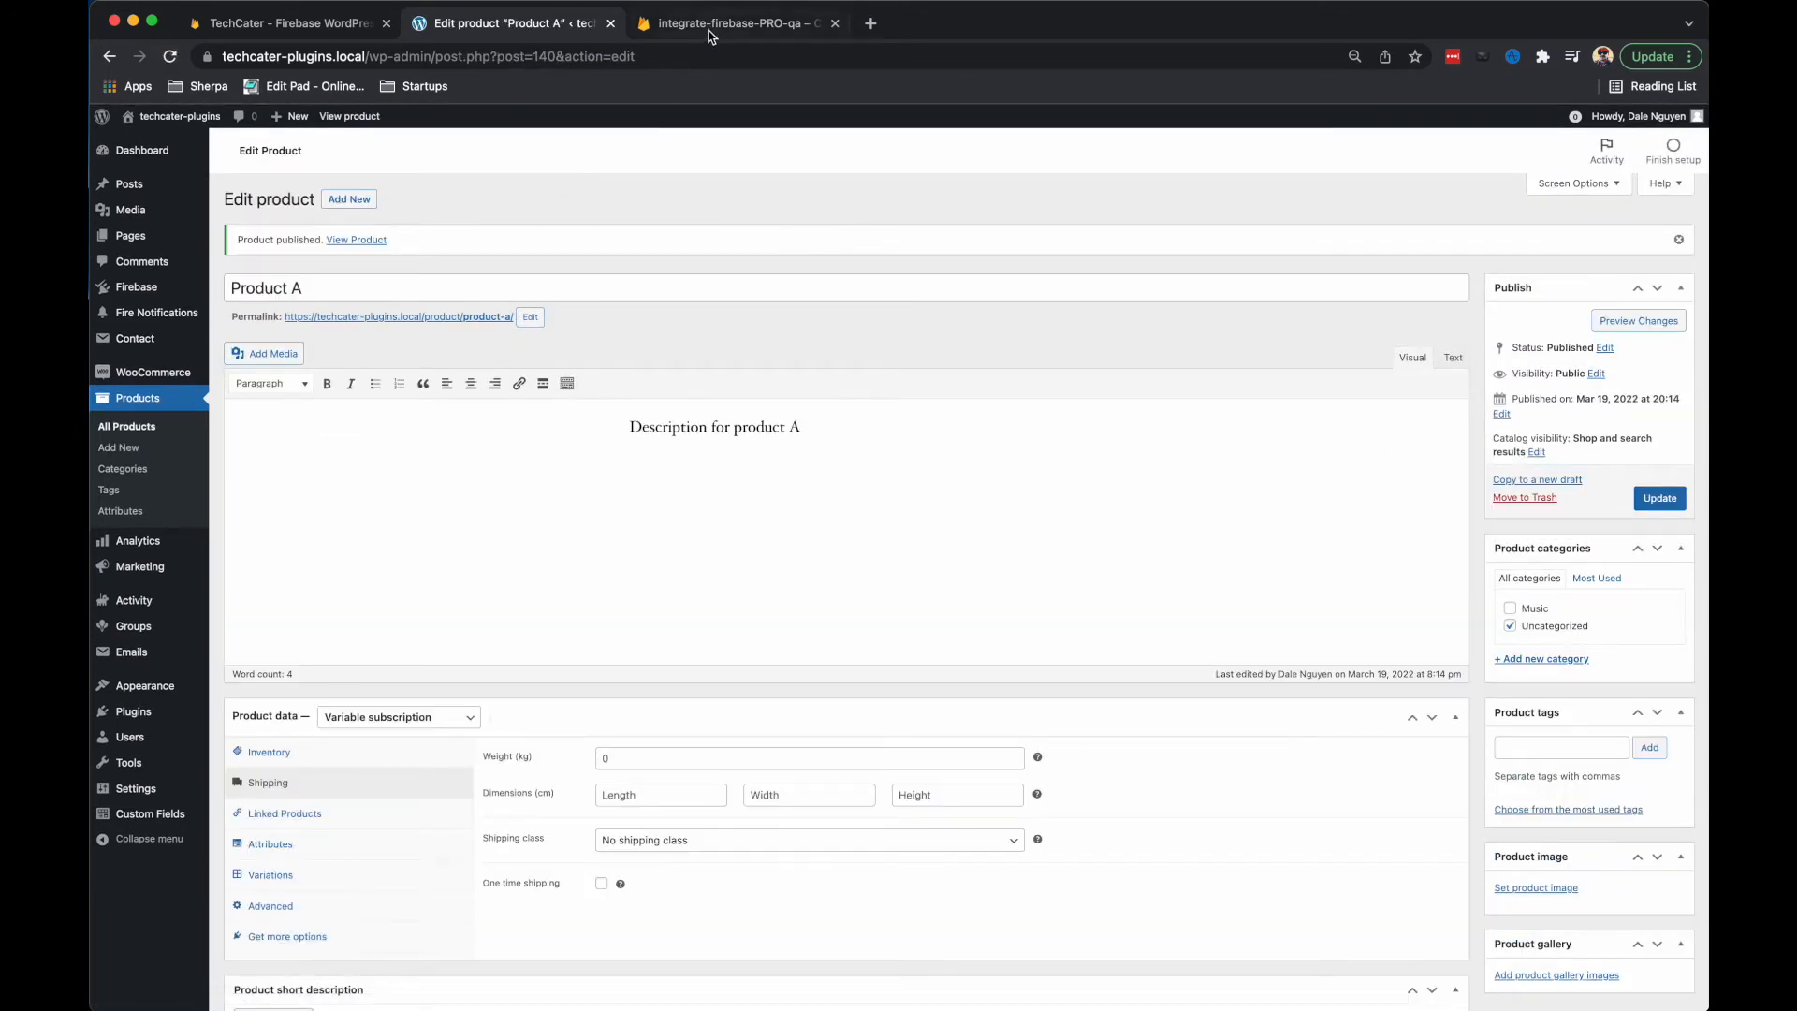
left_click(734, 22)
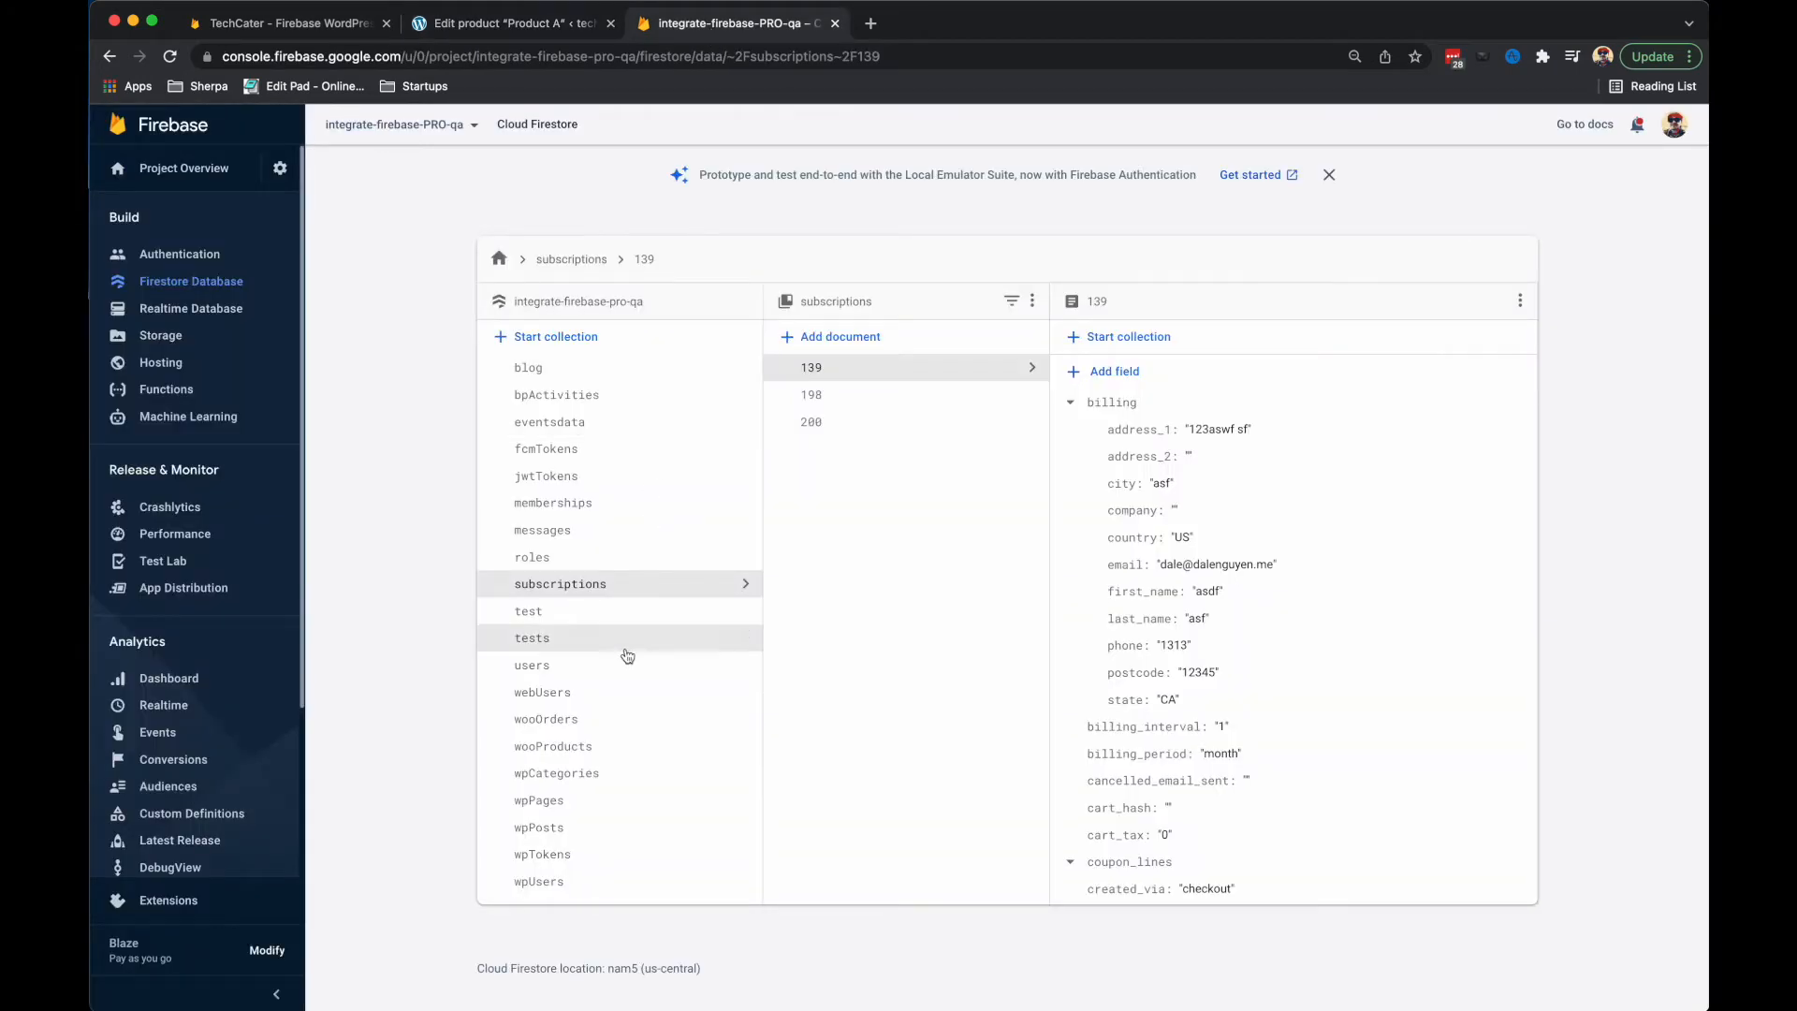
Inspect wooProducts document 140 for Product A in Firestore, then return to WordPress.
left_click(554, 747)
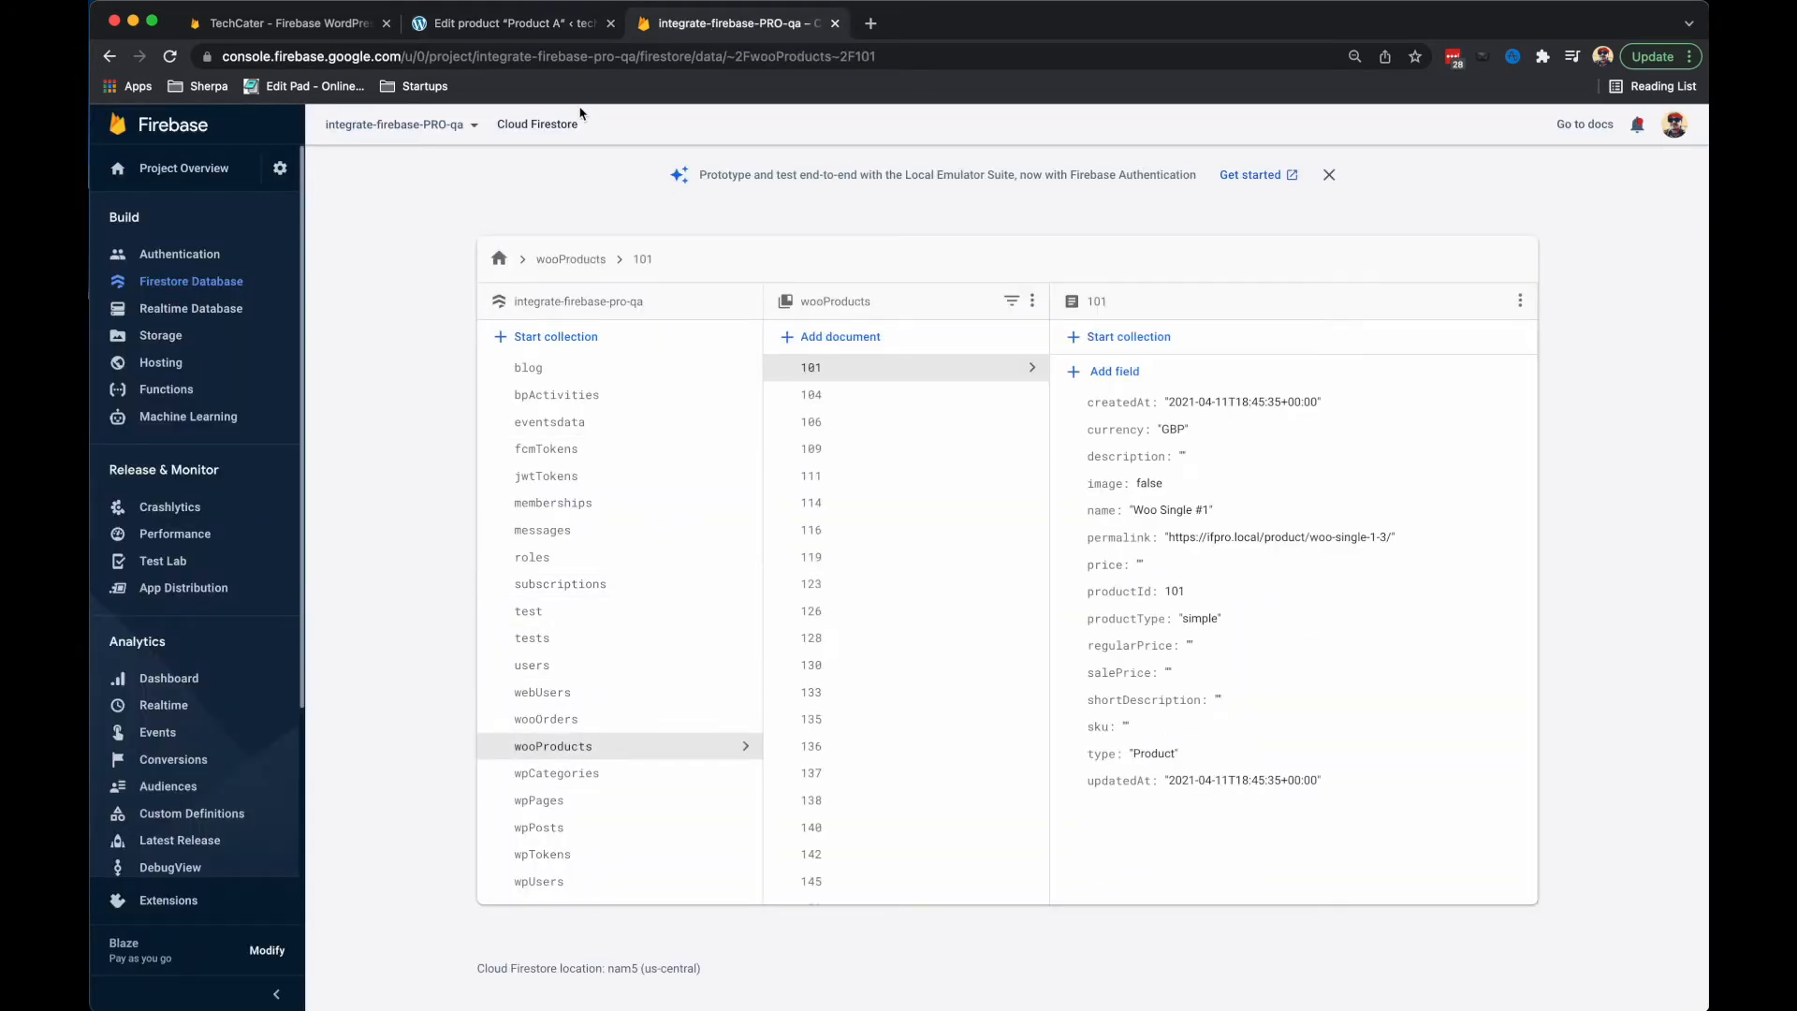
mouse_move(927, 339)
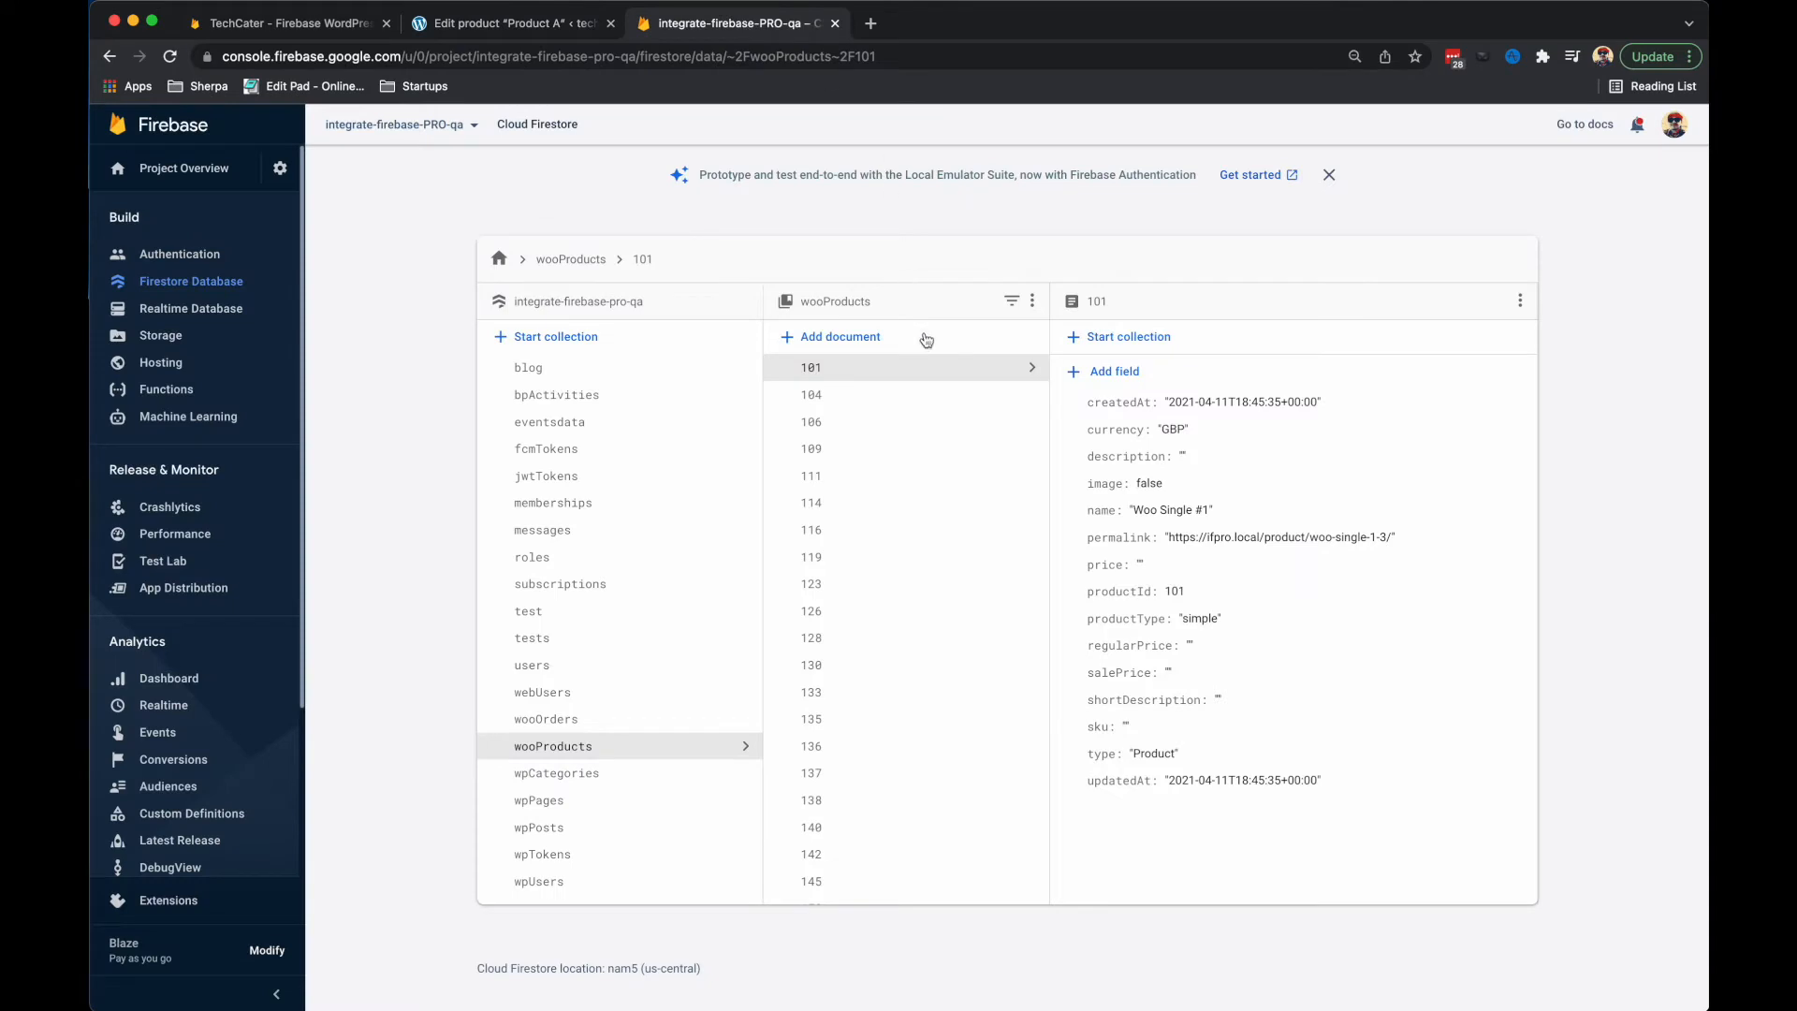
scroll("down", 3)
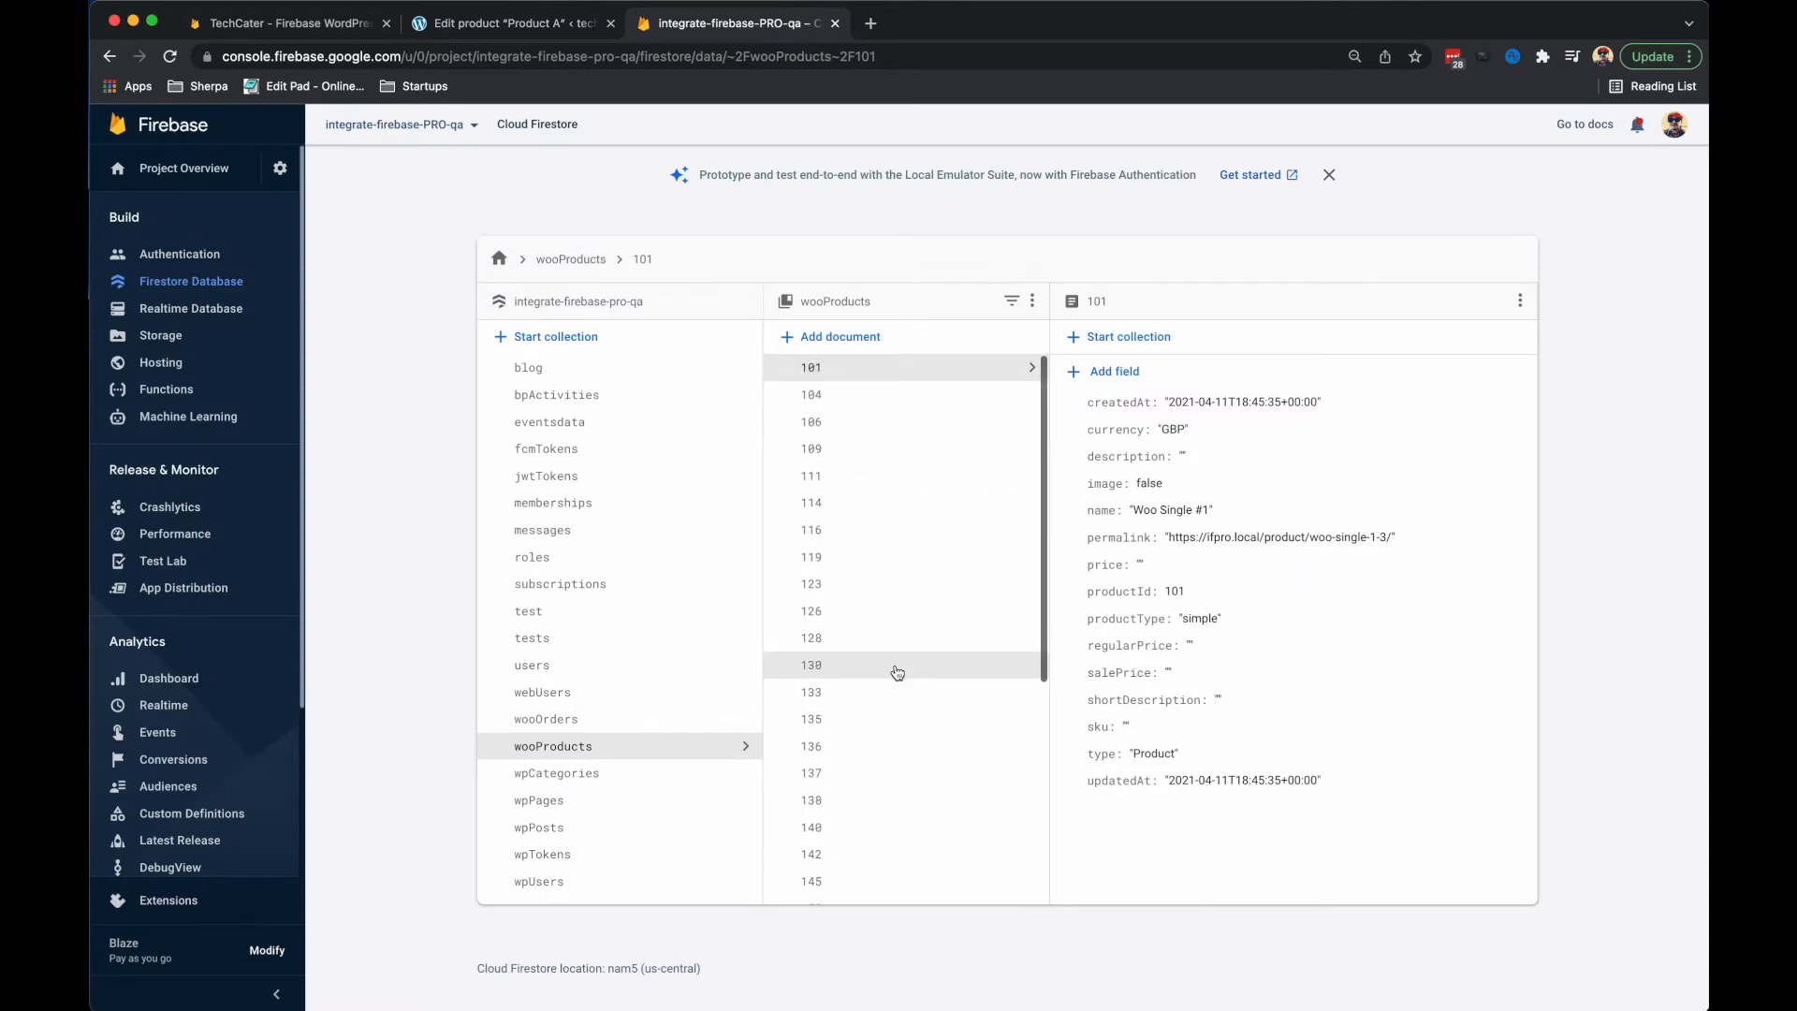
scroll("down", 3)
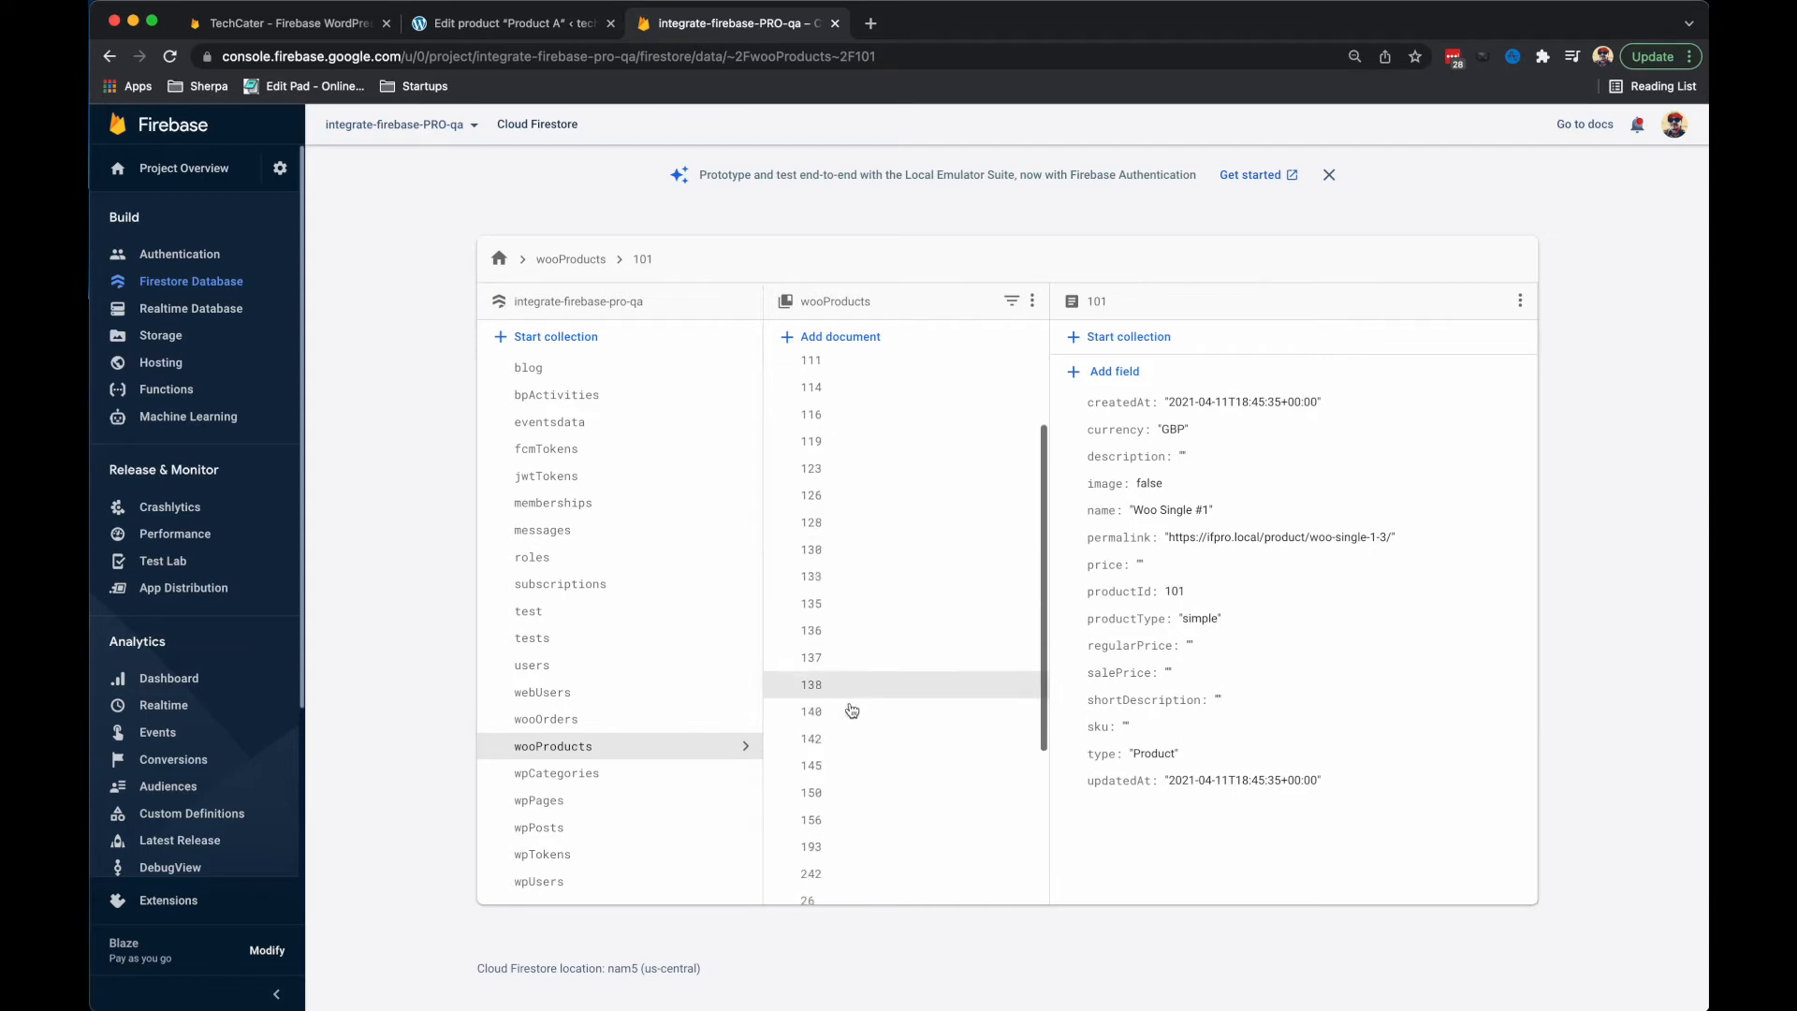
left_click(811, 711)
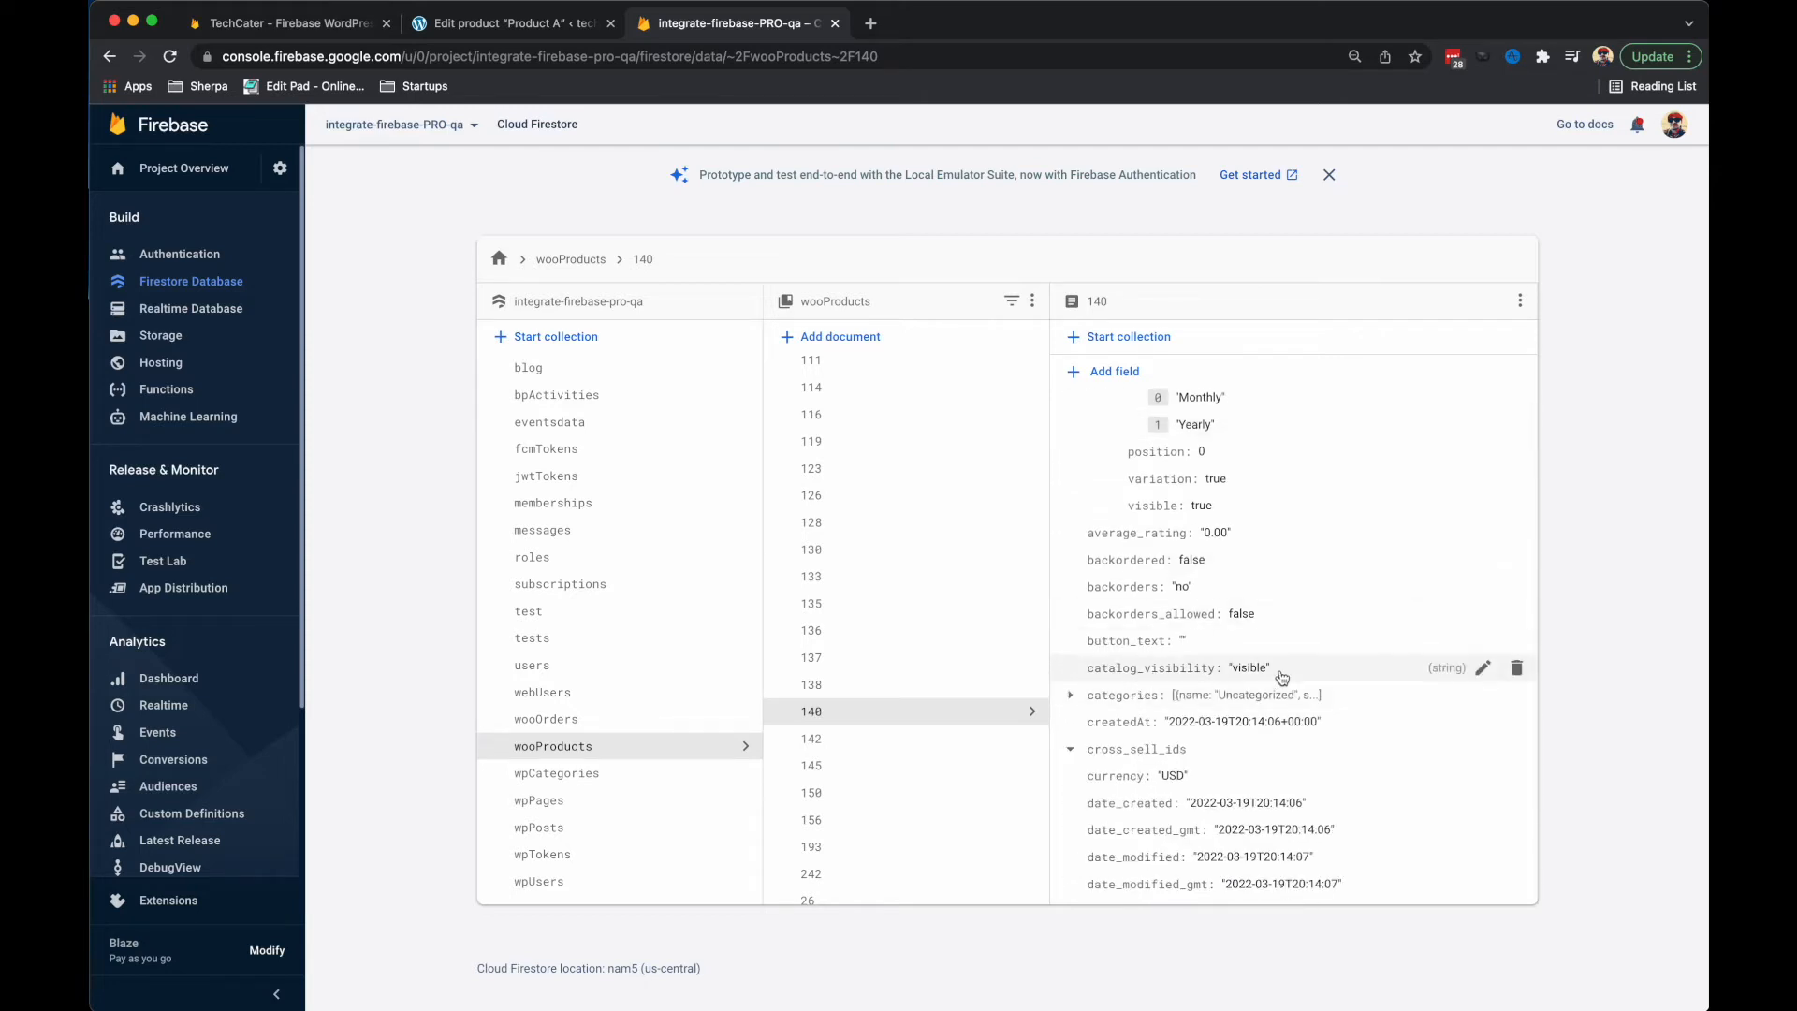
scroll("down", 3)
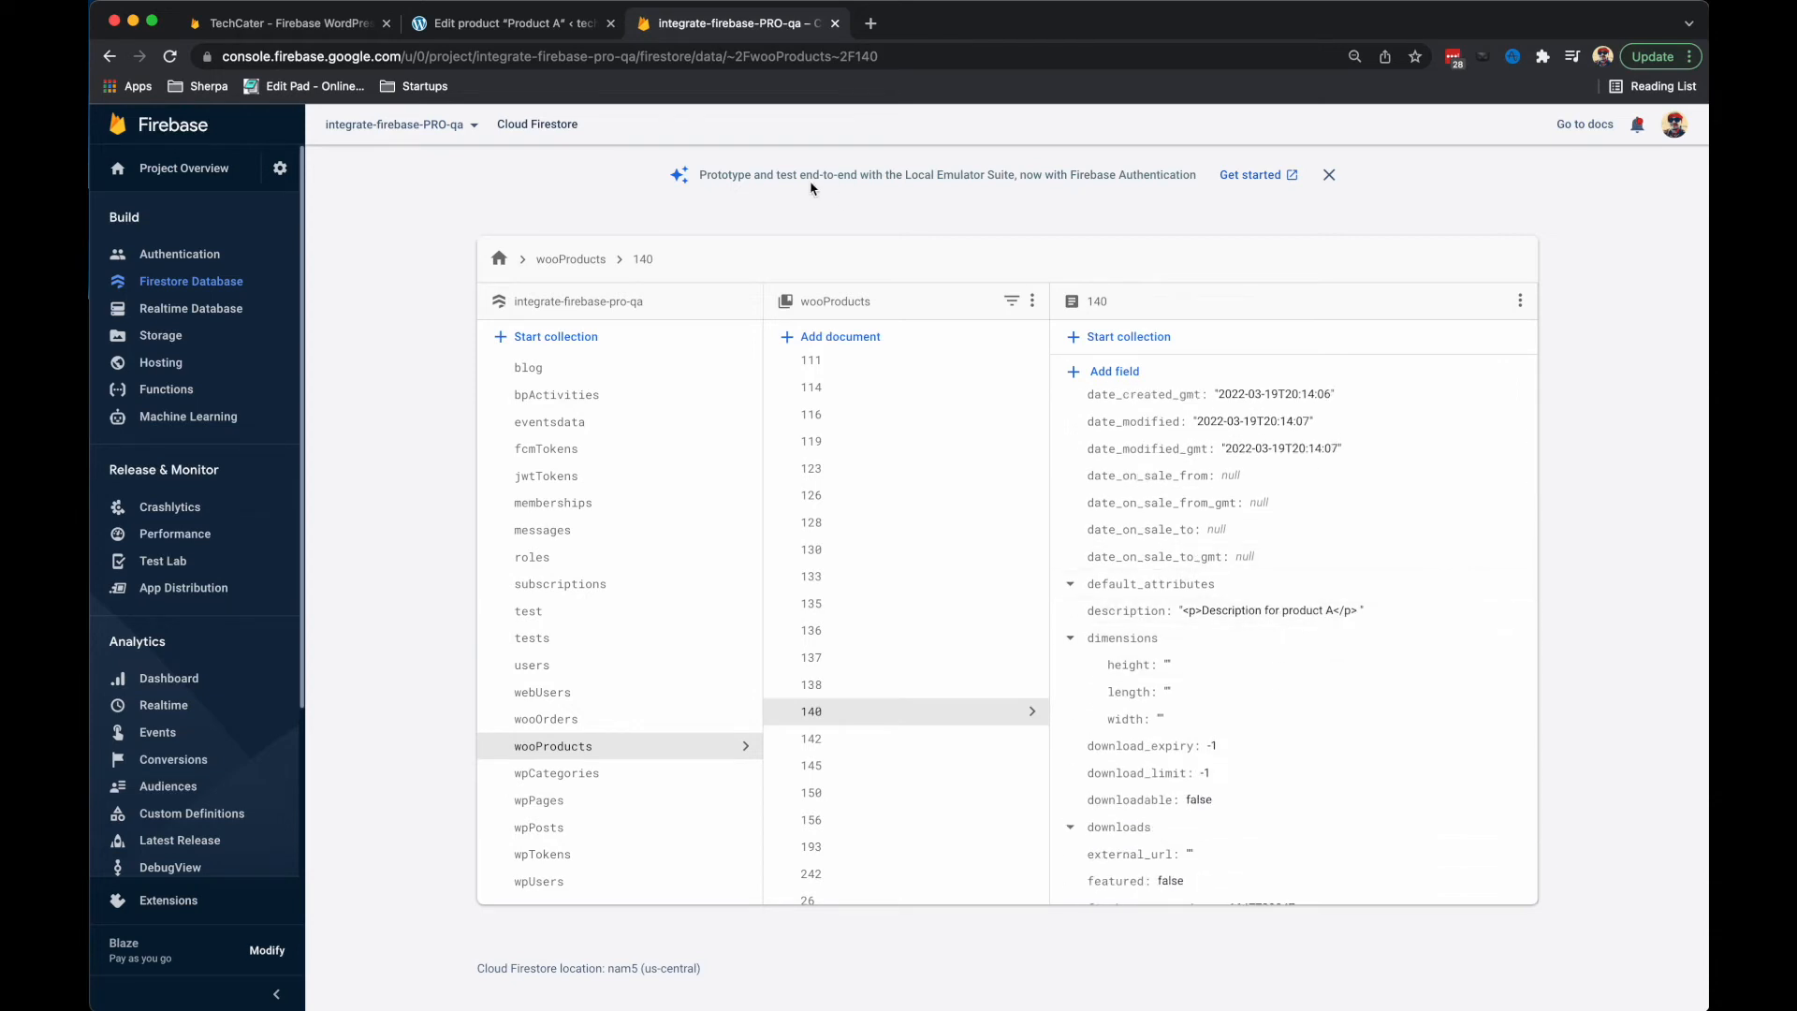
left_click(509, 22)
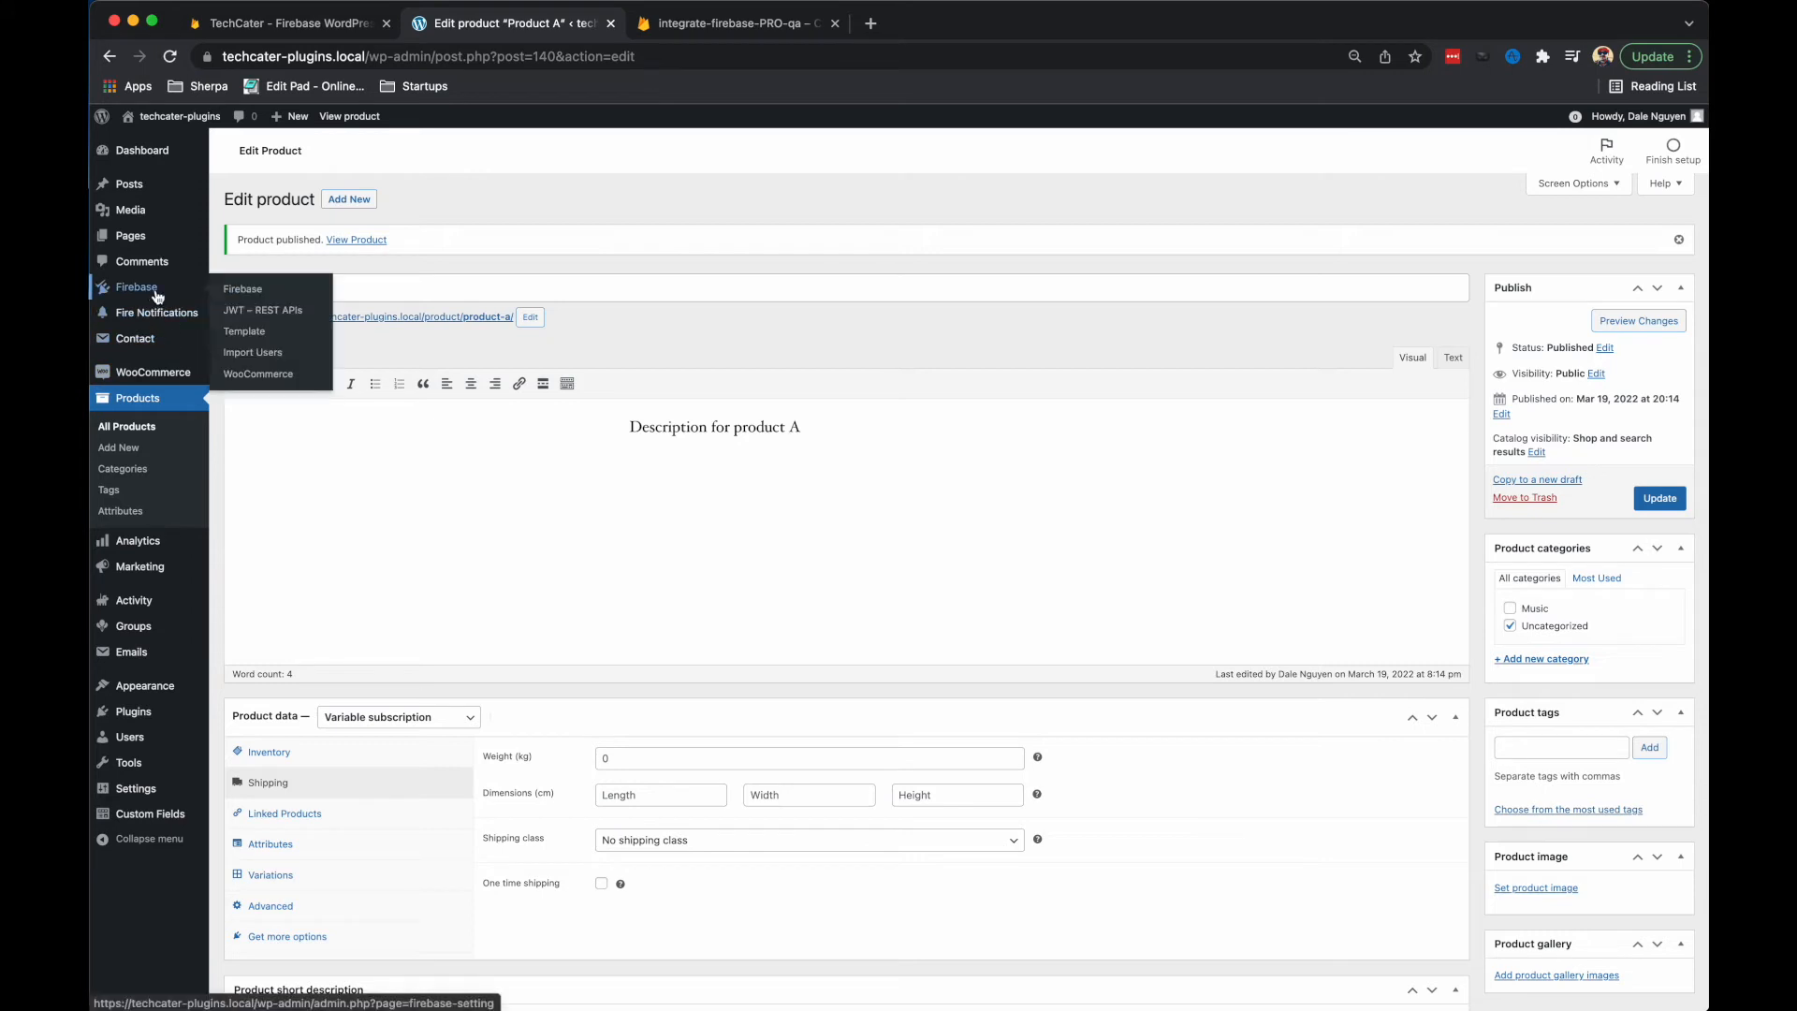
mouse_move(258, 374)
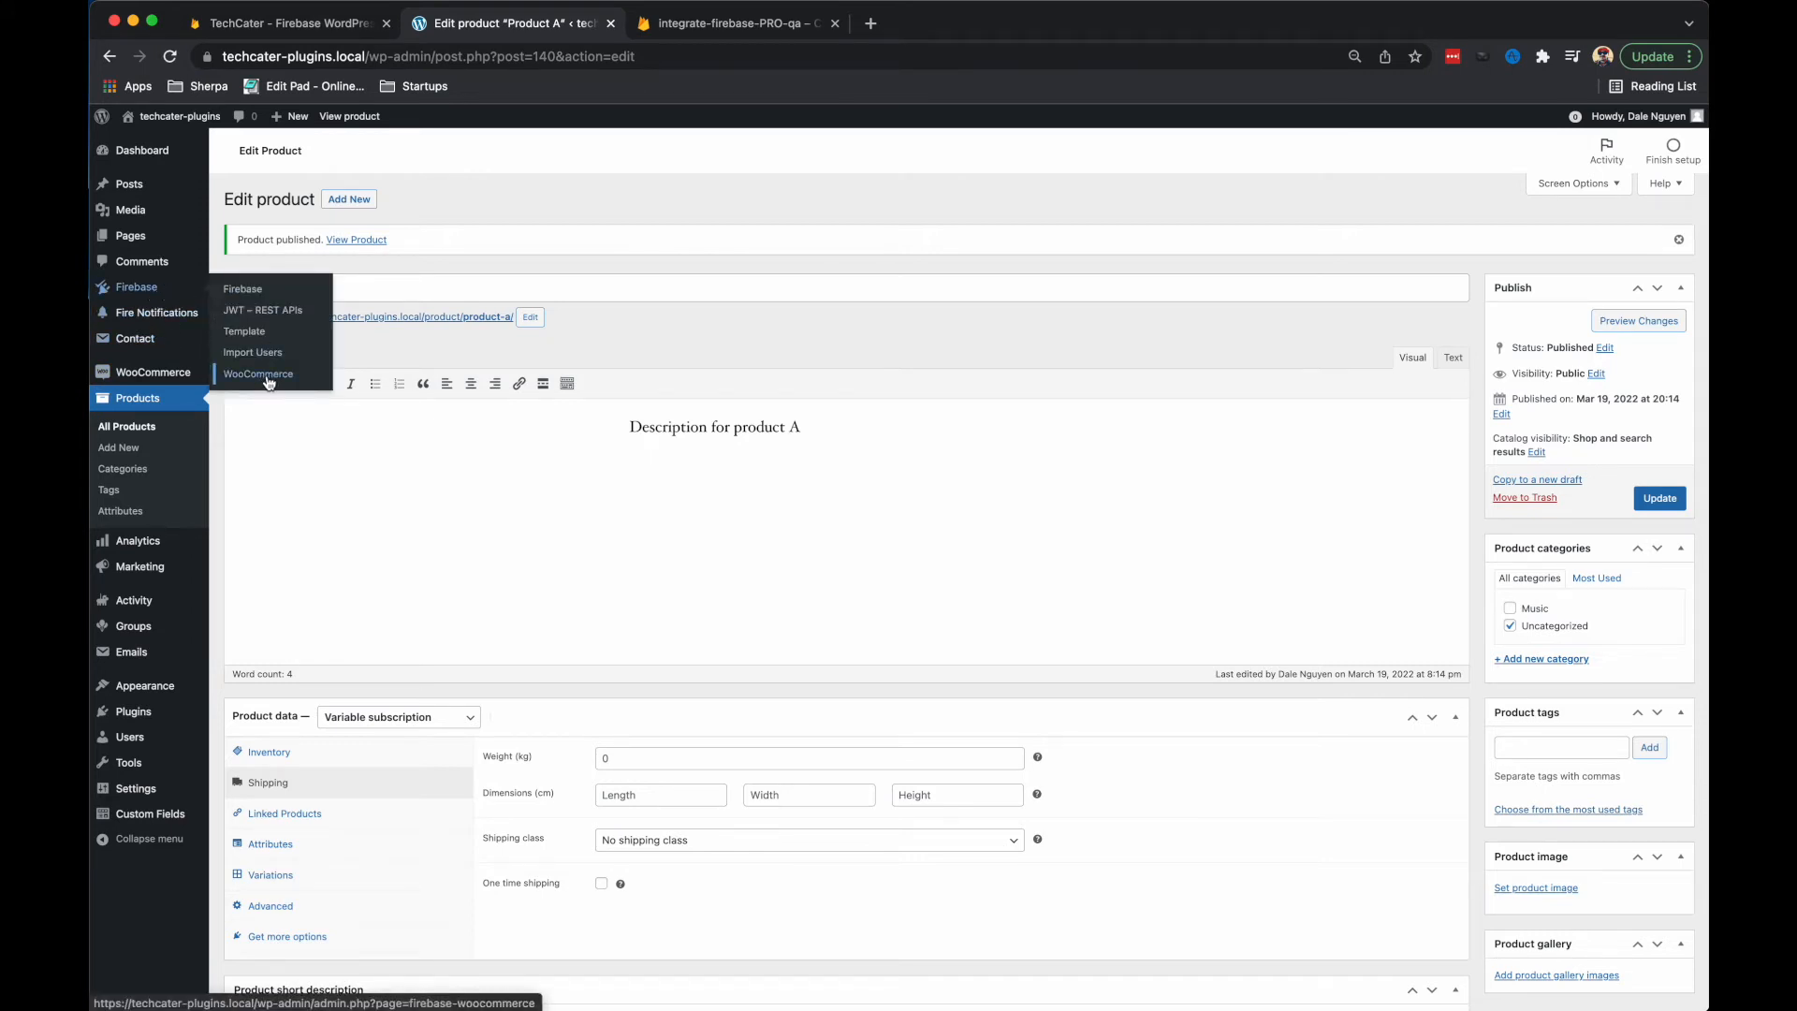
Show the Integrate Firebase WooCommerce Integration settings syncing to wooProducts, wooOrders and subscriptions.
left_click(259, 374)
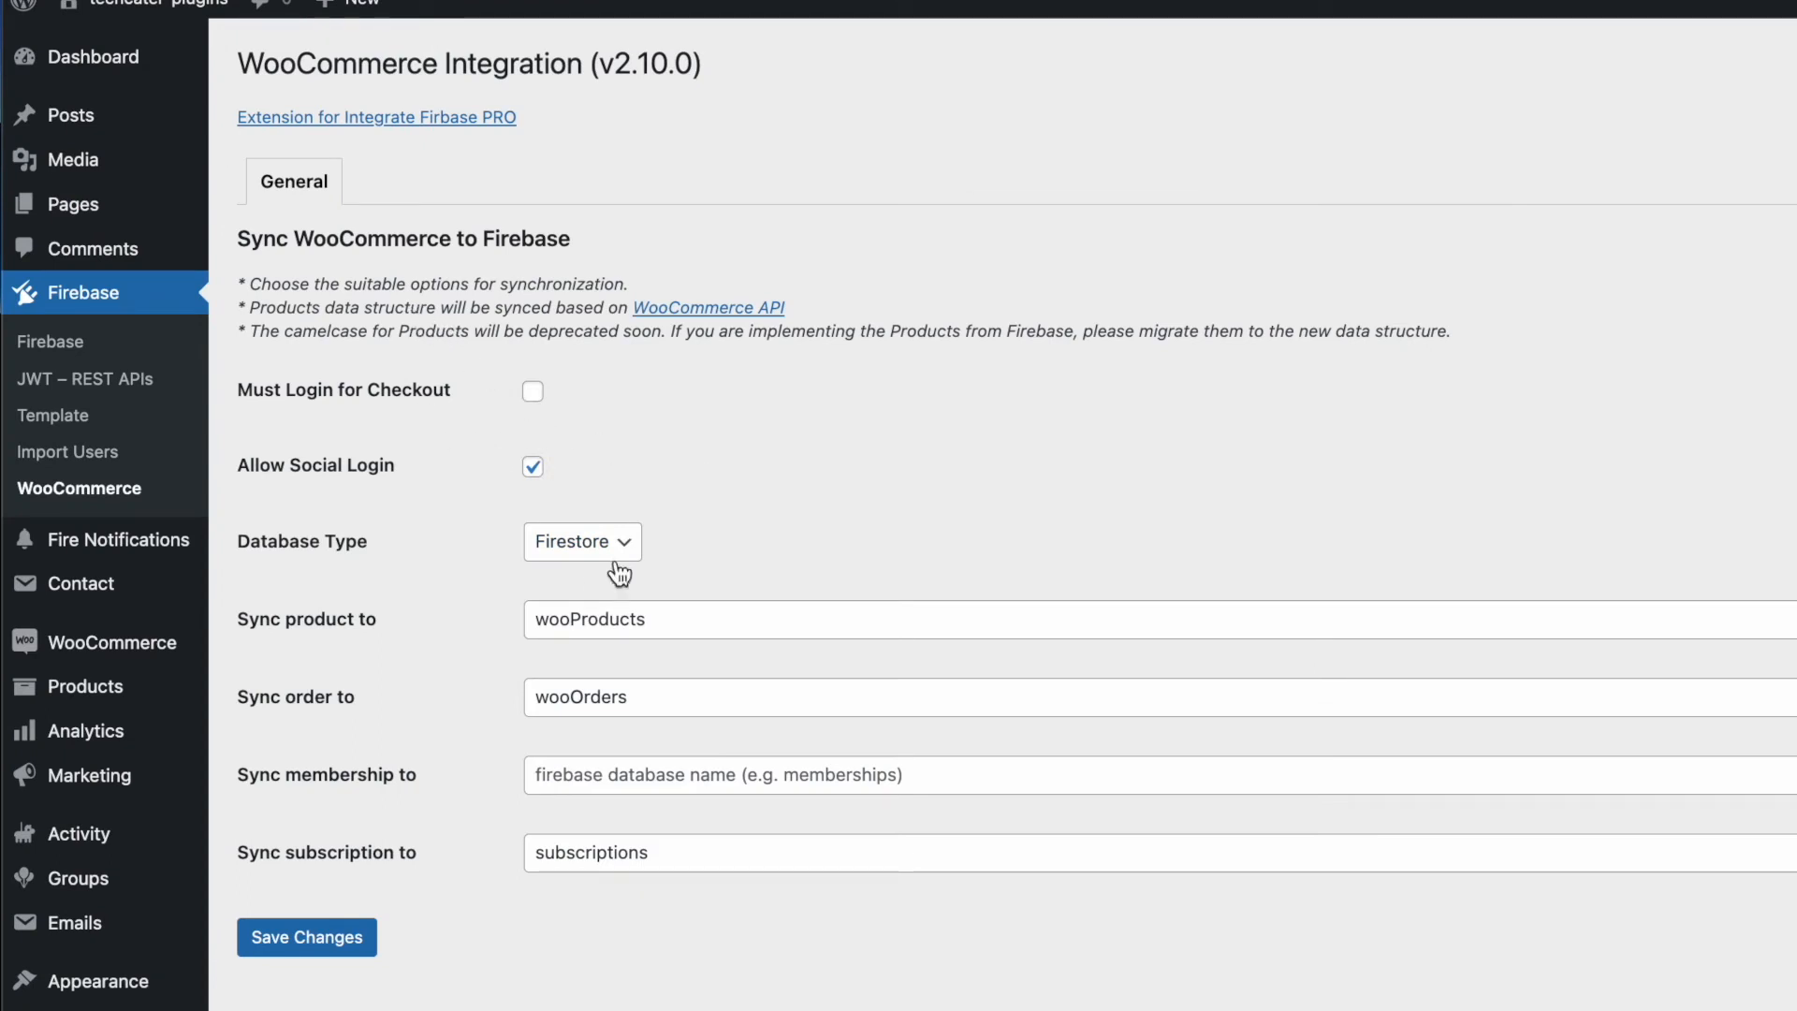
mouse_move(588, 563)
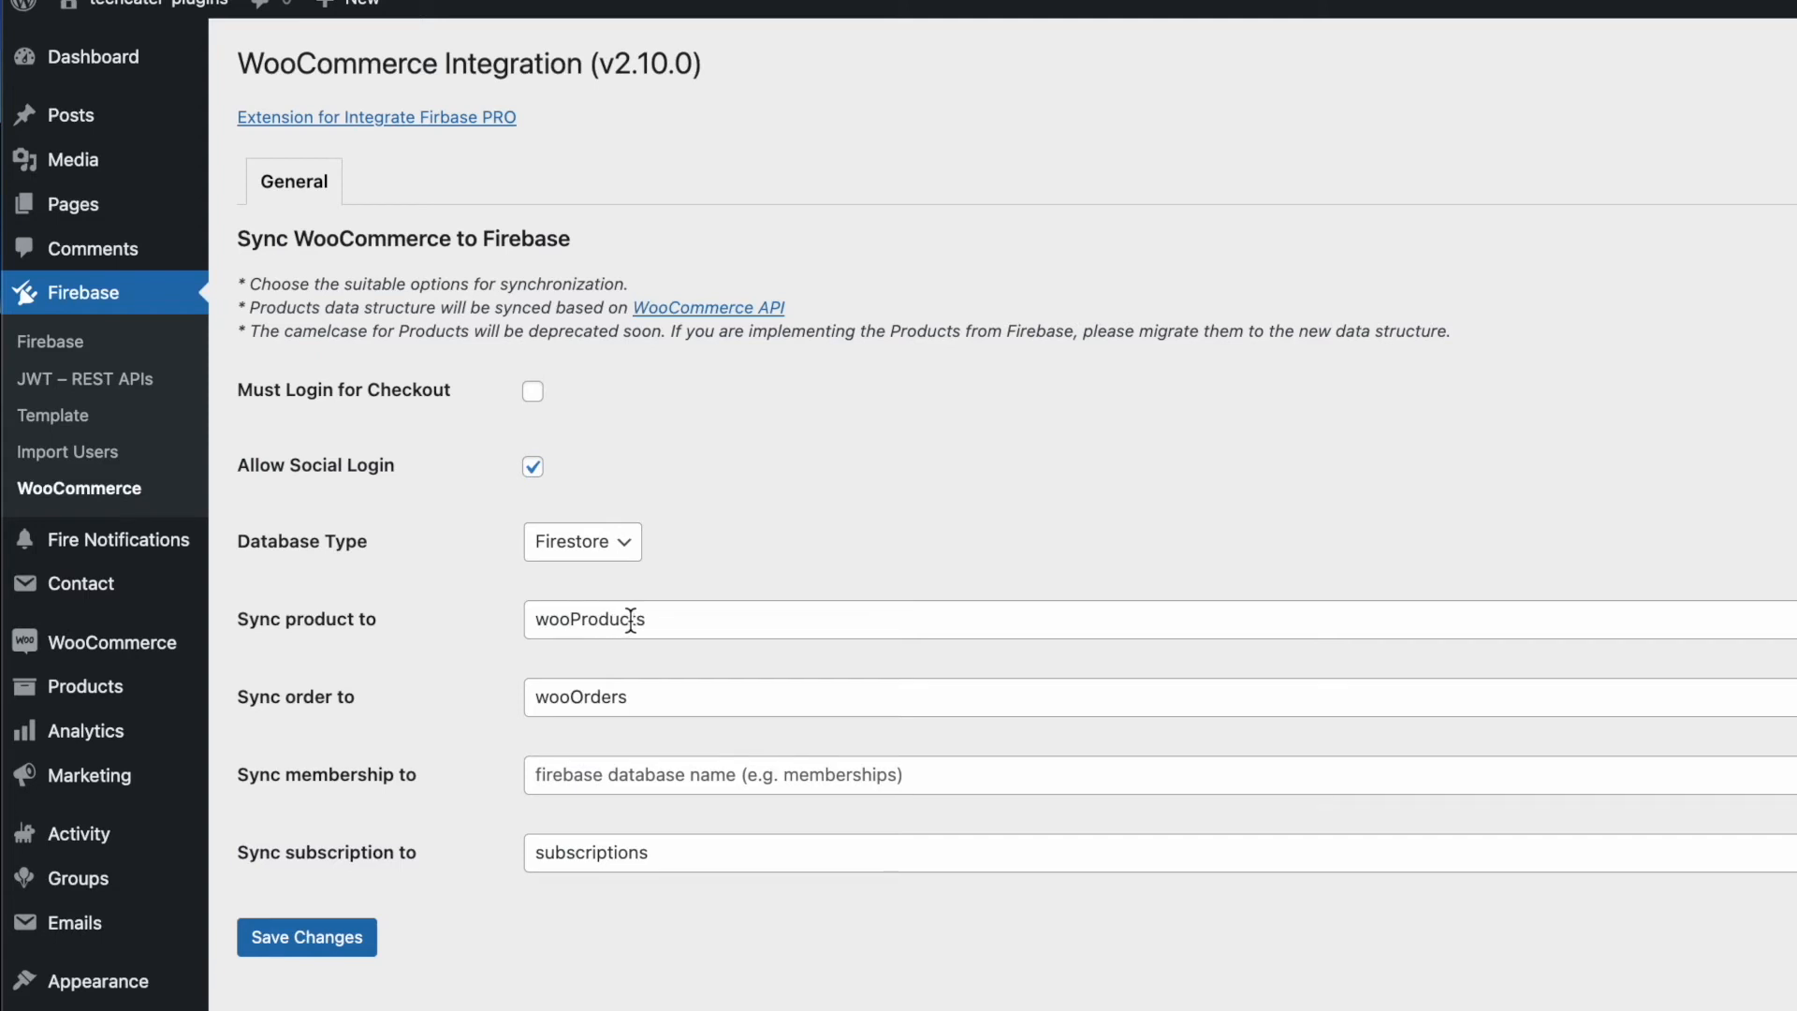
mouse_move(392, 737)
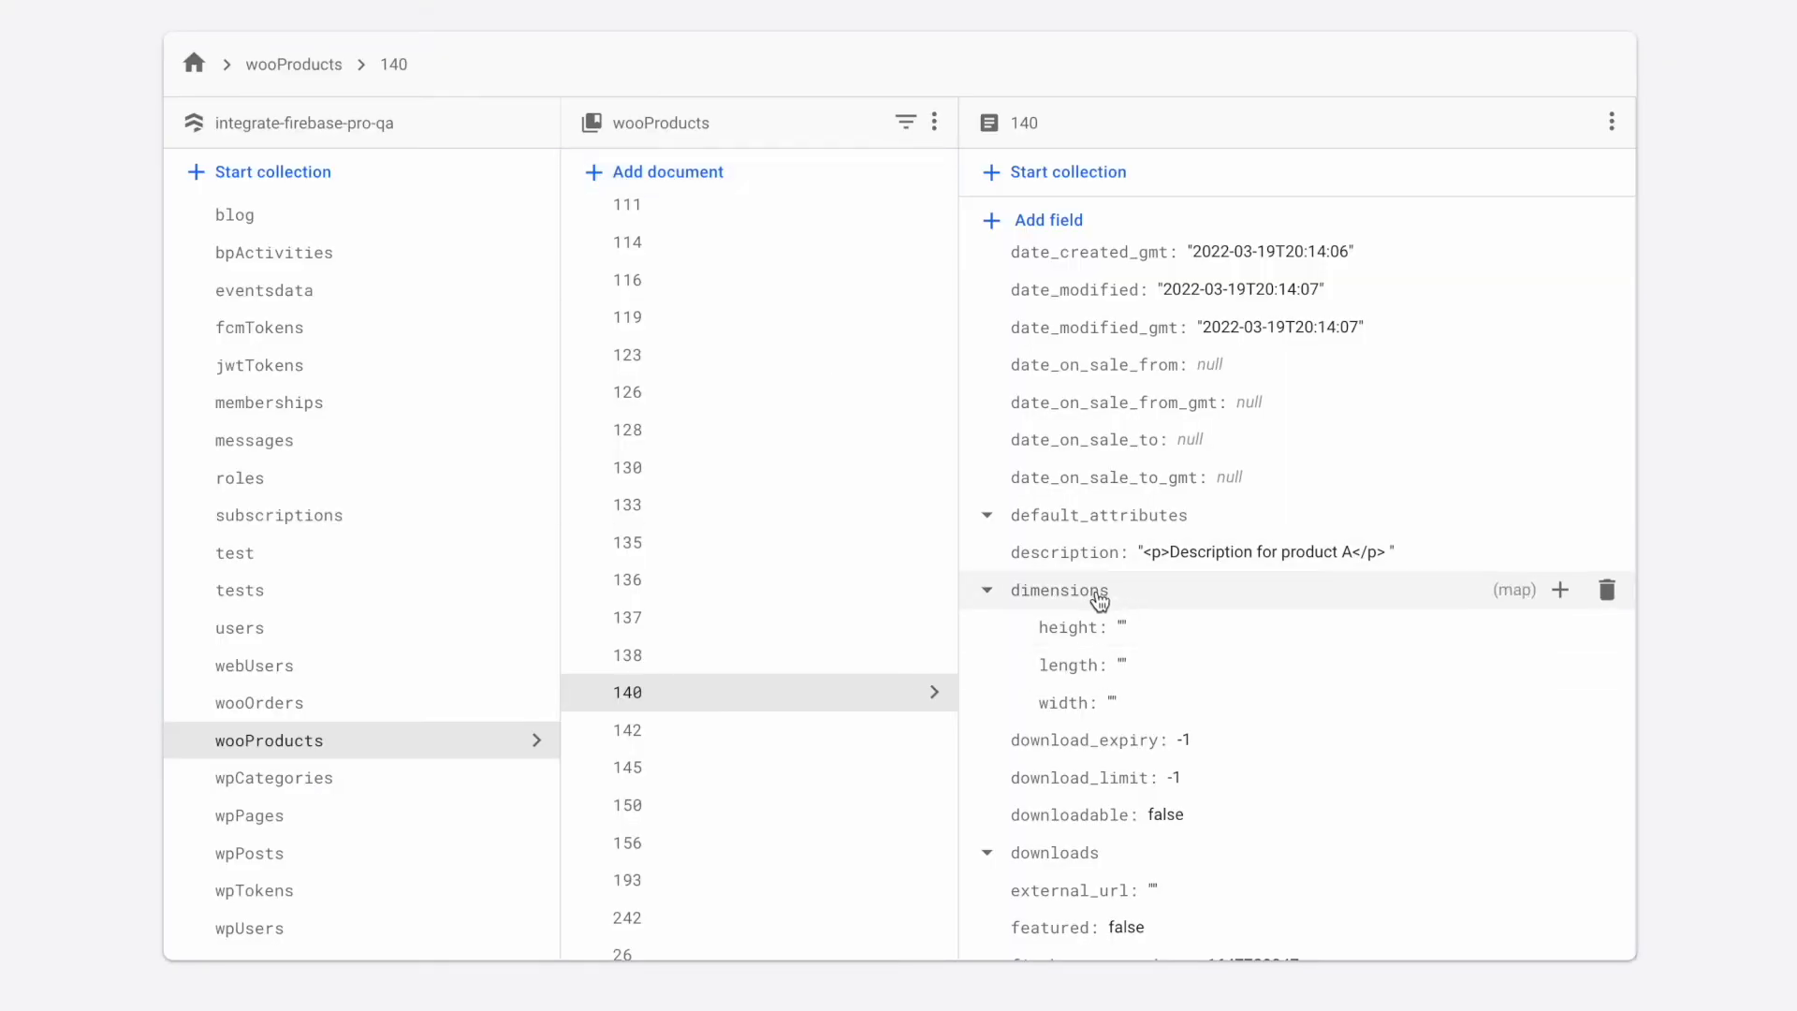
Scroll document 140 to its Billing attribute listing Monthly and Yearly options.
scroll("down", 3)
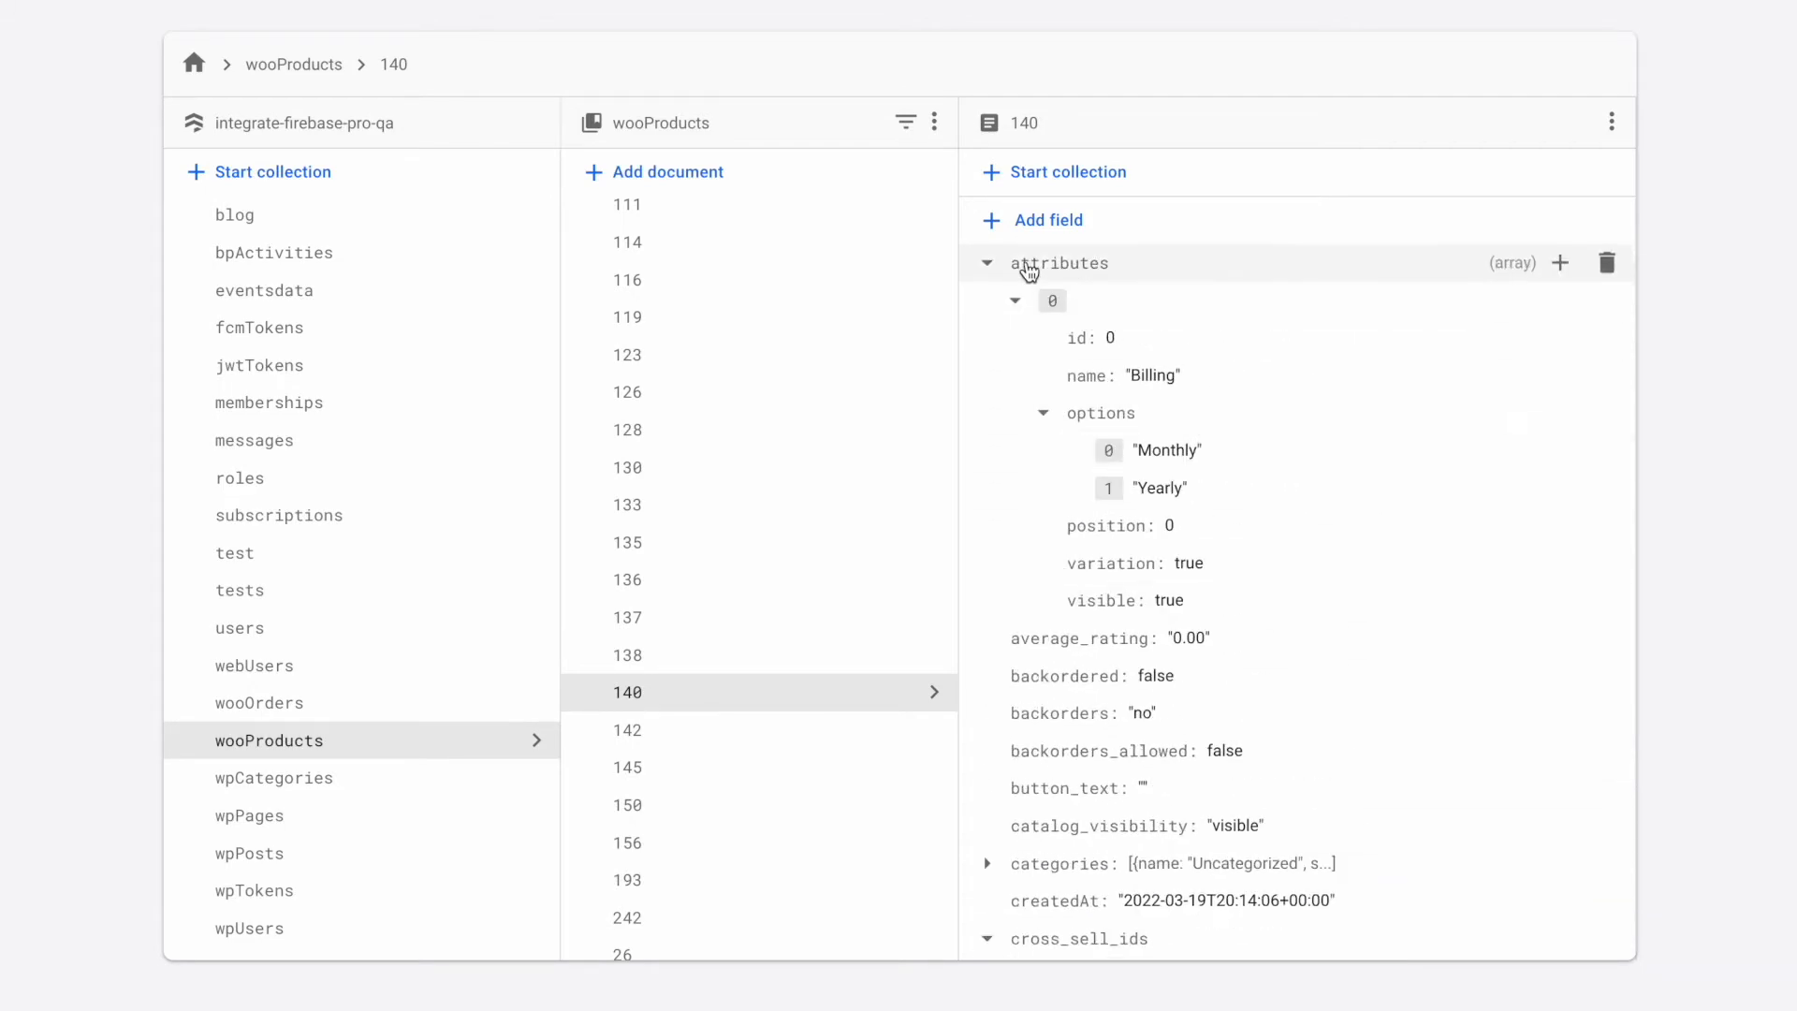
mouse_move(998, 594)
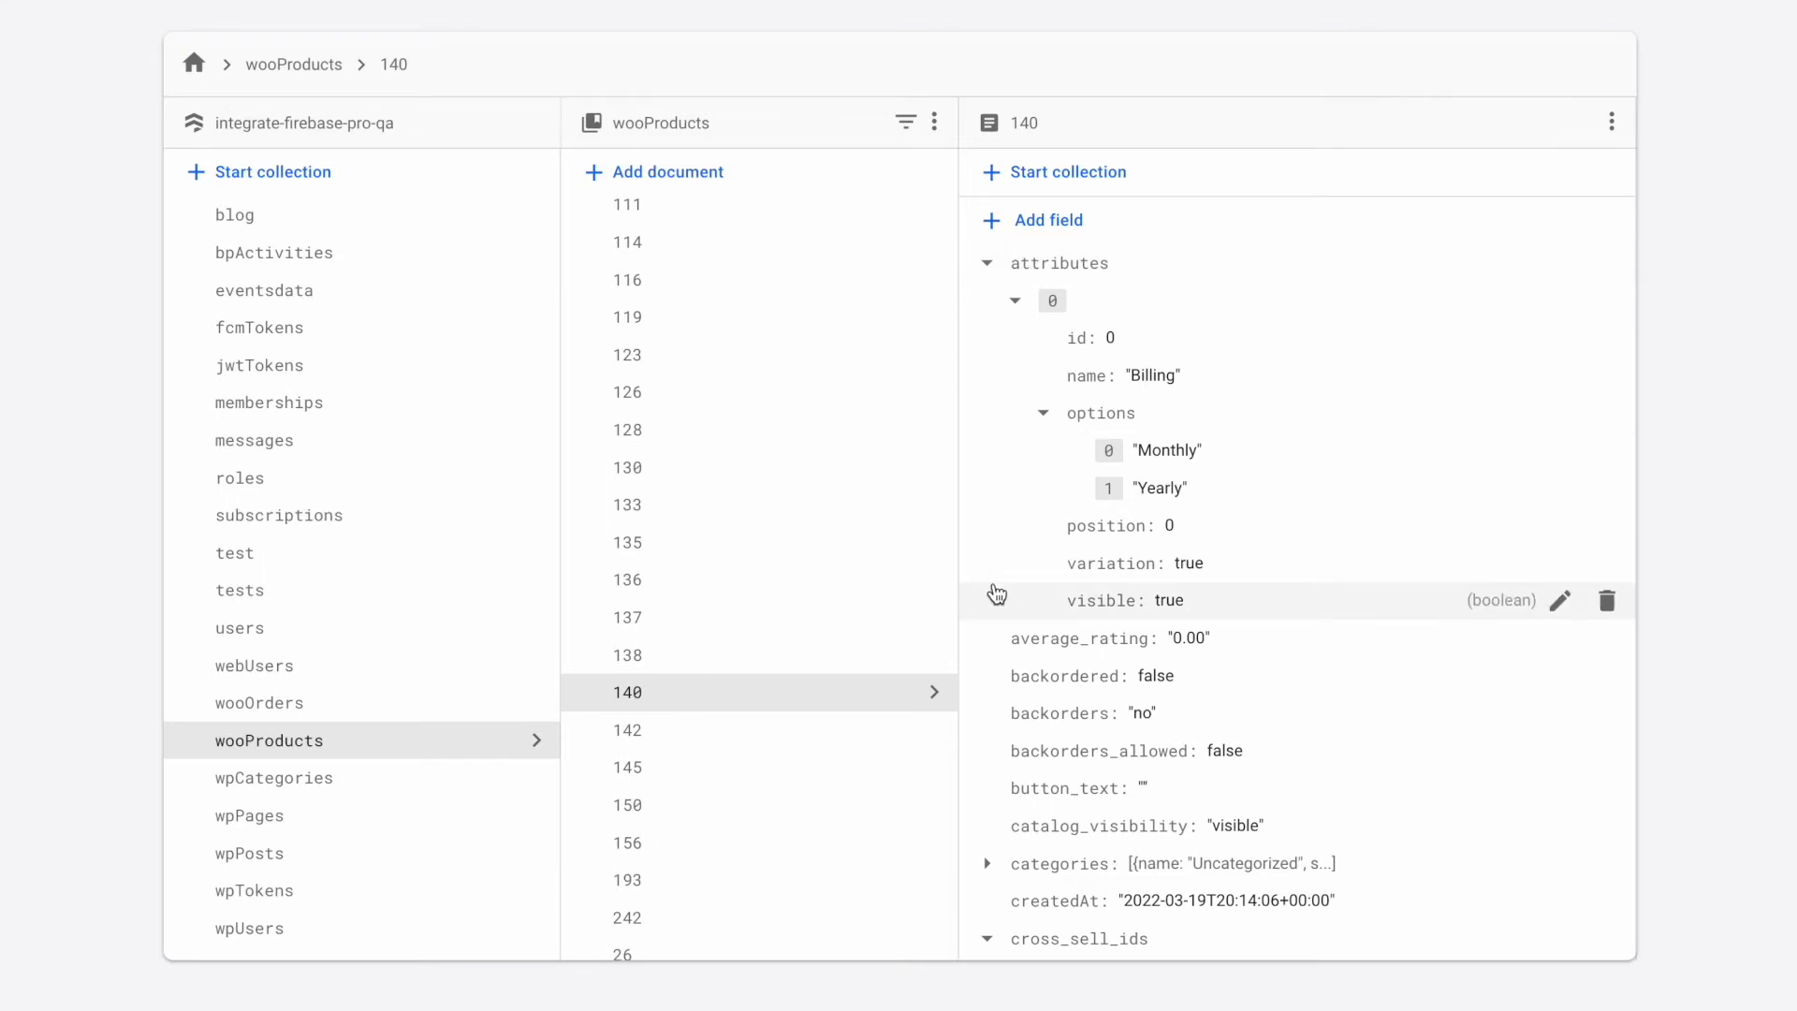
mouse_move(320, 769)
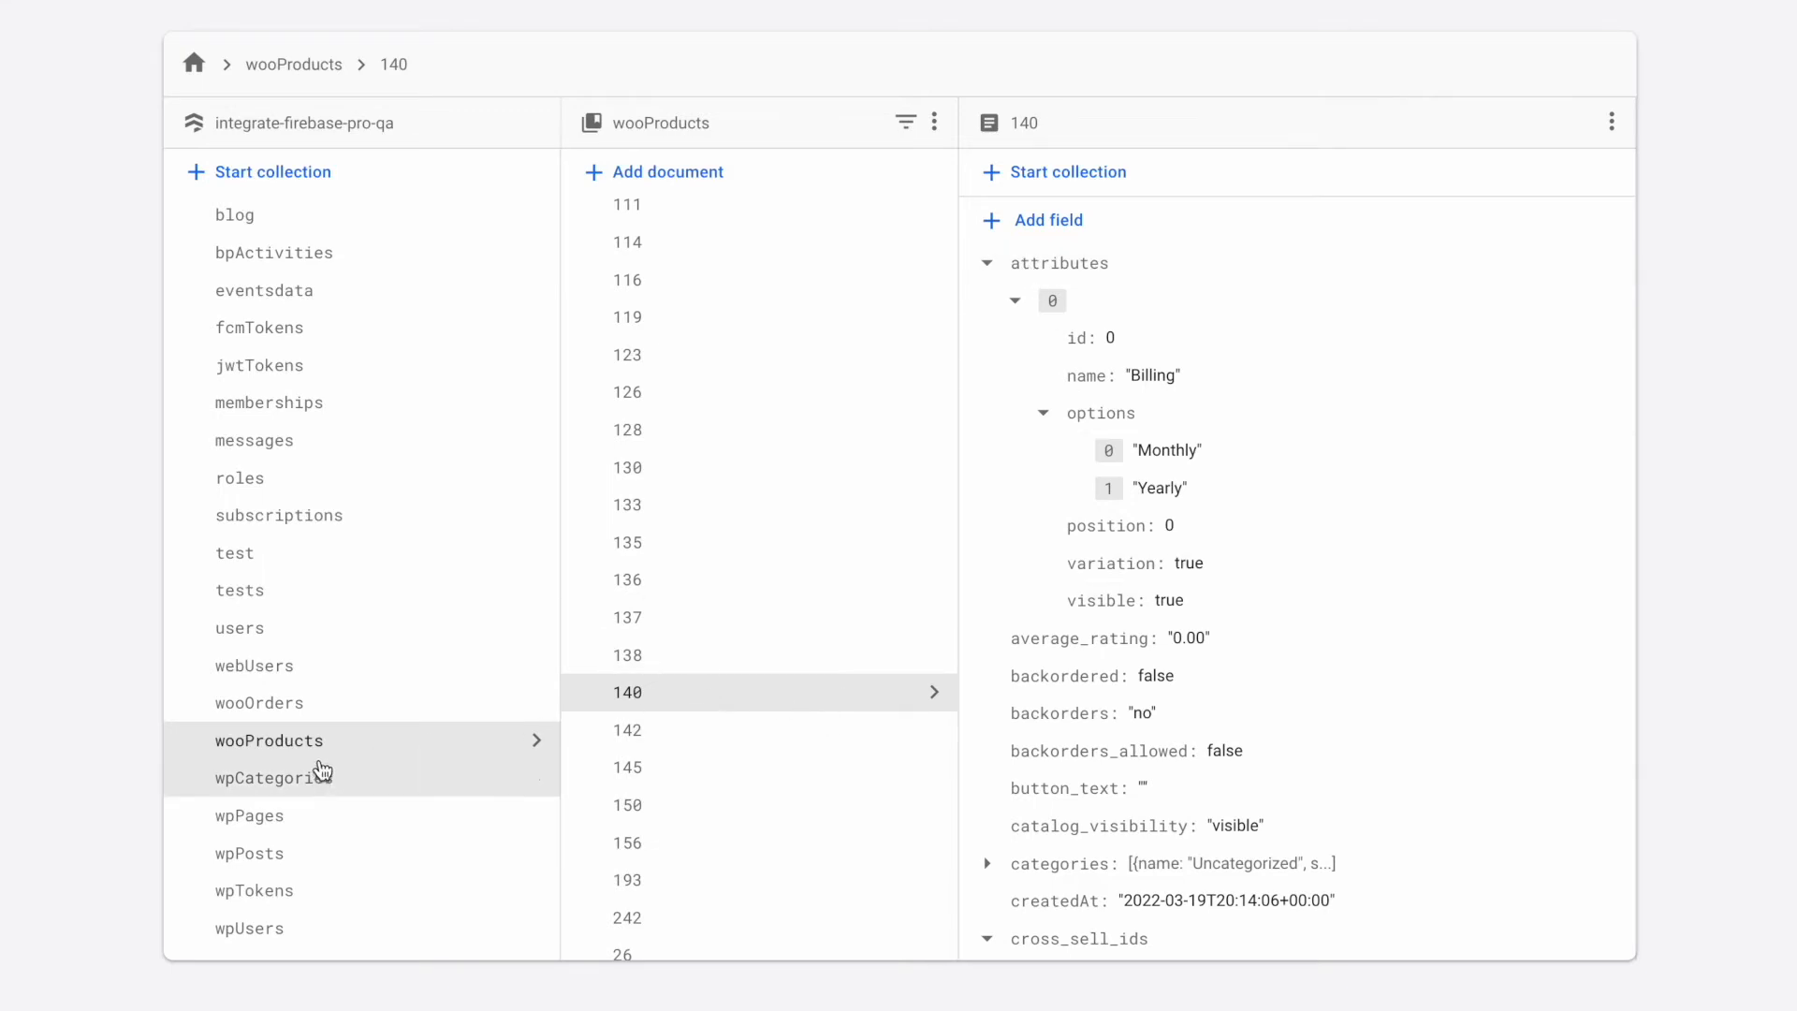
mouse_move(462, 734)
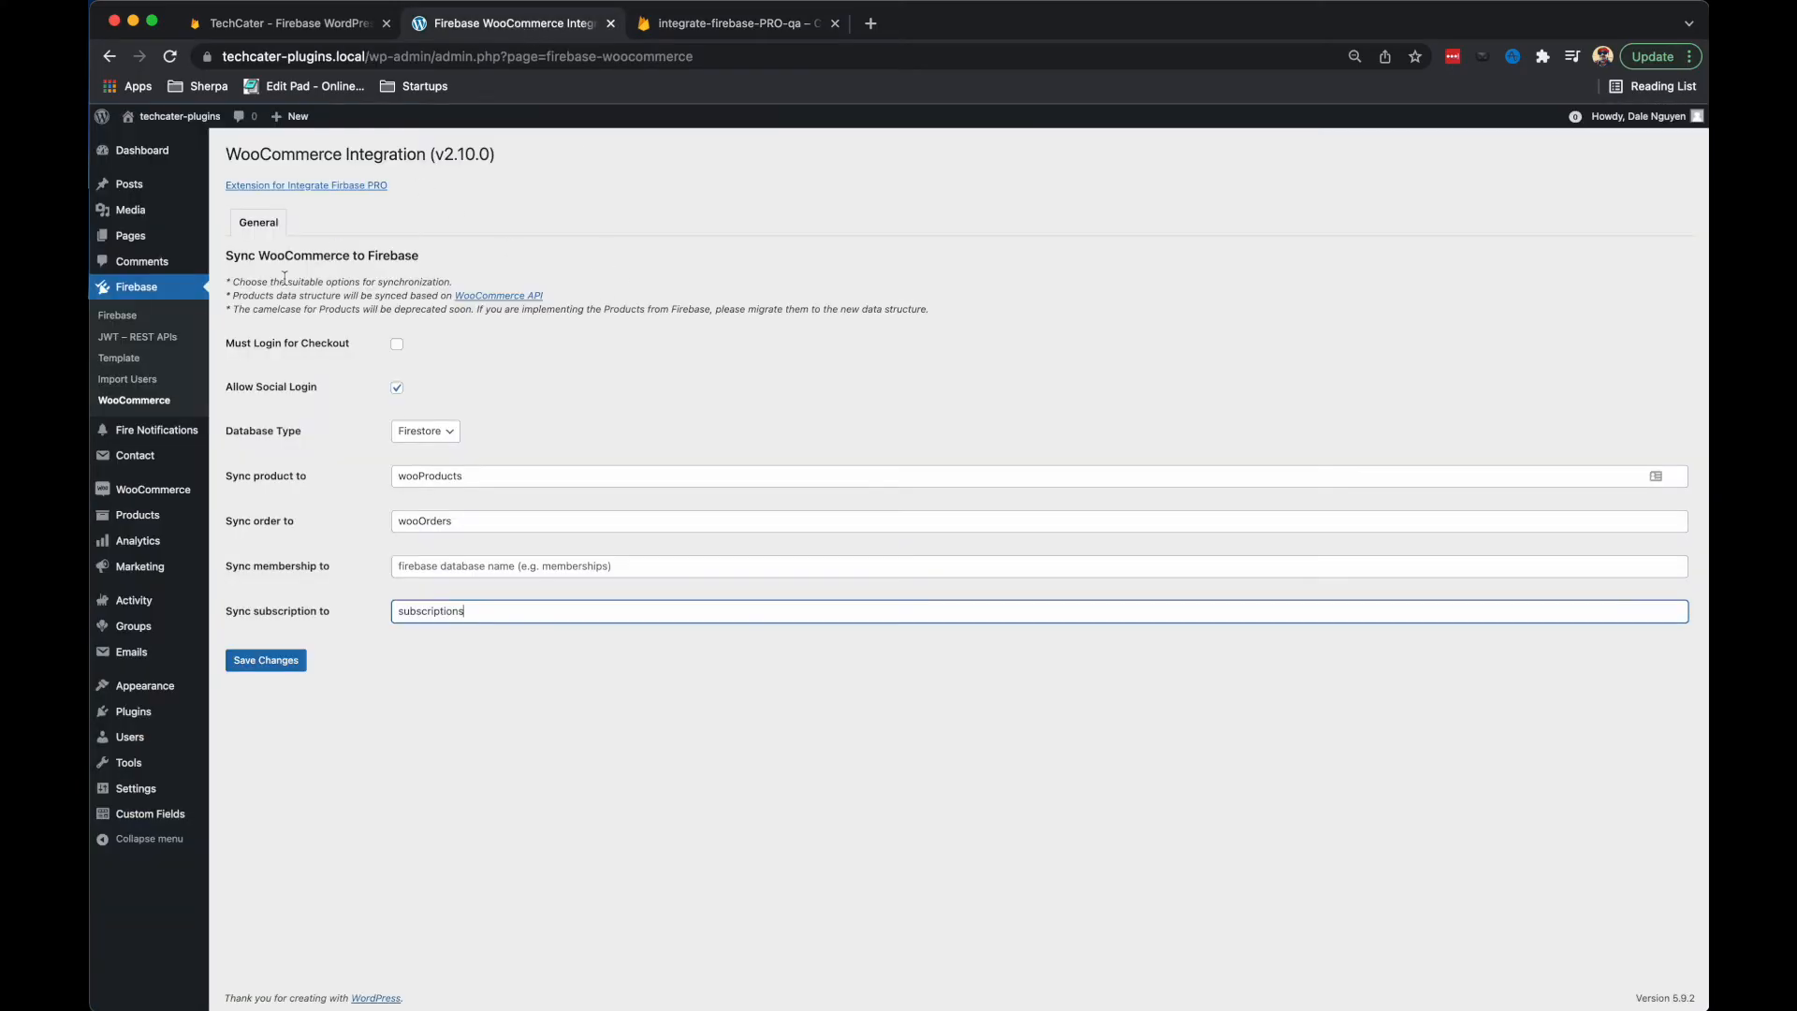
mouse_move(151, 489)
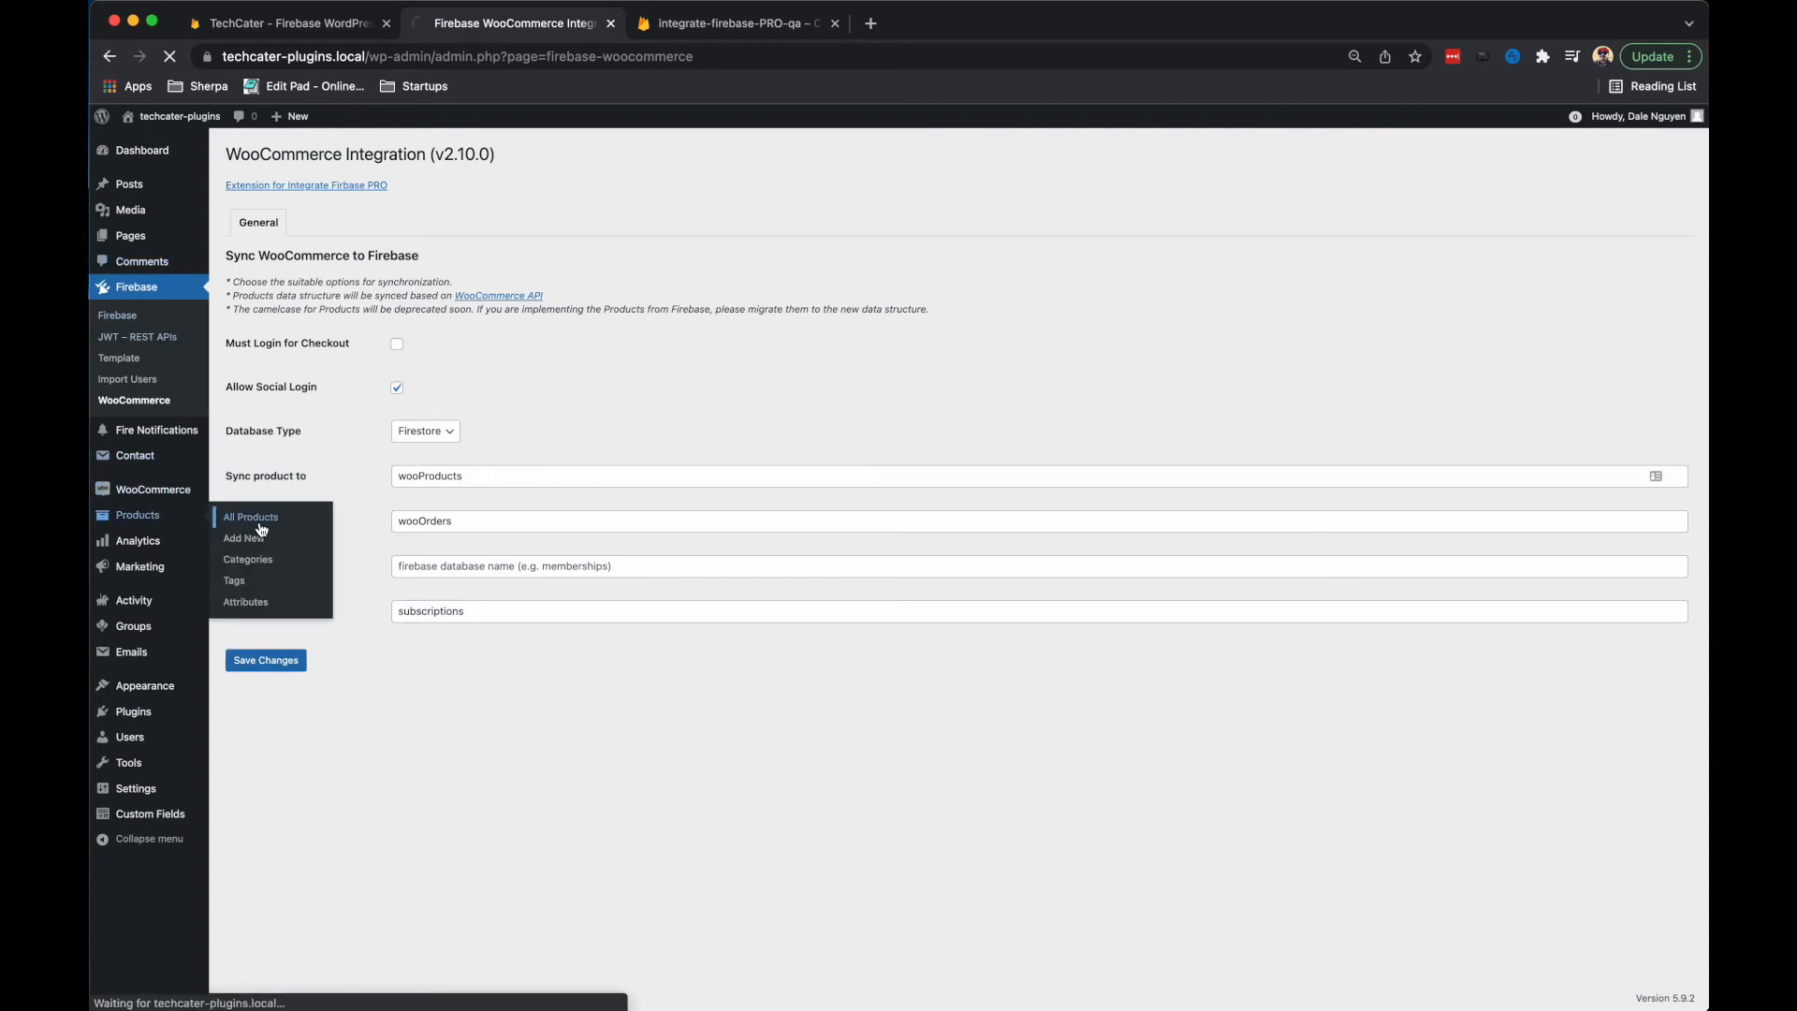
View Product A's storefront page and select Yearly billing, showing $99.00 / year.
left_click(249, 517)
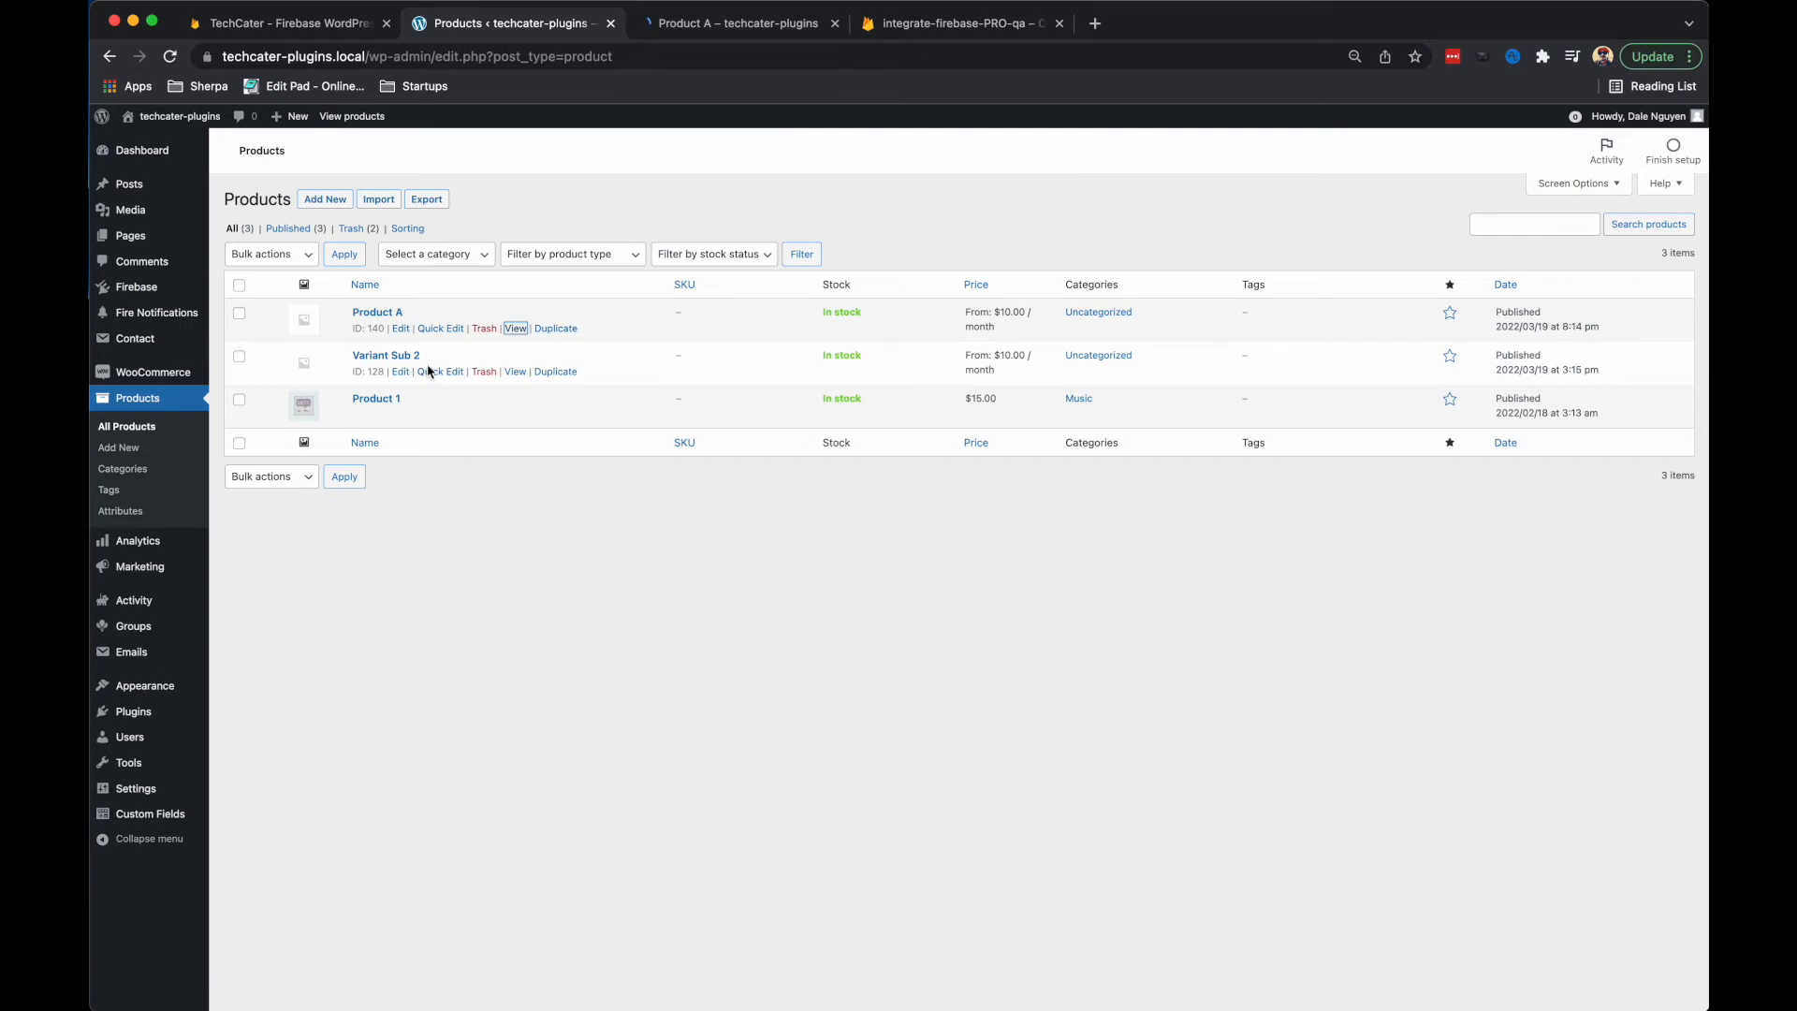
left_click(740, 23)
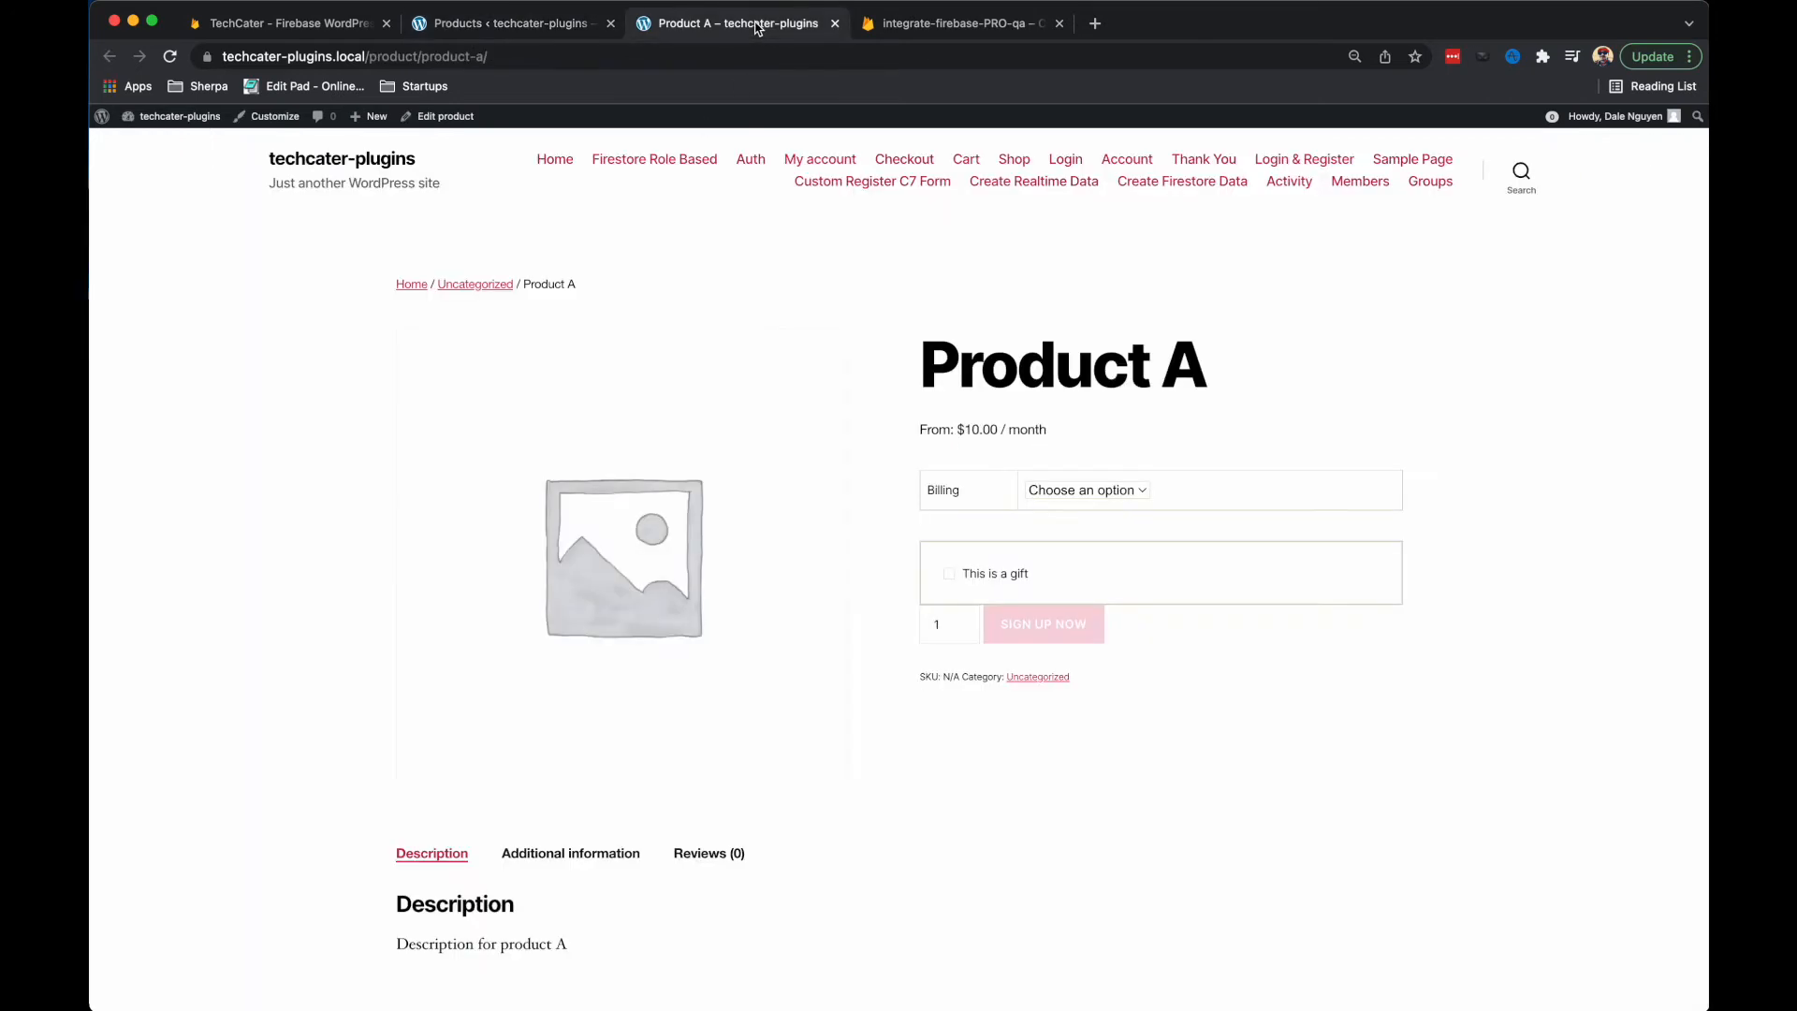
mouse_move(1152, 477)
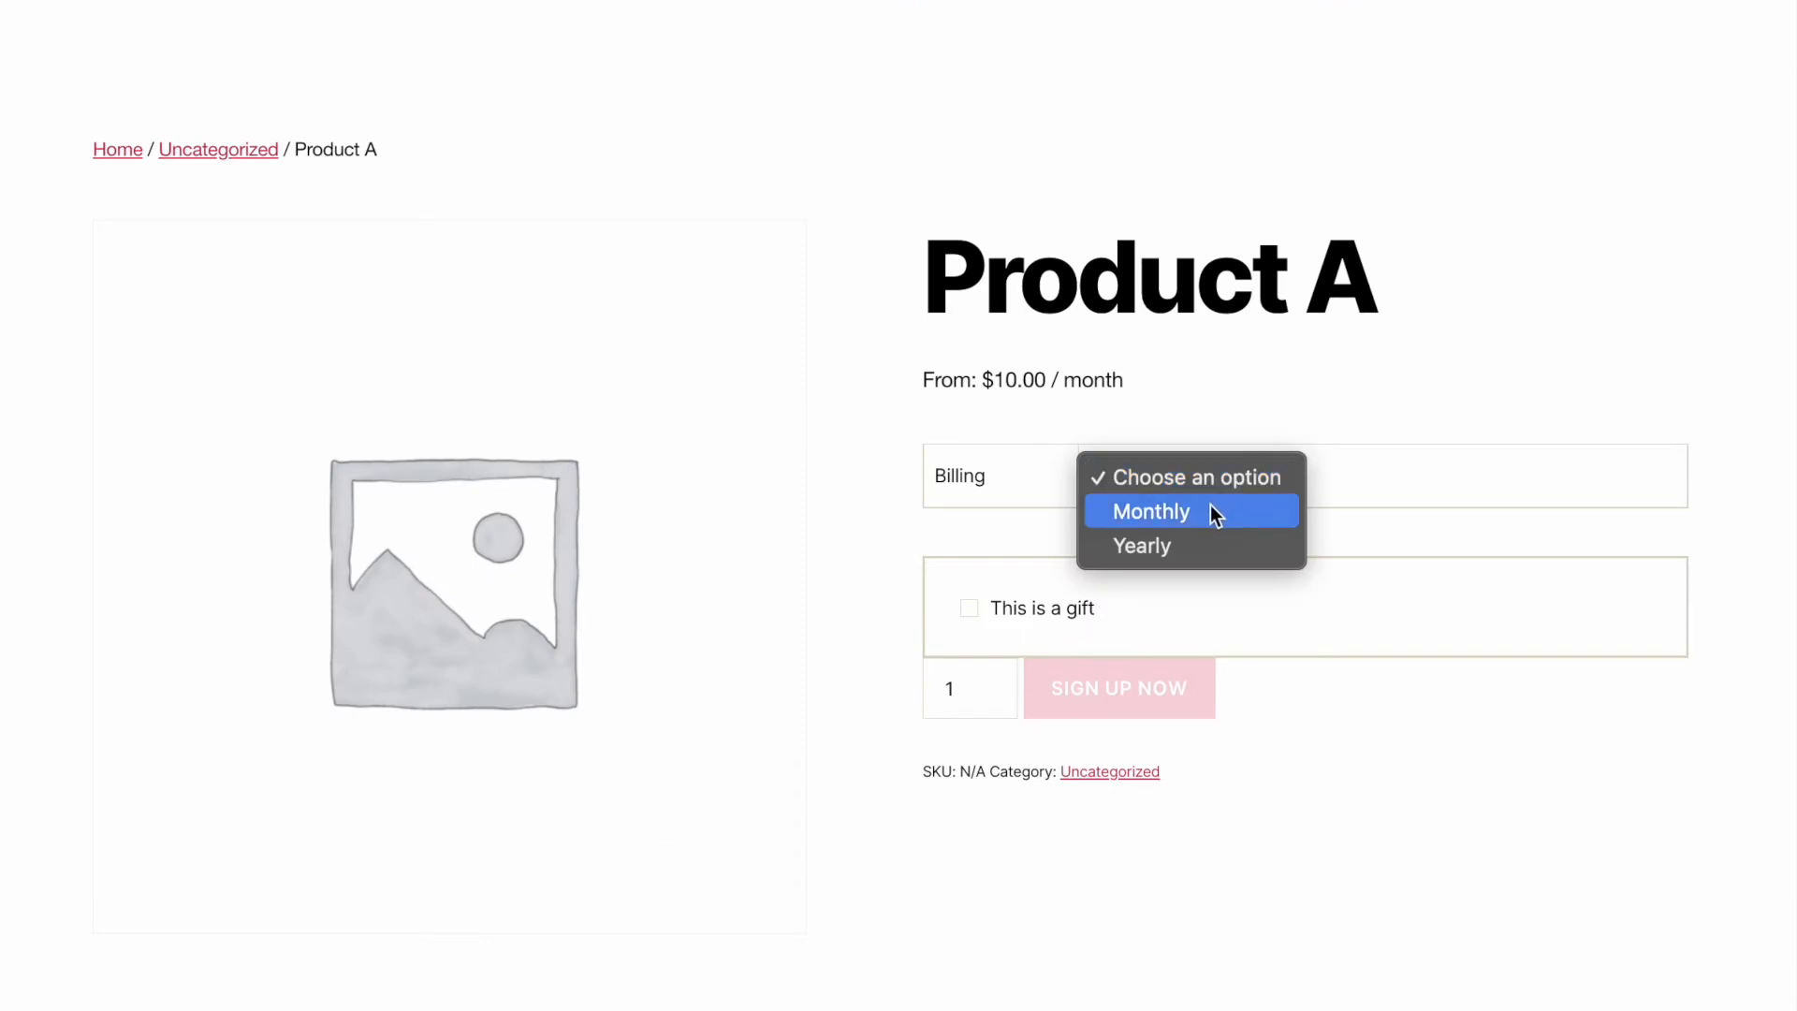
left_click(1151, 511)
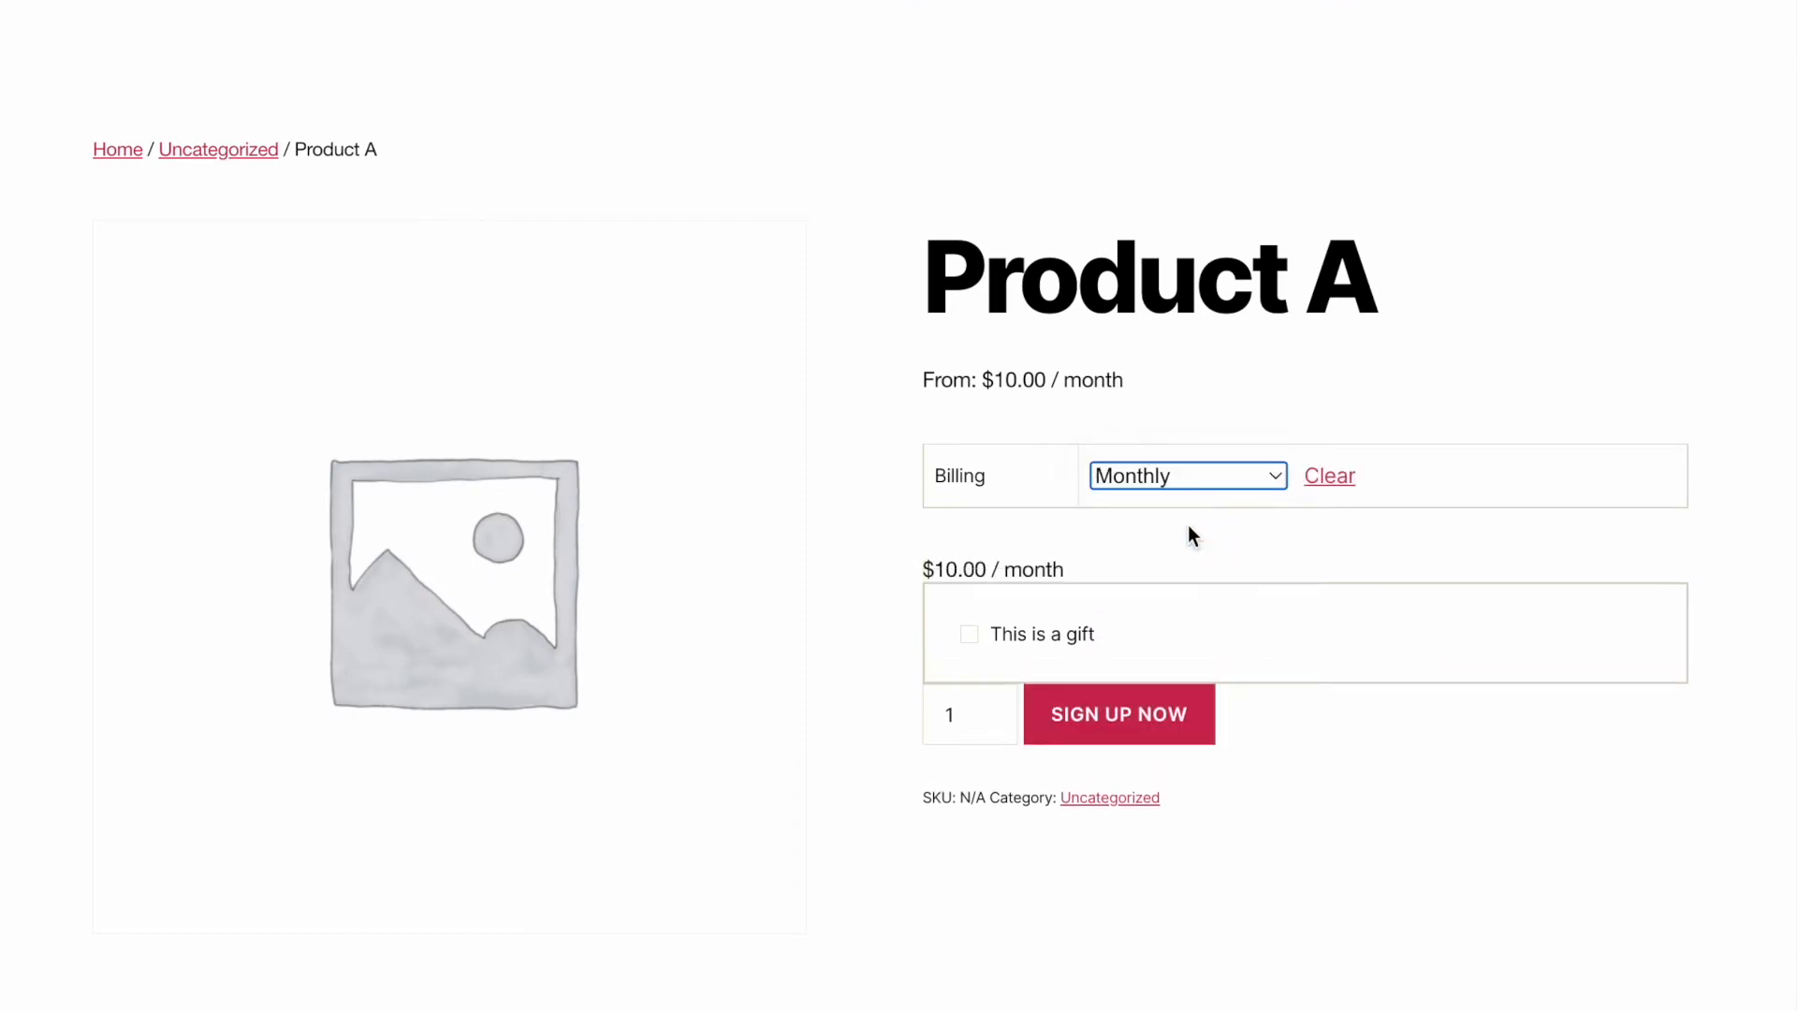
mouse_move(999, 571)
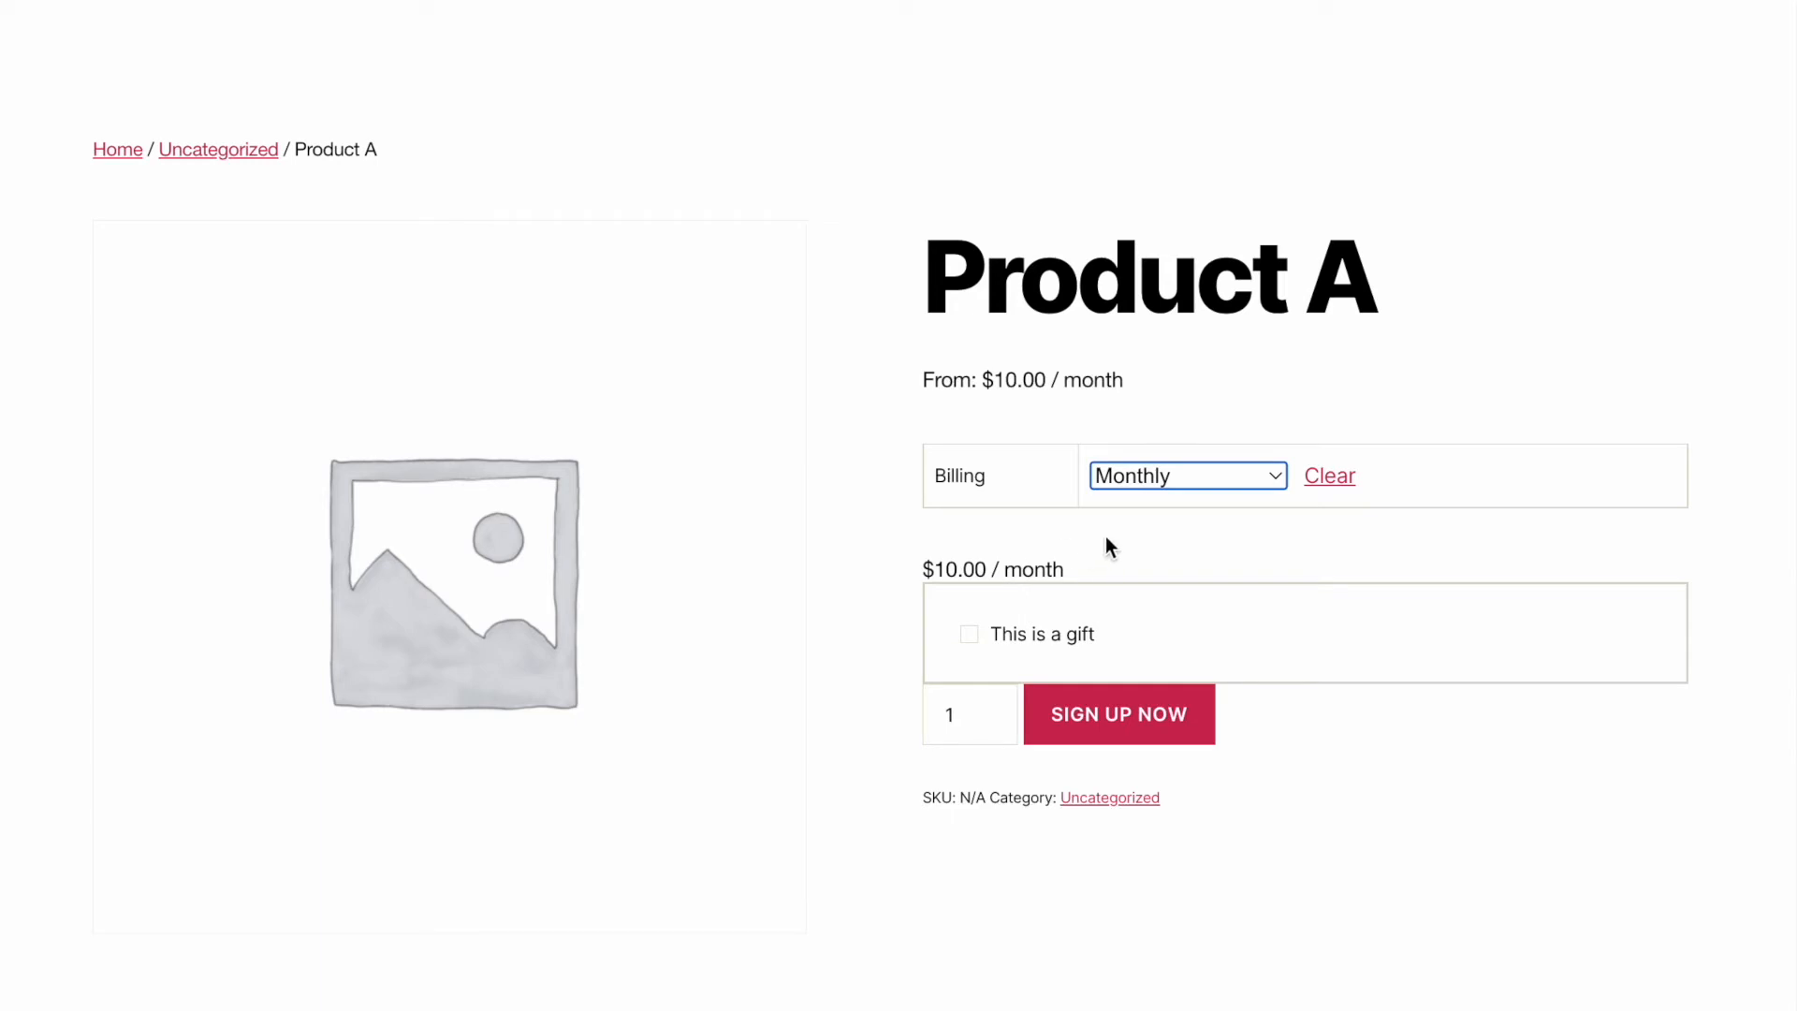
left_click(1187, 474)
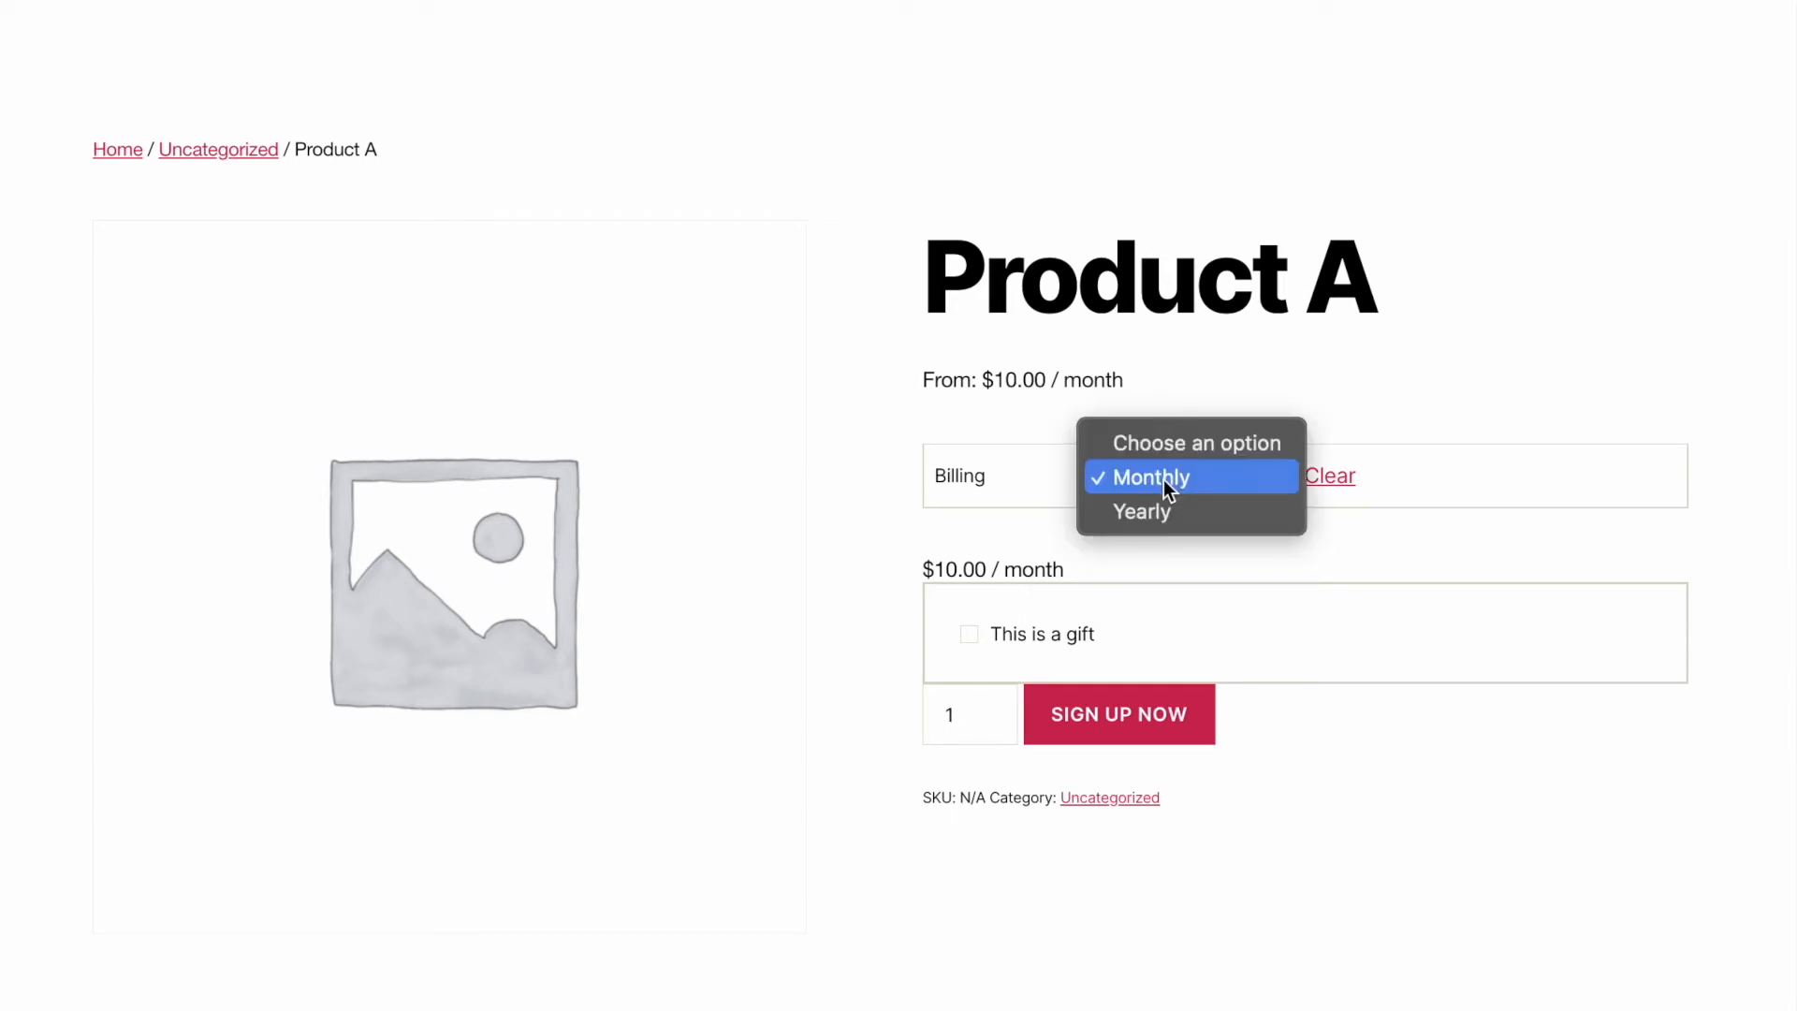
mouse_move(1142, 511)
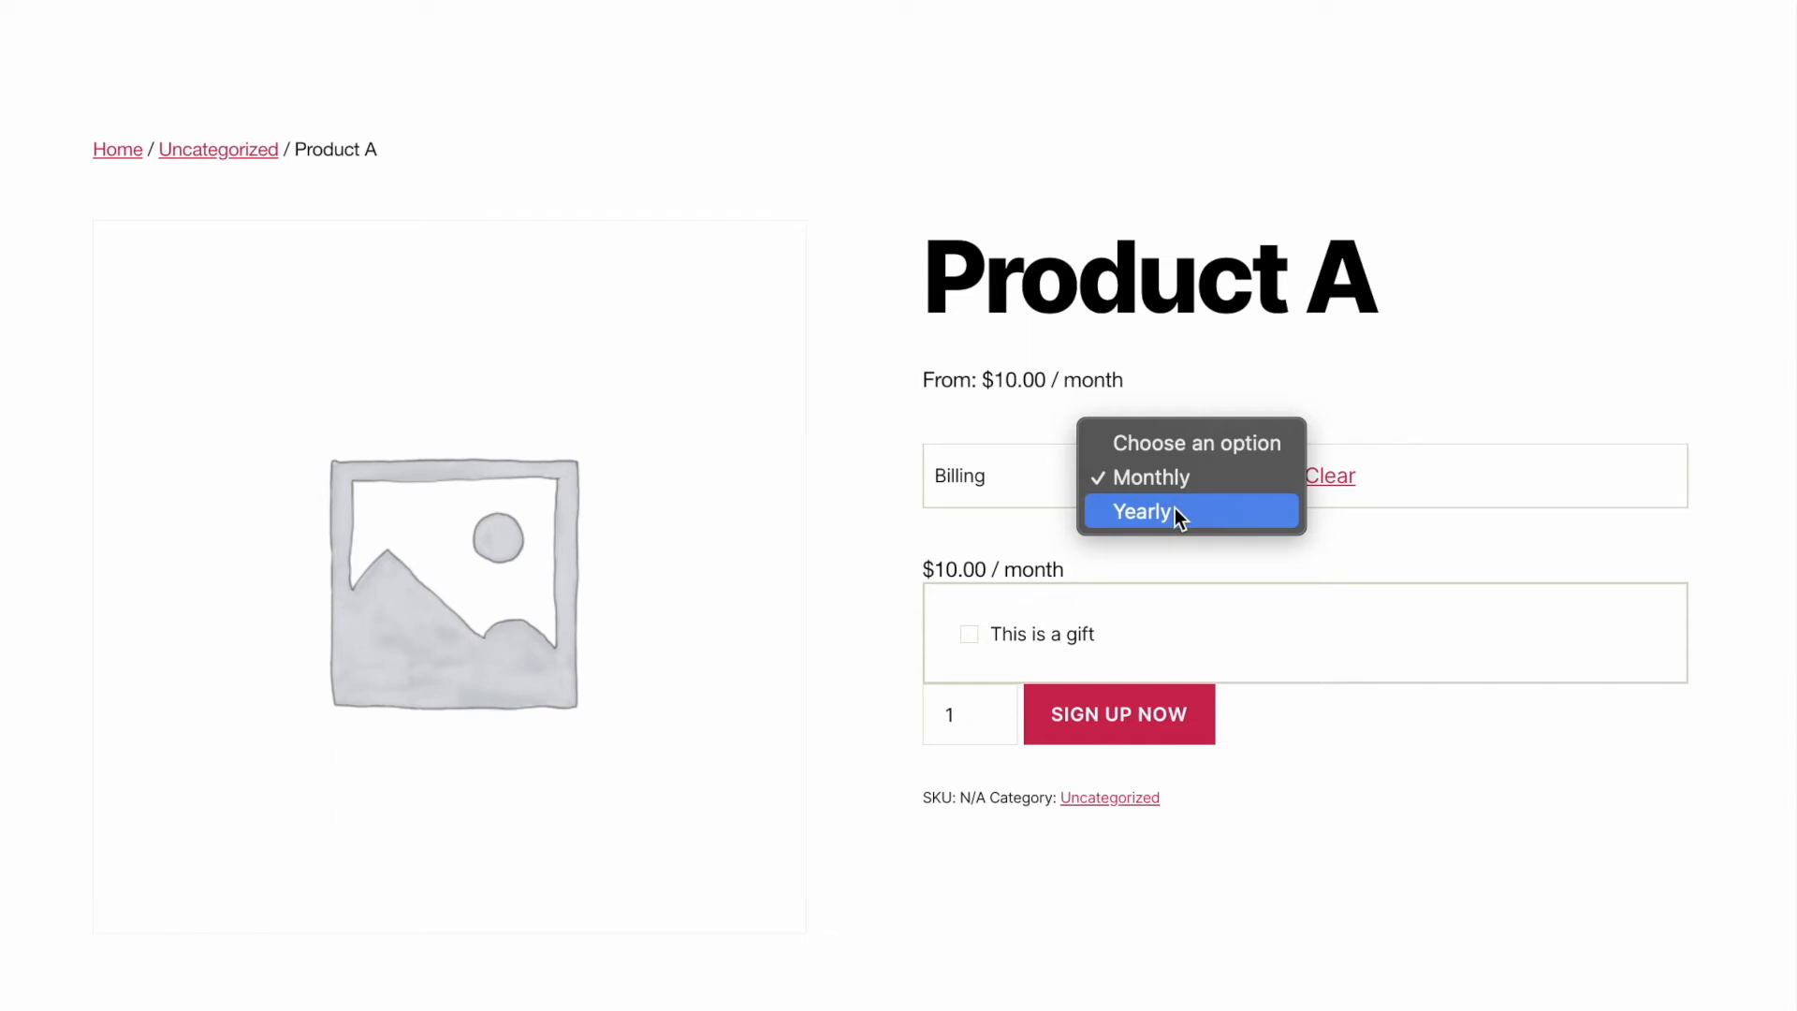
left_click(1142, 511)
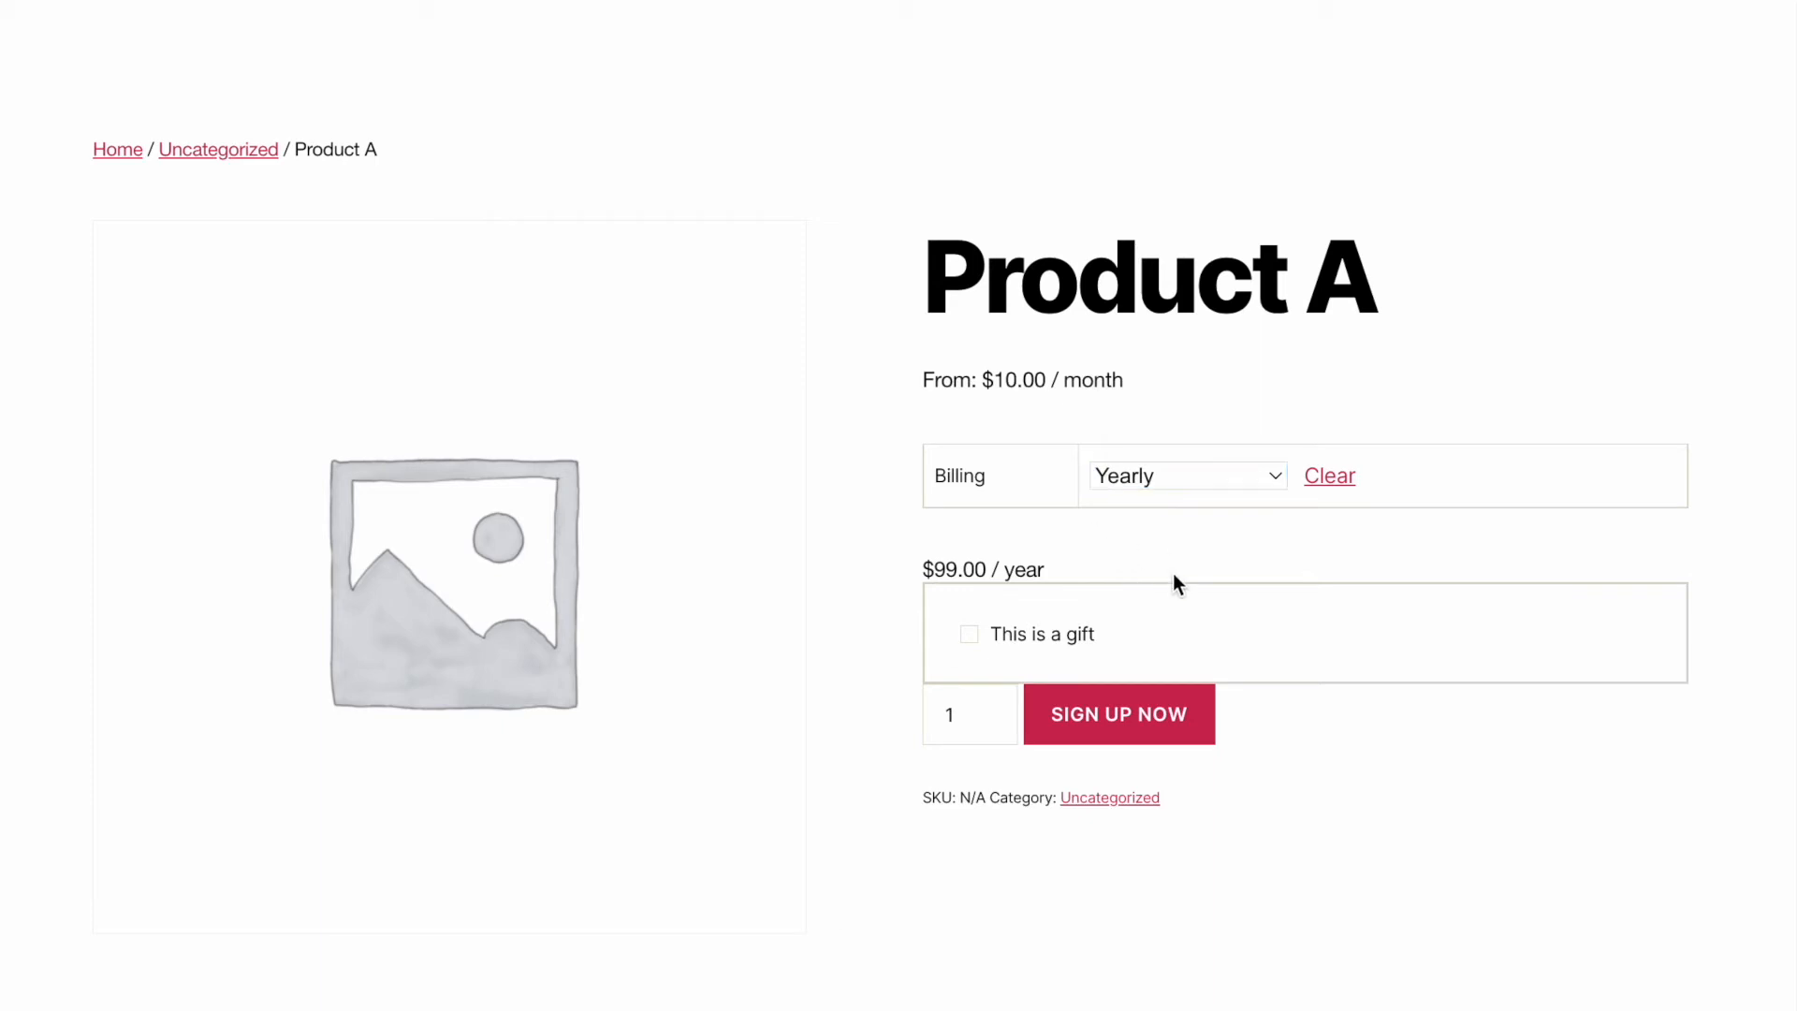
mouse_move(1007, 569)
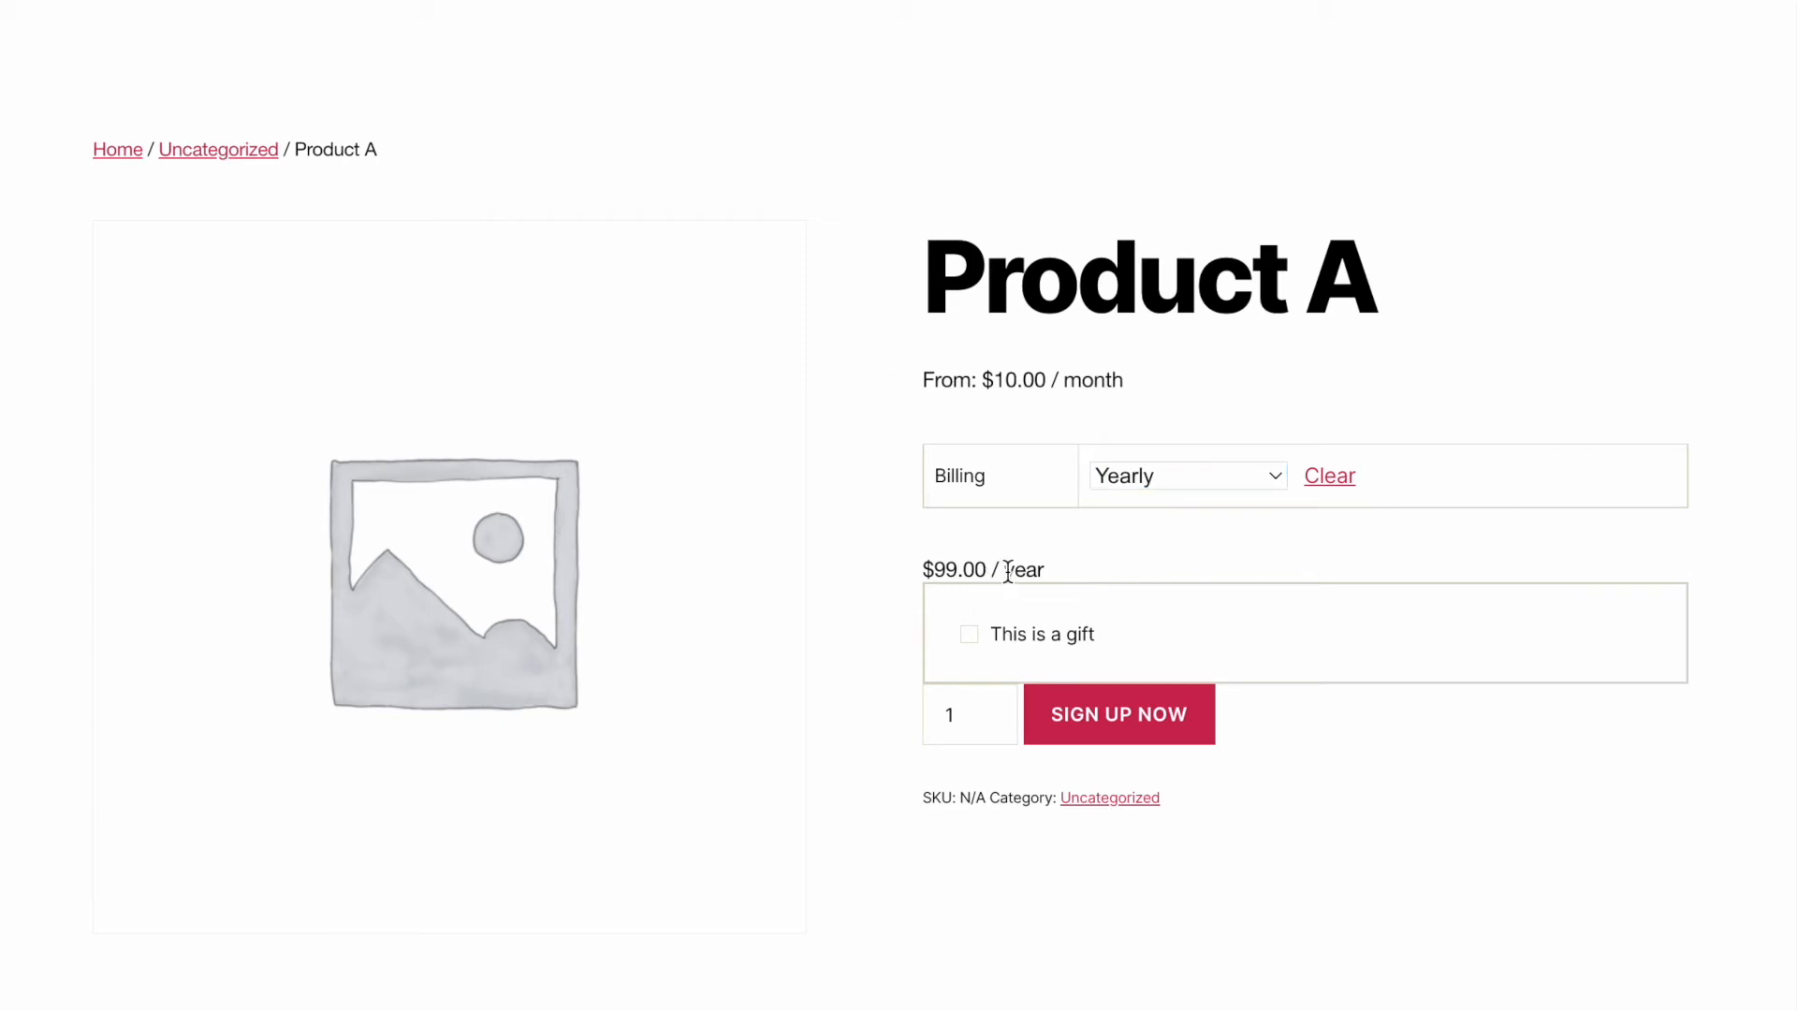
mouse_move(1003, 573)
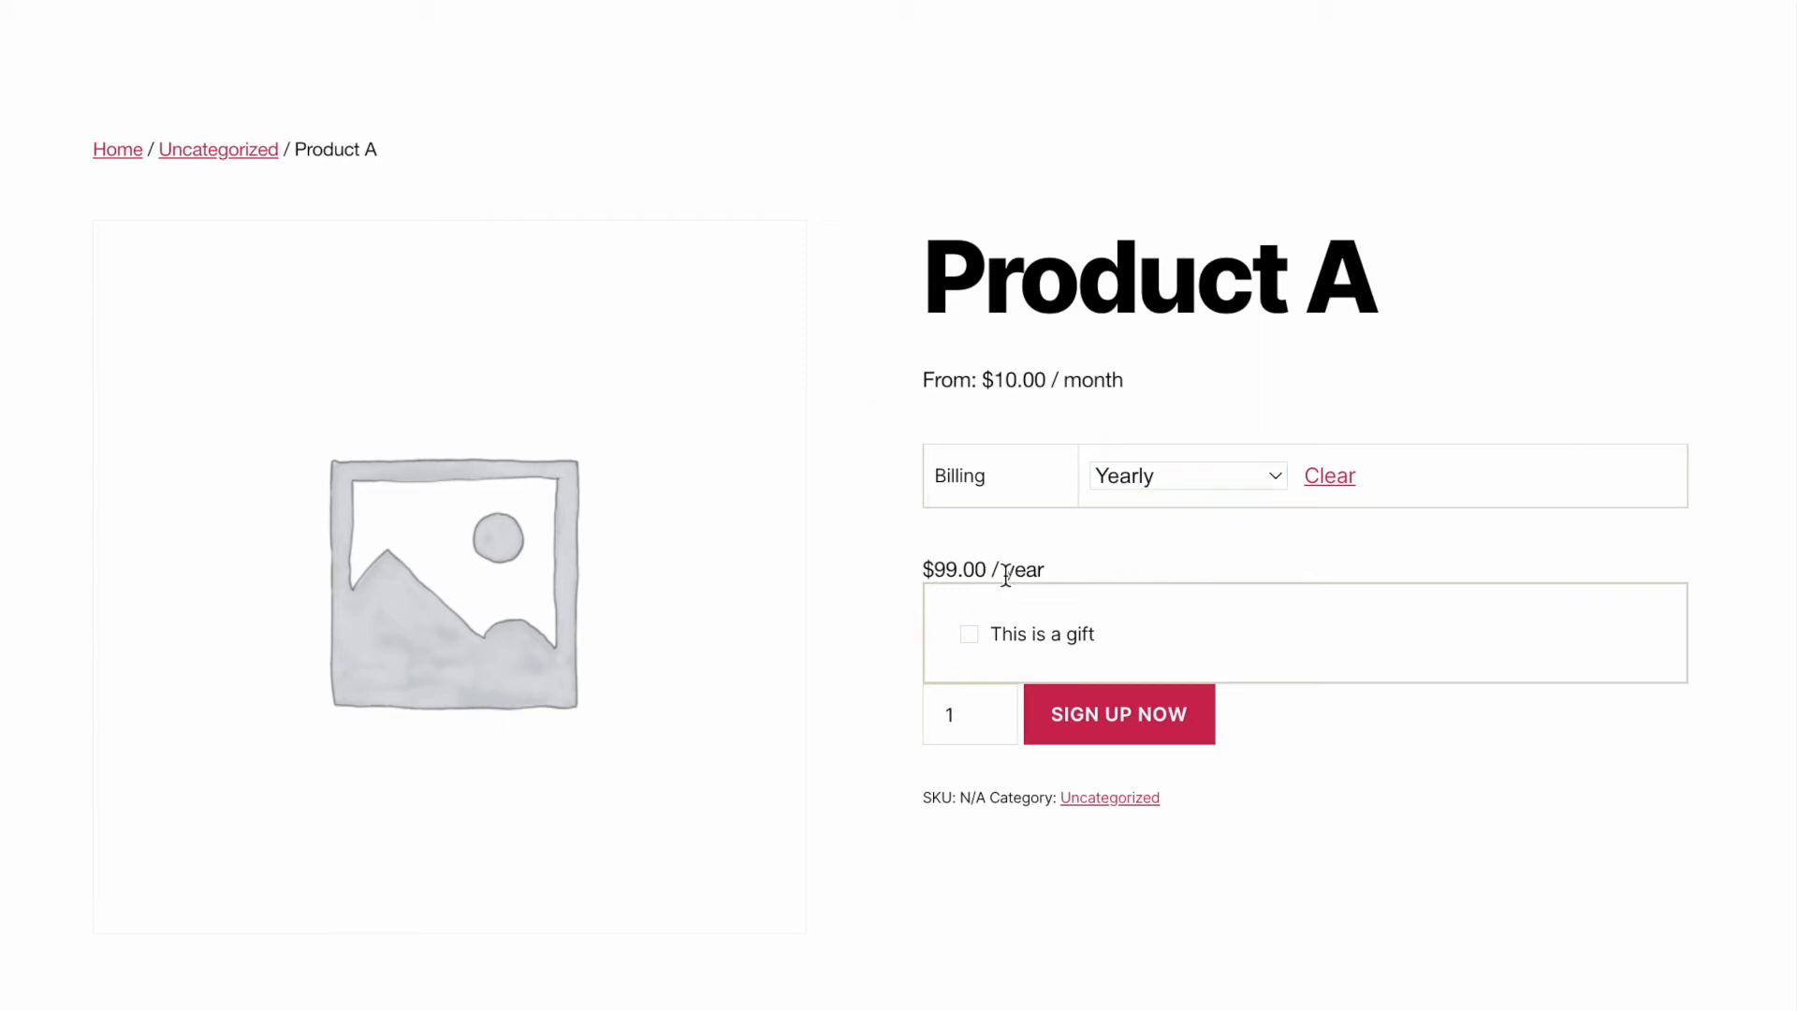
mouse_move(1086, 620)
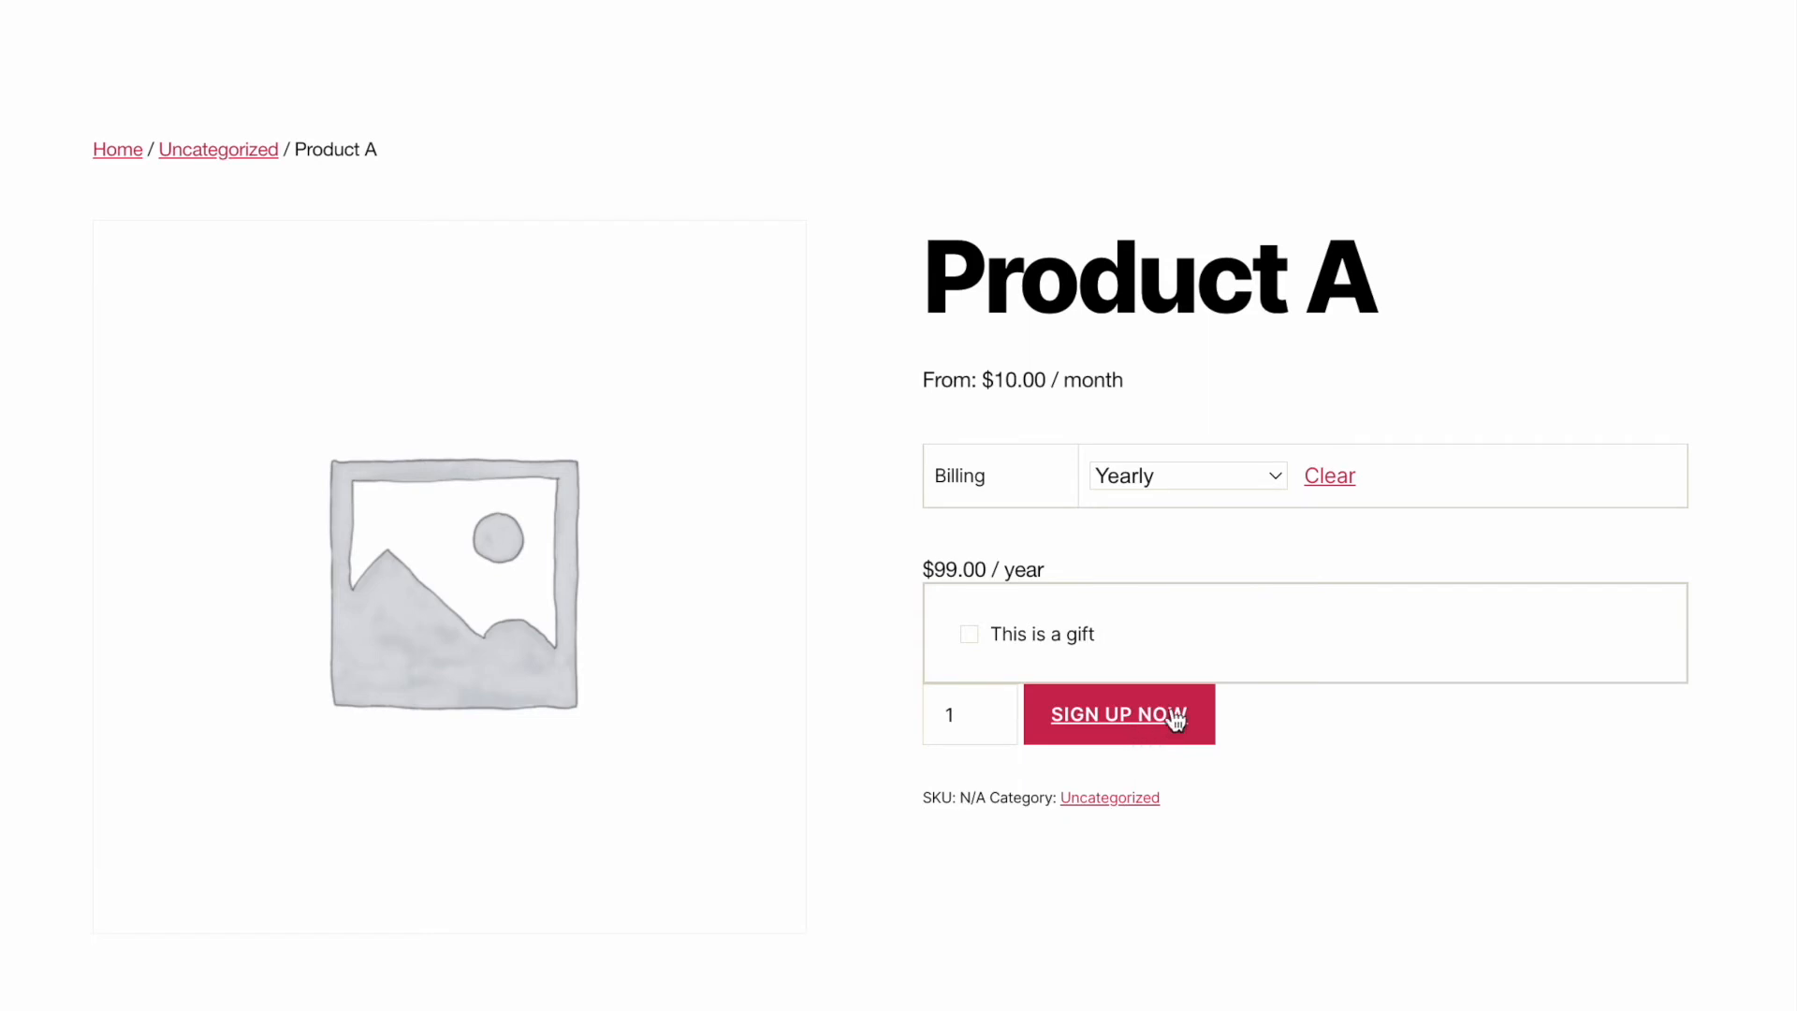
Add Product A – Yearly at $99.00/year to the cart and proceed to checkout, then return to Firebase.
left_click(1118, 713)
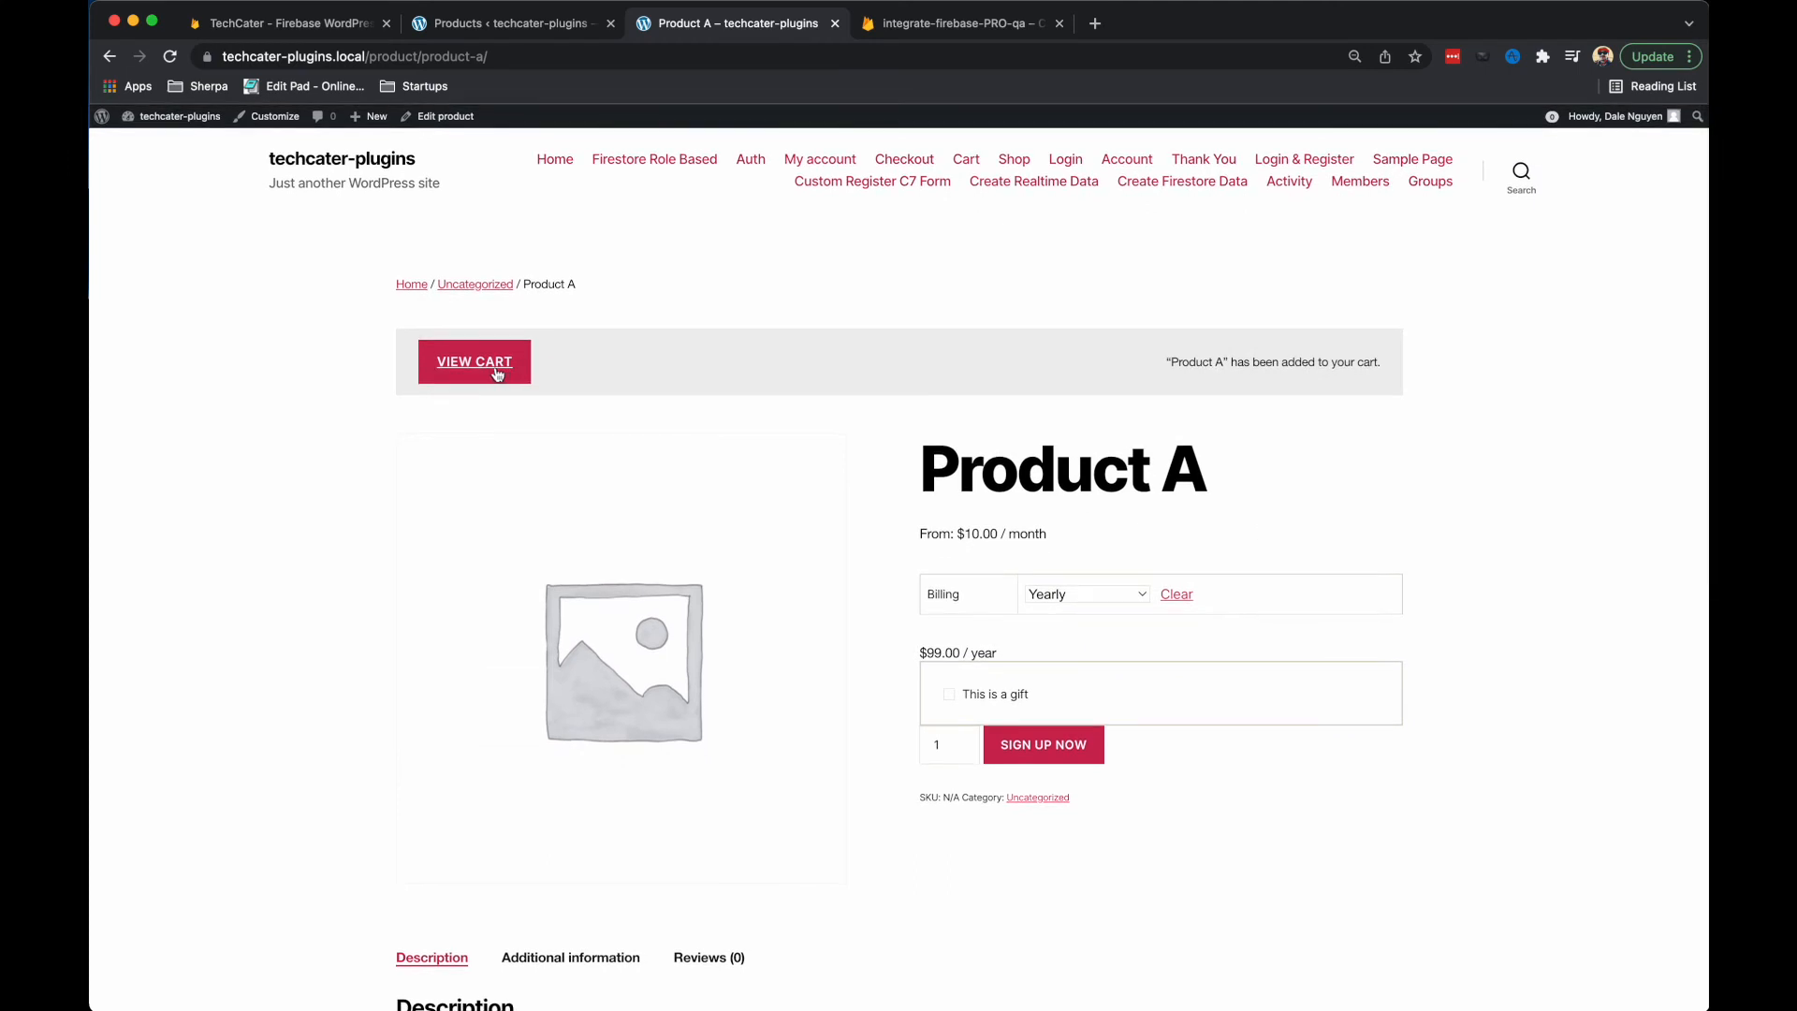
left_click(474, 361)
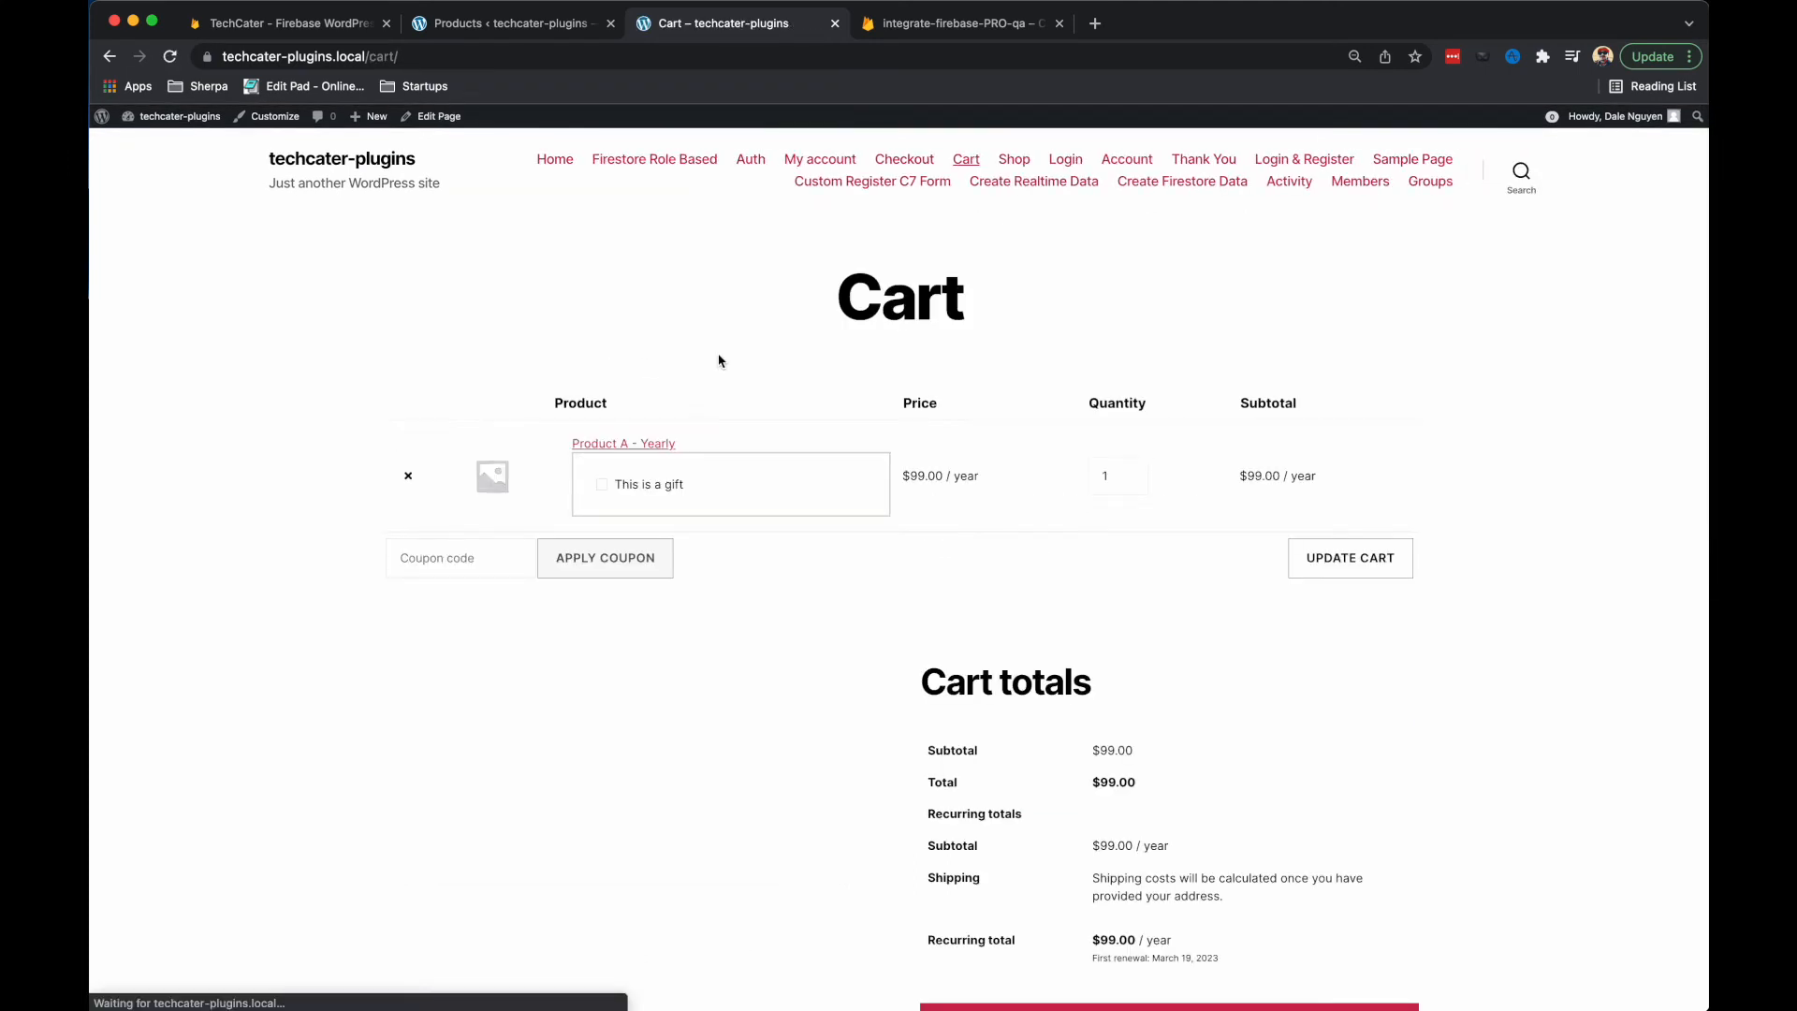
scroll("down", 3)
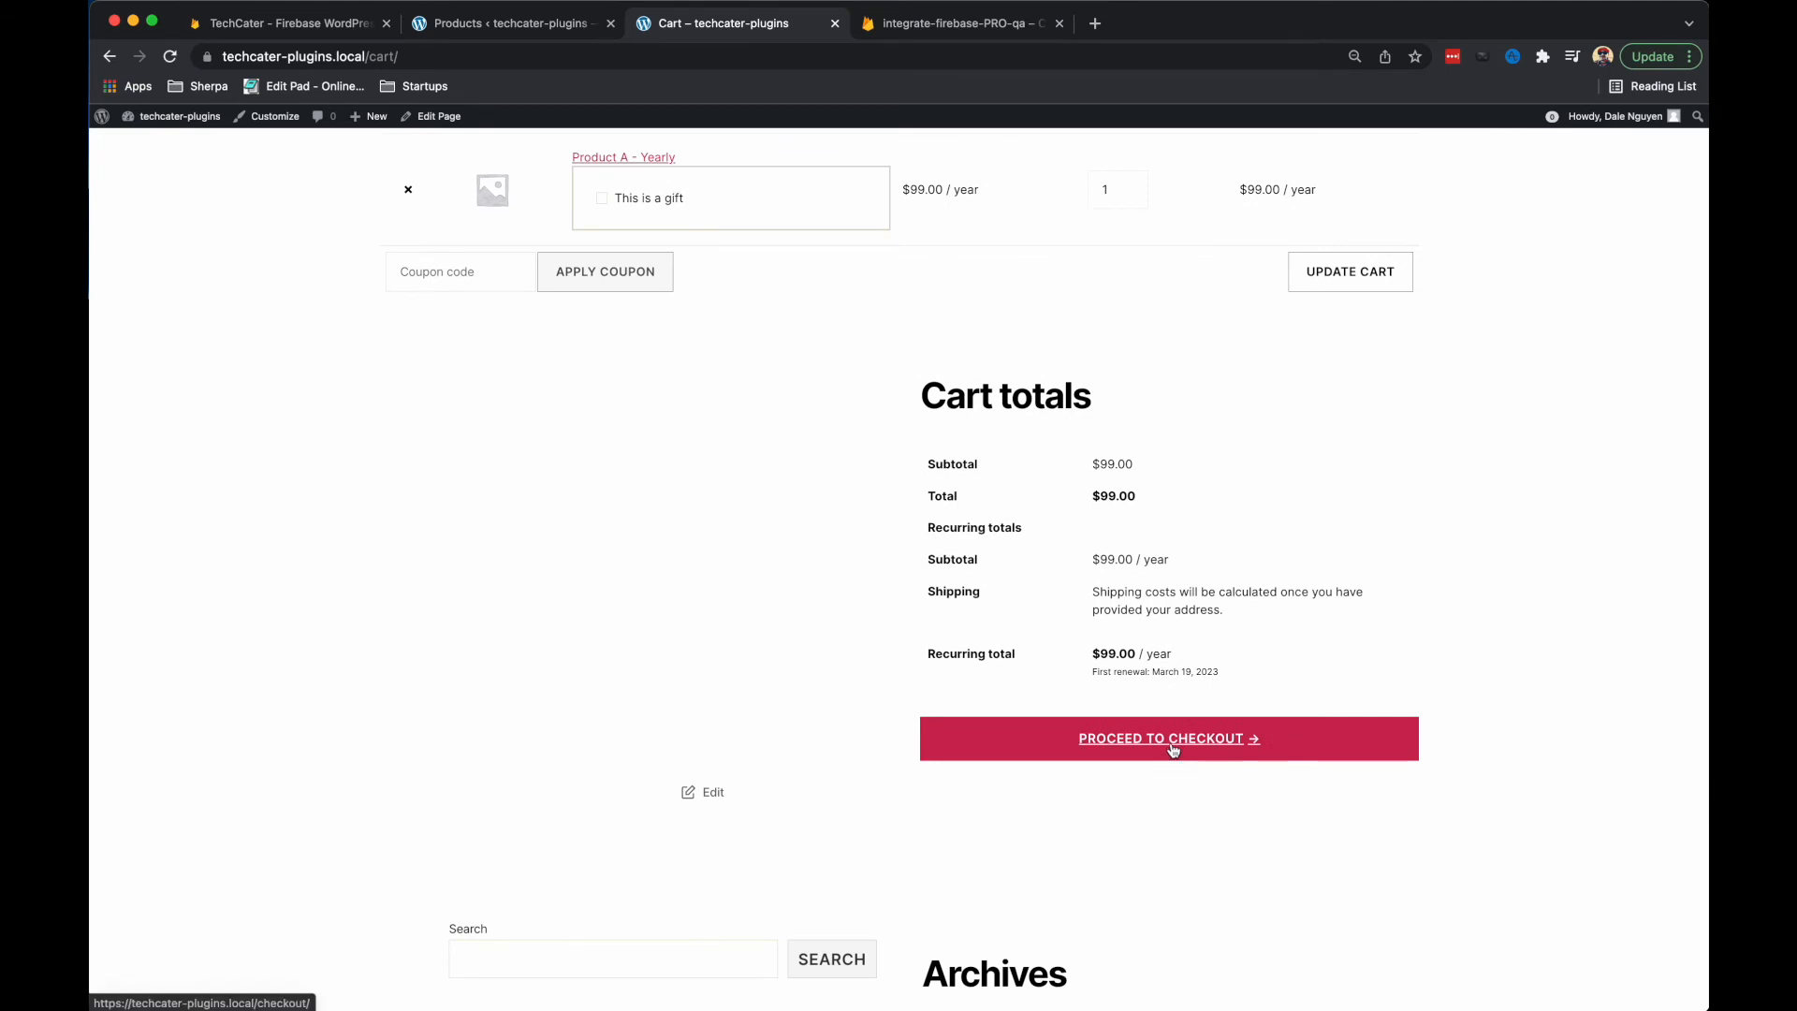
left_click(1168, 737)
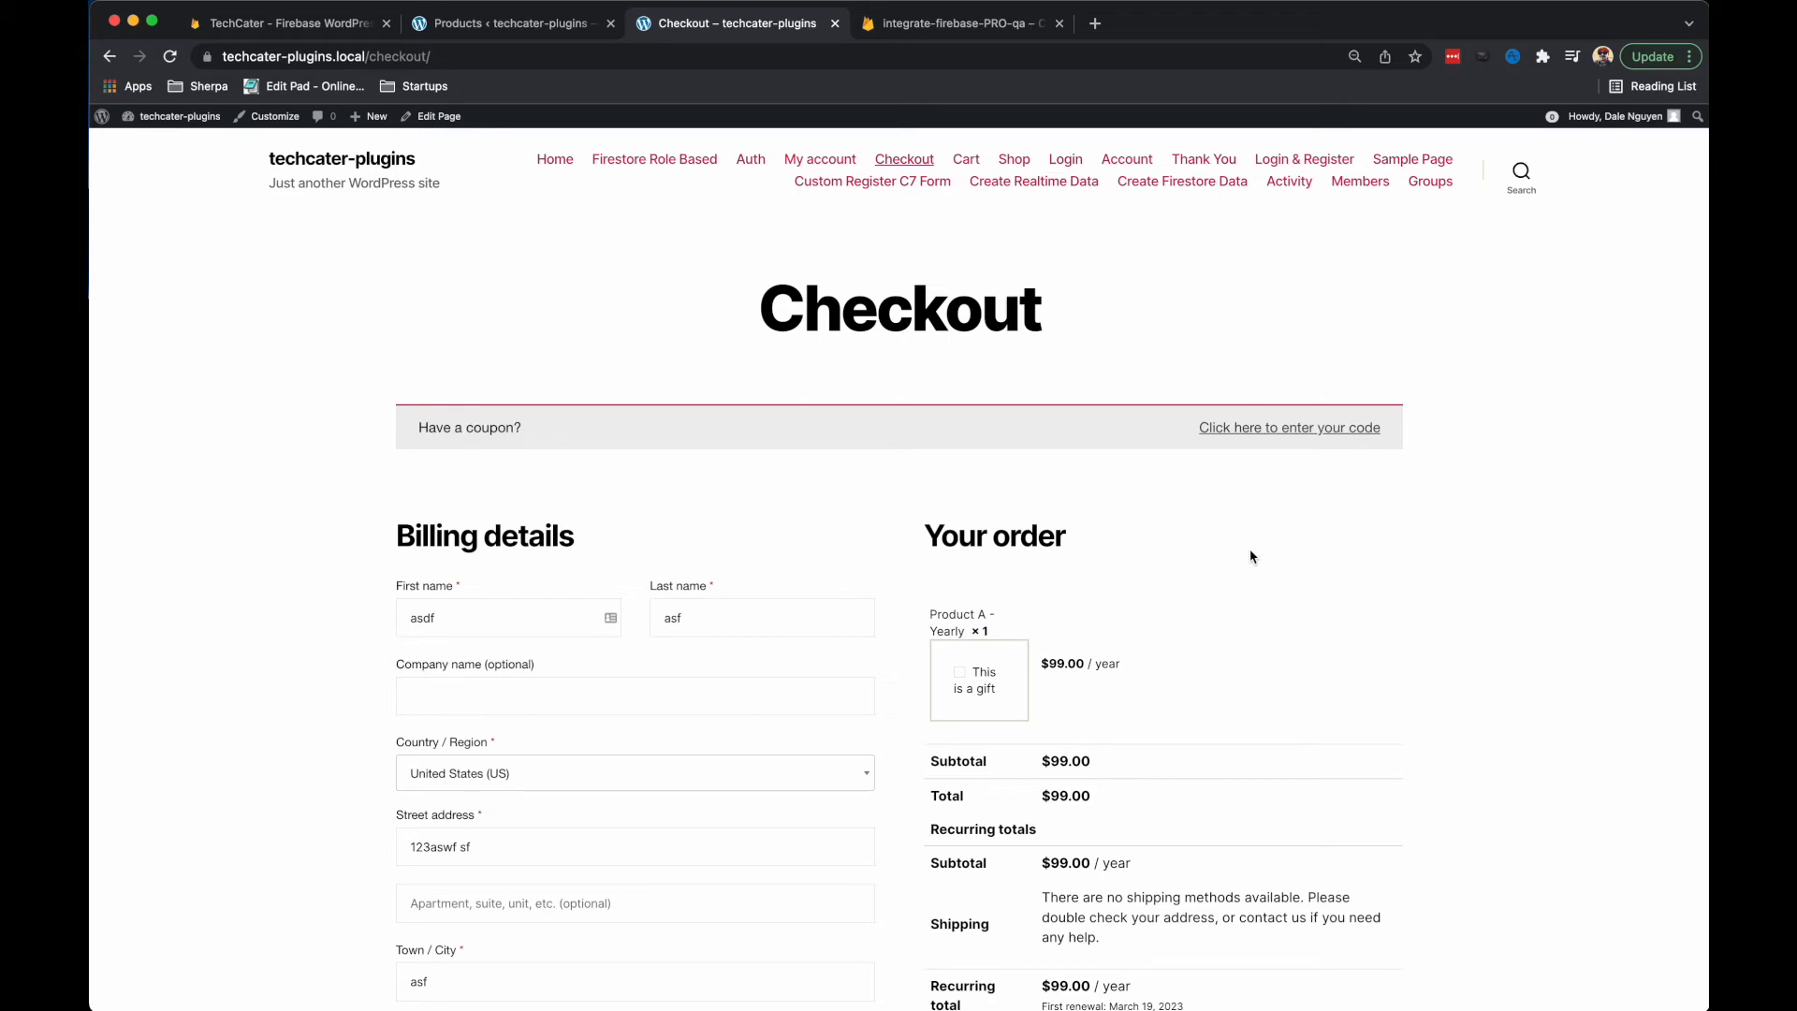
mouse_move(1251, 550)
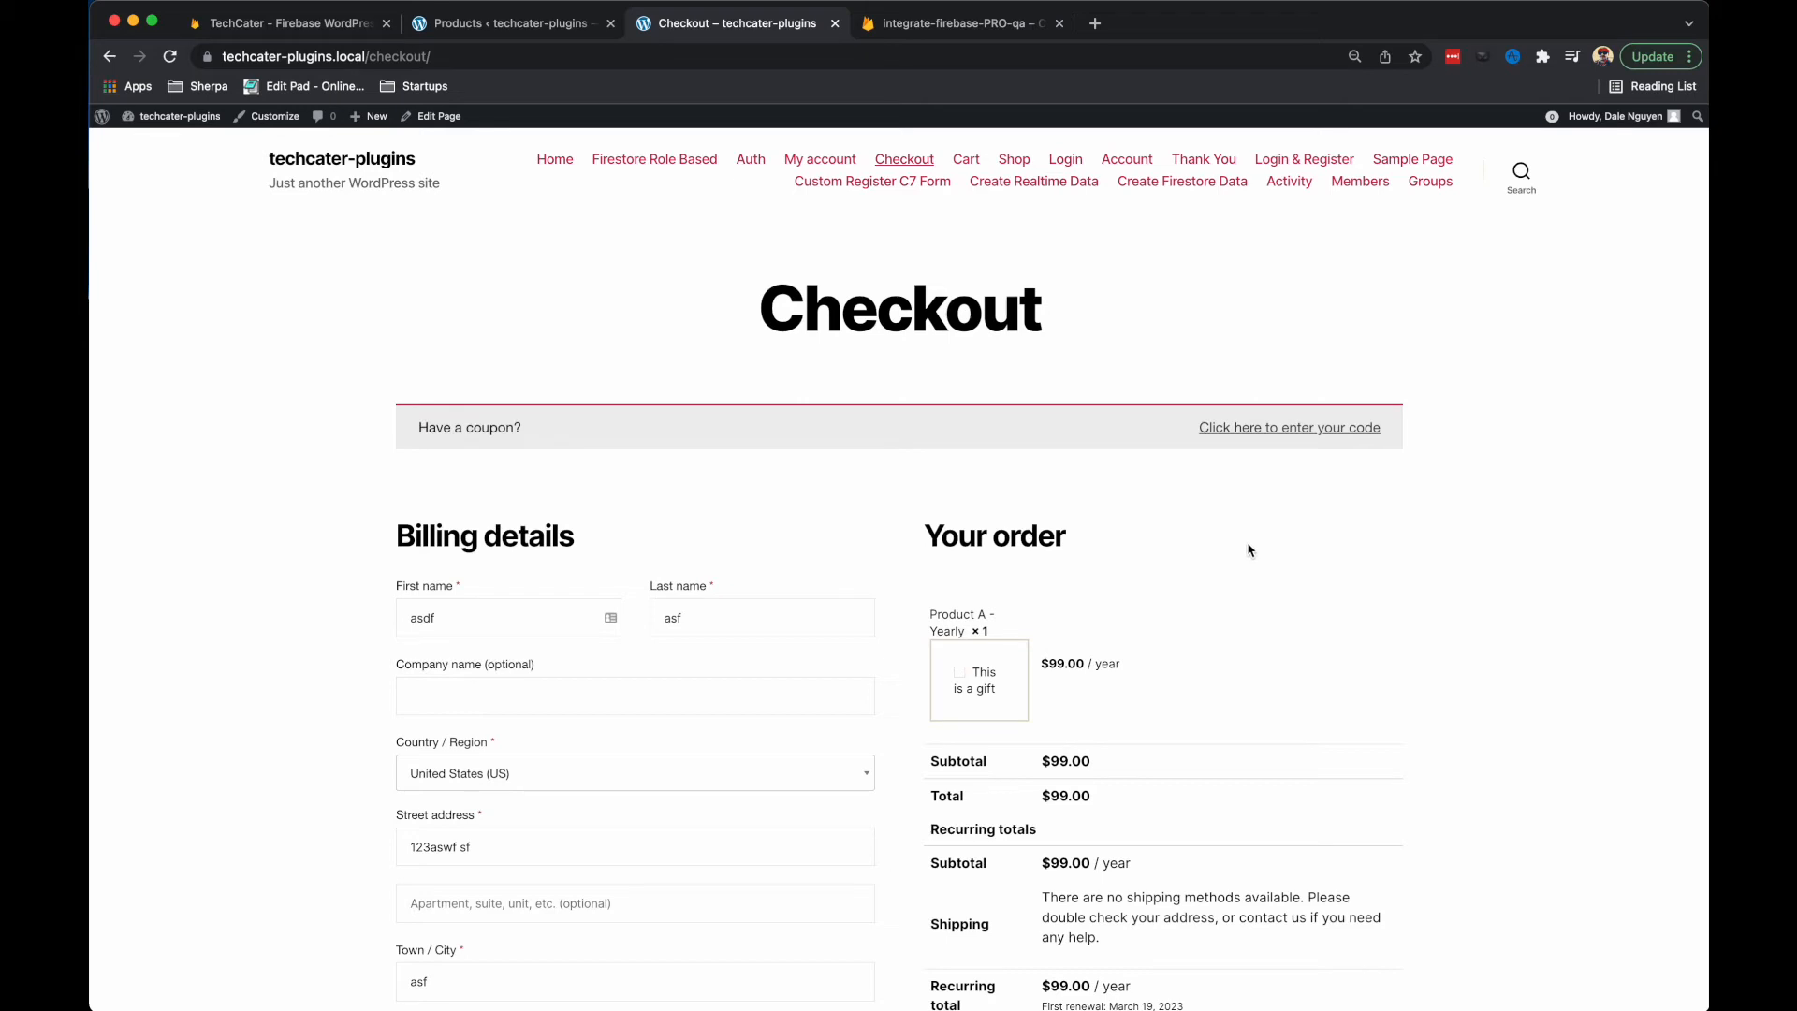
left_click(960, 22)
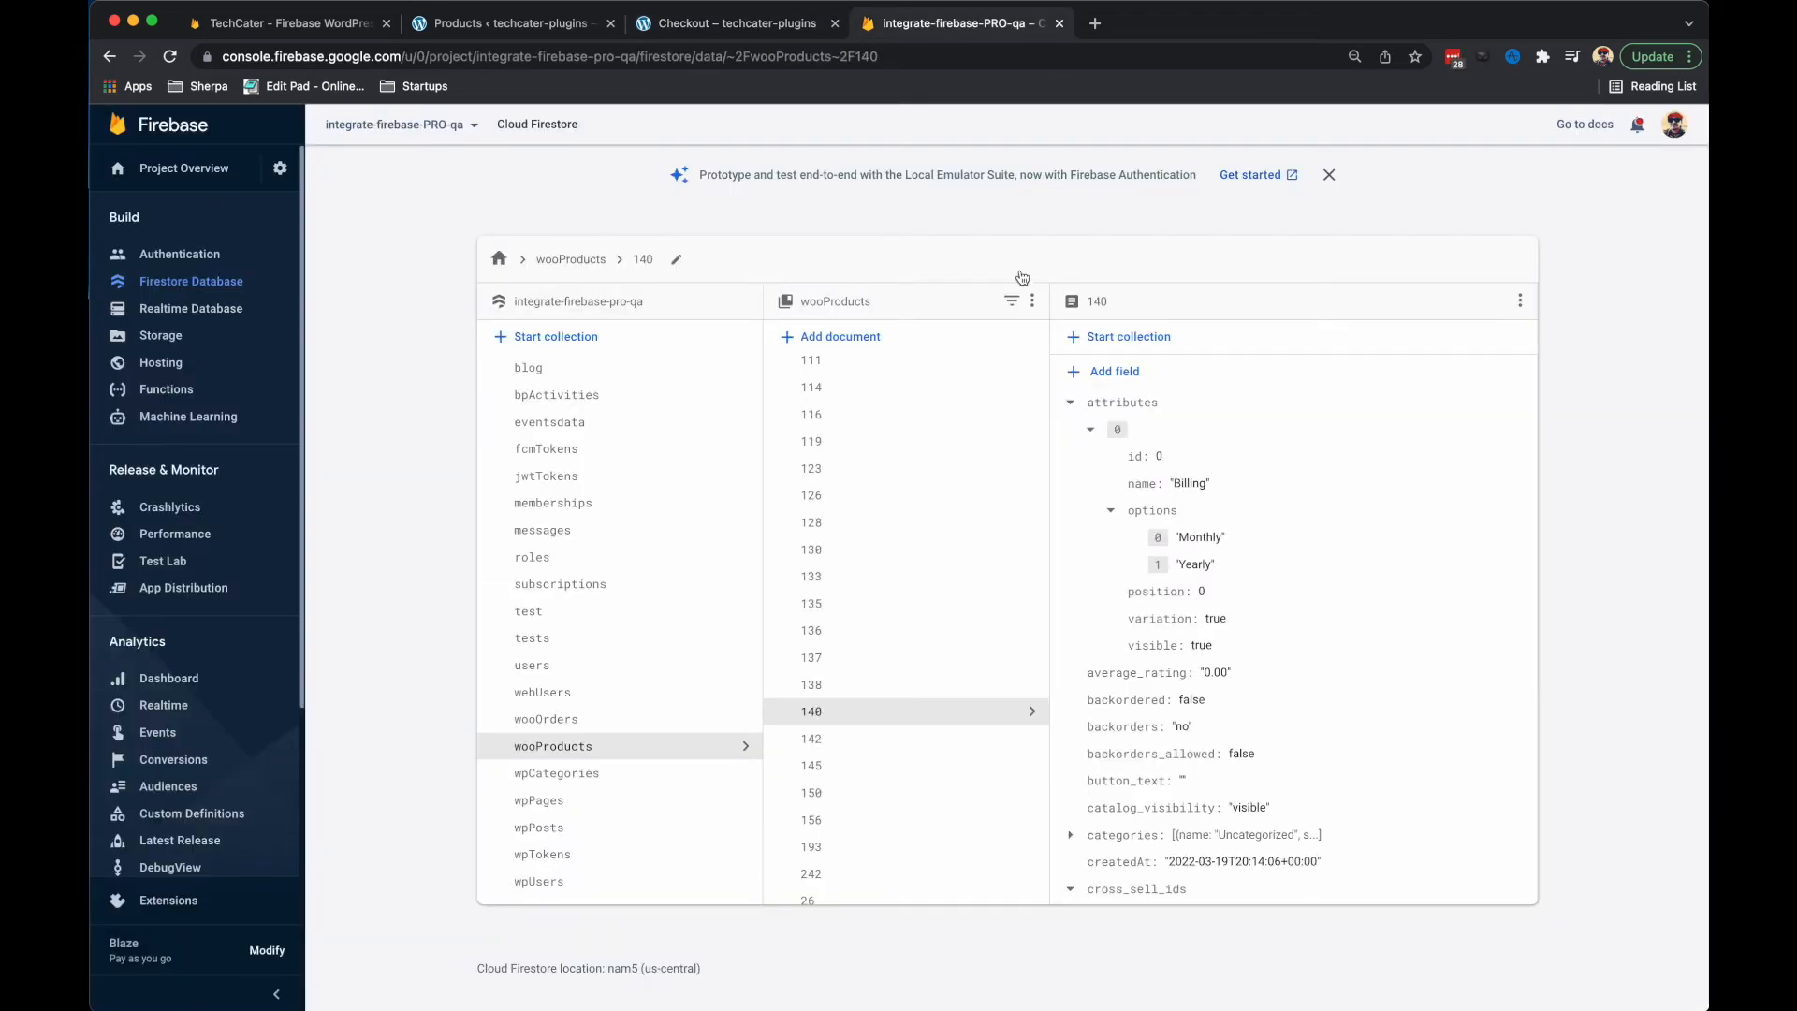
mouse_move(1167, 470)
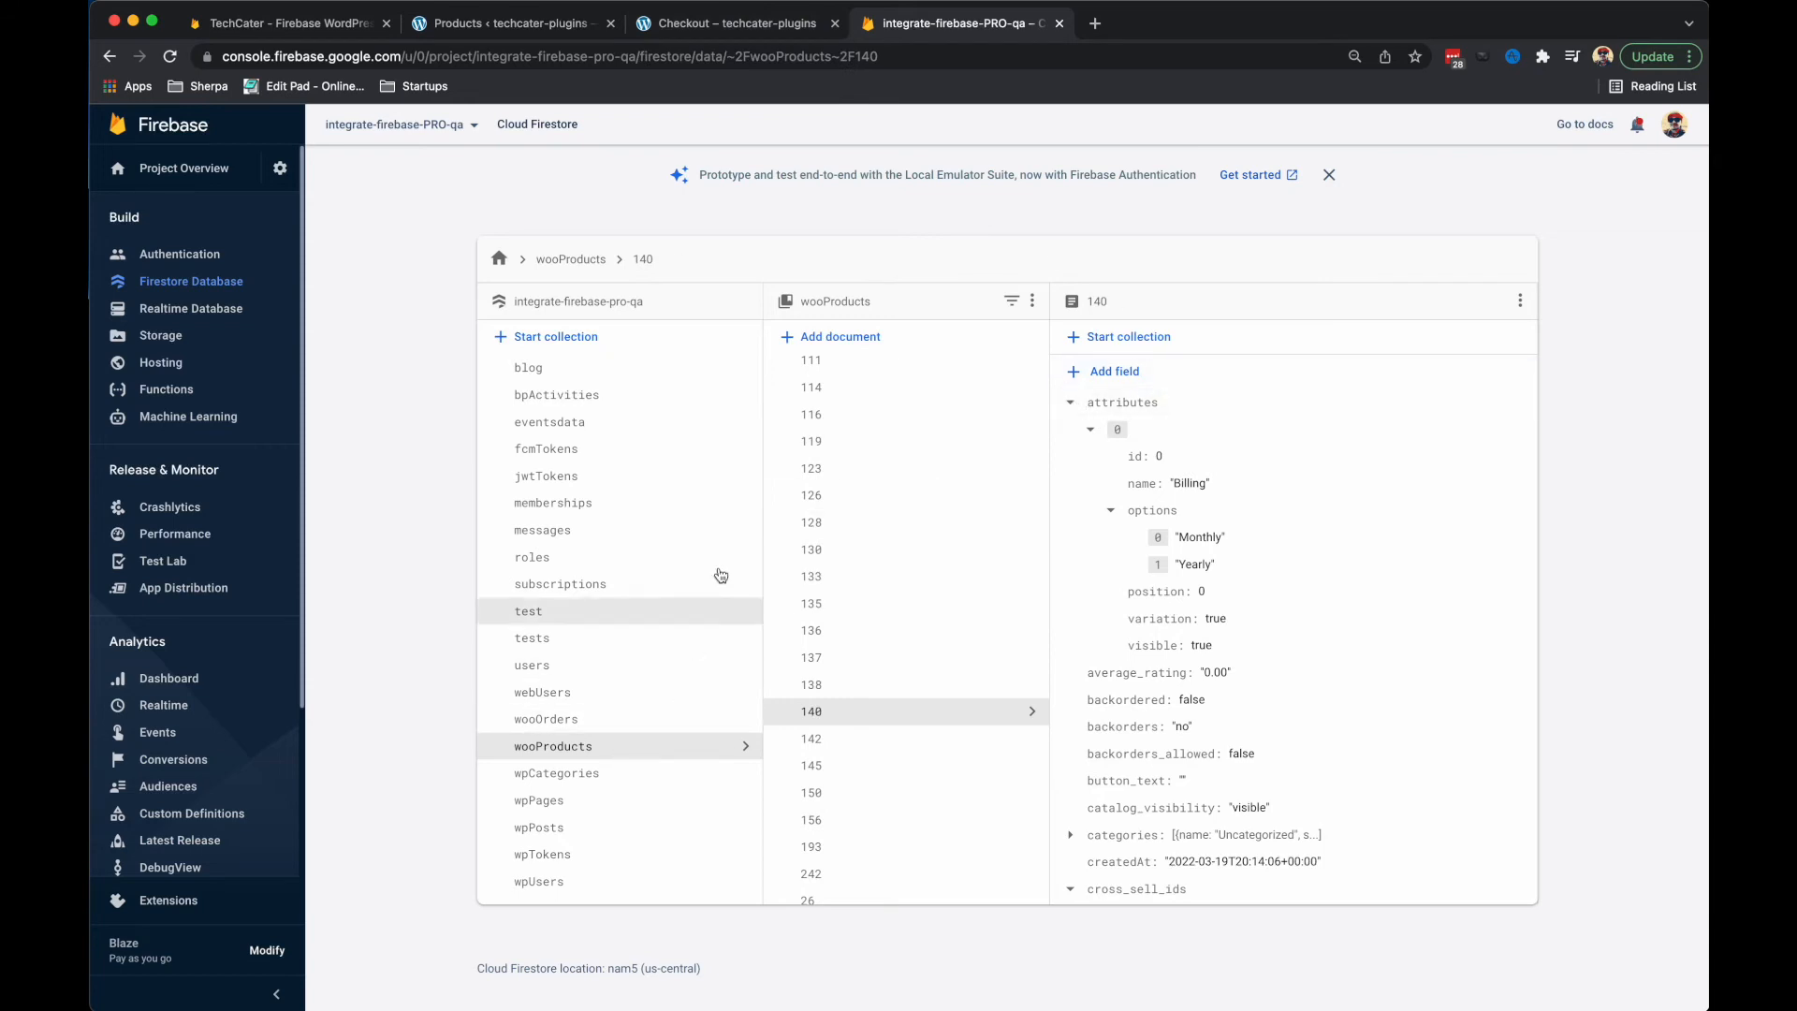
mouse_move(712, 22)
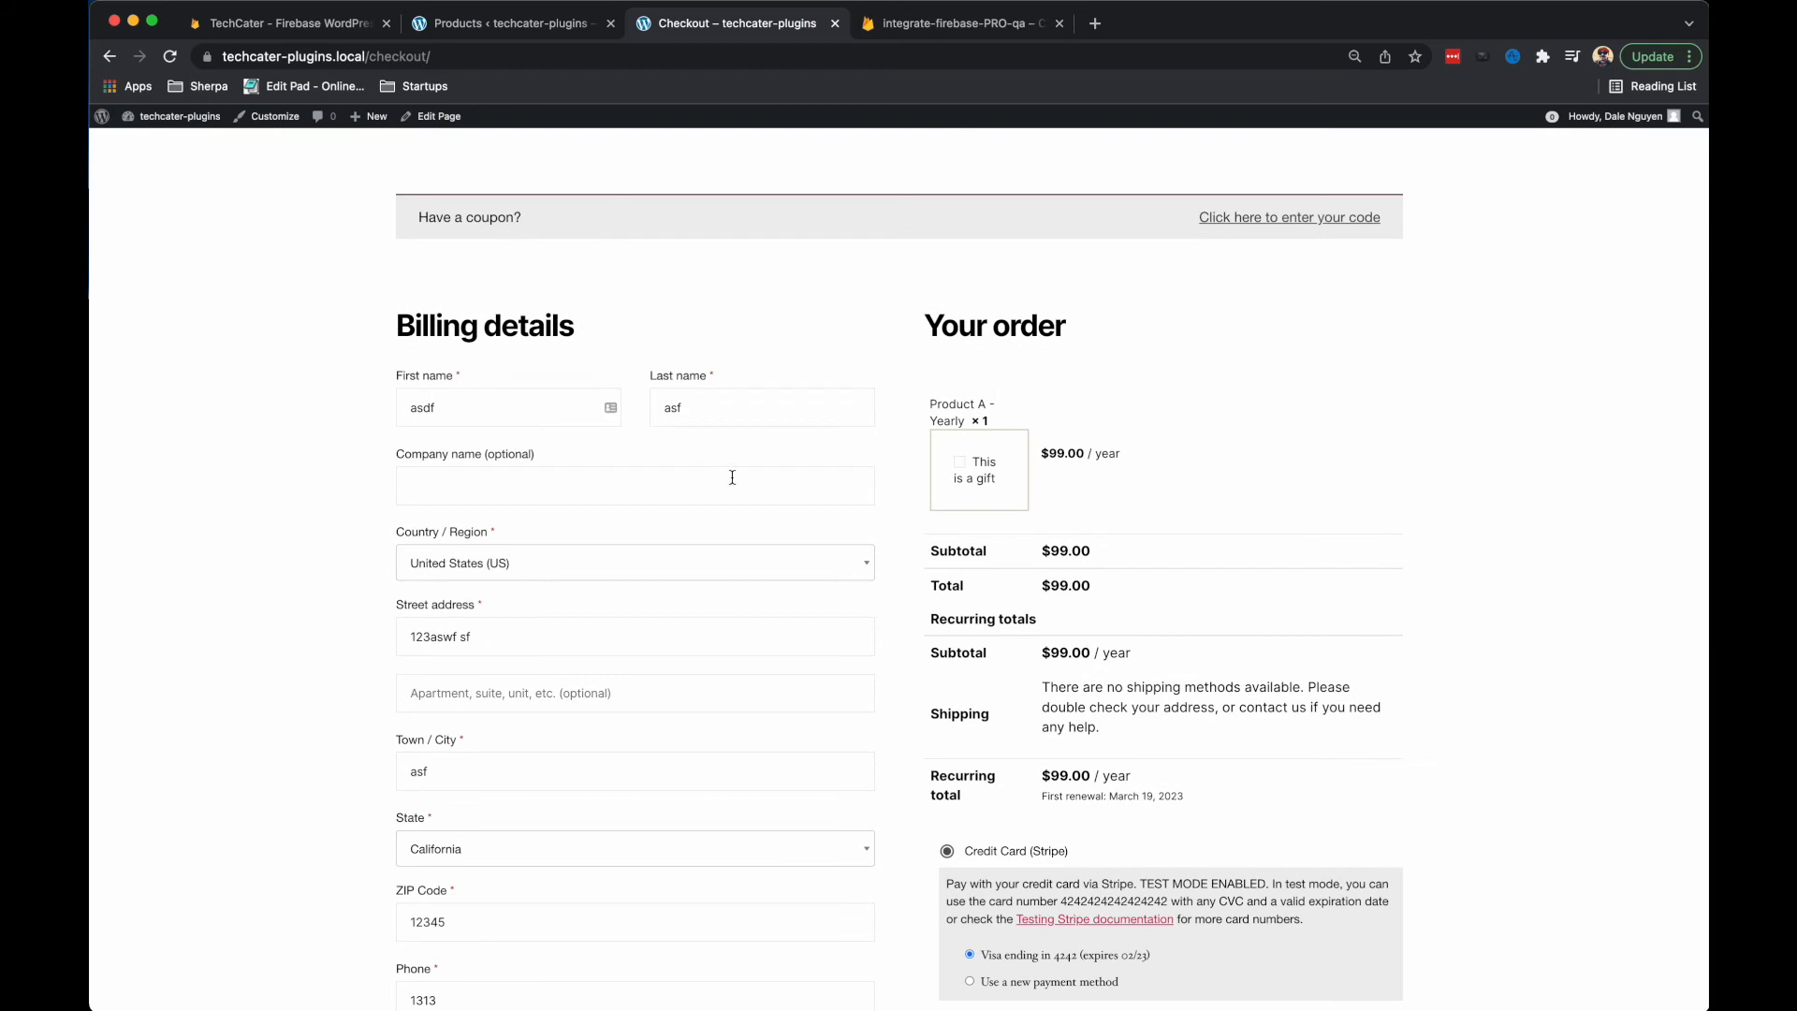
Place the $99.00/year Product A order via Sign Up Now on the Checkout page.
scroll("down", 3)
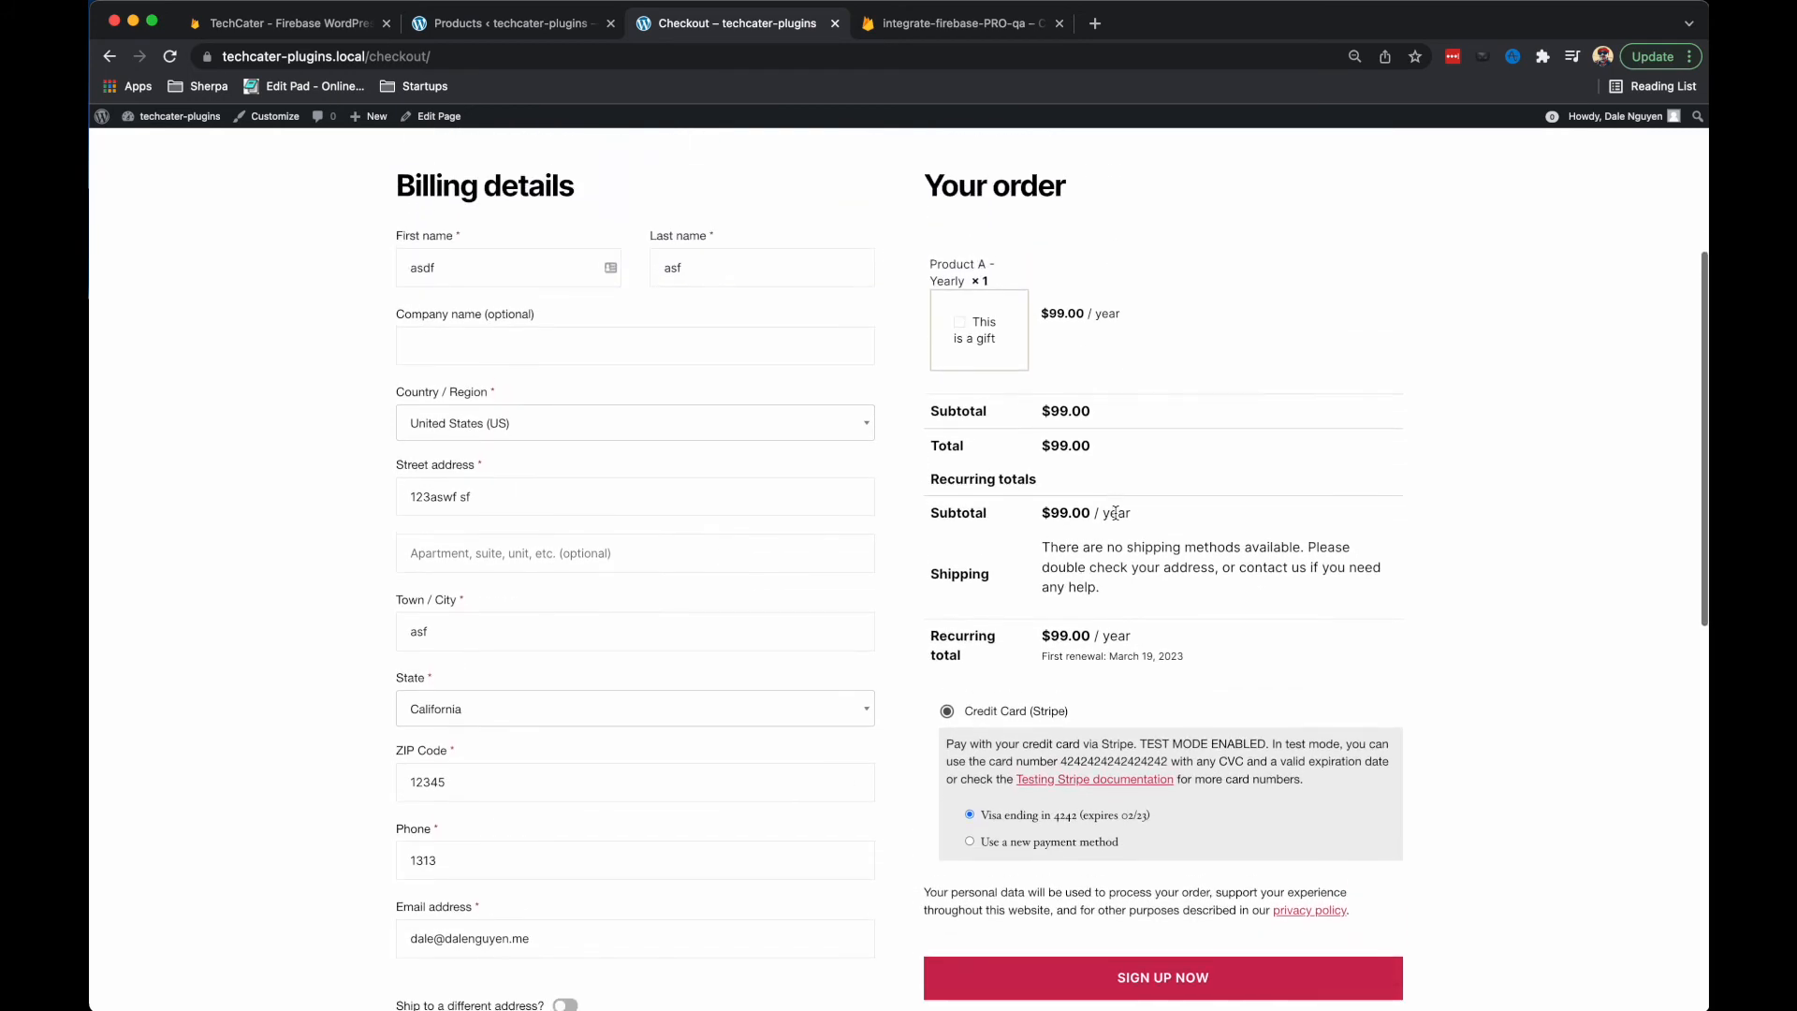
scroll("down", 3)
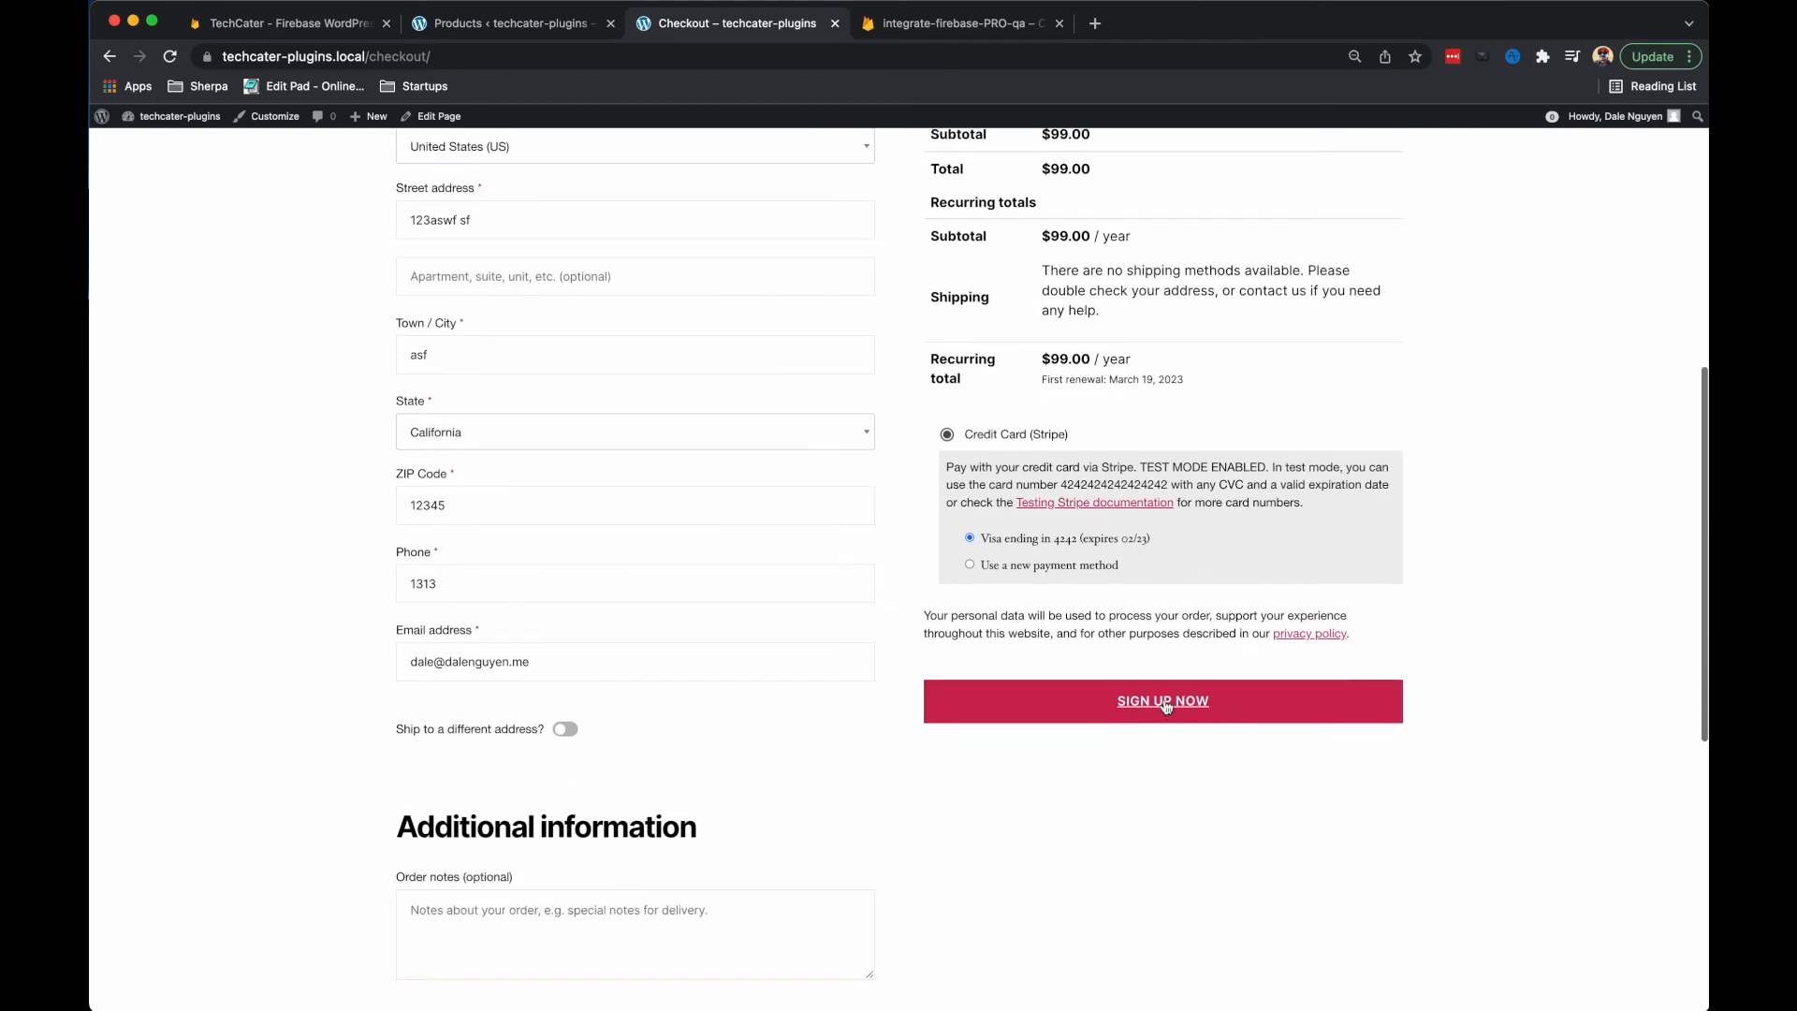
left_click(1160, 700)
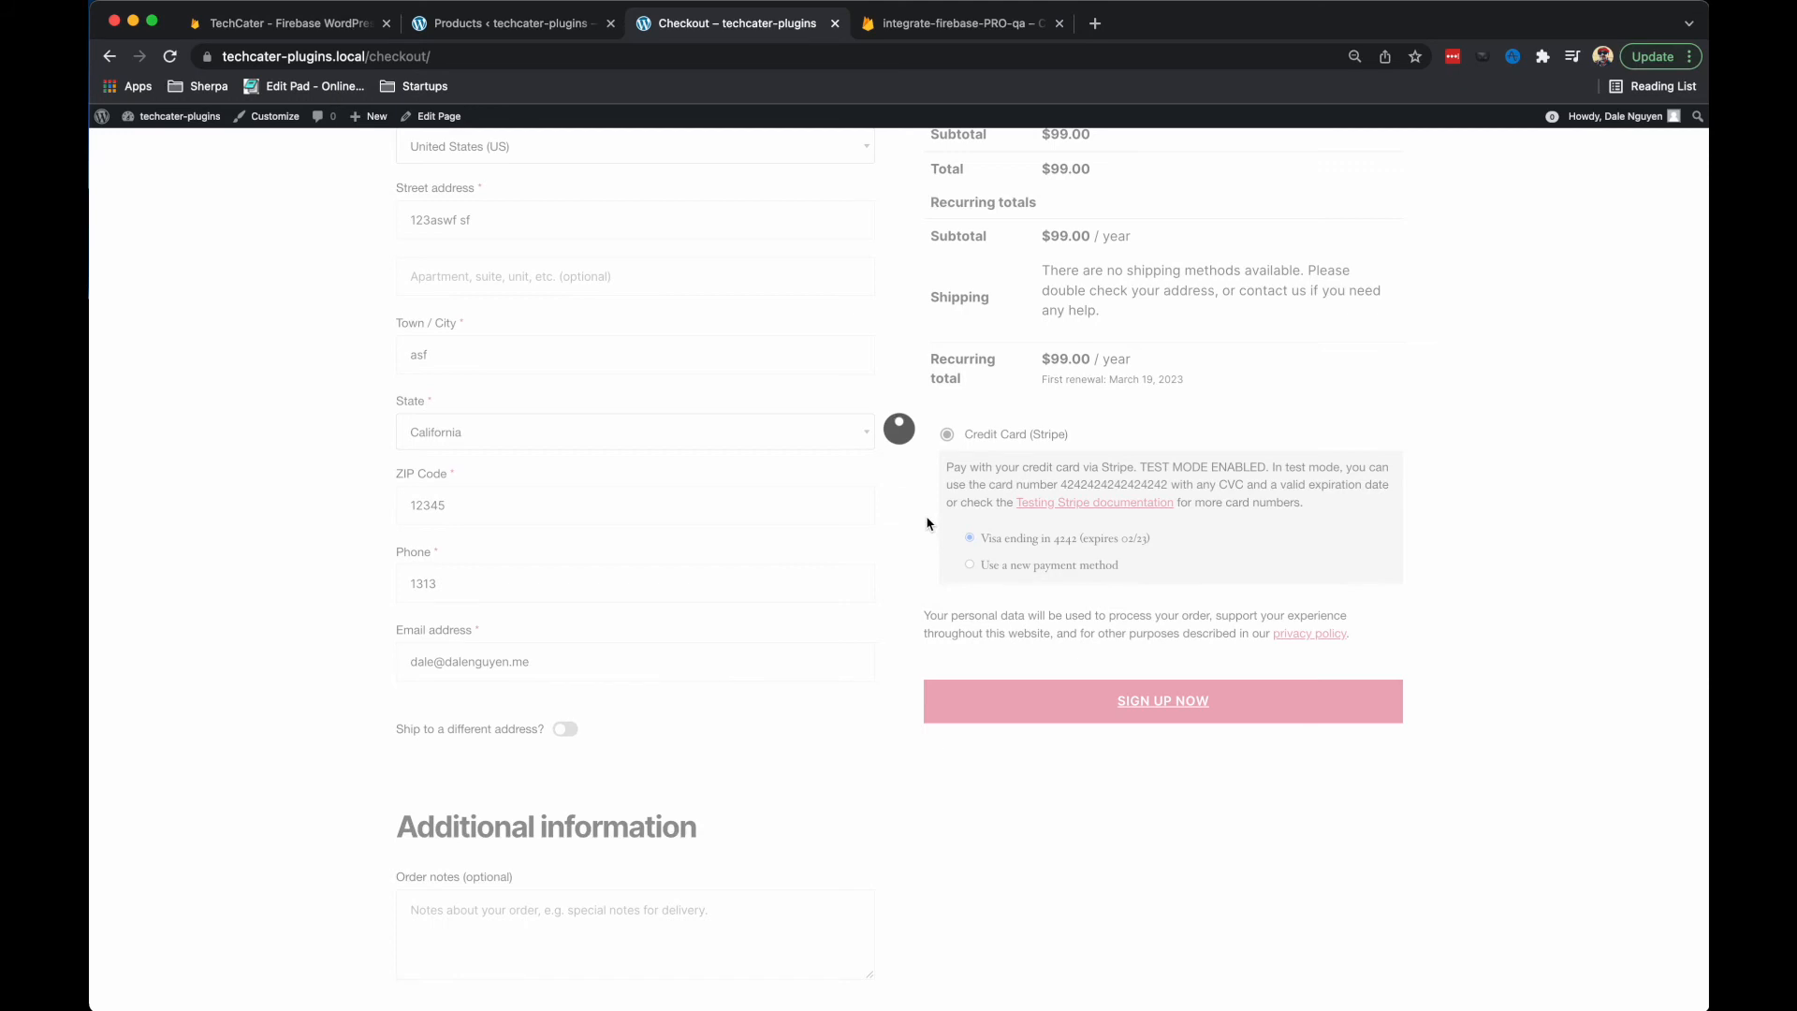
mouse_move(1071, 373)
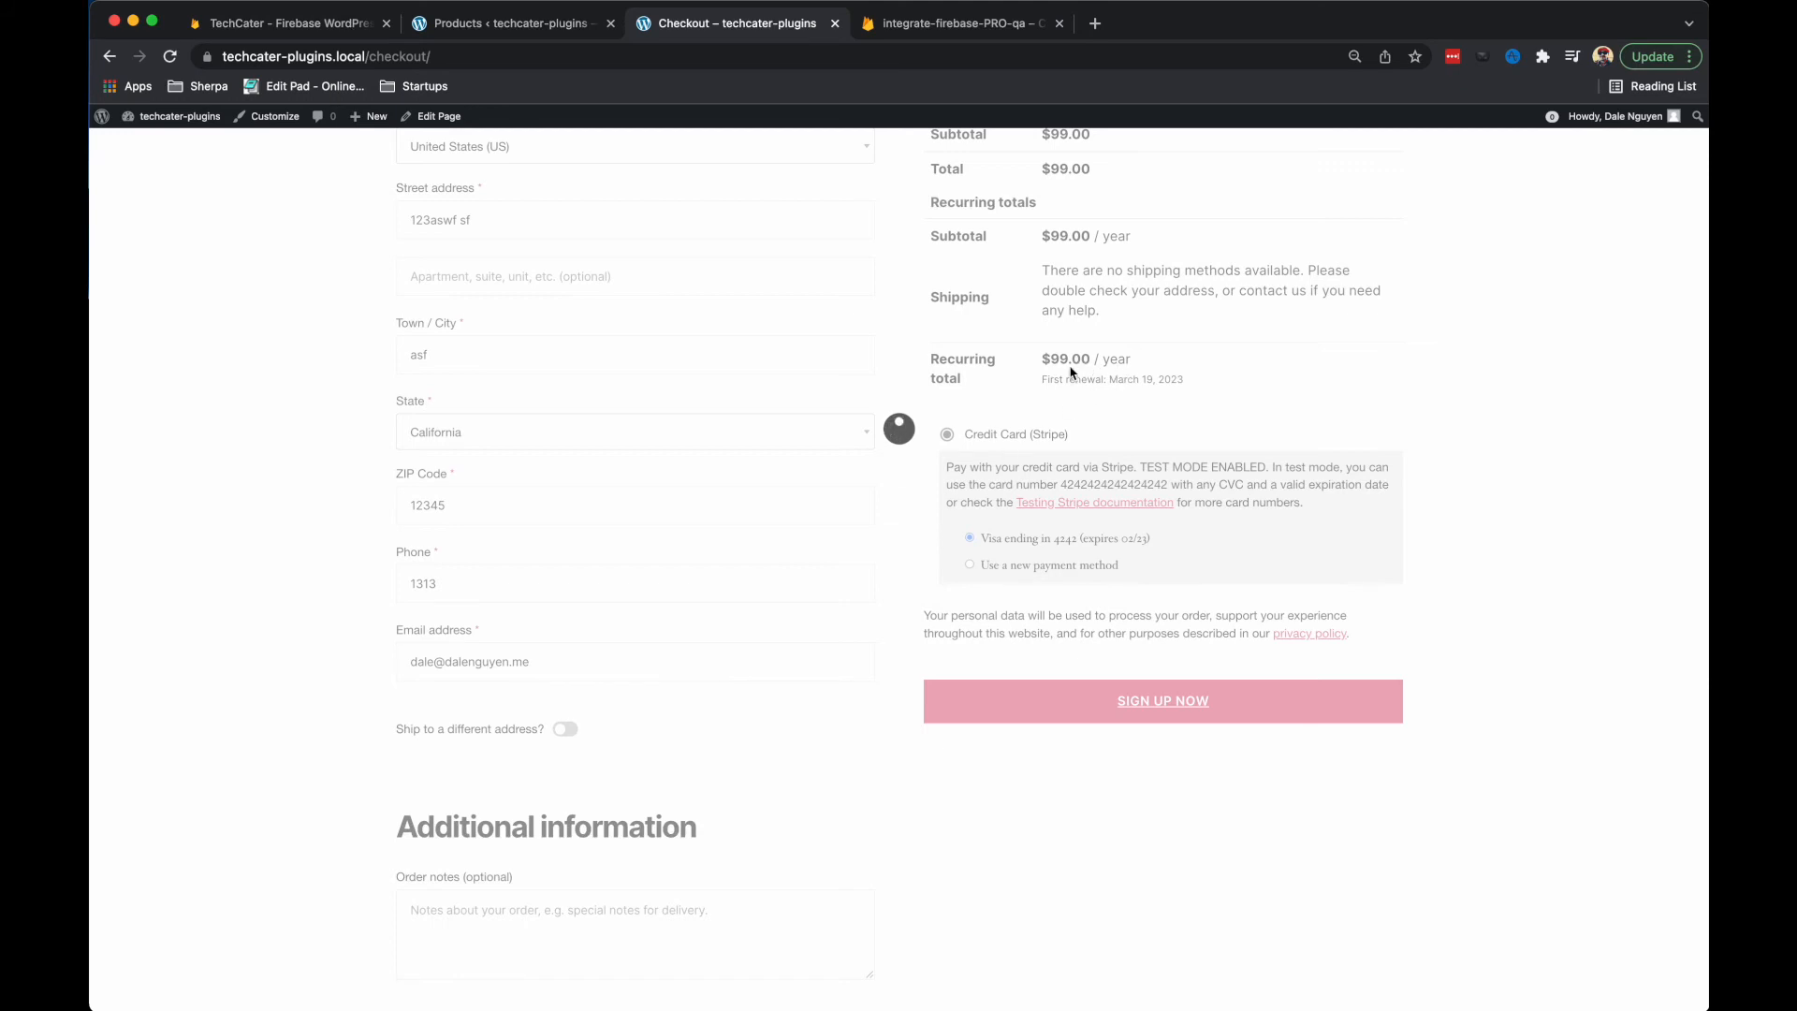
left_click(1161, 701)
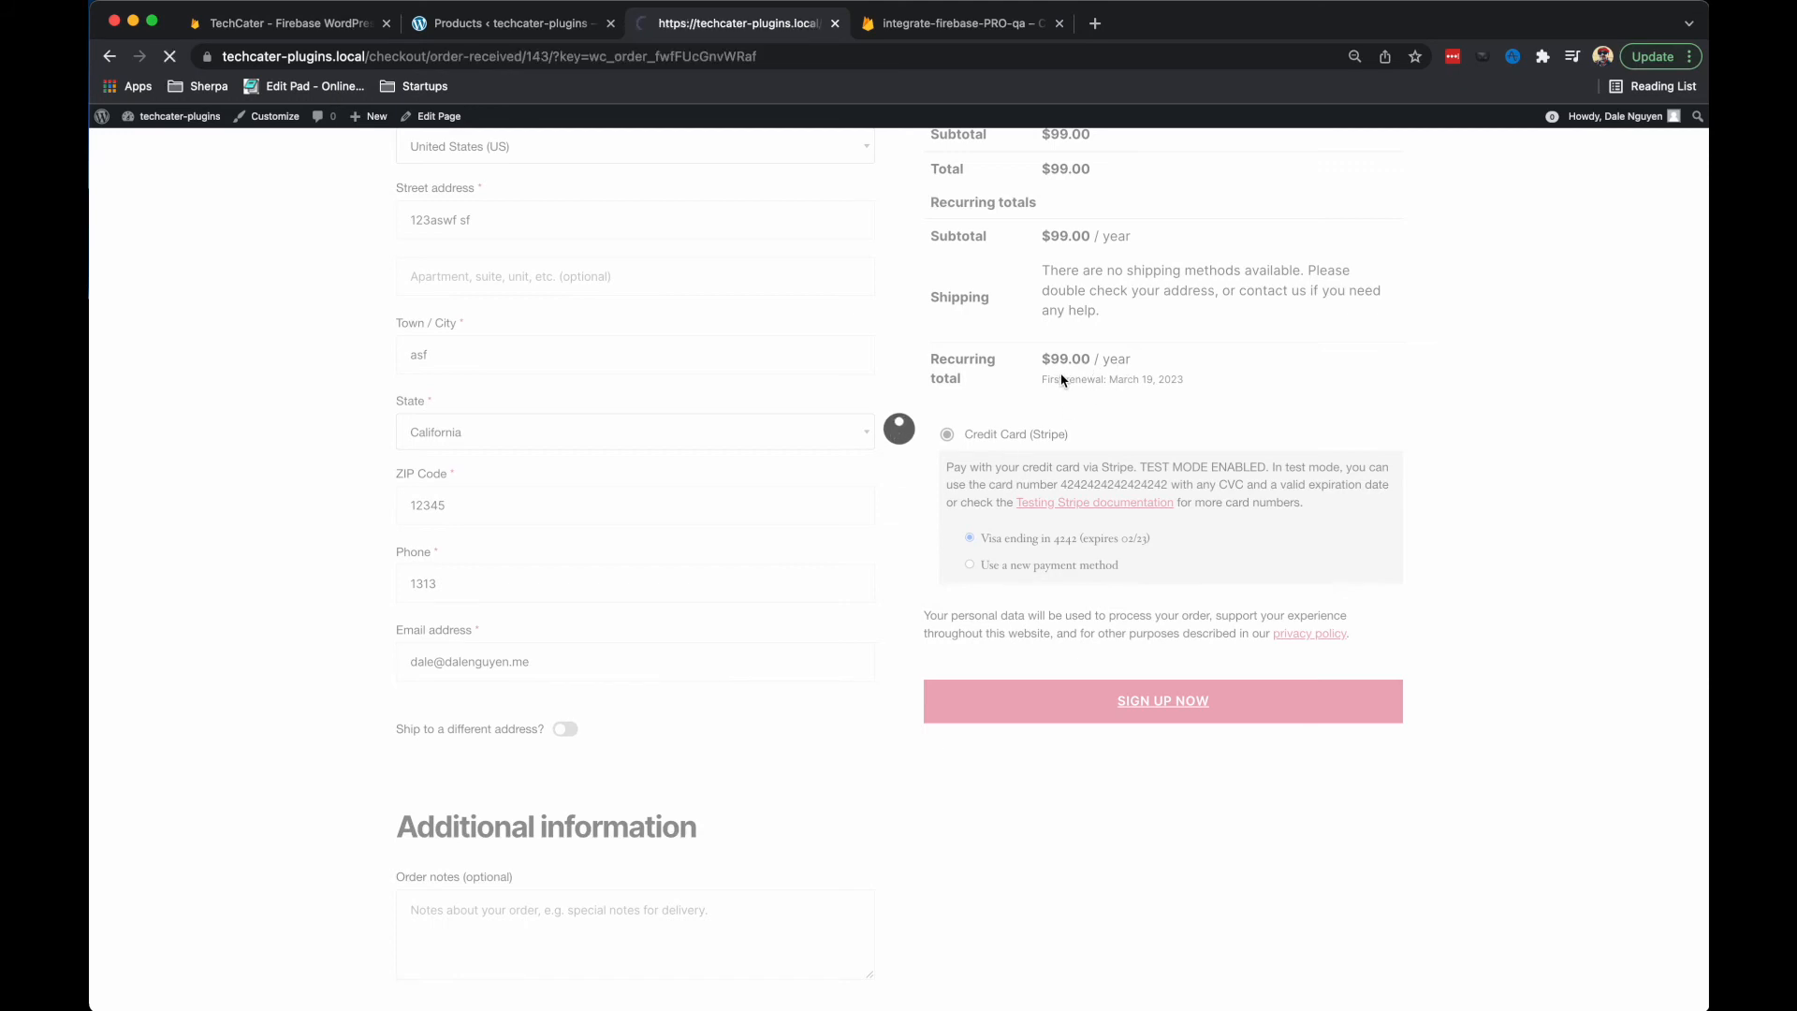
Review the Order received page for order 143, Product A – Yearly, $99.00 via Stripe.
left_click(1161, 700)
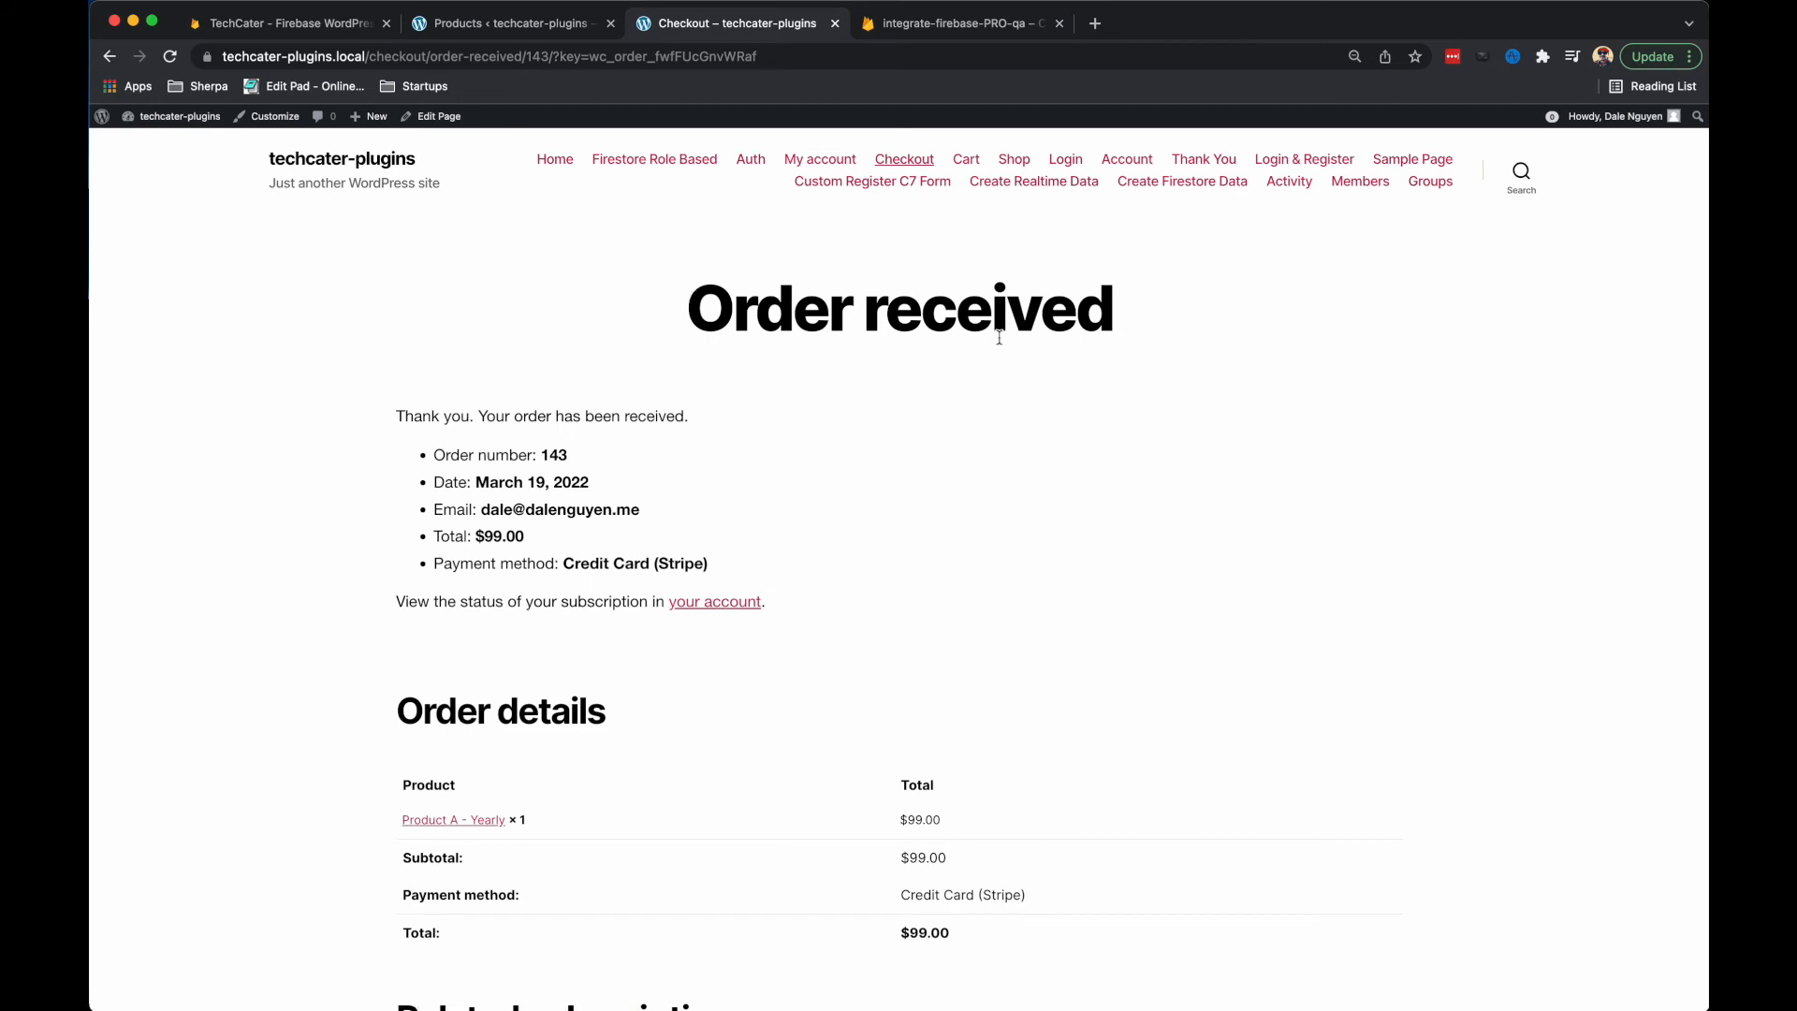
mouse_move(468, 561)
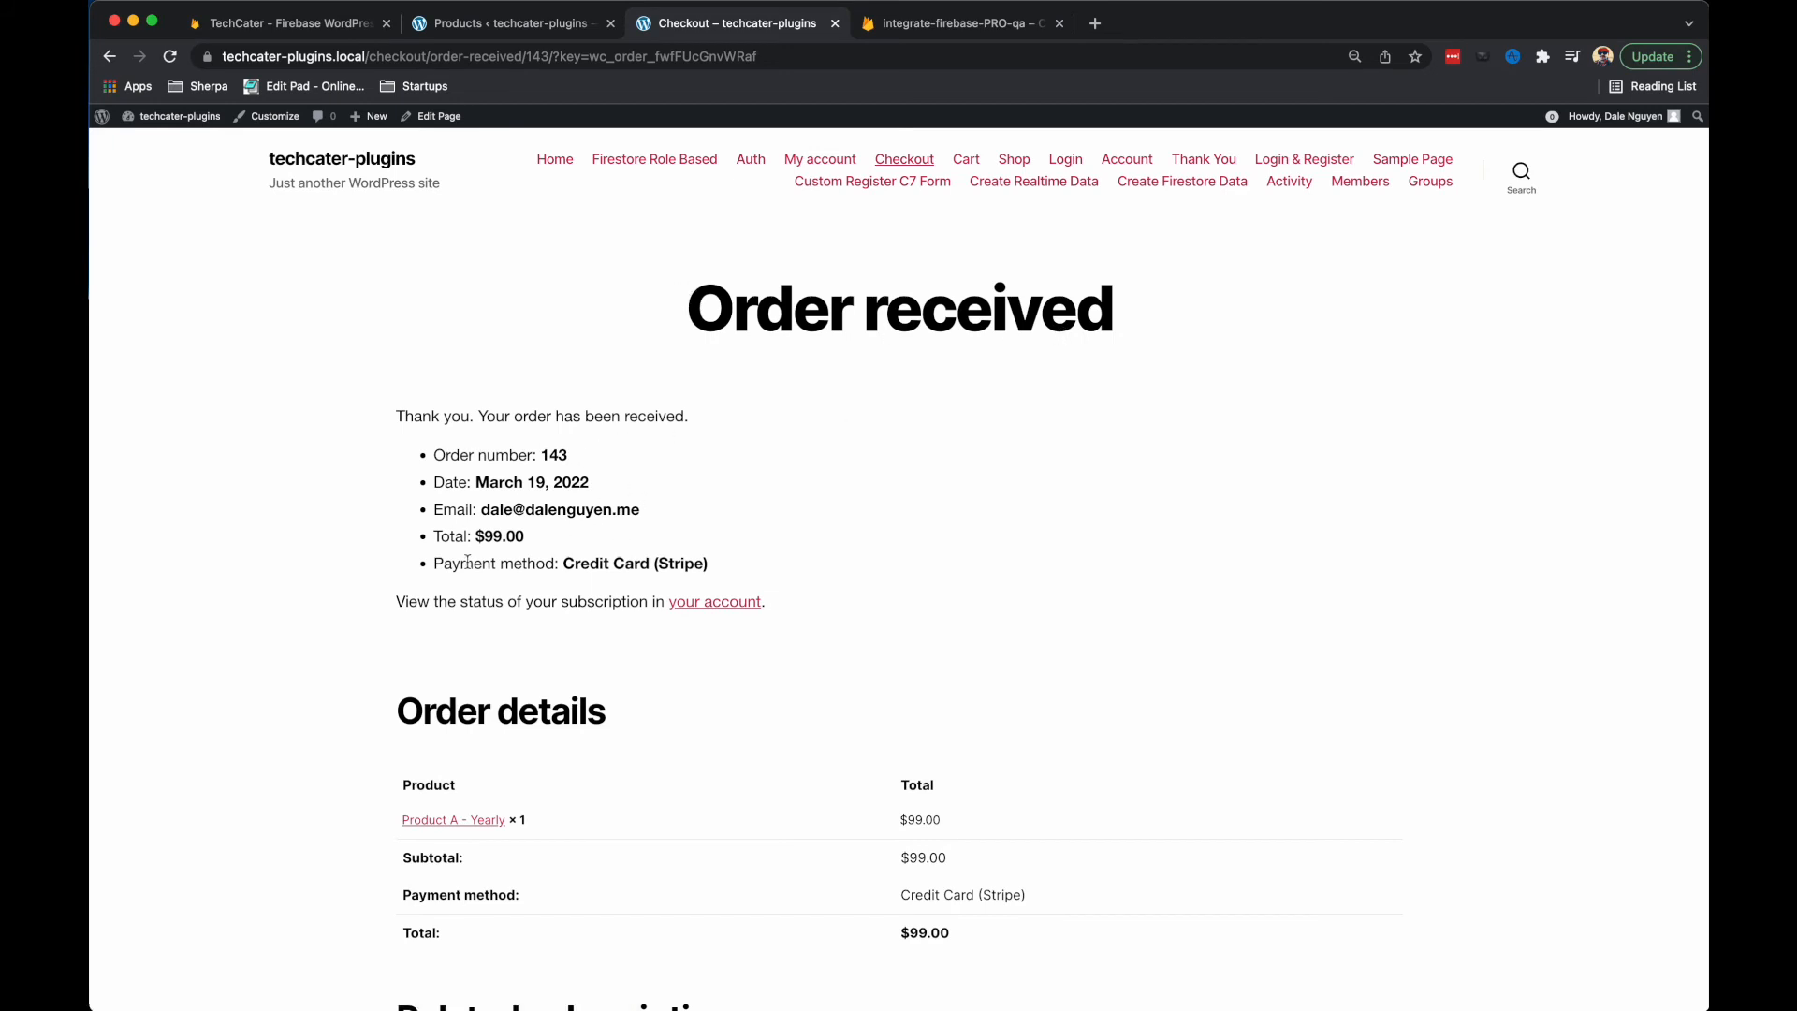
mouse_move(637, 537)
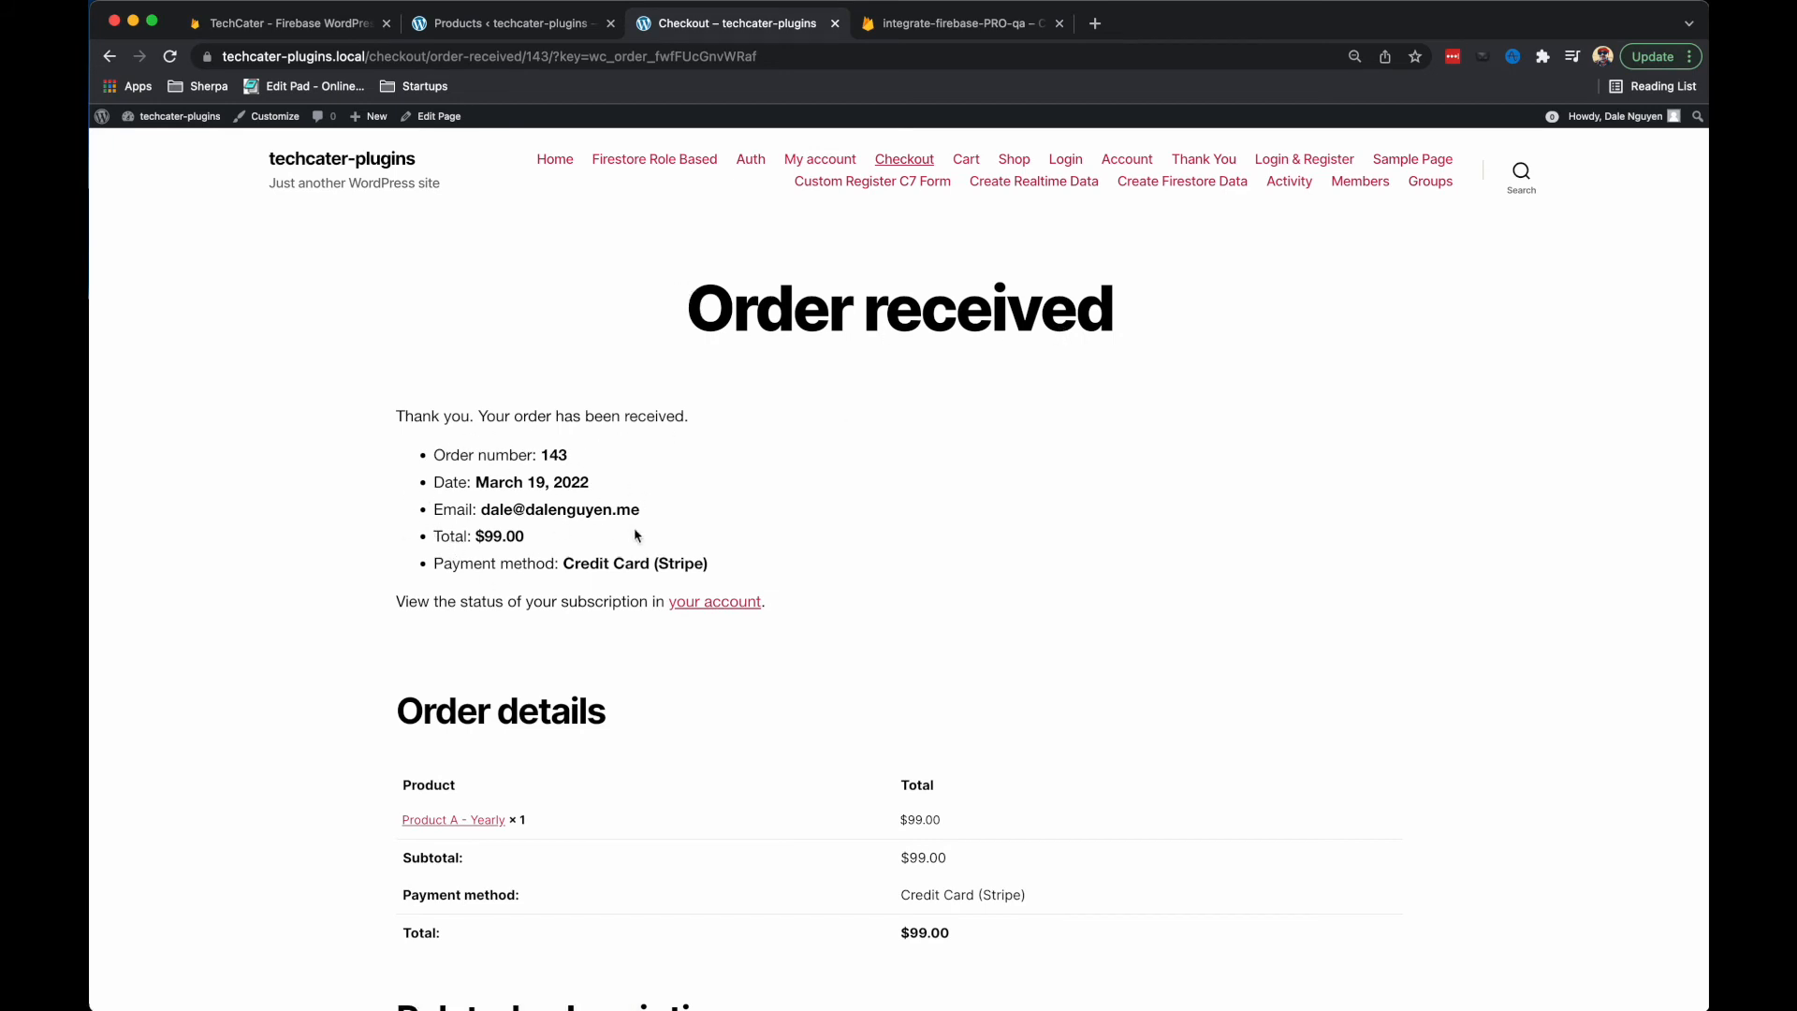
mouse_move(902, 116)
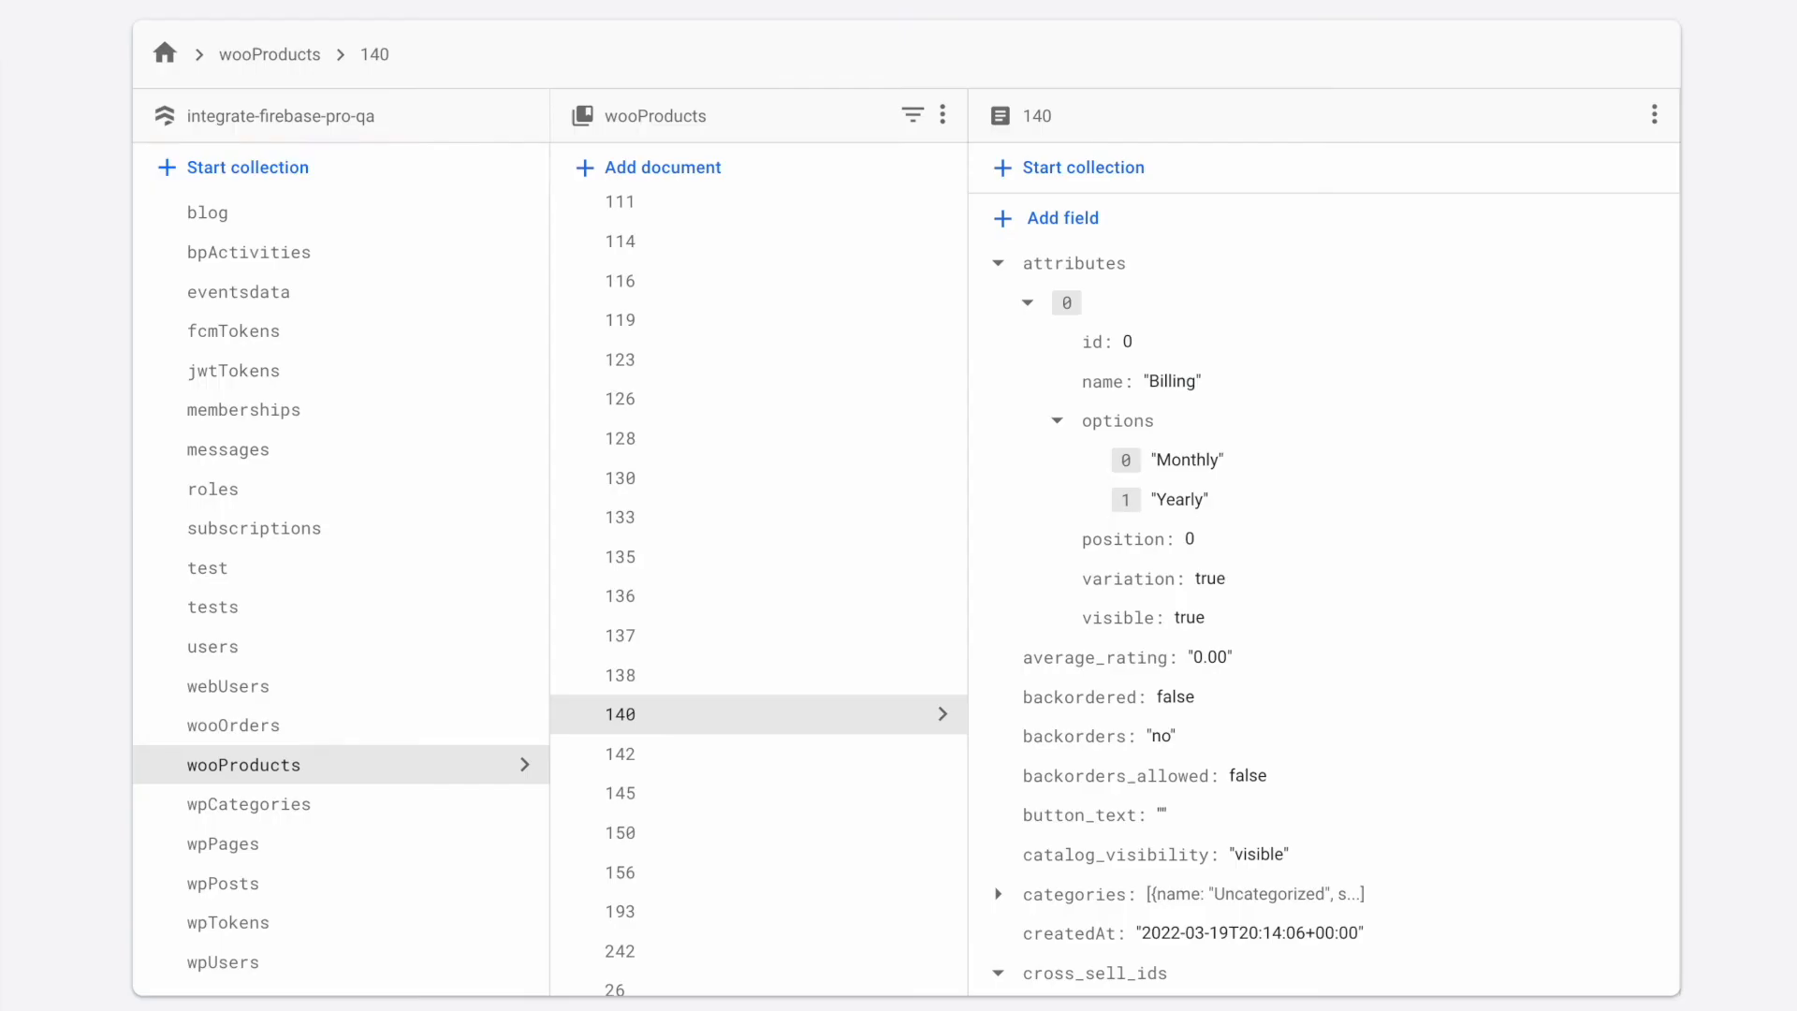
View subscriptions document 144 with billing_period "year" and collapse its billing address map.
left_click(252, 528)
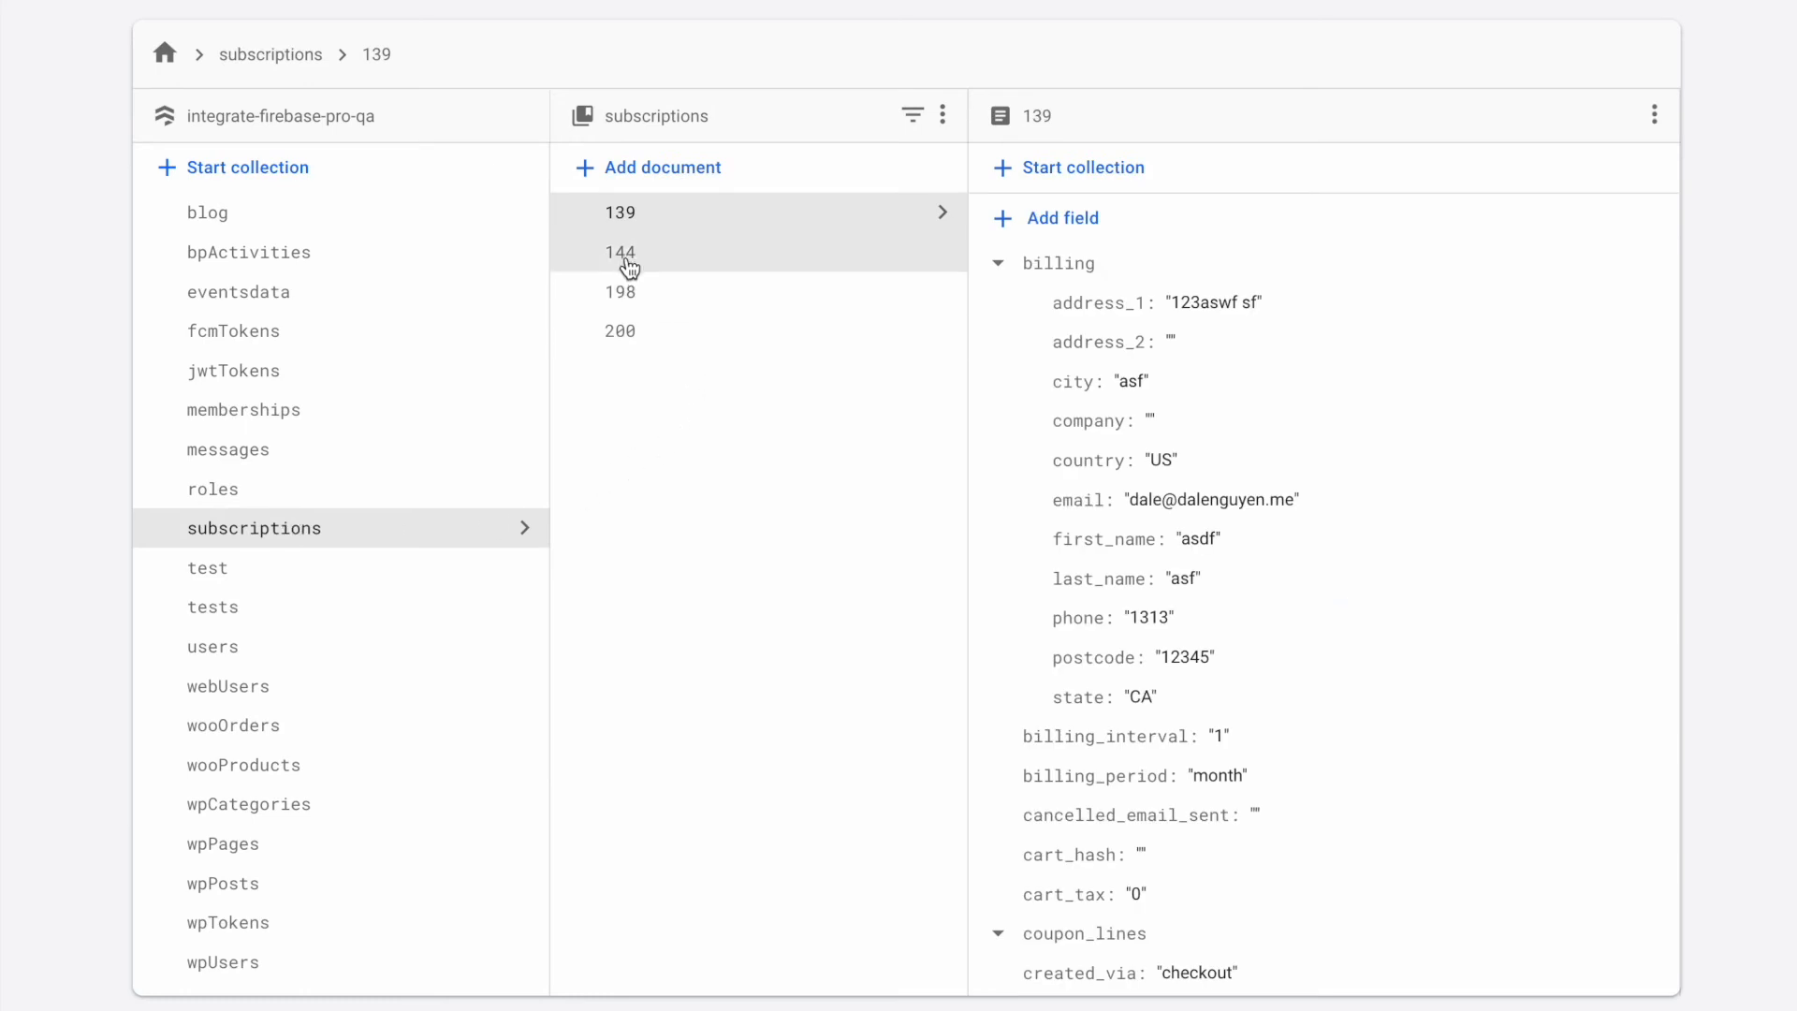
left_click(620, 253)
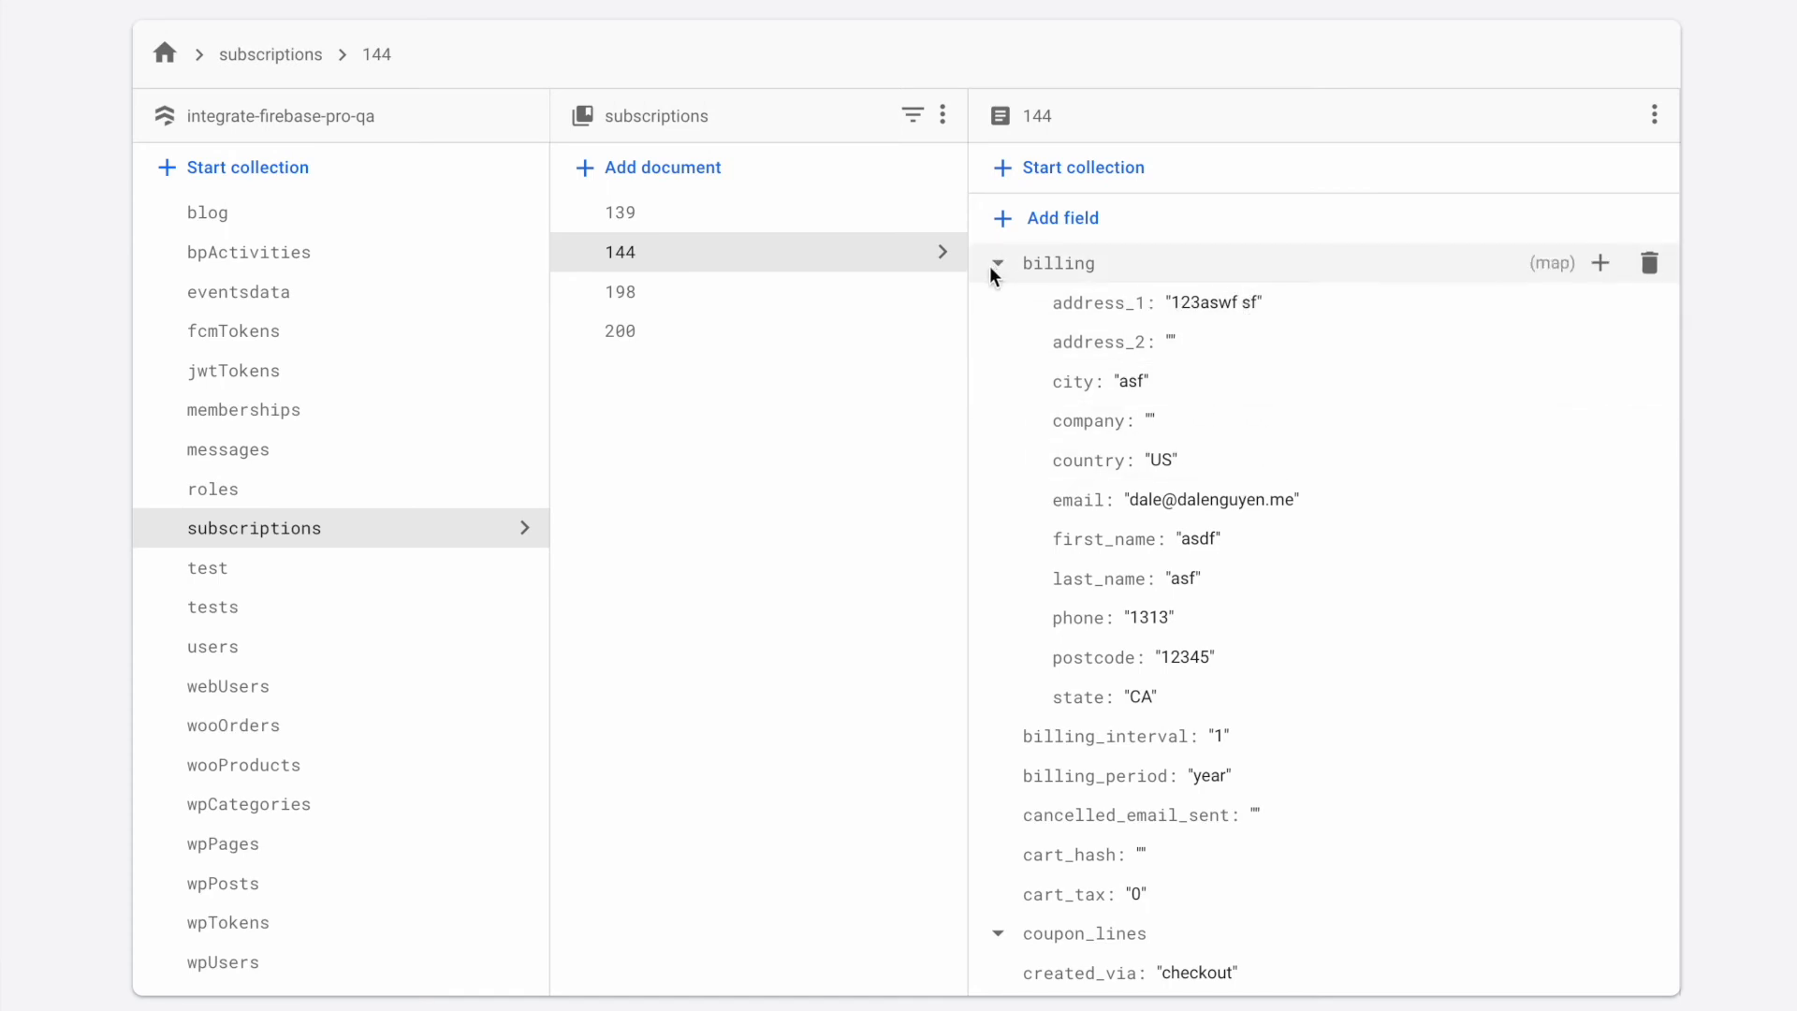
left_click(996, 262)
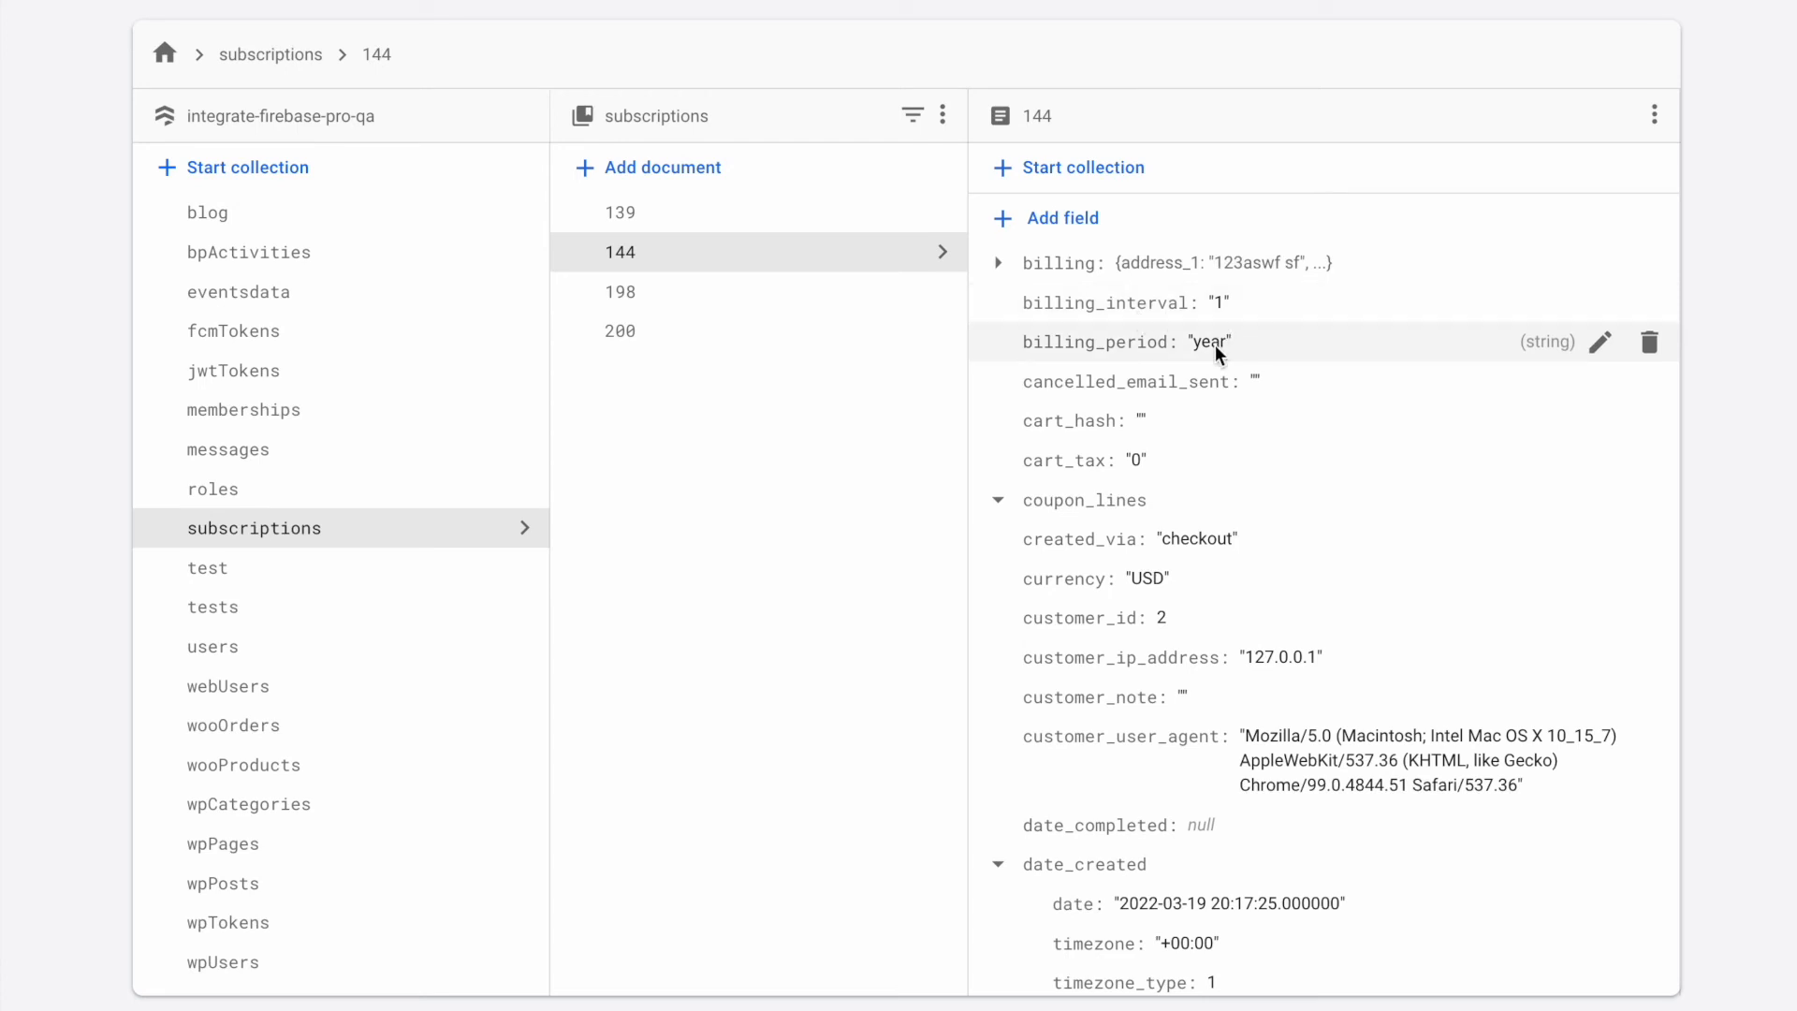
mouse_move(1198, 382)
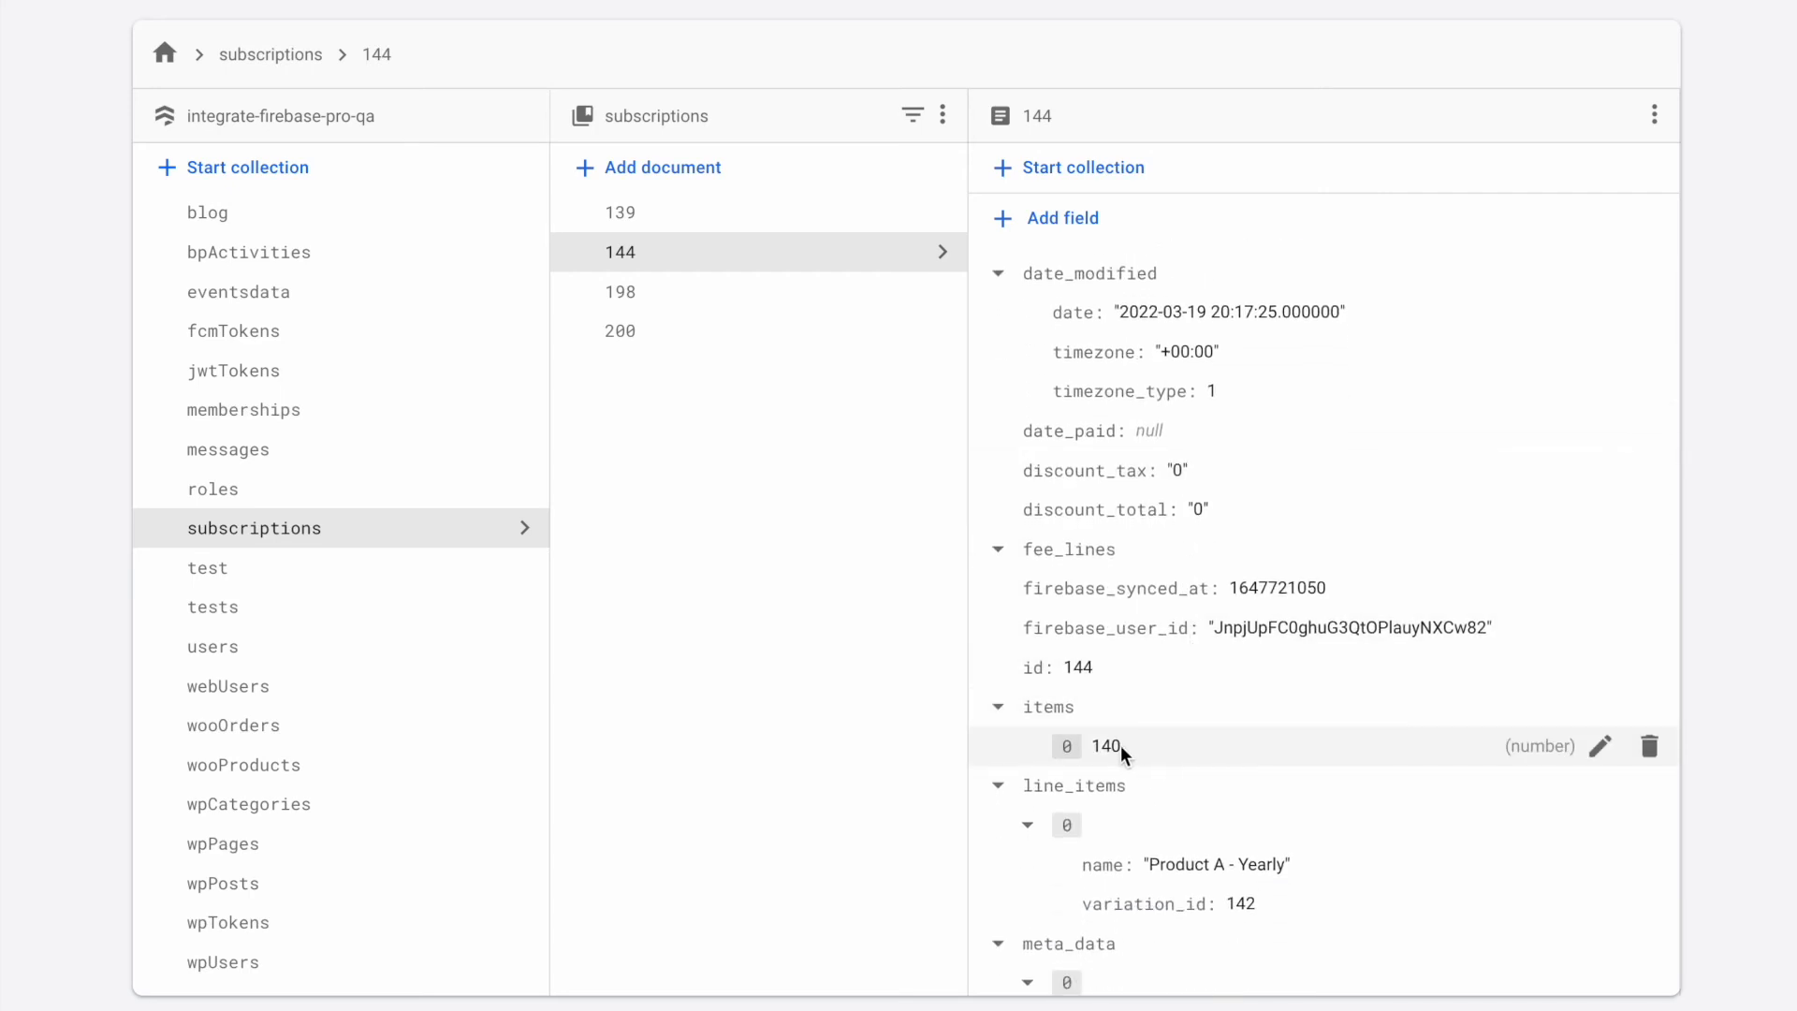
mouse_move(468, 7)
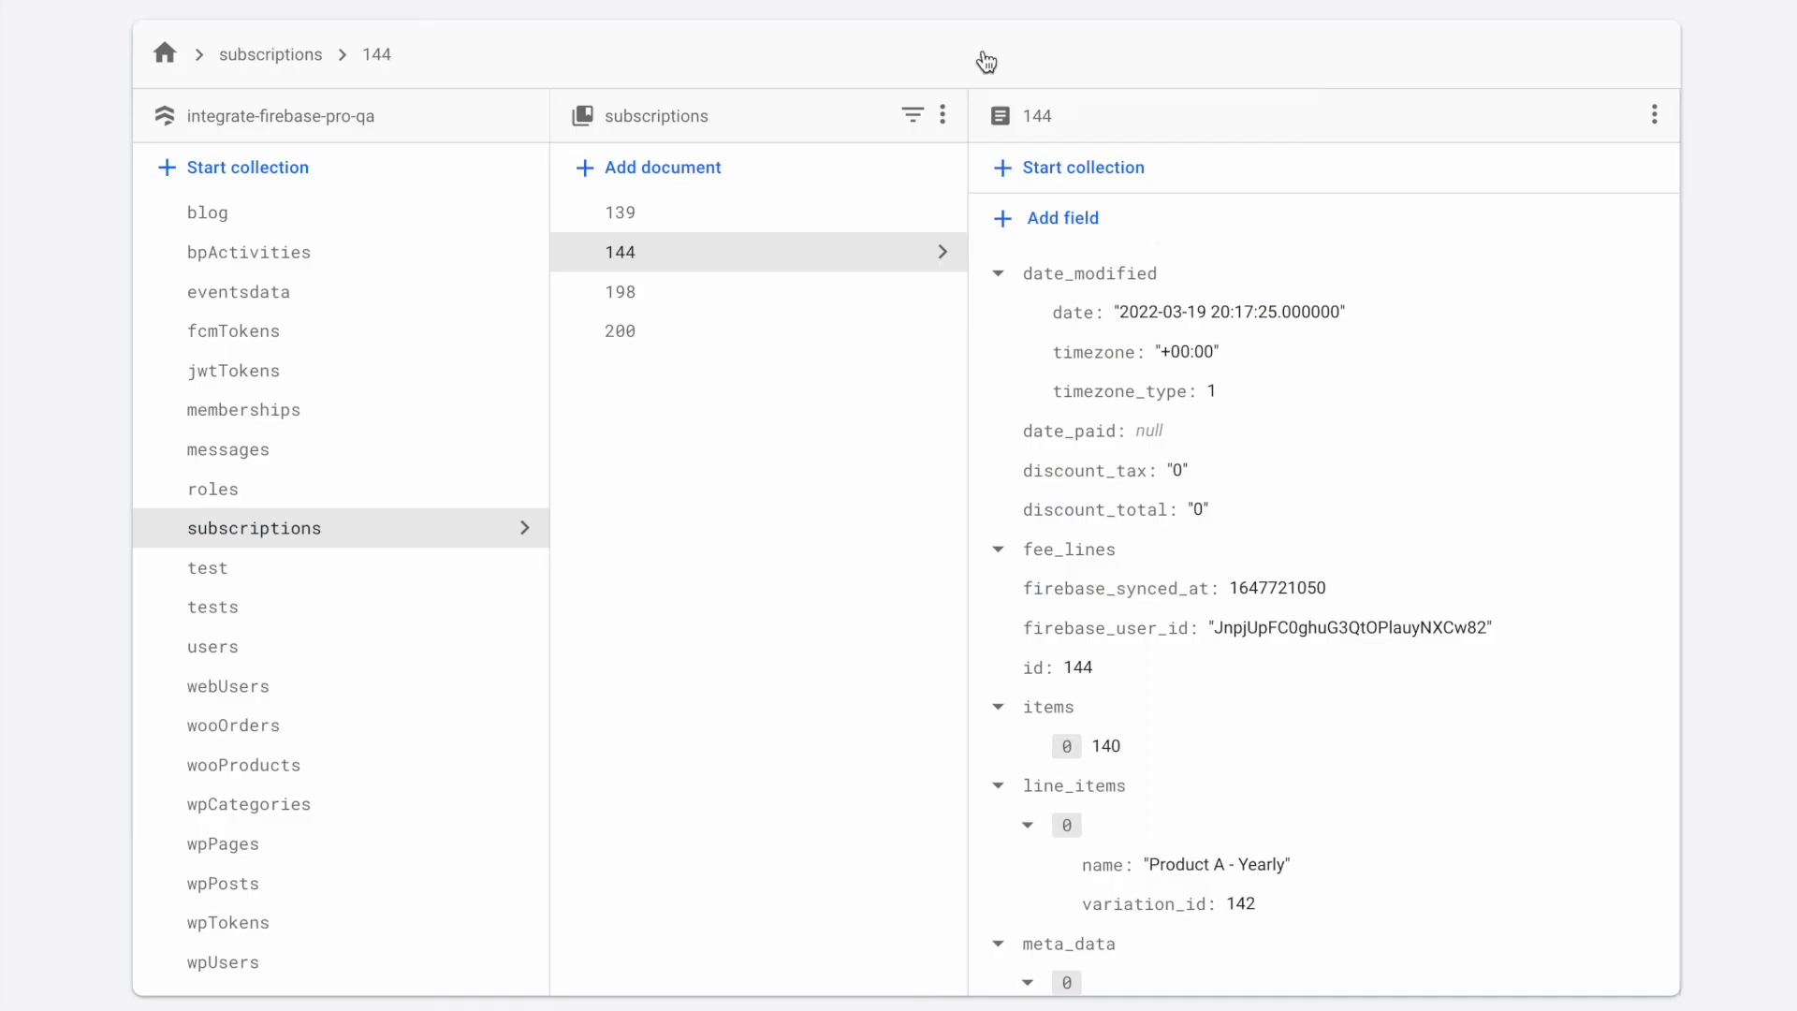
scroll("down", 3)
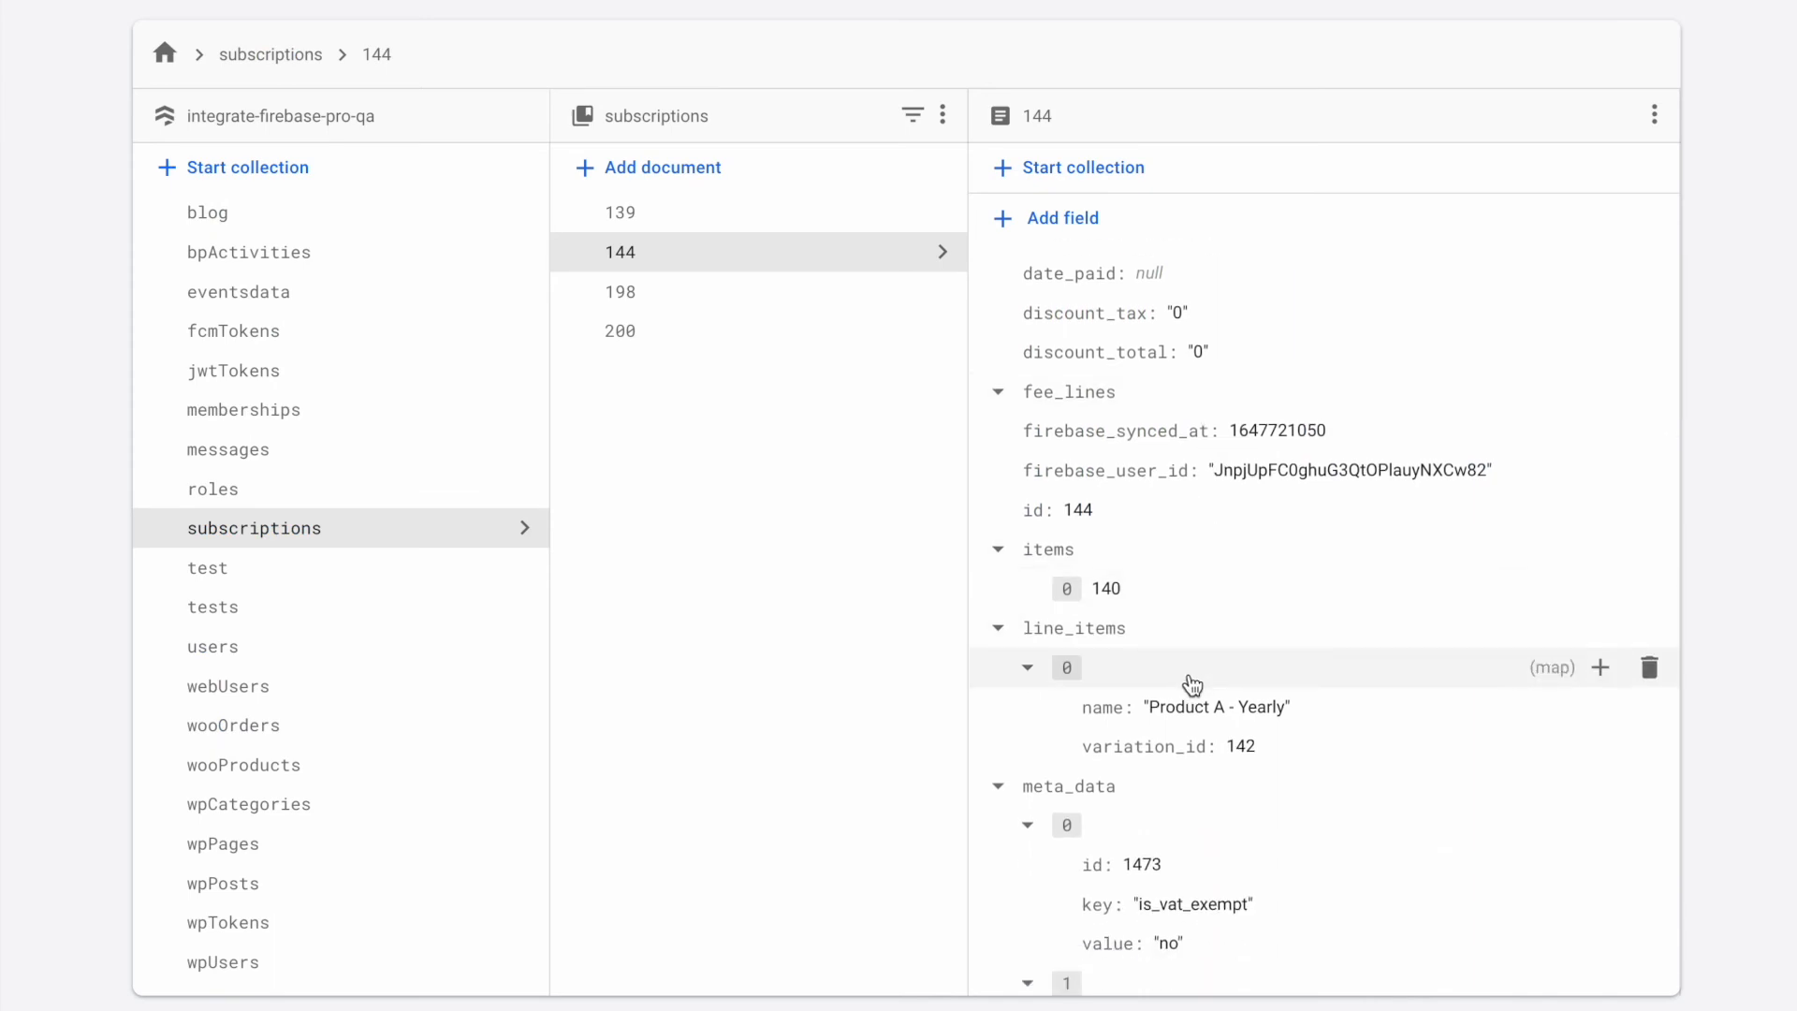
mouse_move(1176, 734)
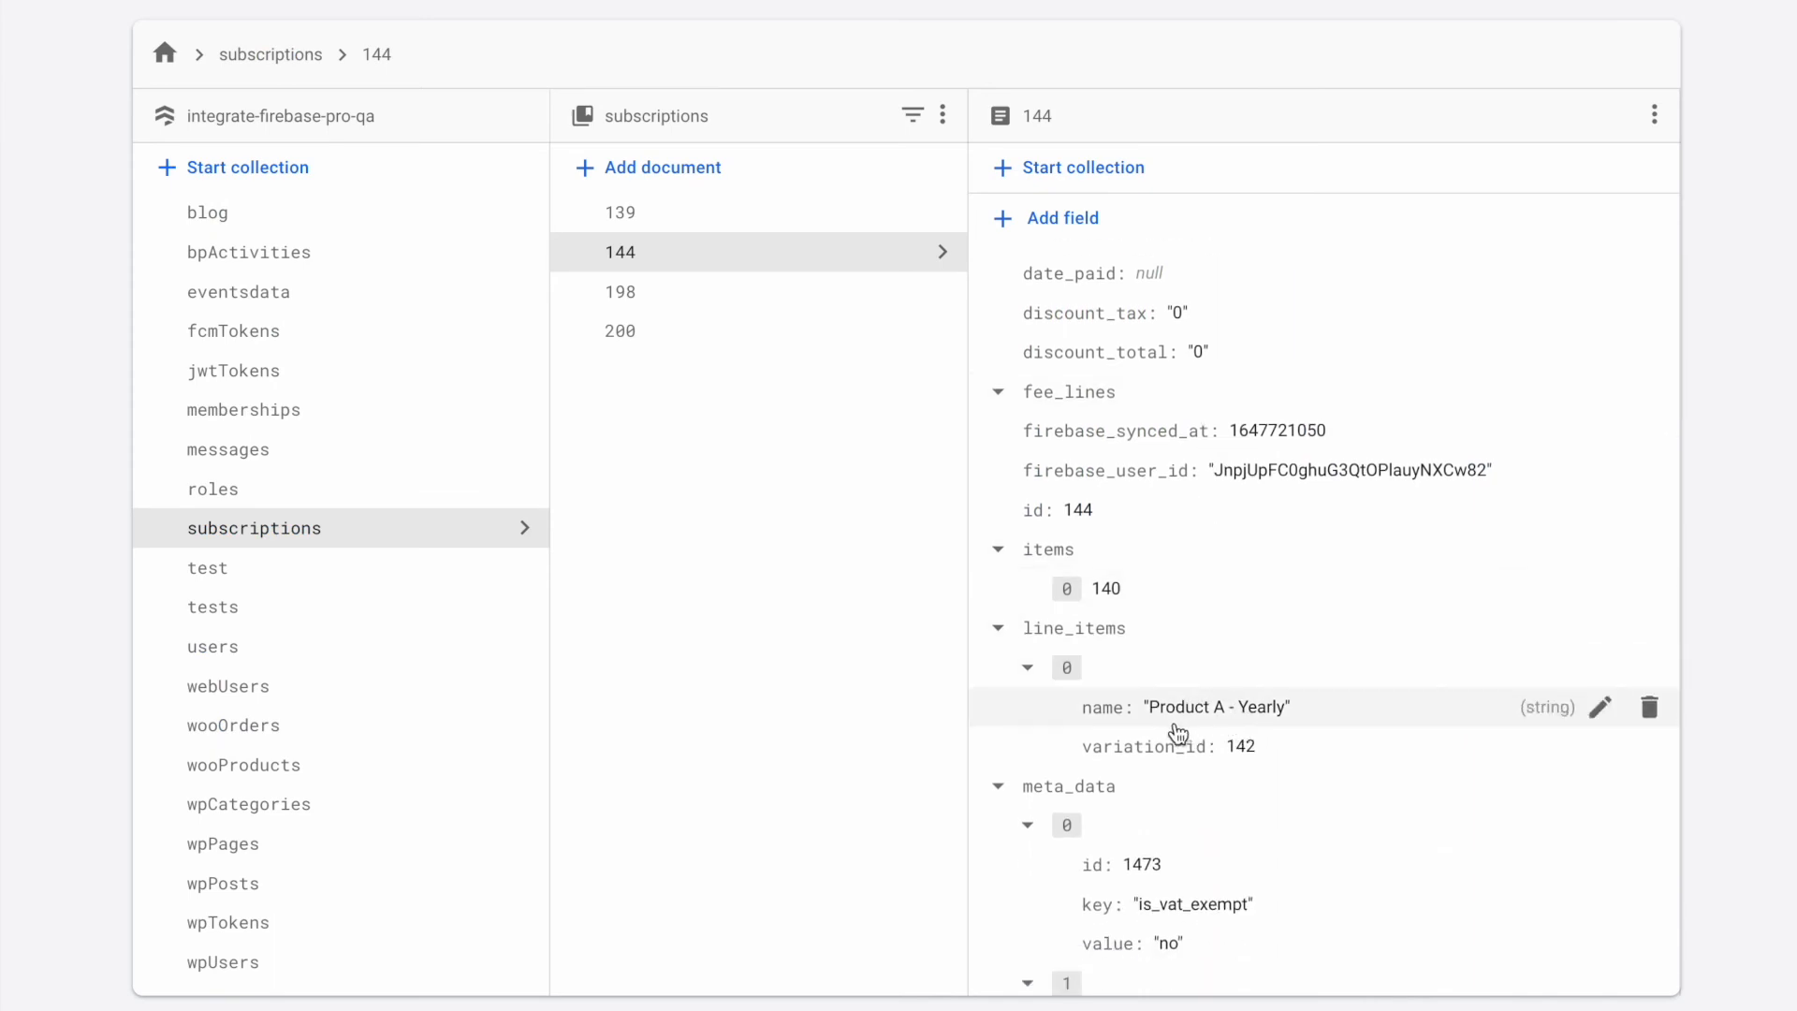
mouse_move(1221, 762)
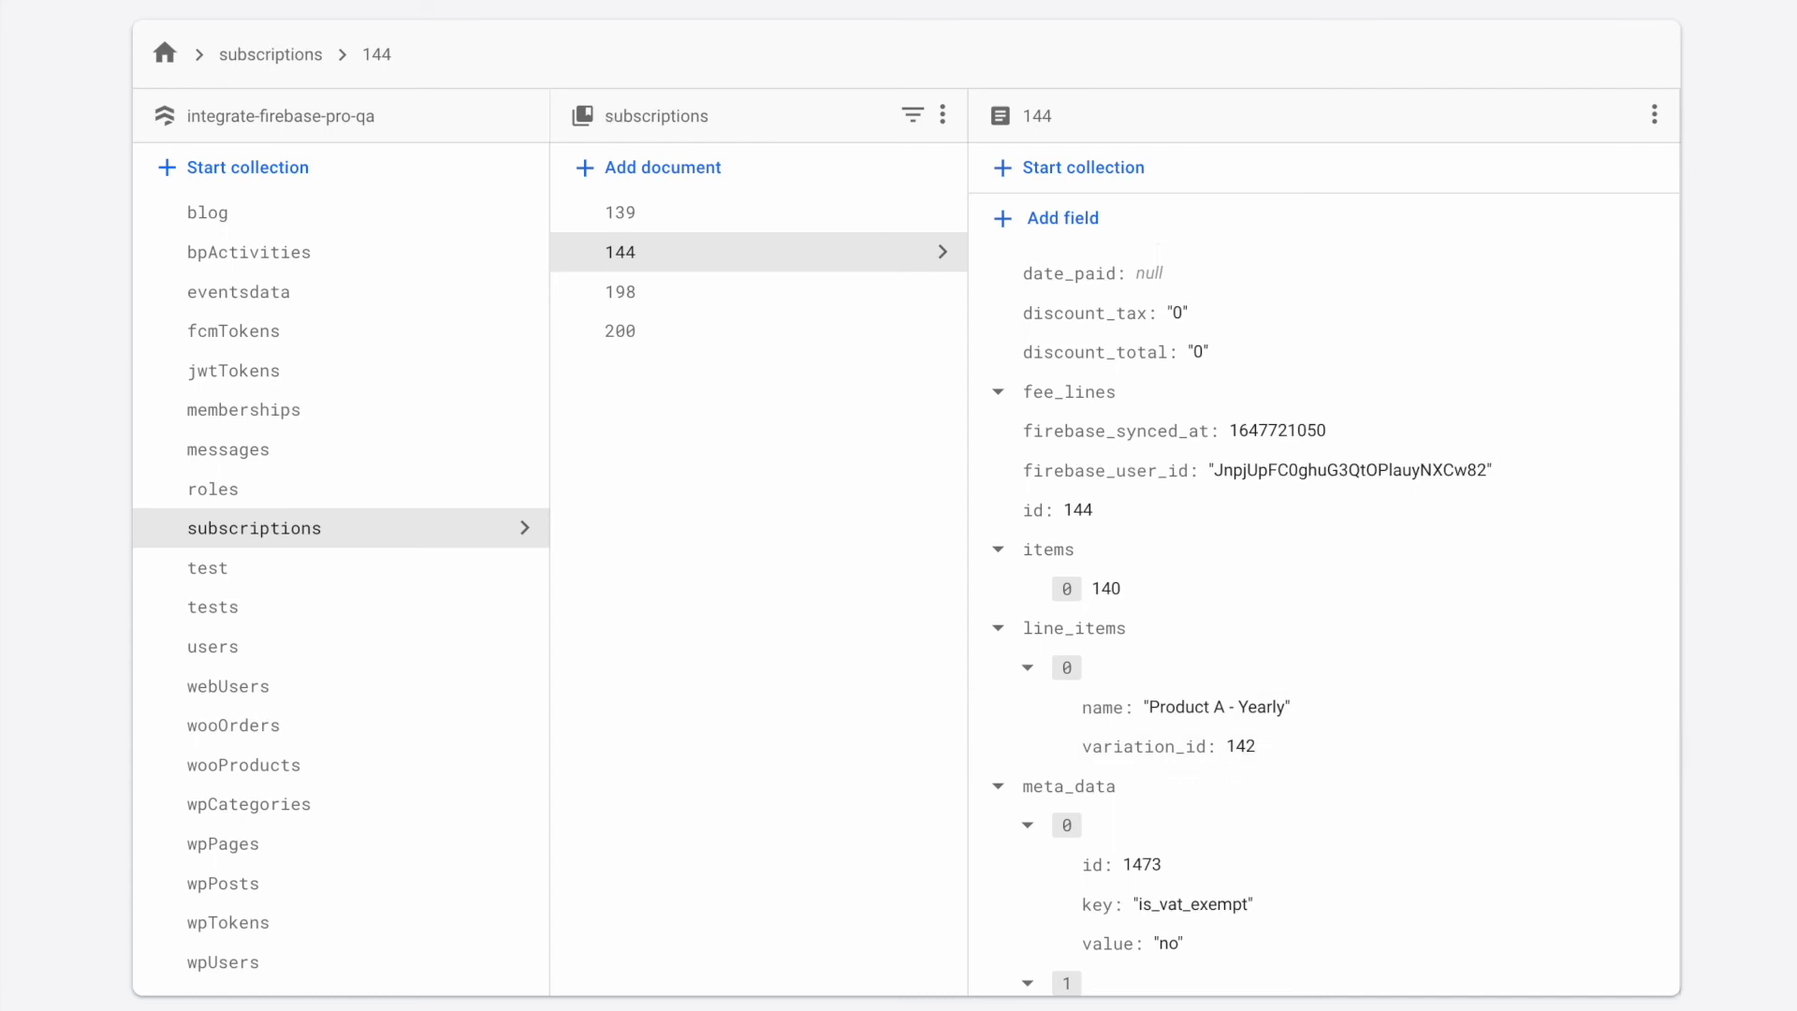
mouse_move(1127, 629)
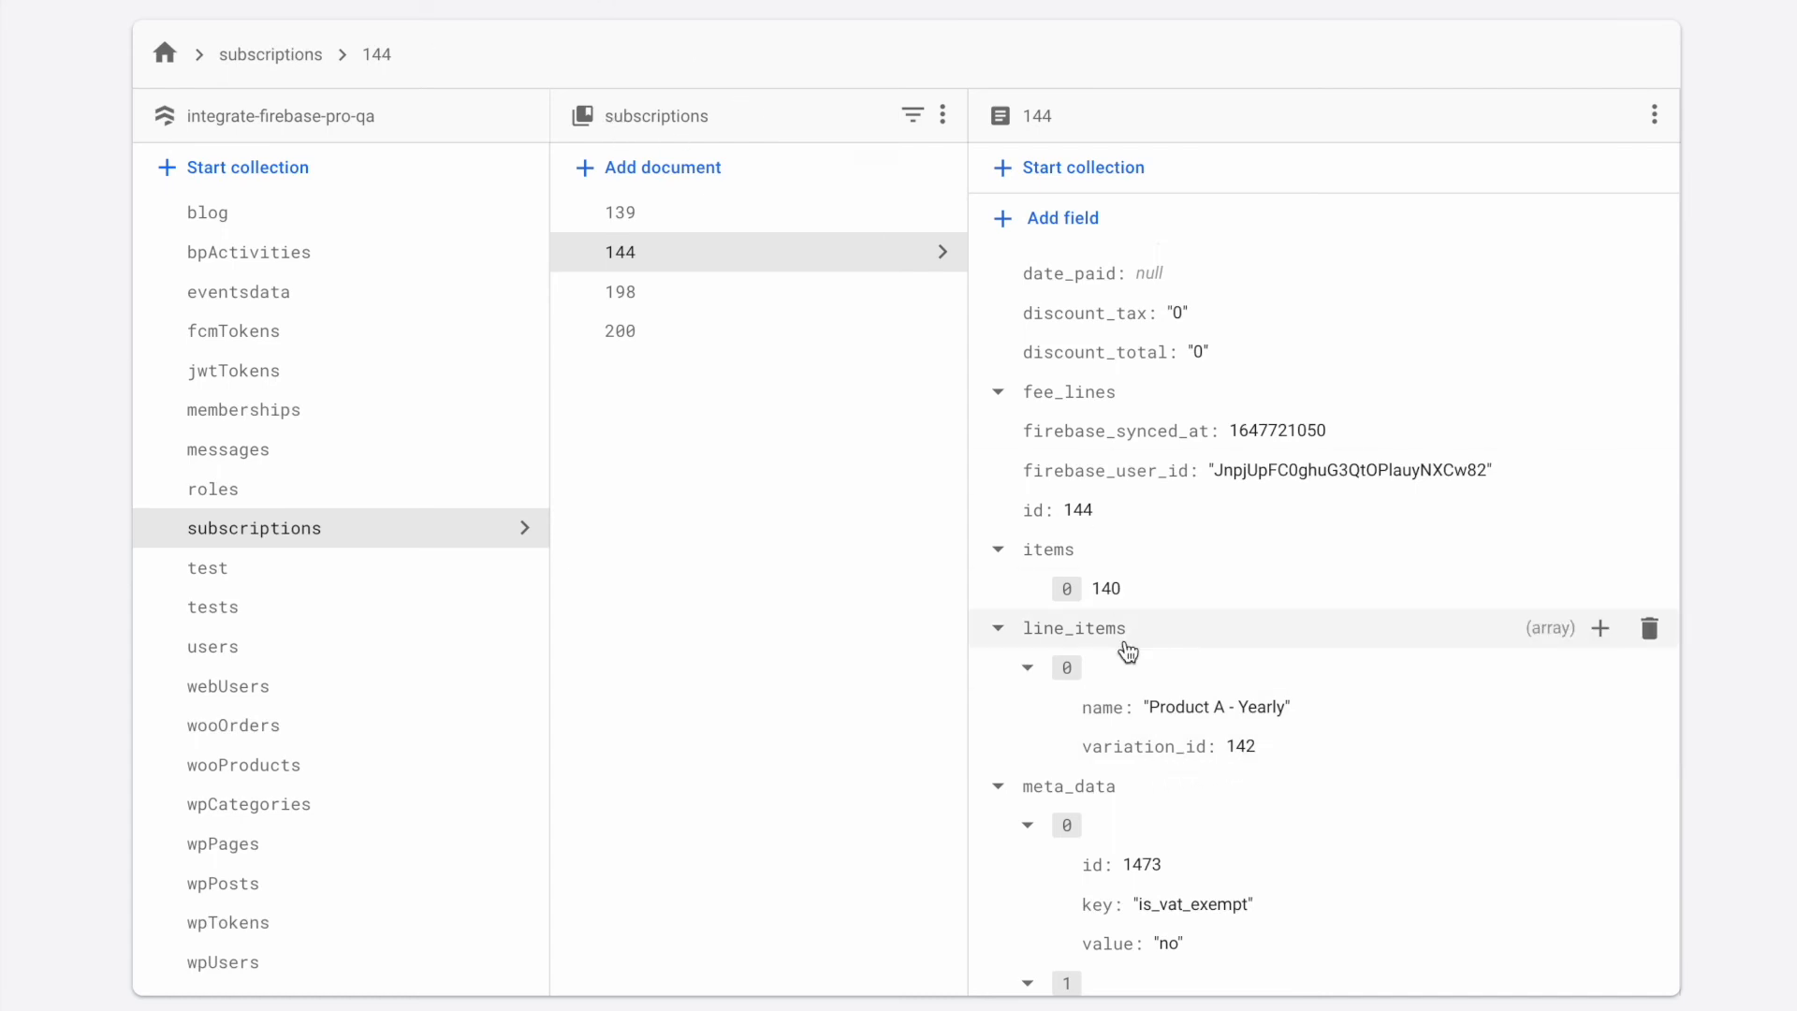
mouse_move(1356, 496)
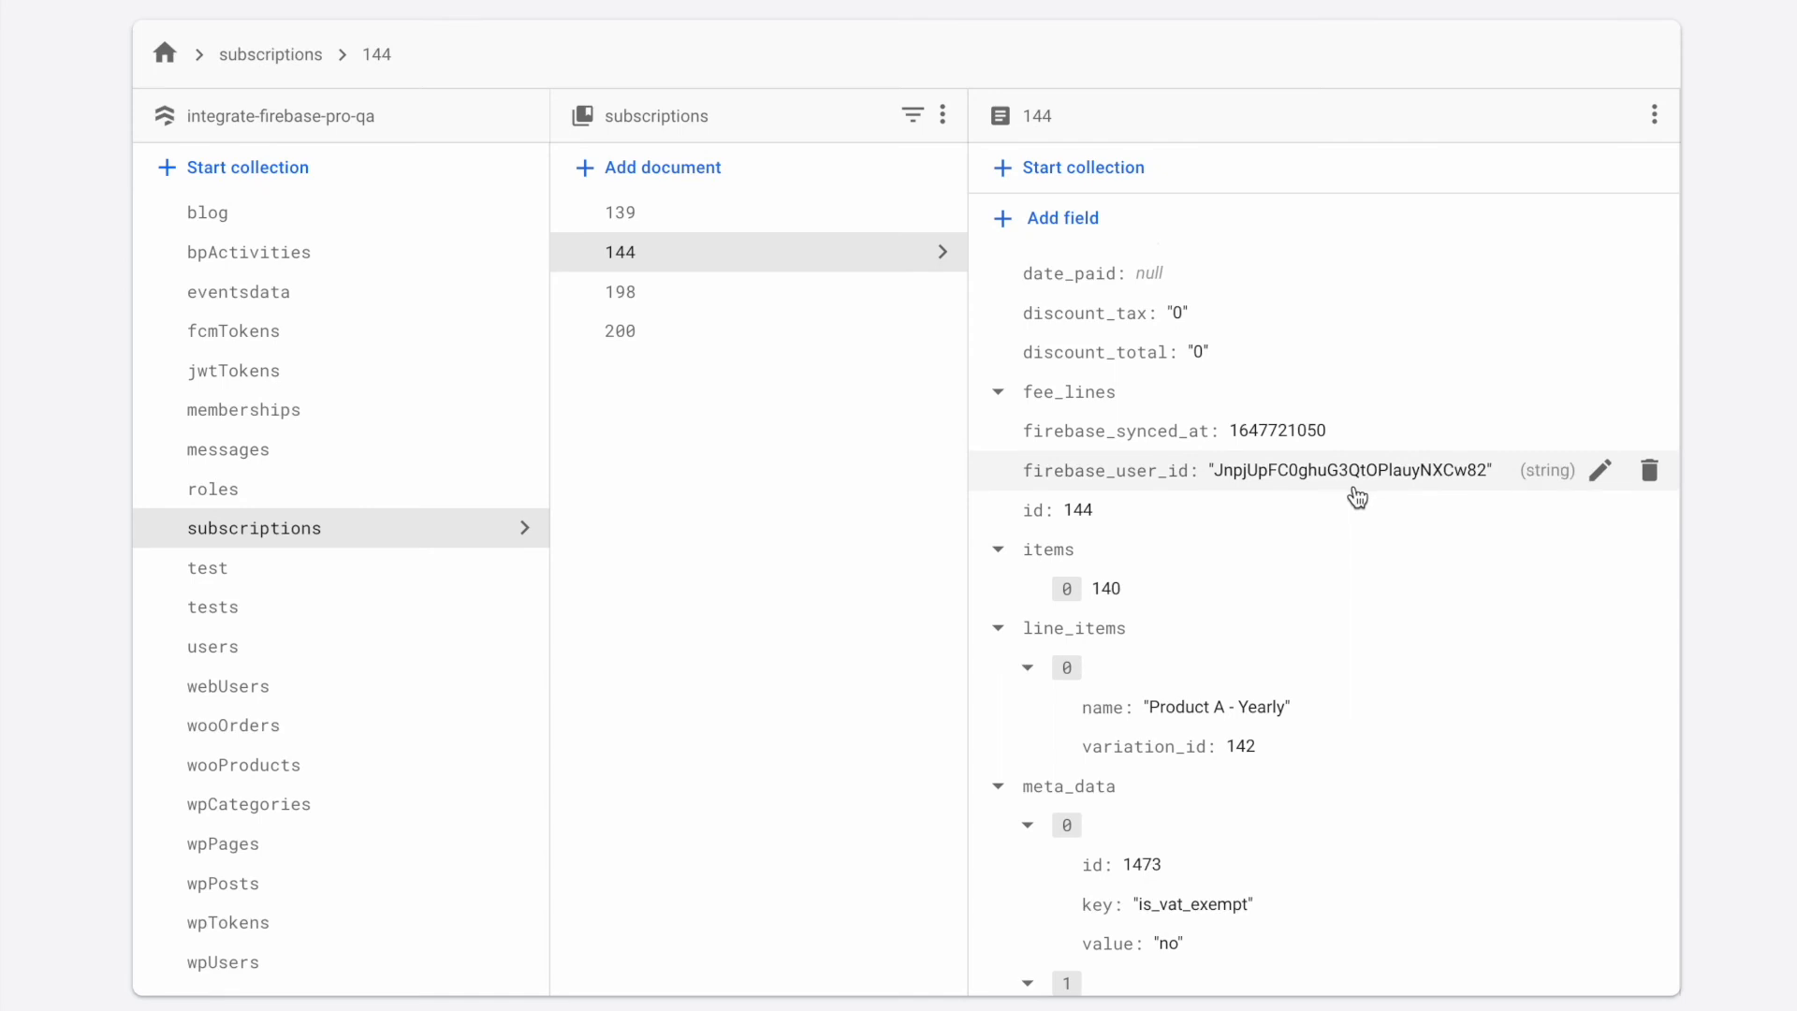
mouse_move(1373, 481)
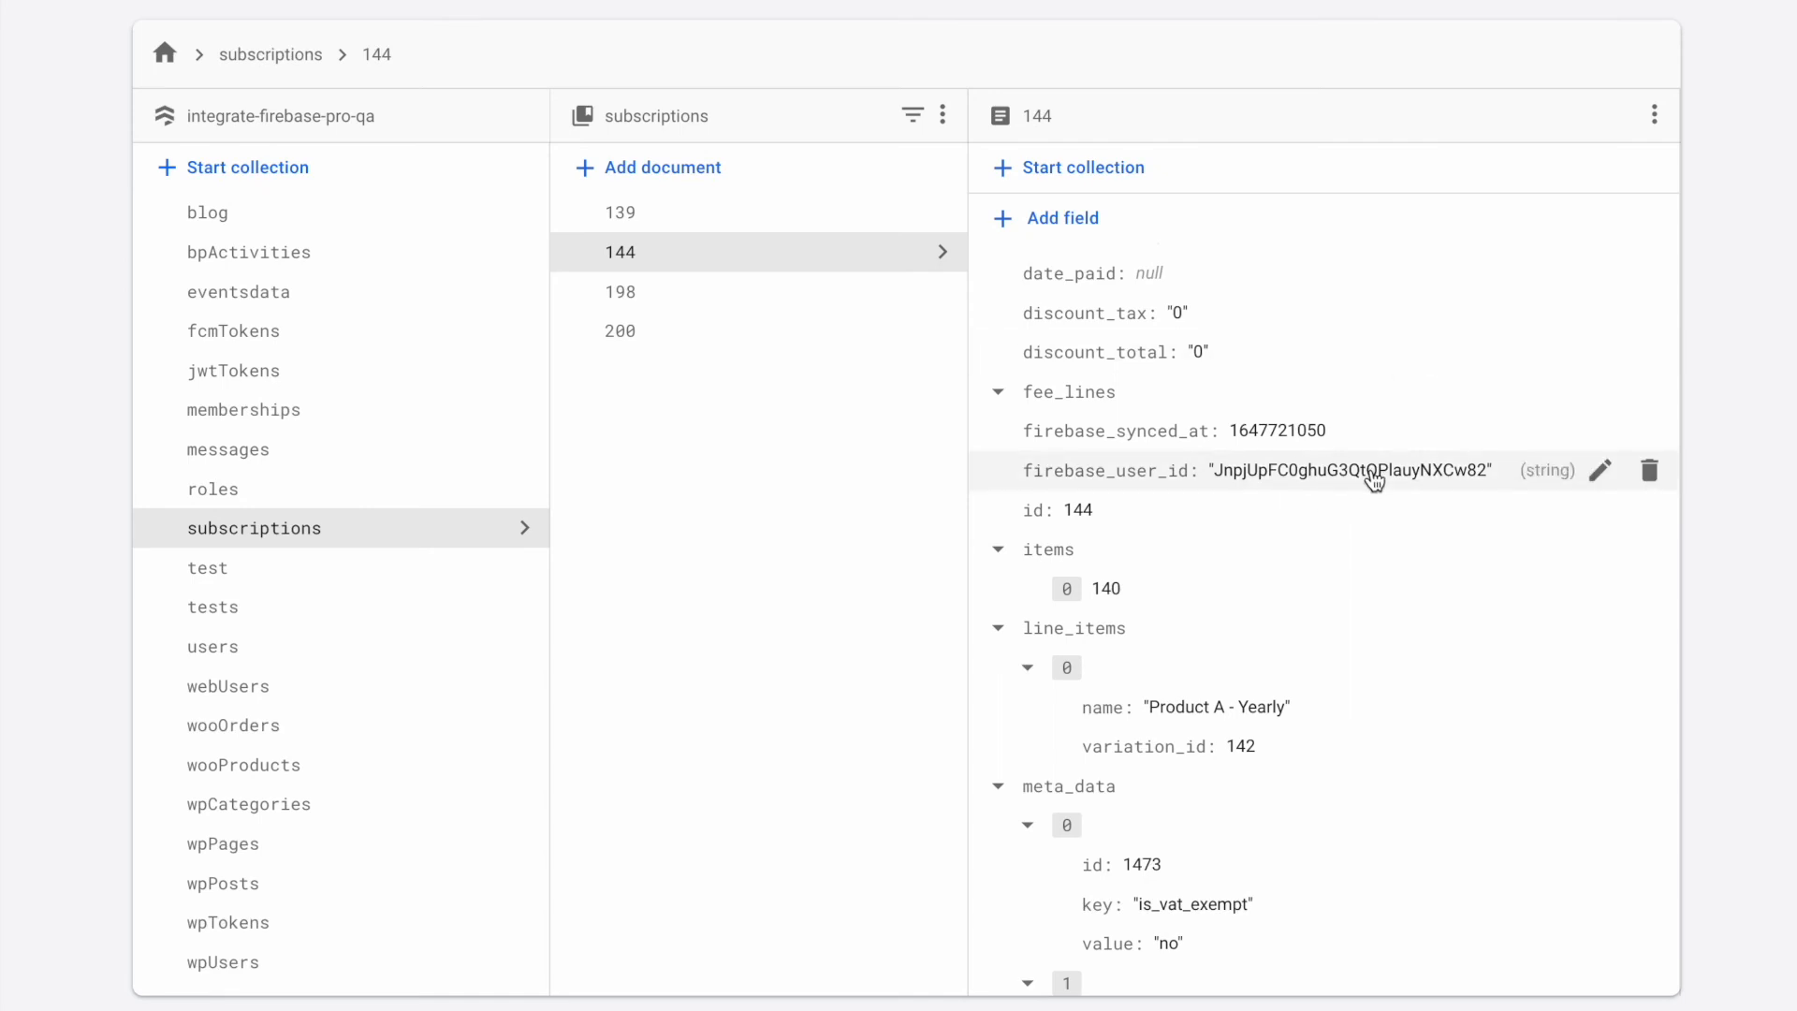
mouse_move(1317, 477)
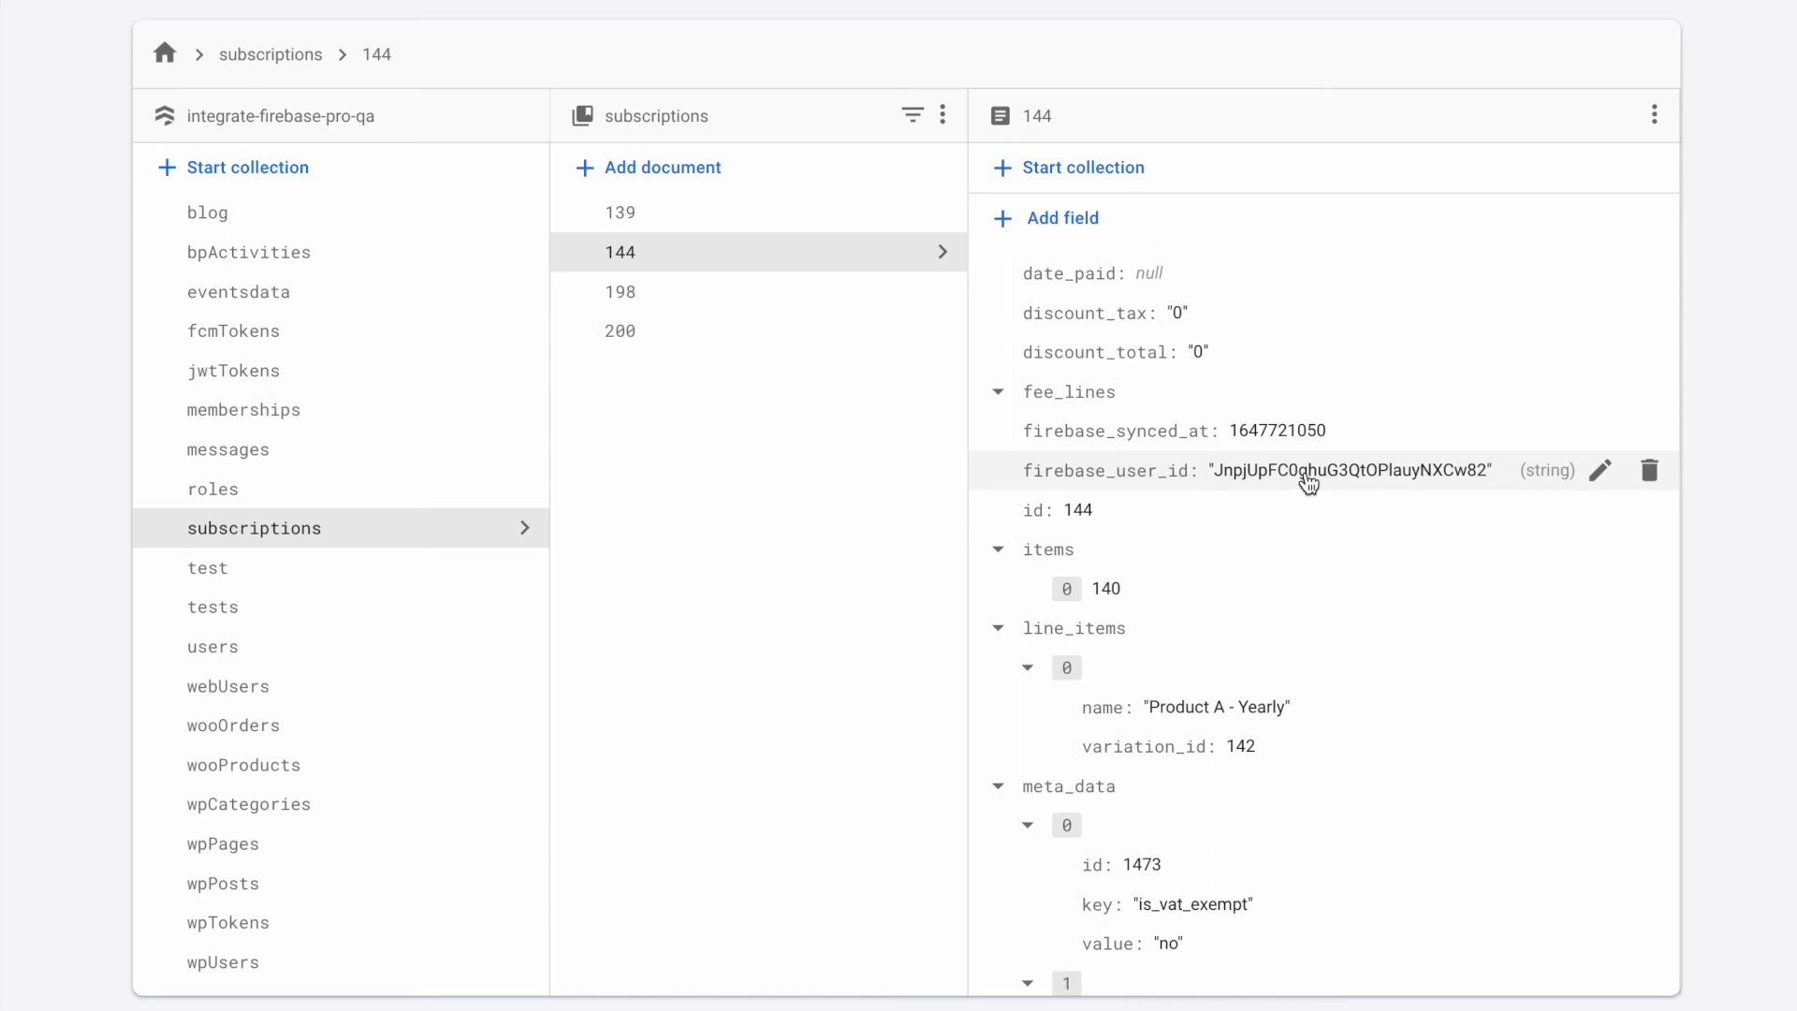
scroll("down", 3)
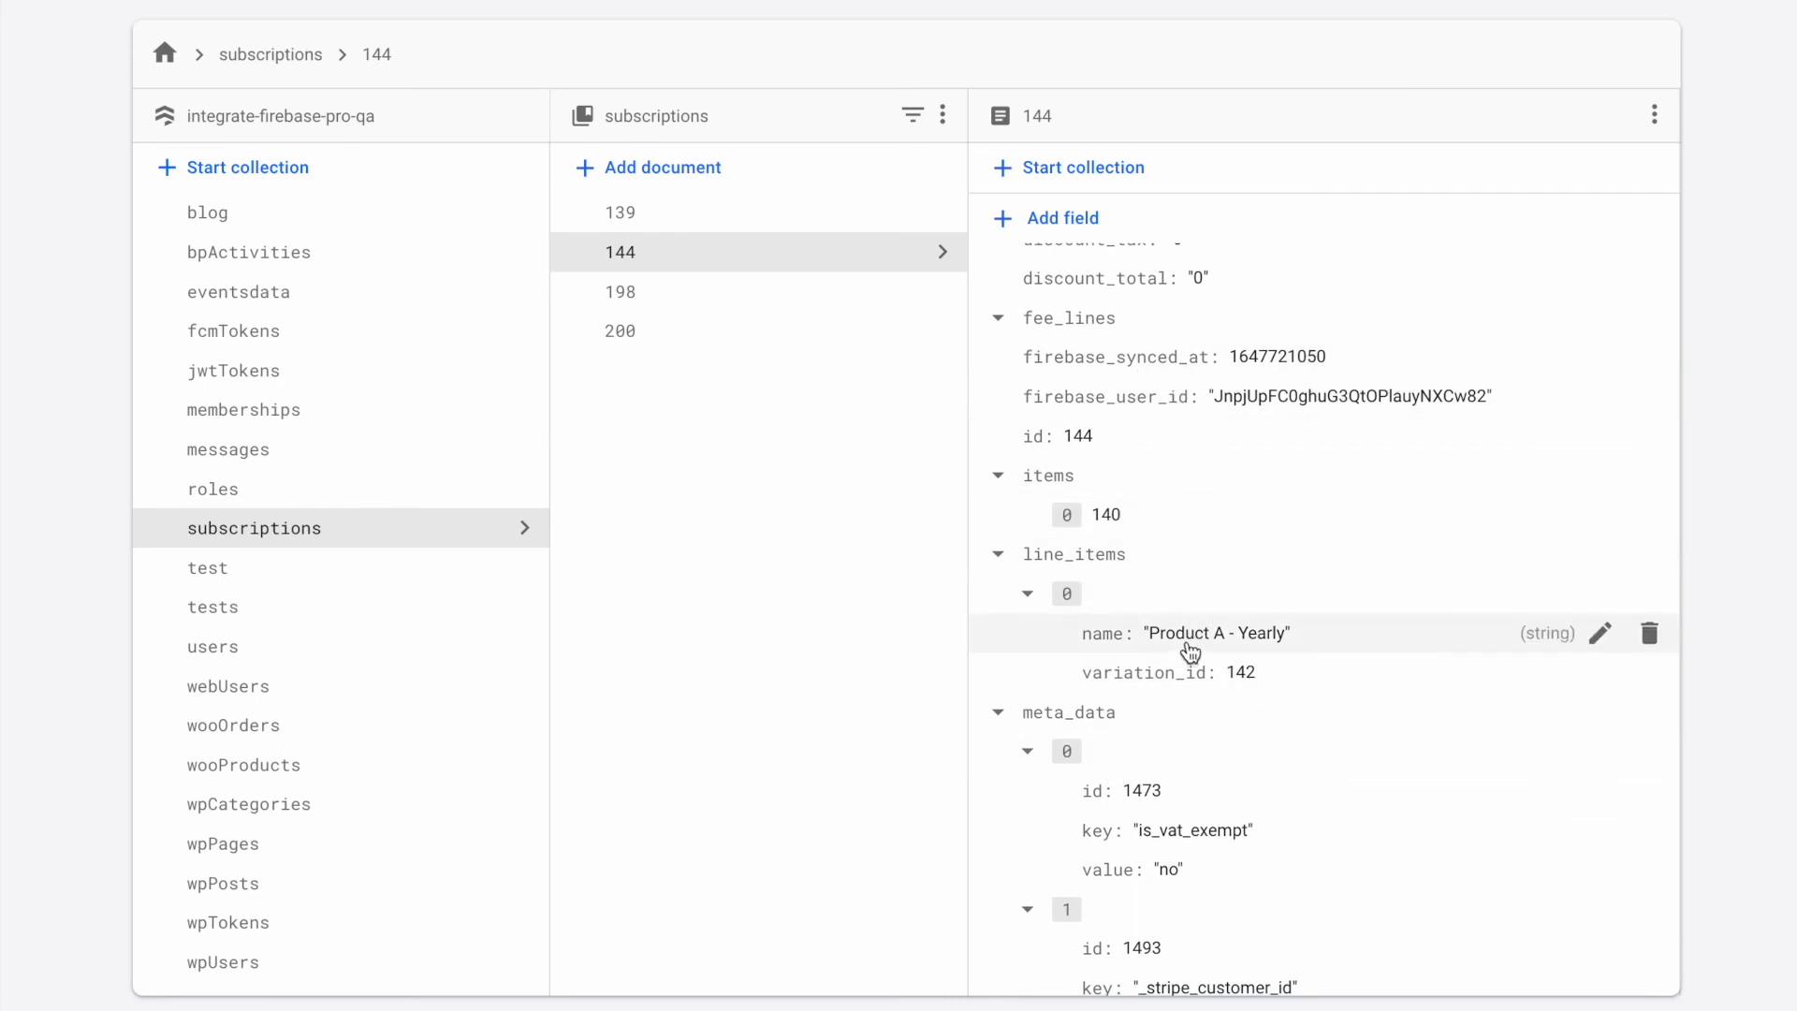
mouse_move(1315, 442)
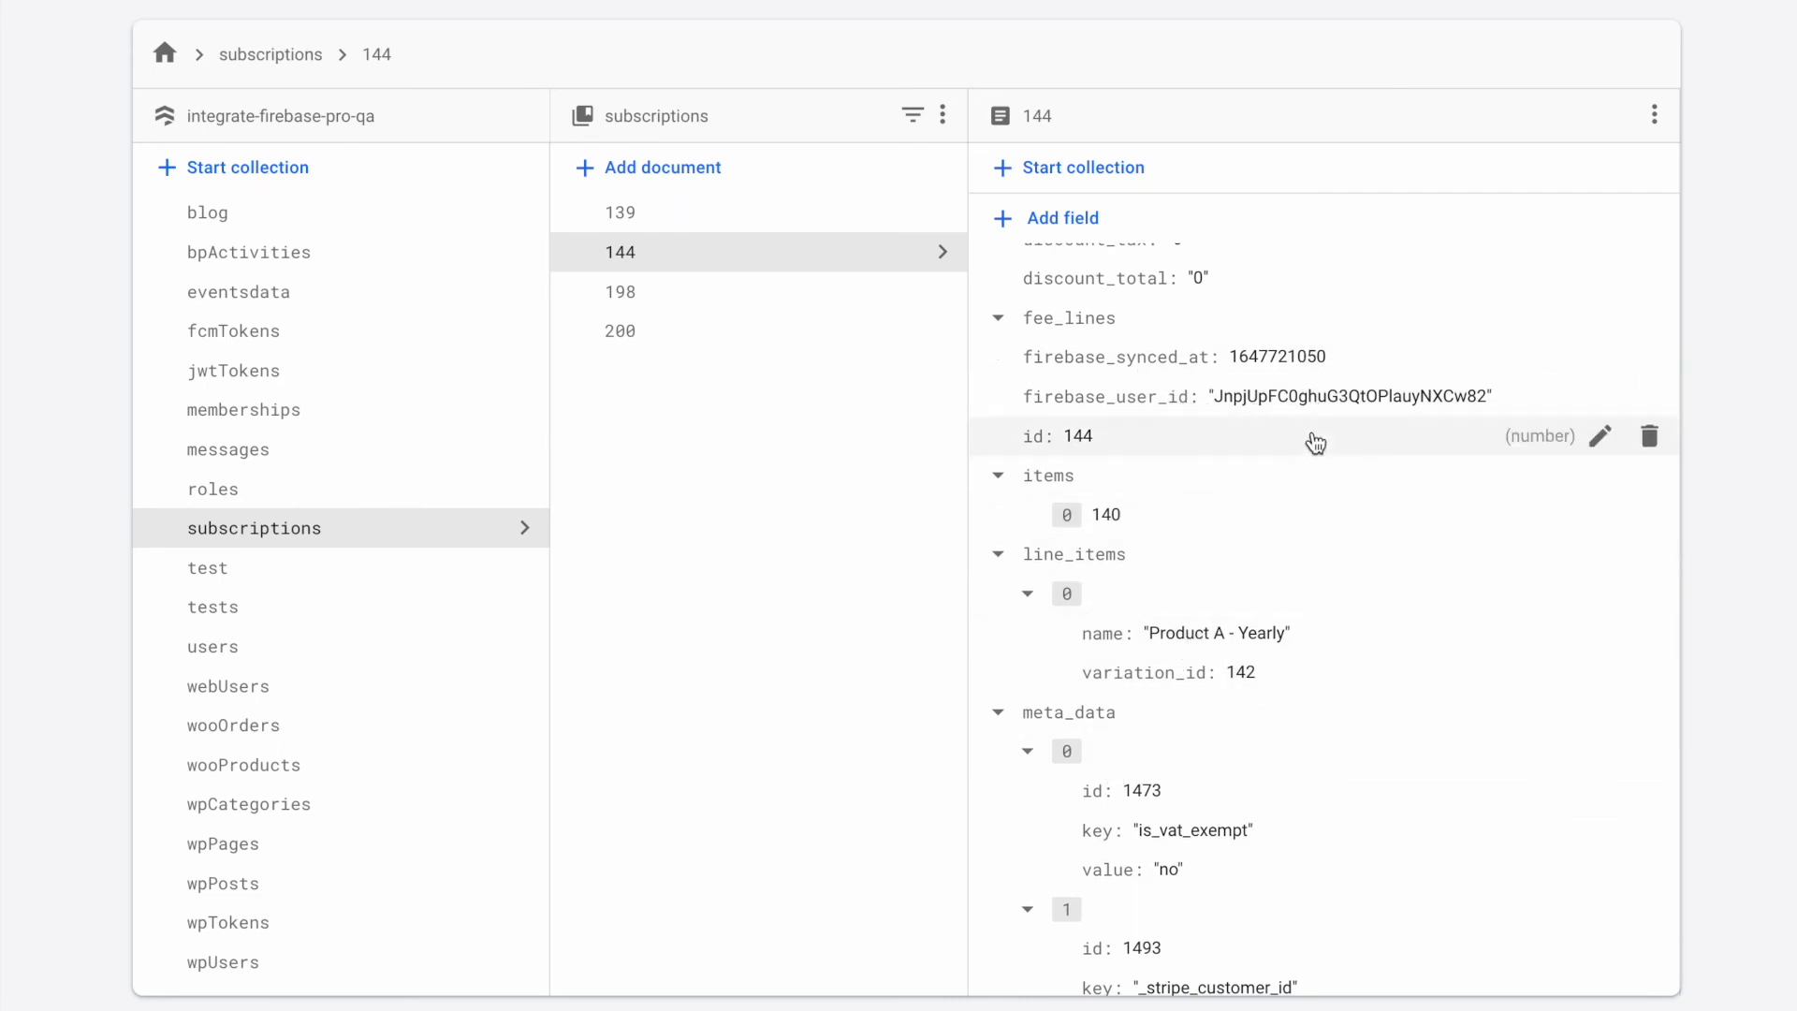
scroll("down", 3)
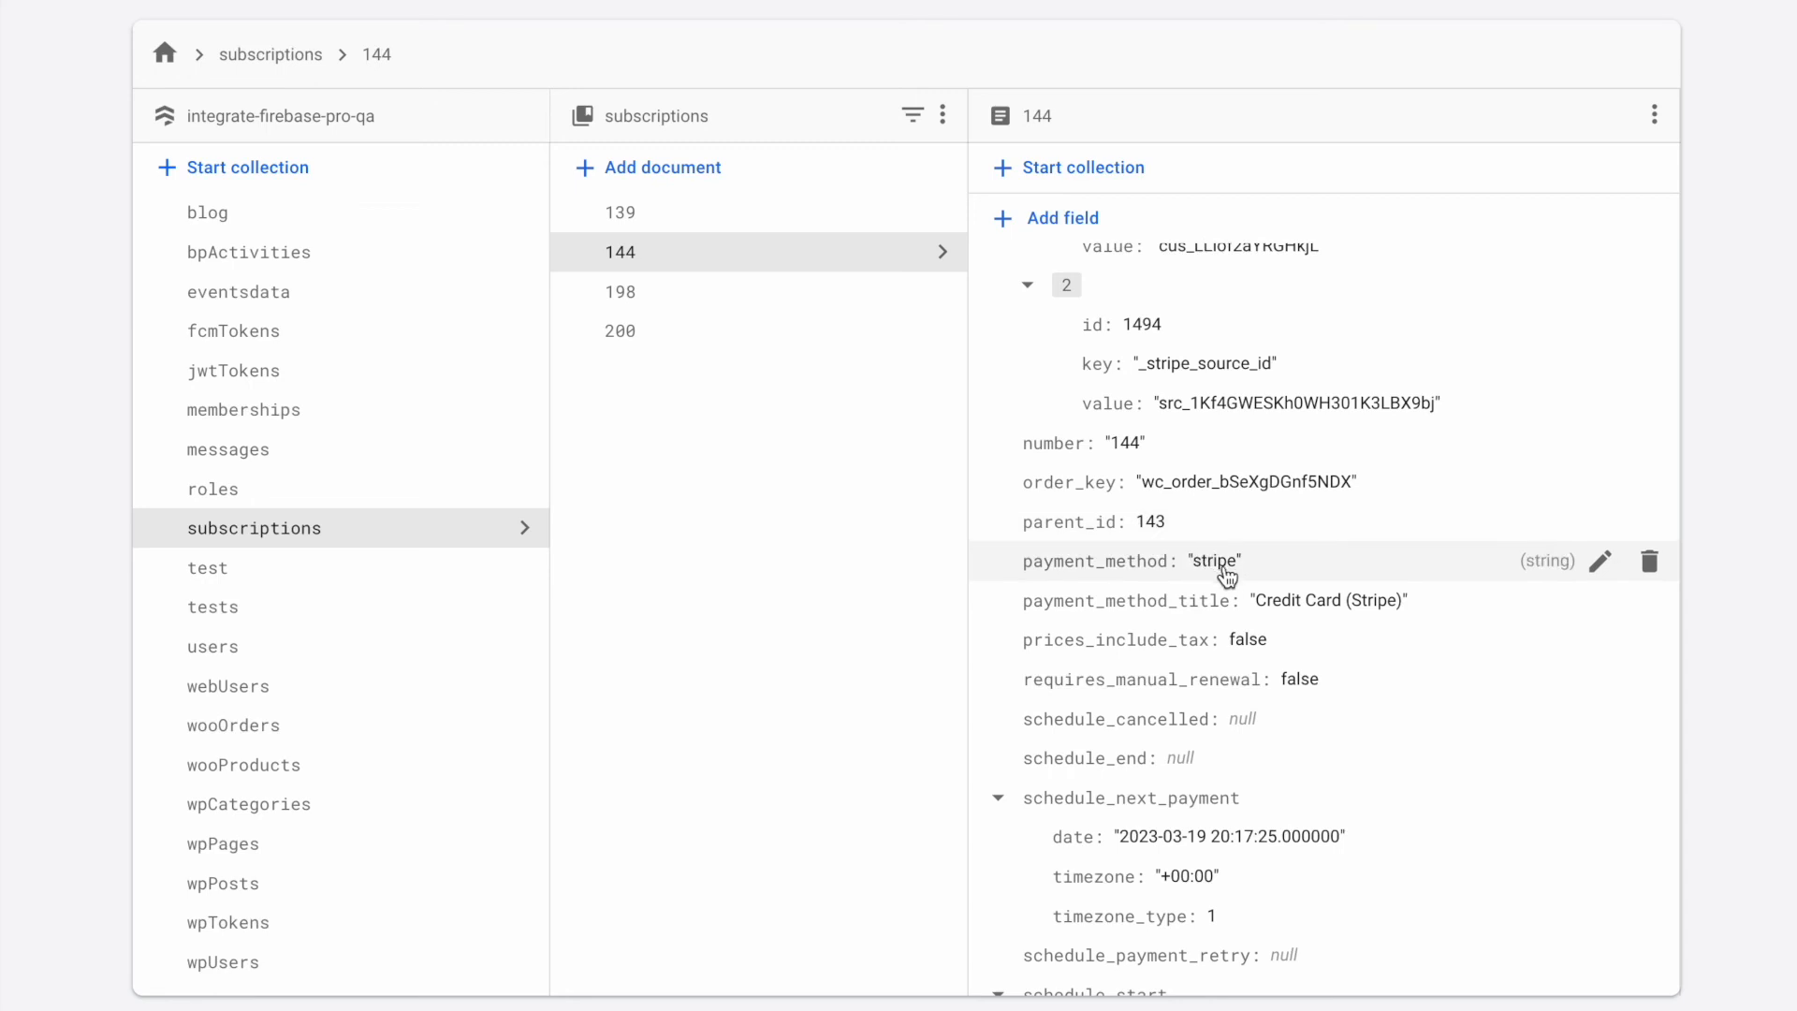
scroll("down", 3)
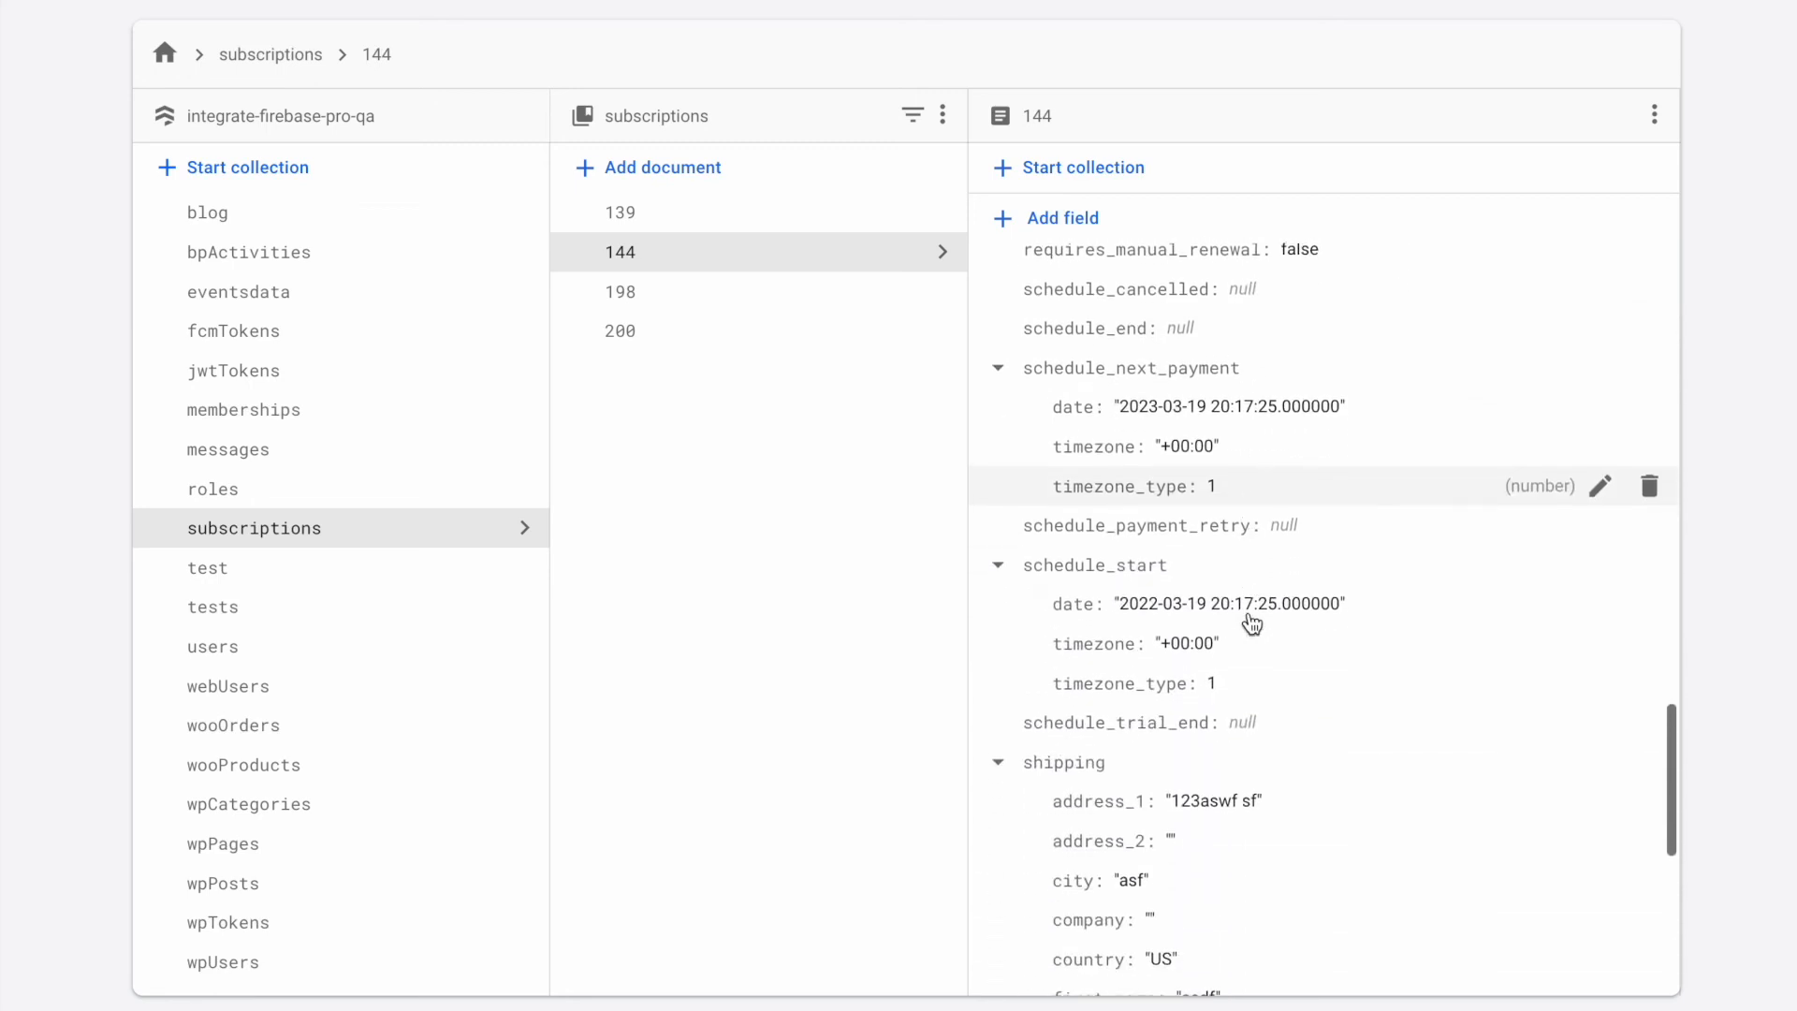
scroll("down", 3)
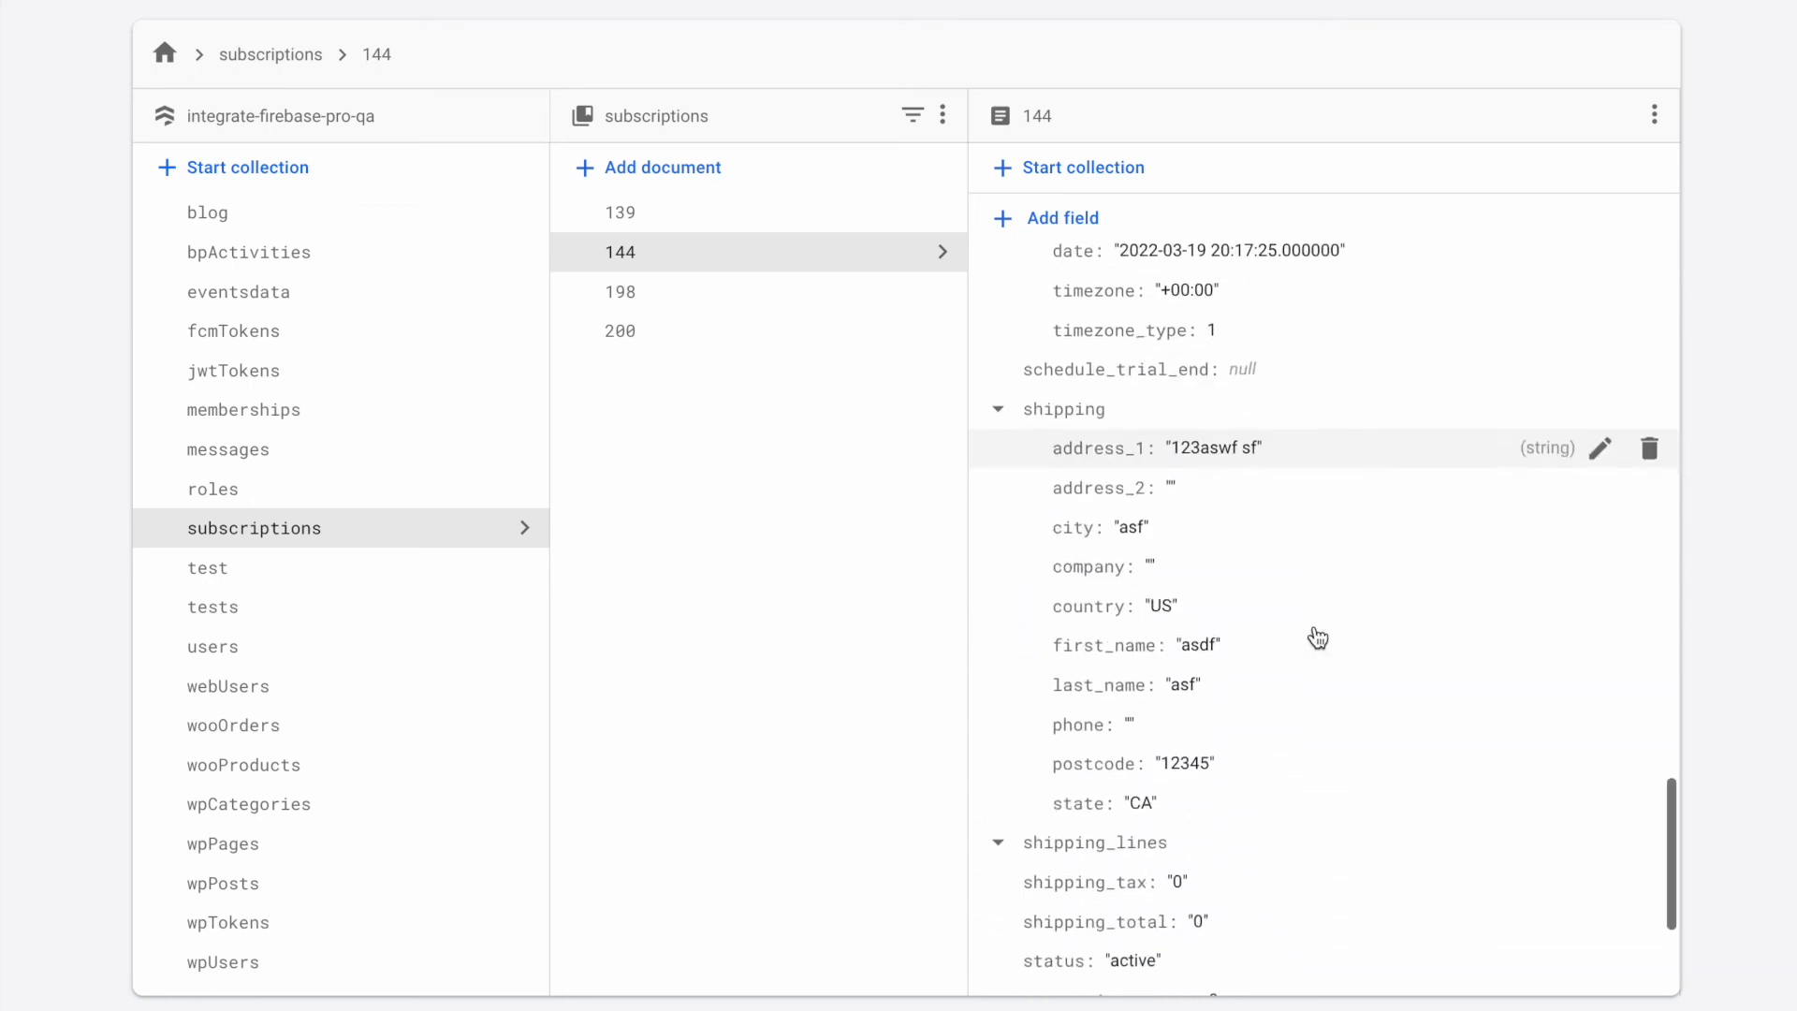
scroll("down", 3)
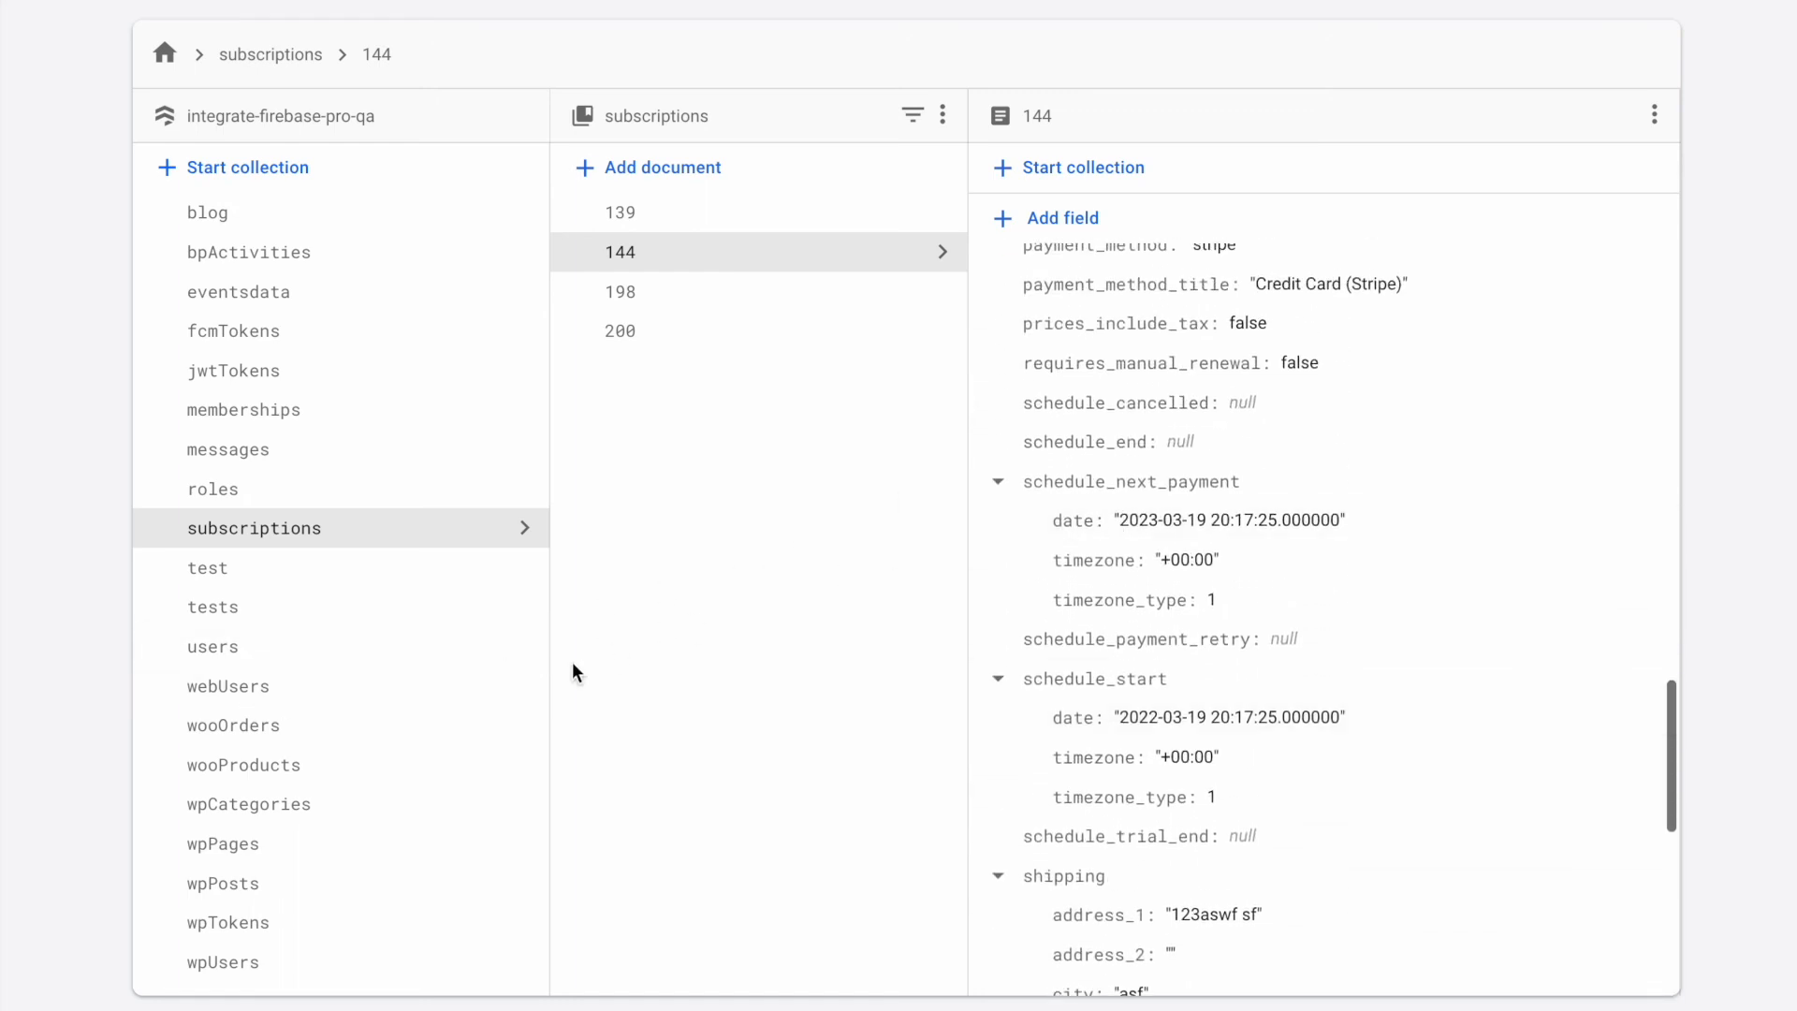
mouse_move(281, 732)
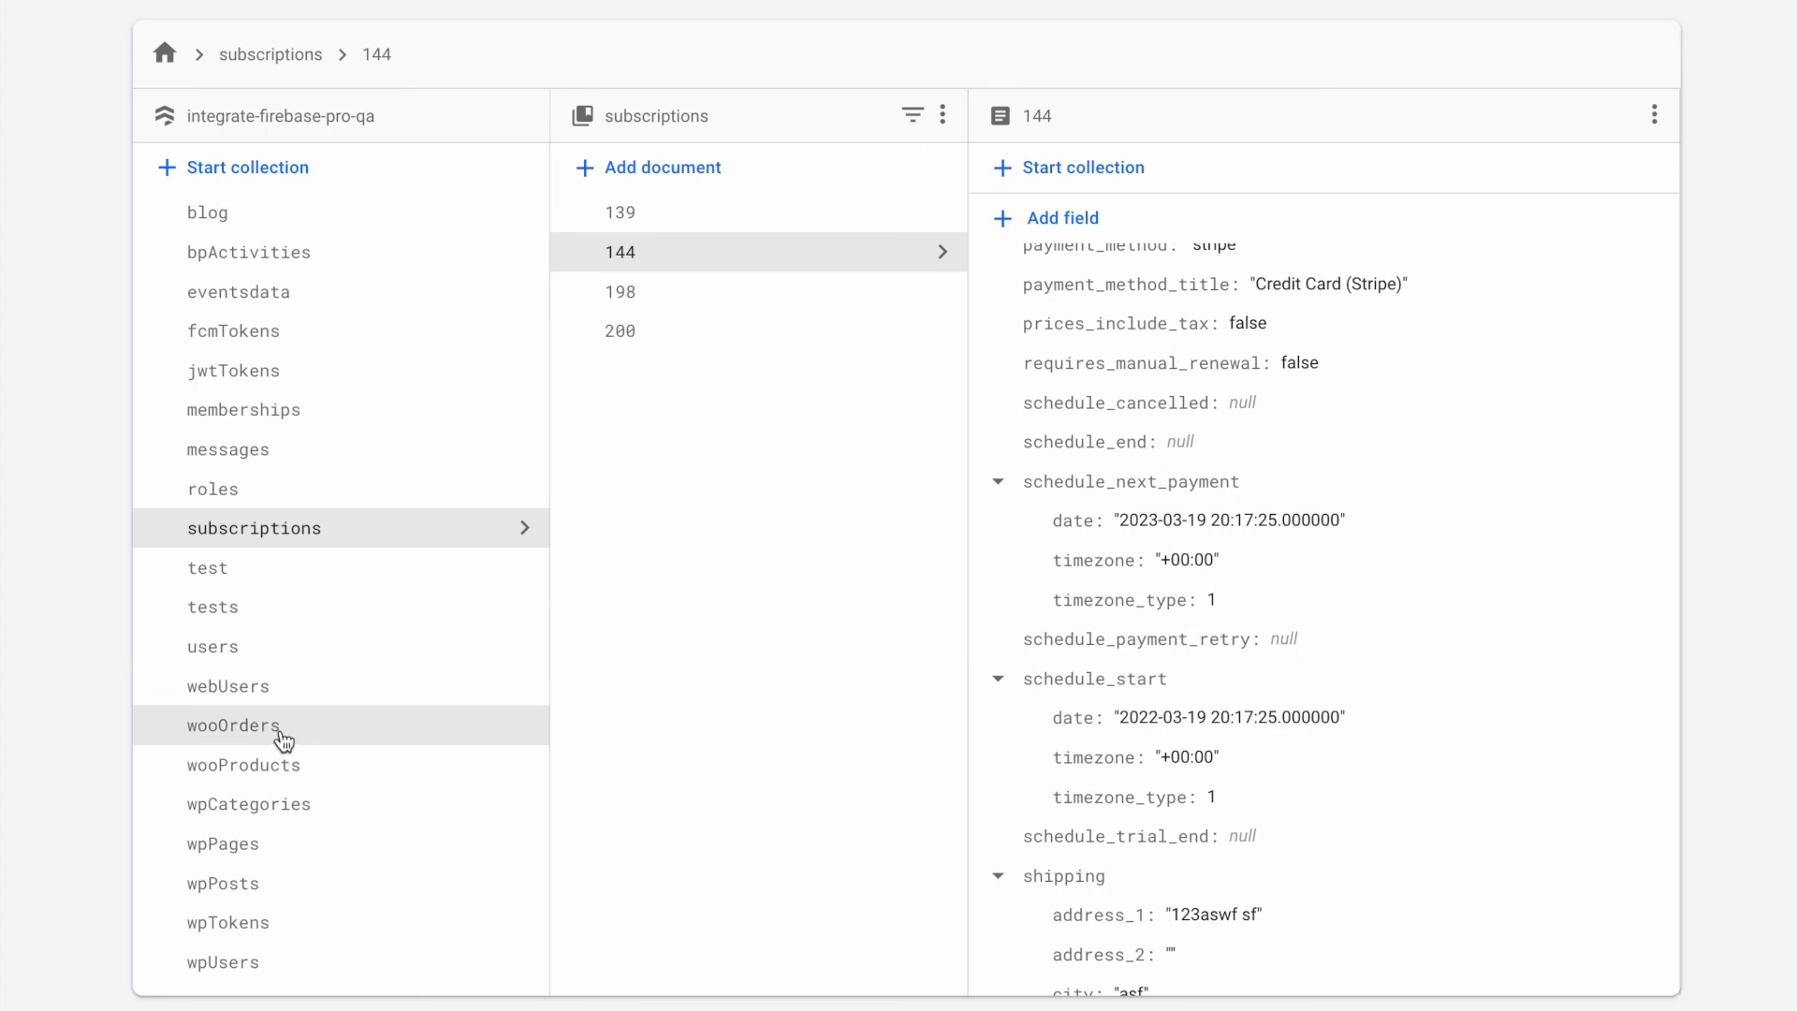
Inspect wooOrders documents 139 and 143 (Product A - Yearly, 99, processing), then return to subscriptions.
left_click(232, 725)
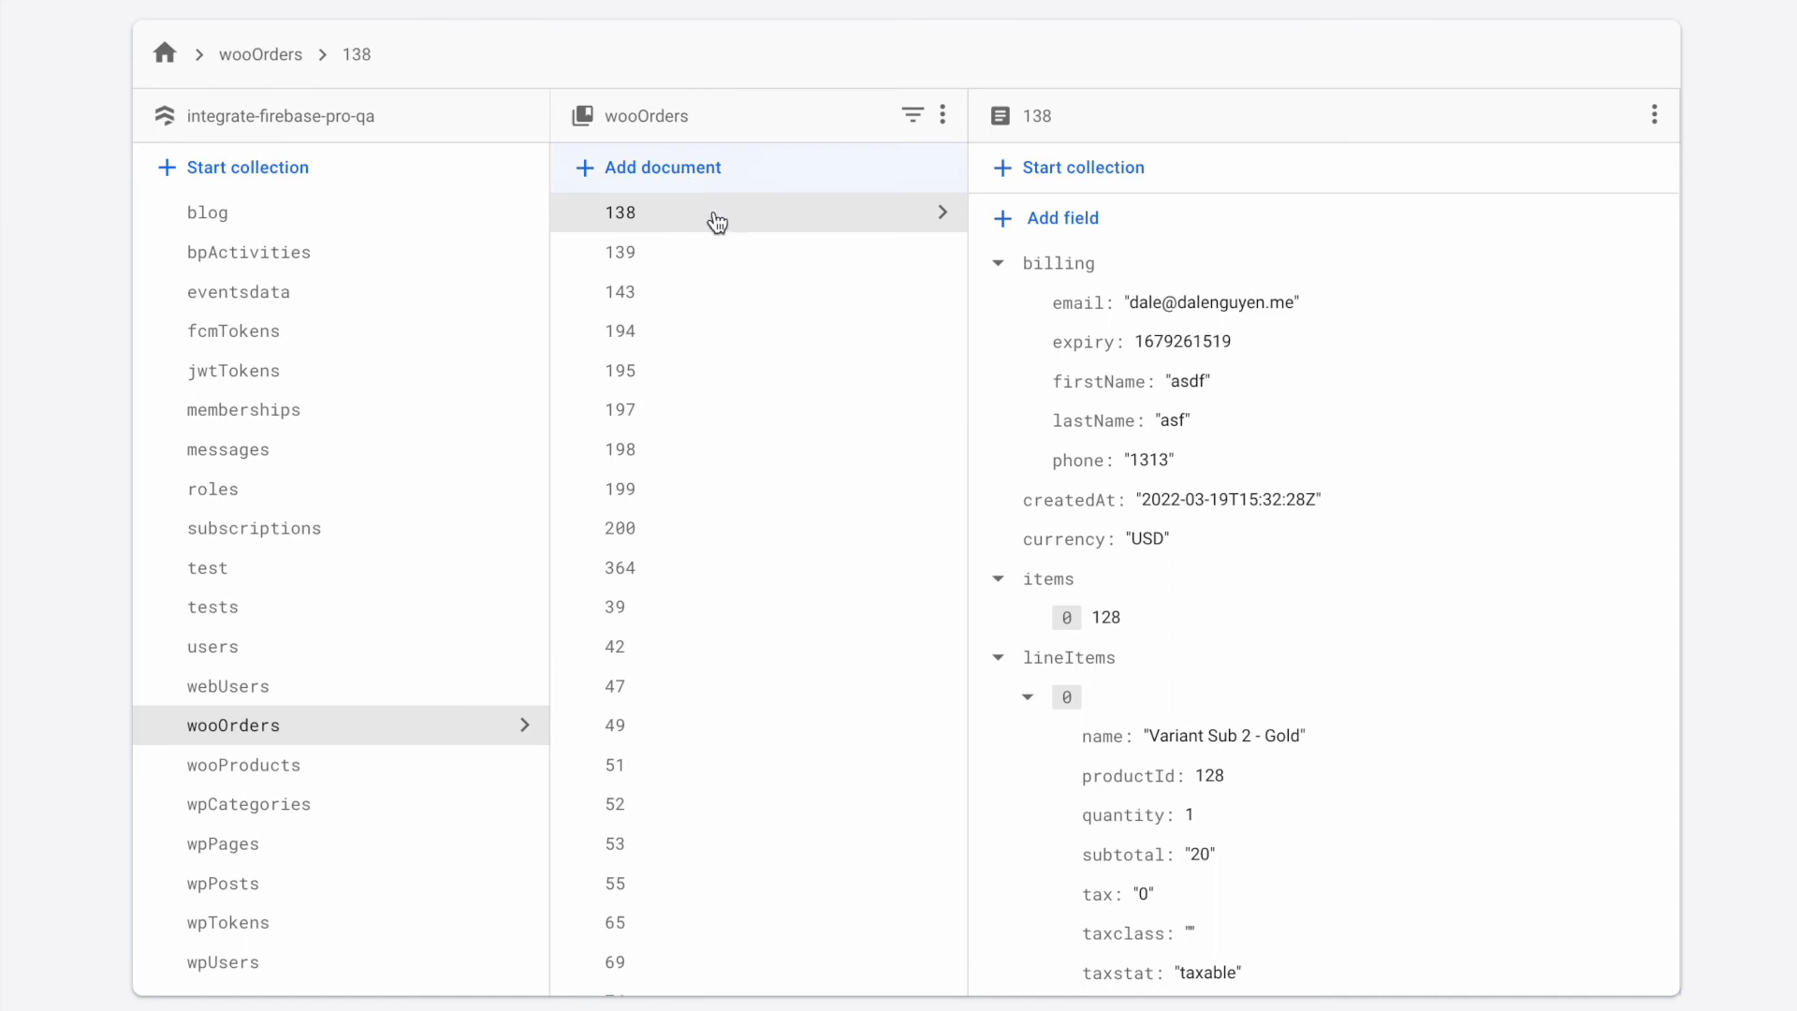
left_click(620, 251)
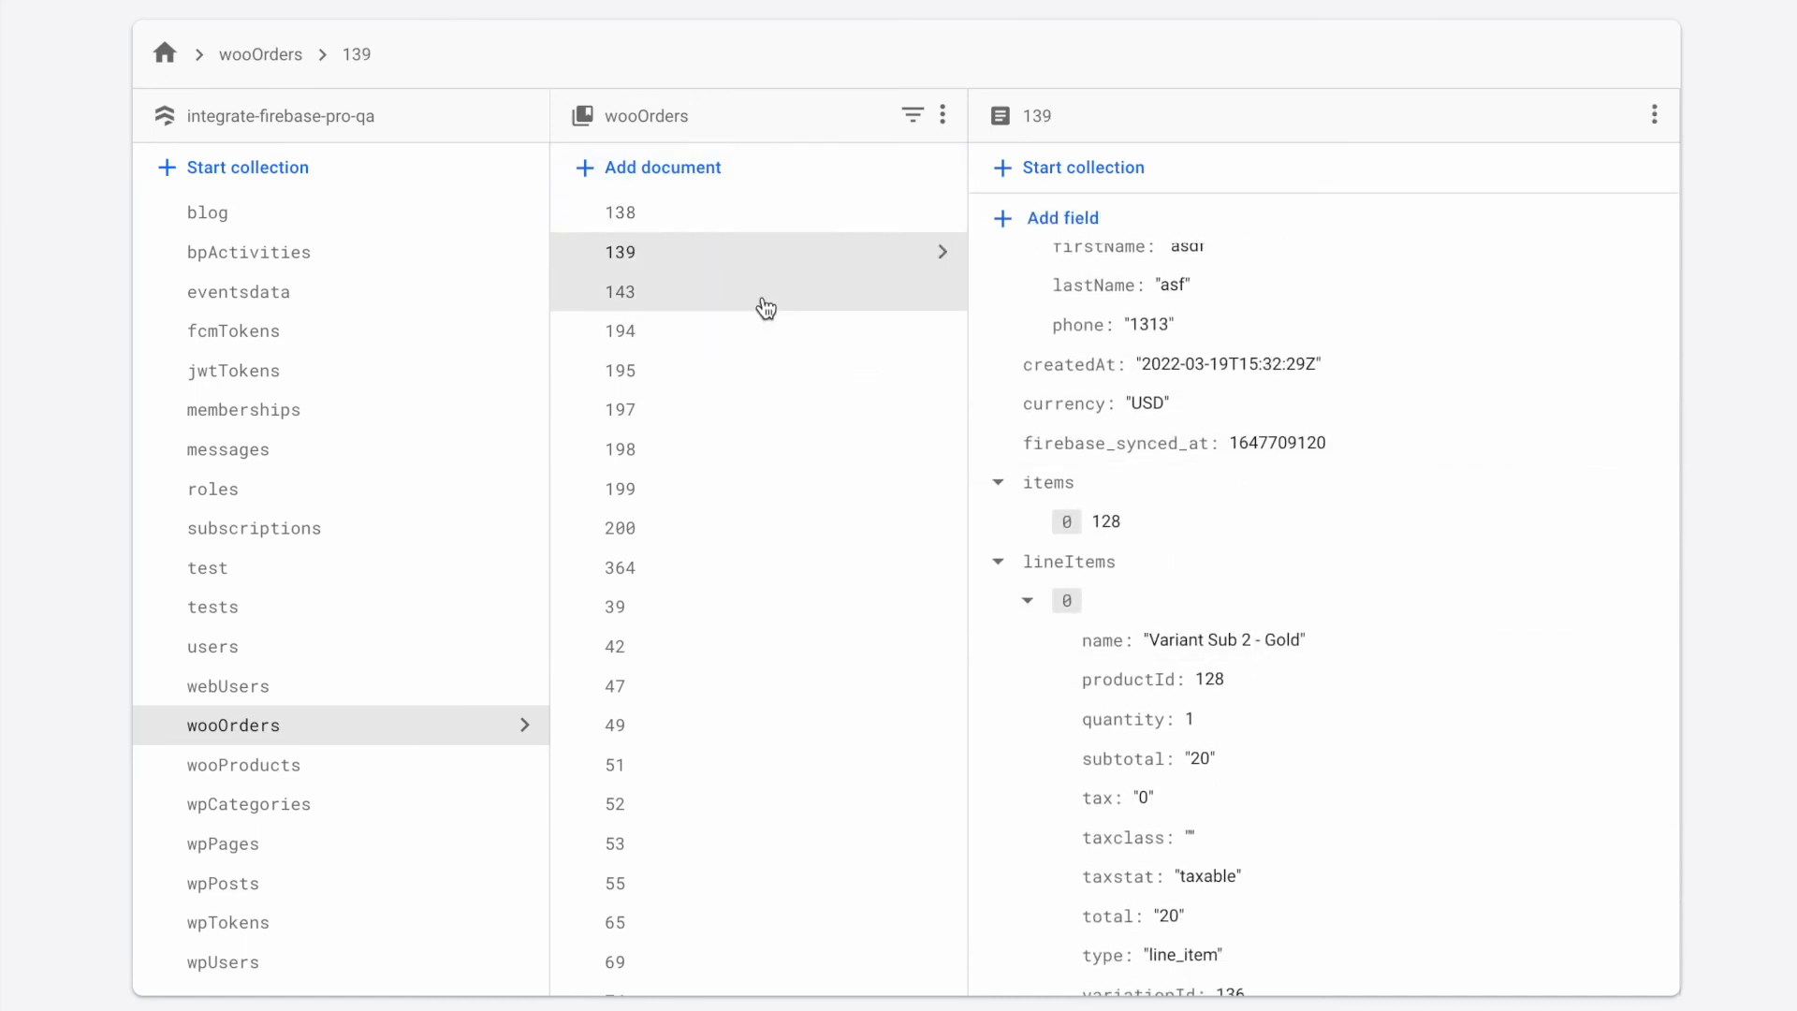
left_click(622, 292)
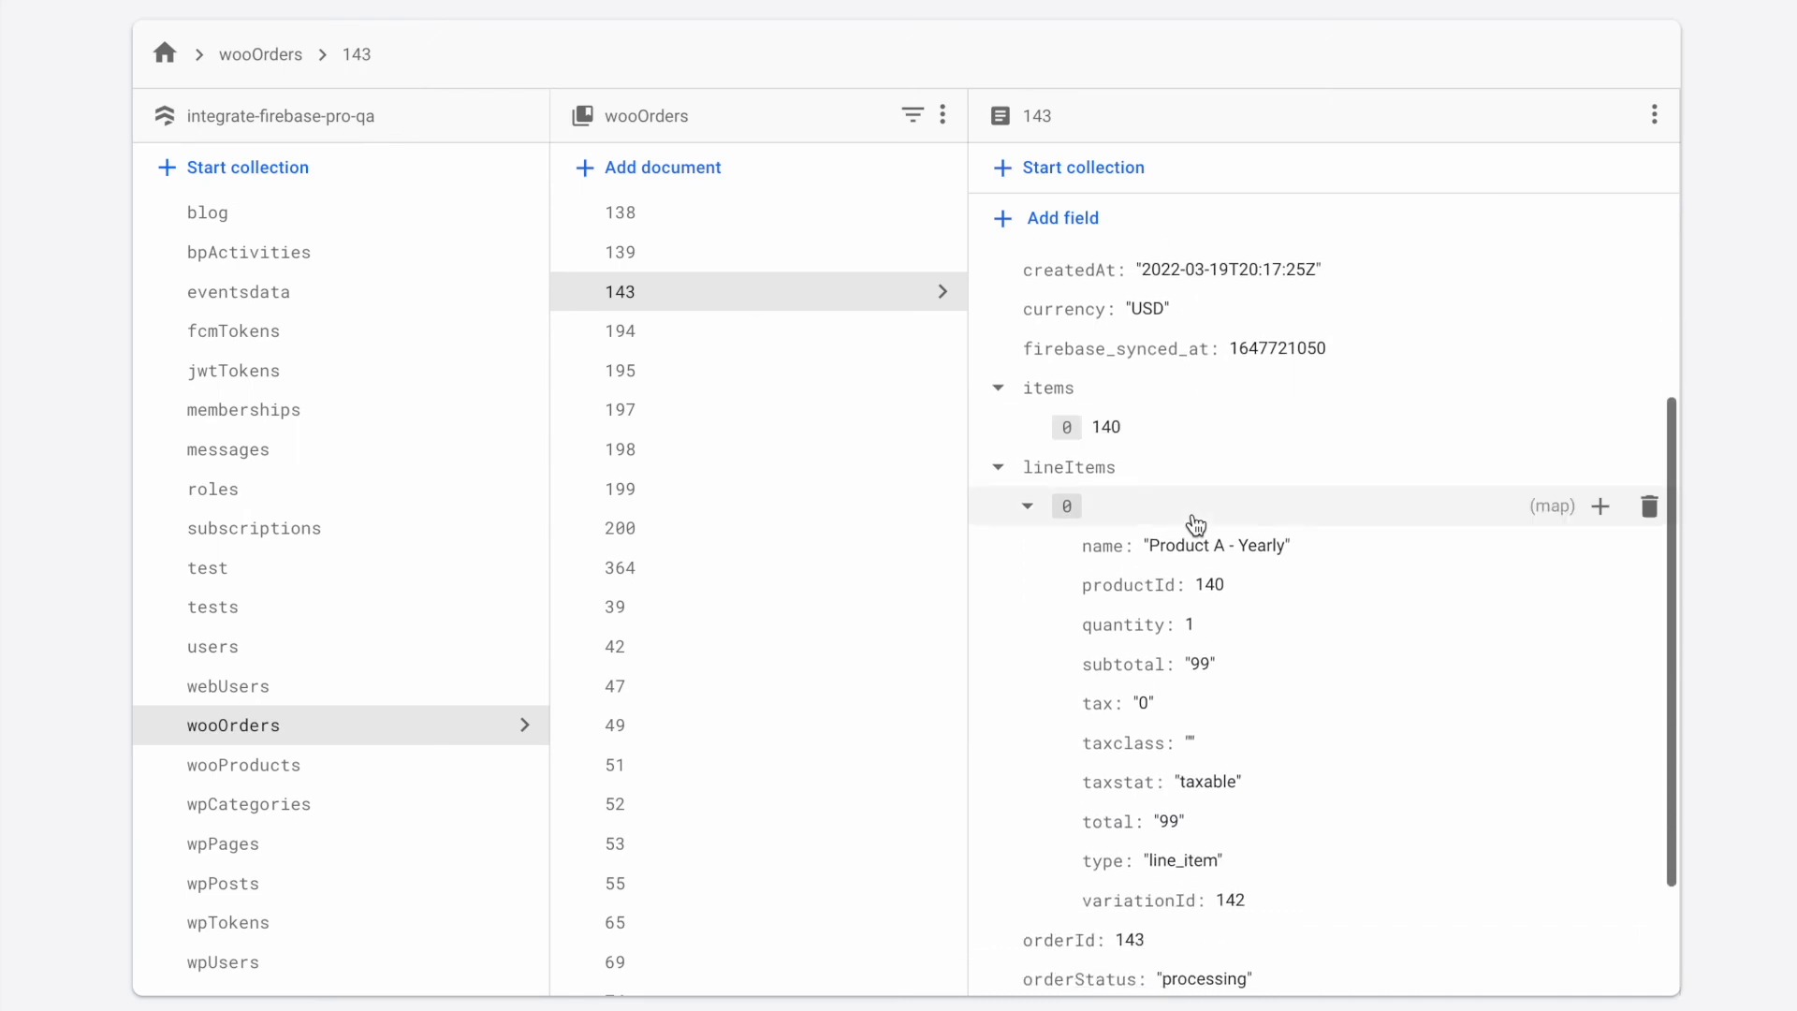
mouse_move(1061, 466)
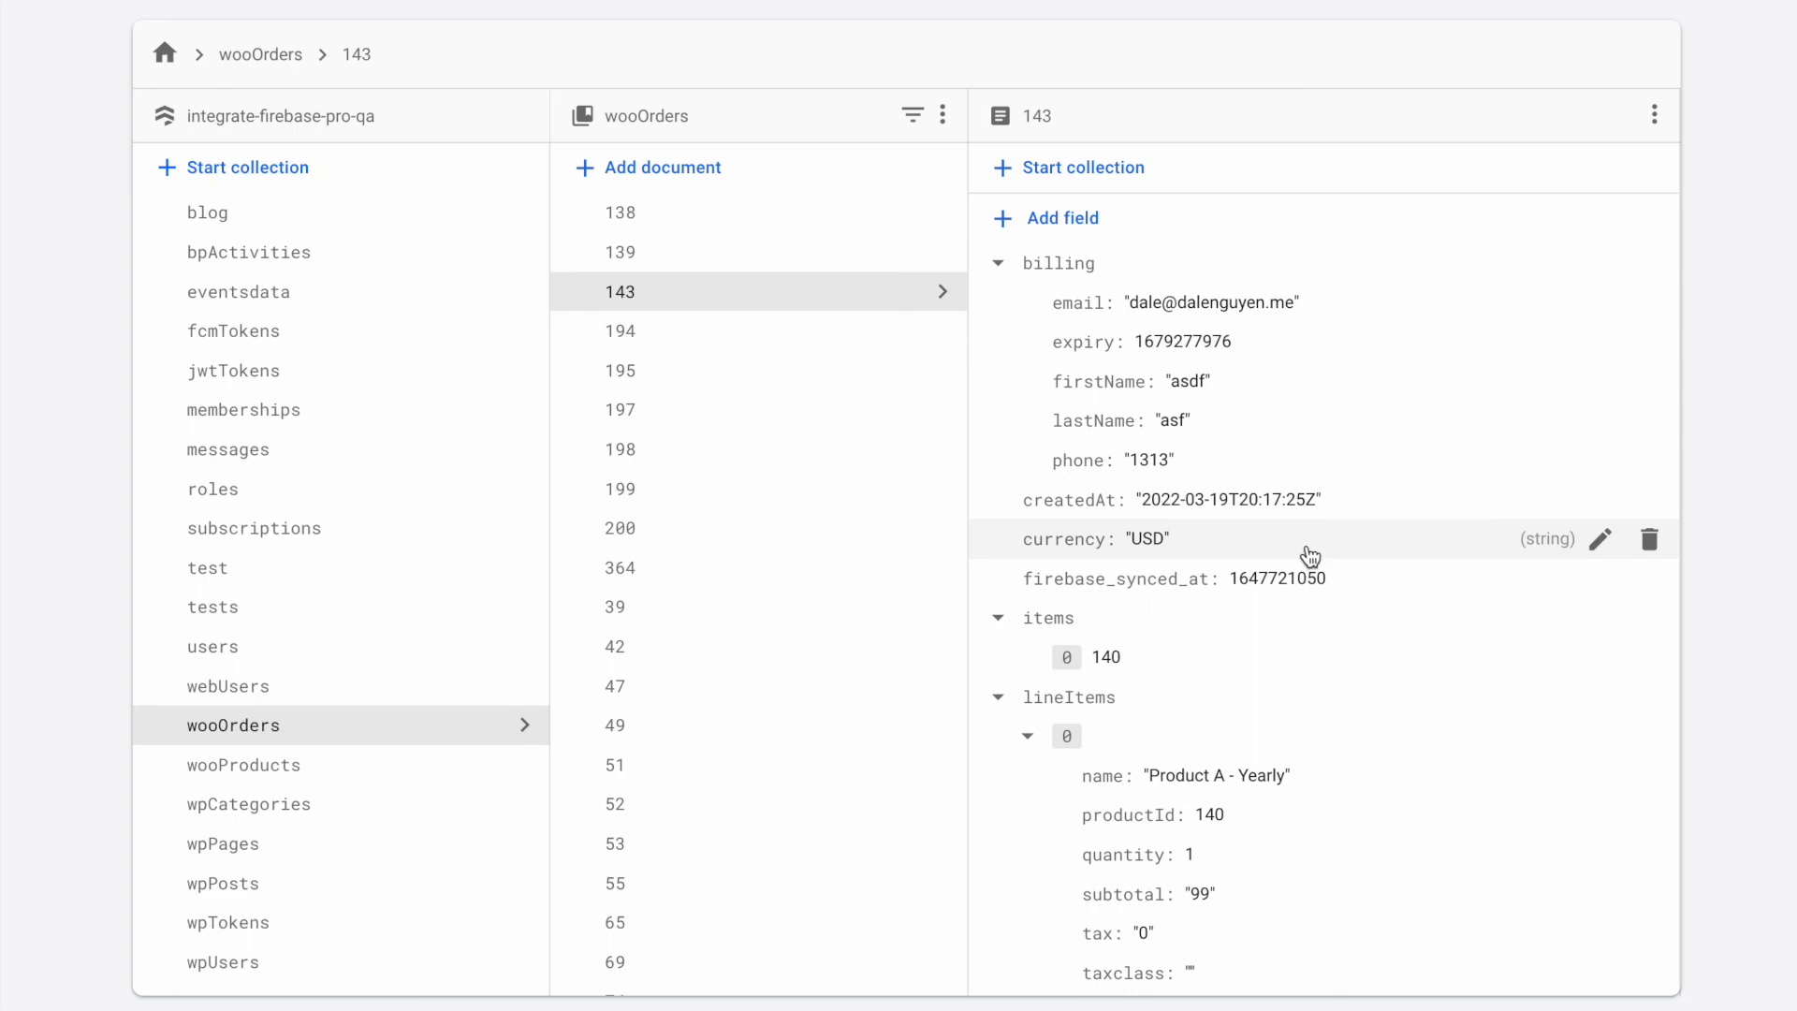
left_click(253, 528)
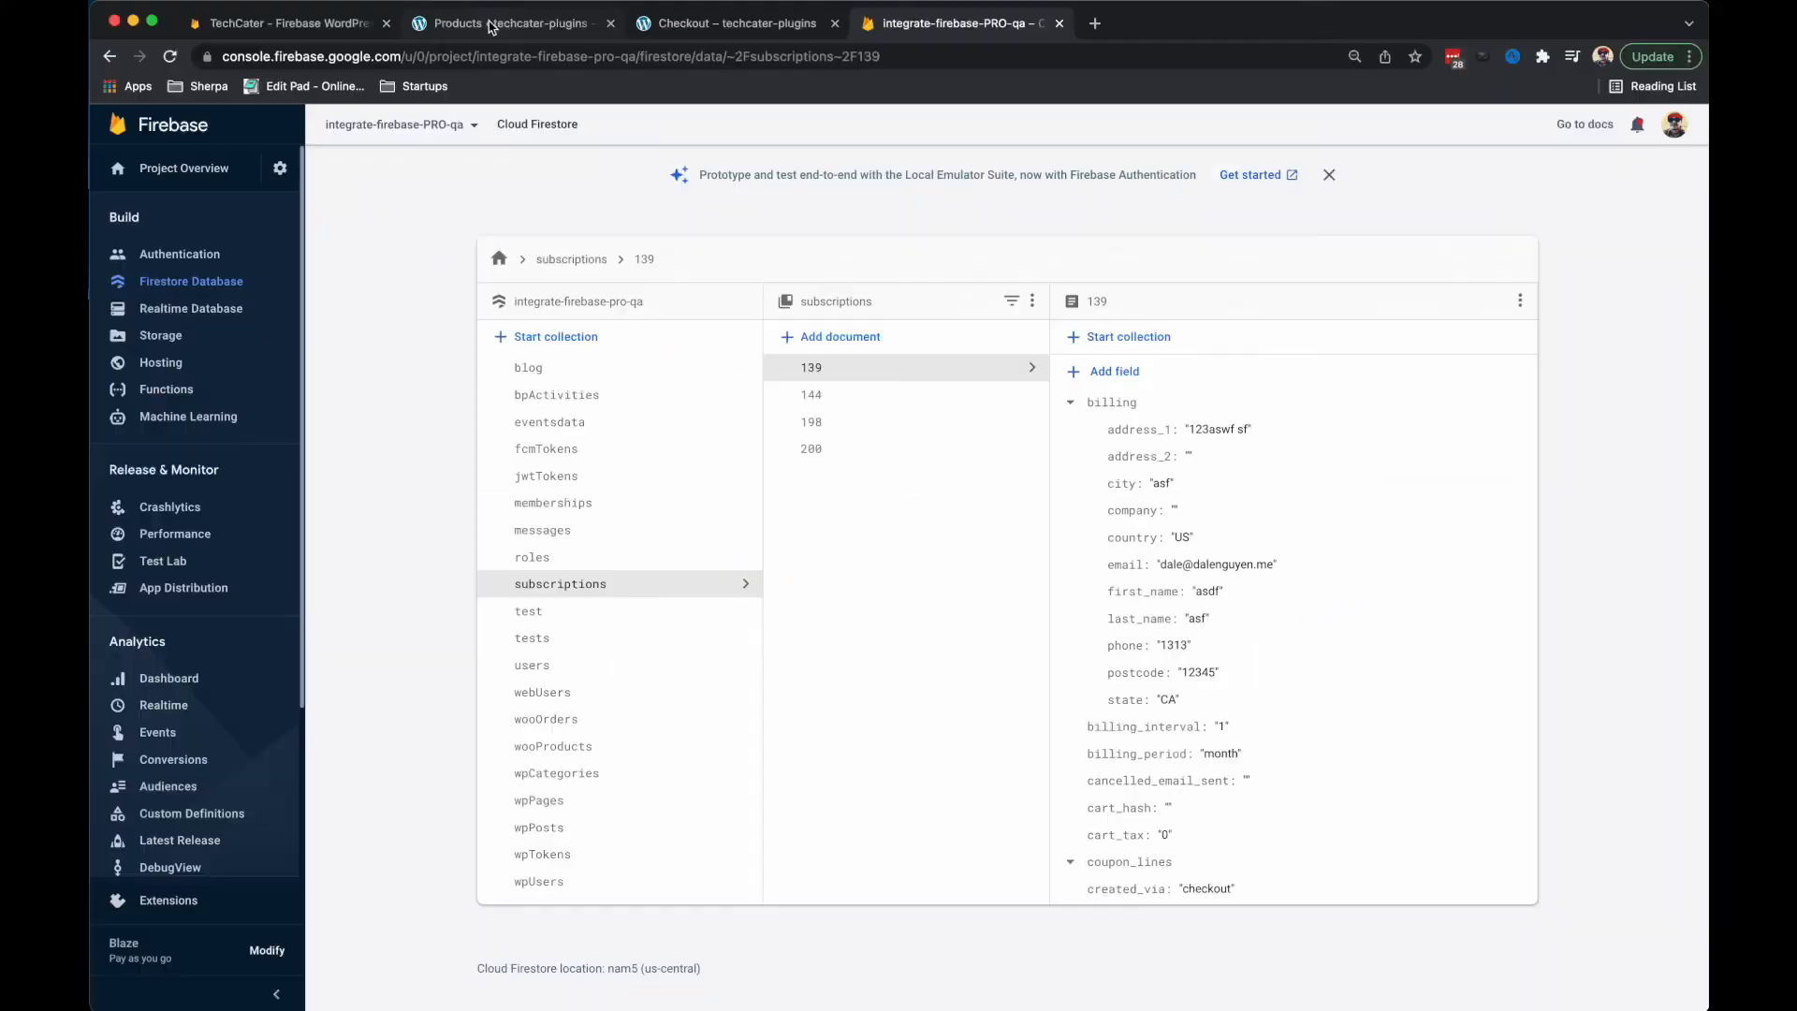
Revisit the WooCommerce Order received page for order 143, then the TechCater homepage.
left_click(734, 22)
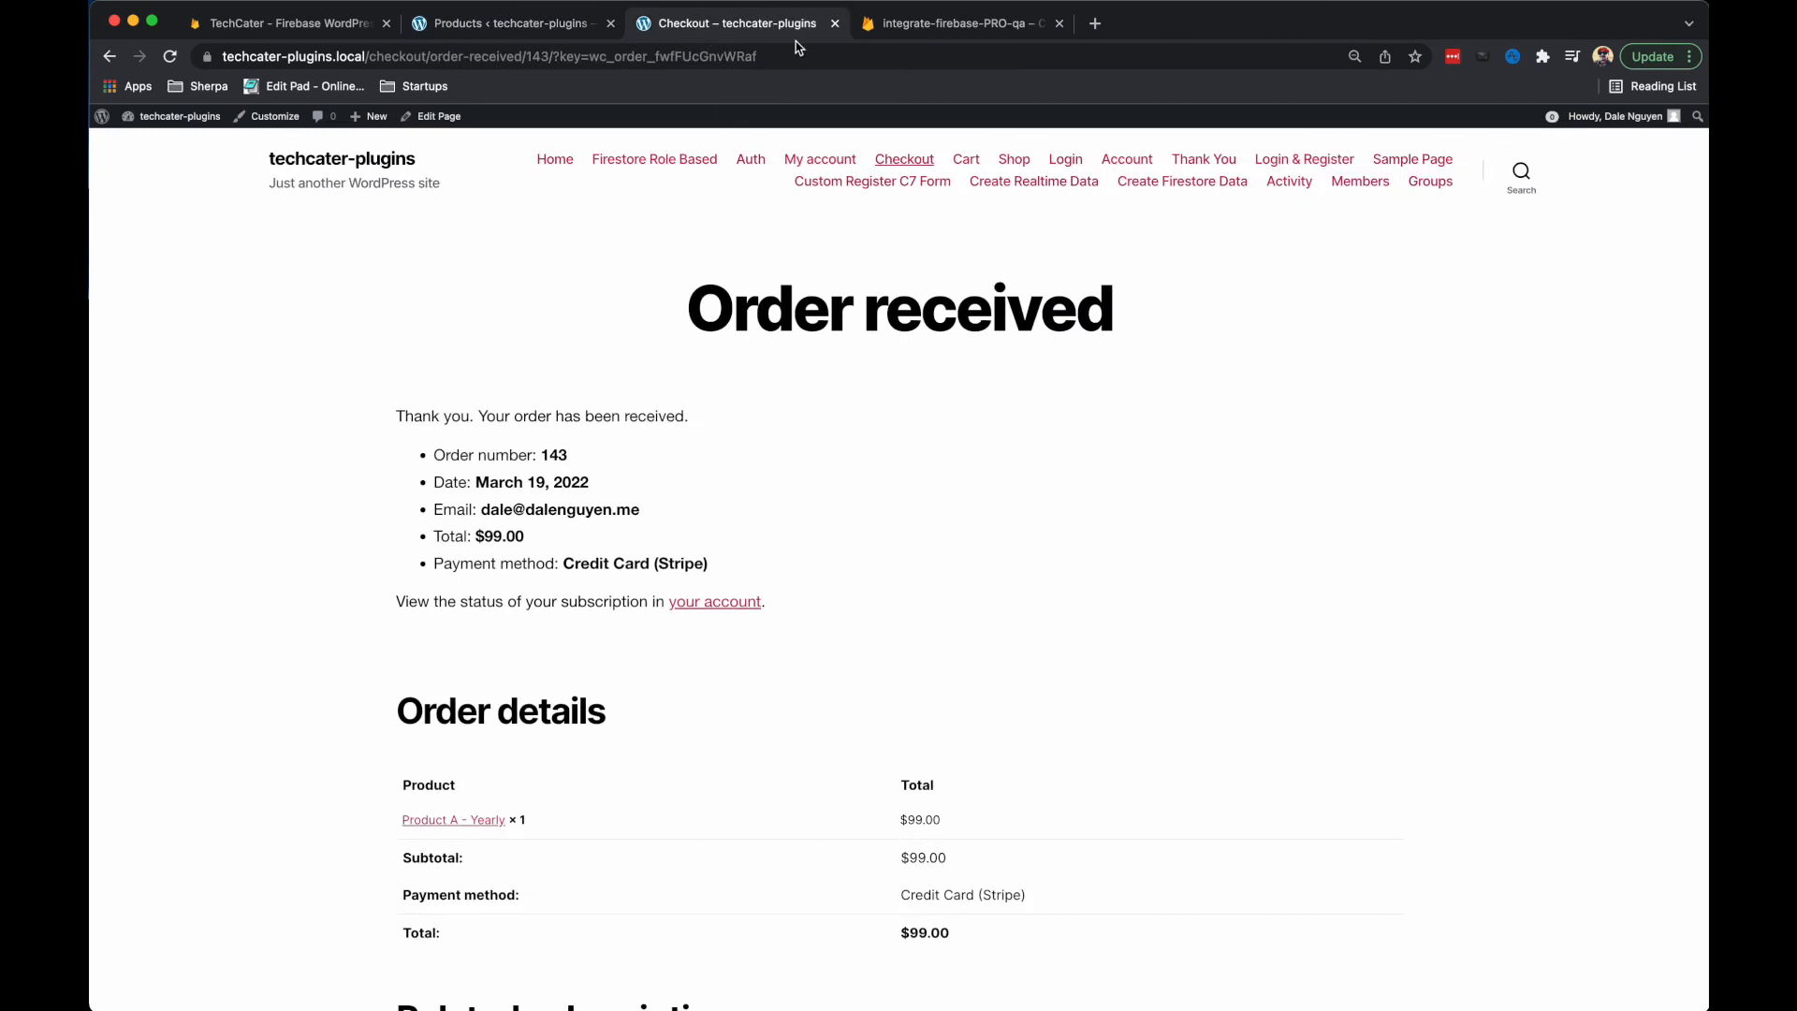
mouse_move(907, 326)
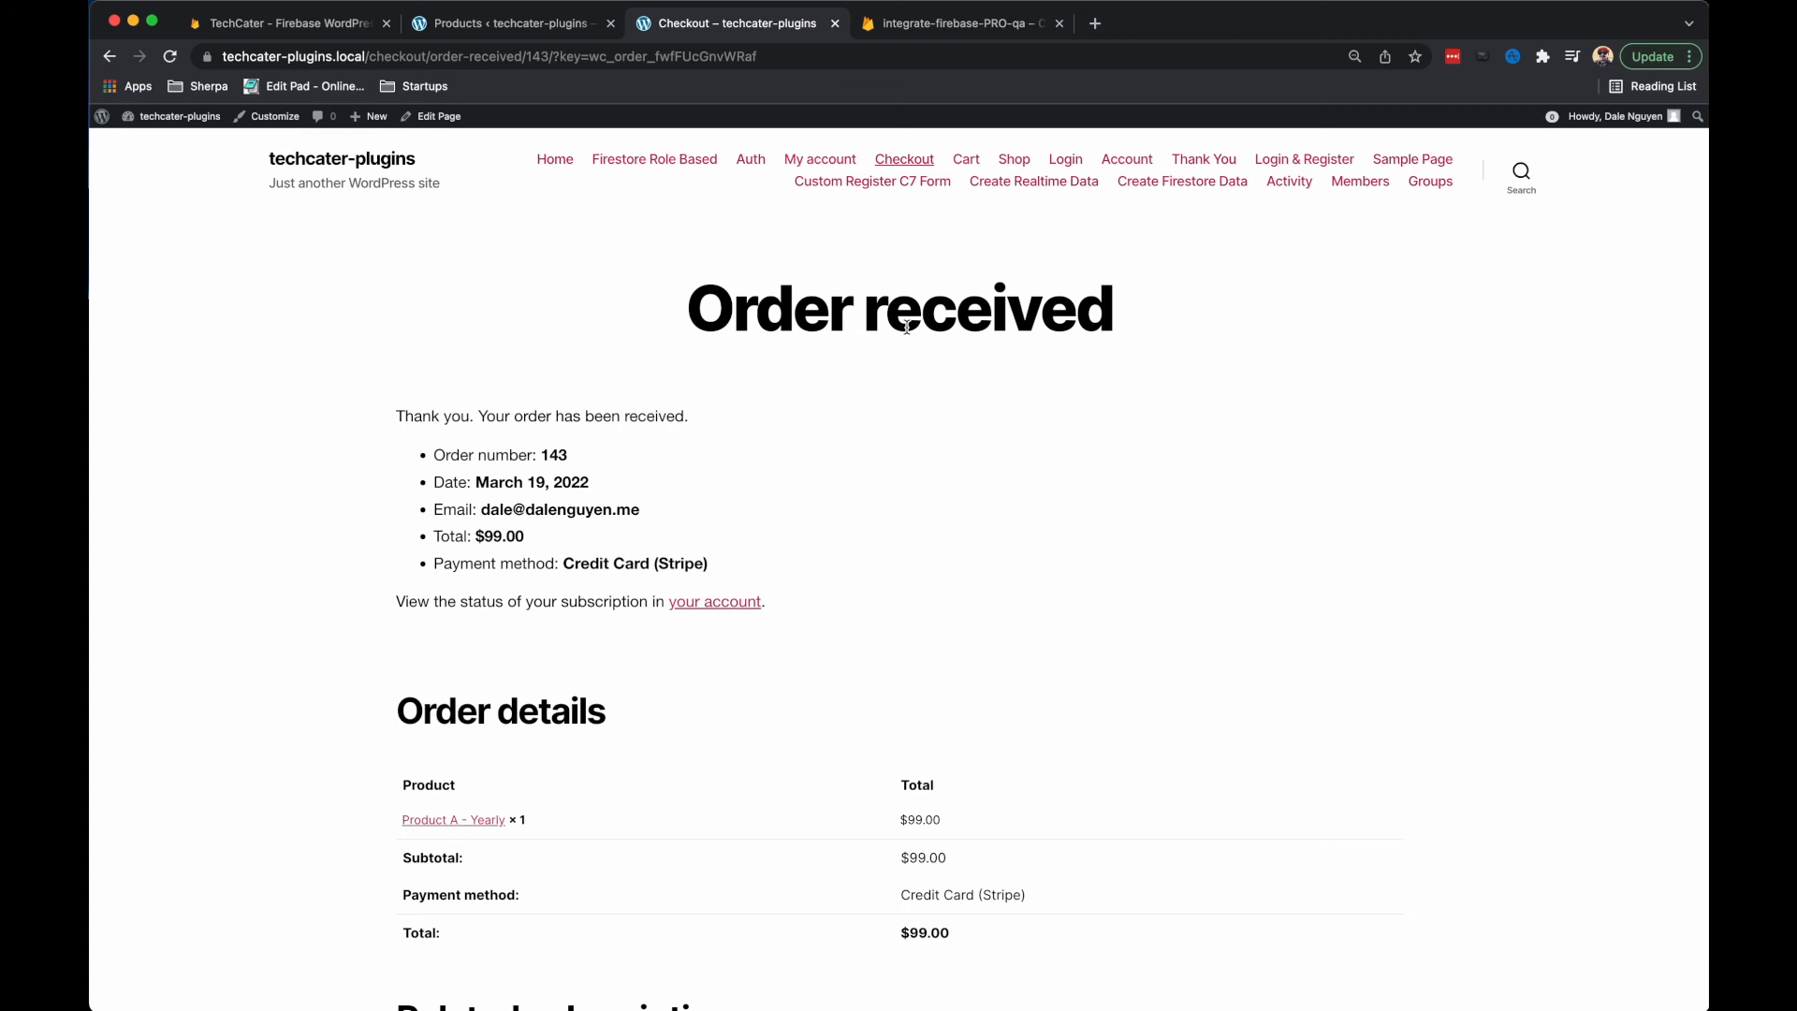
left_click(289, 23)
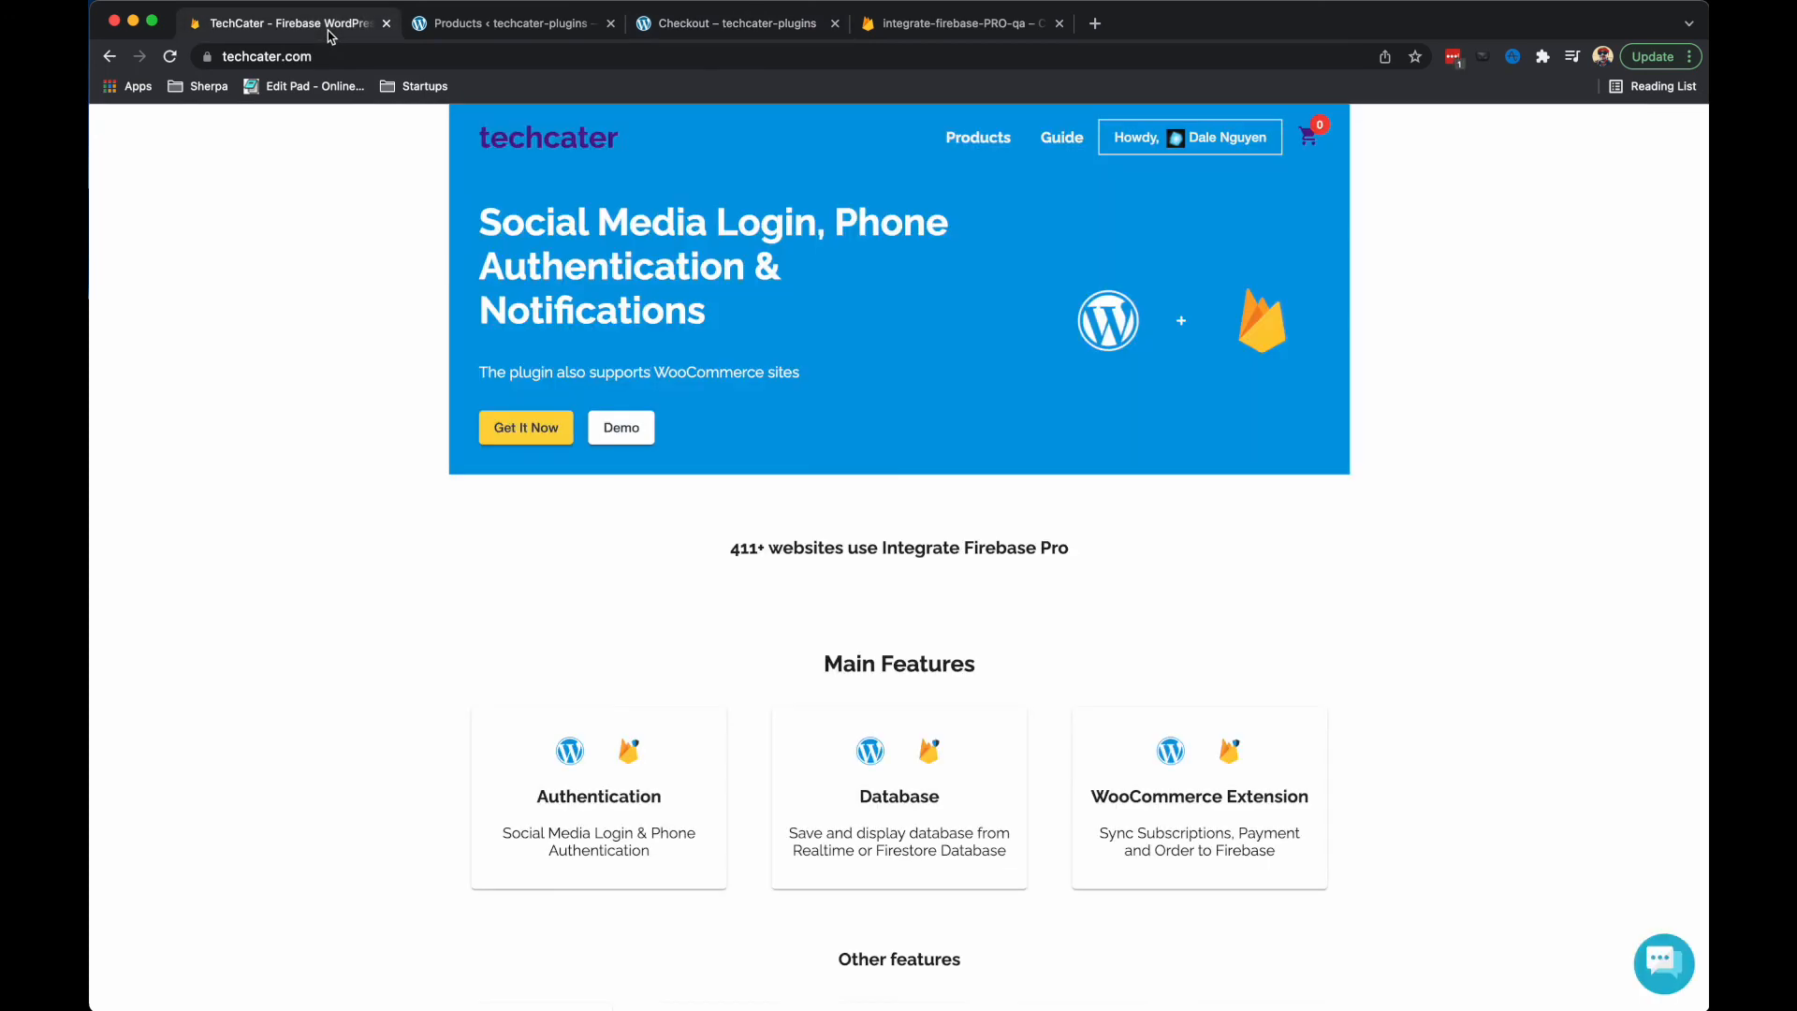
mouse_move(359, 375)
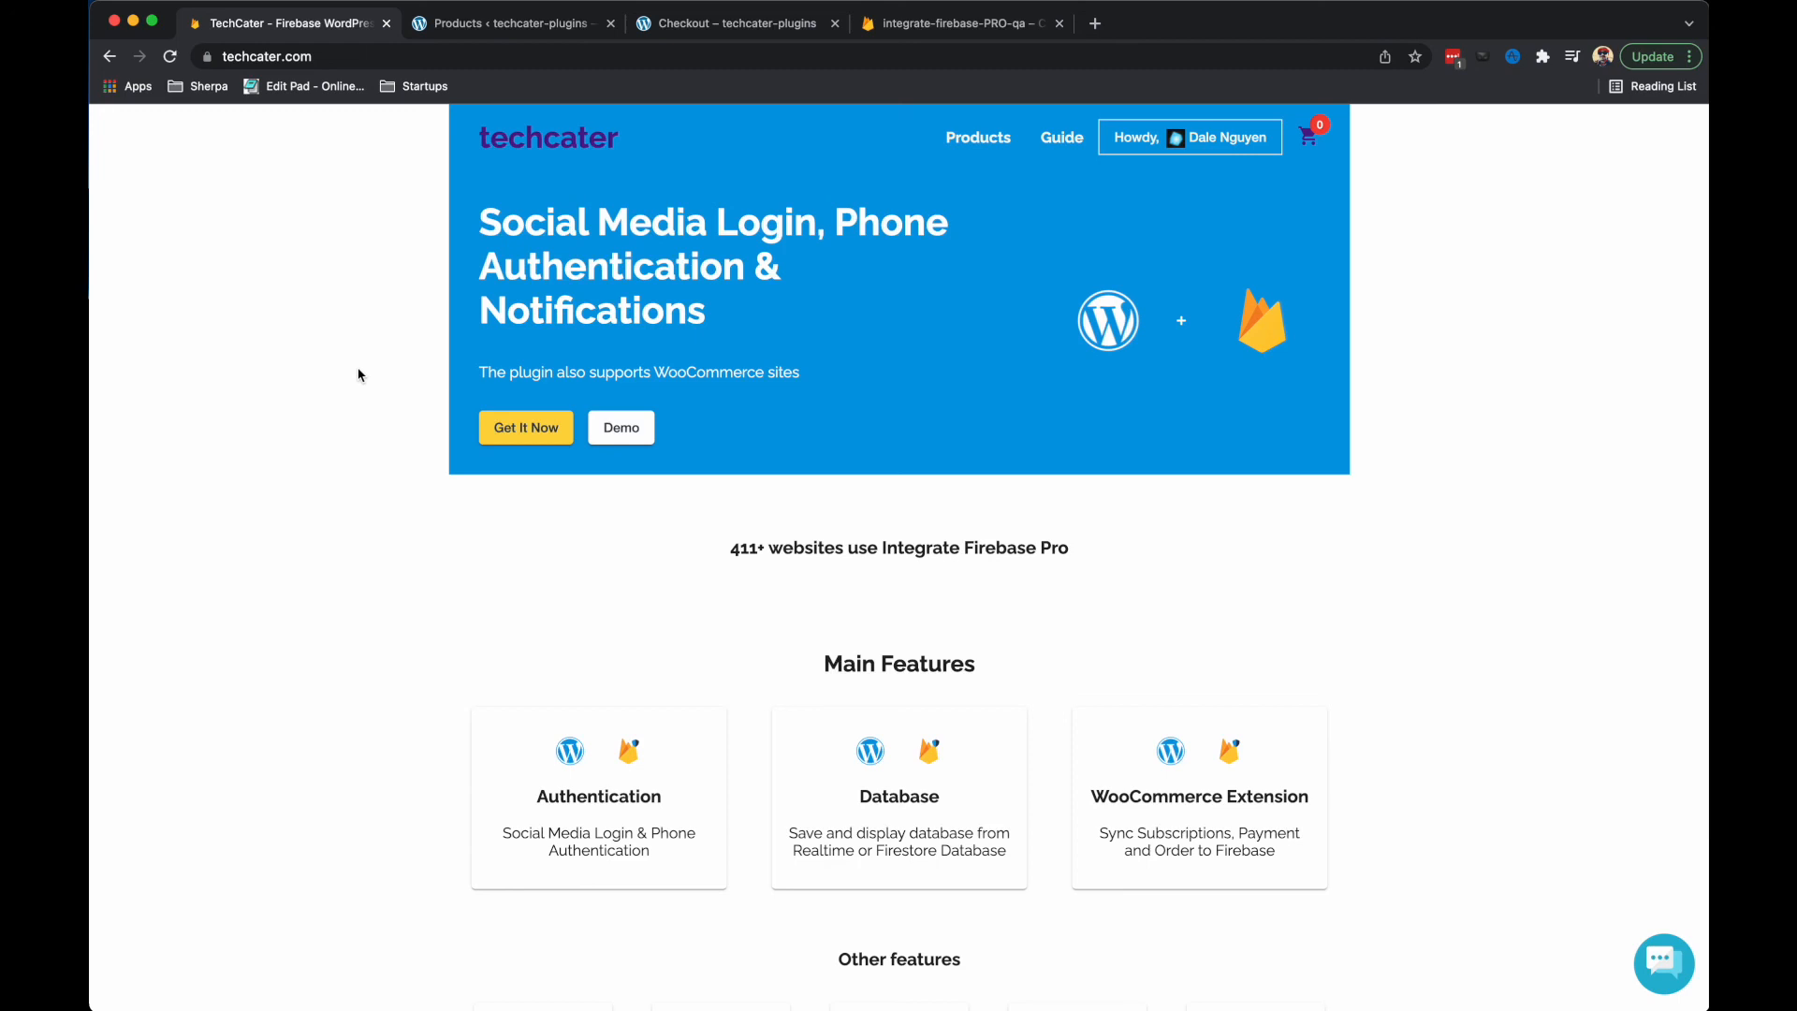
mouse_move(1086, 410)
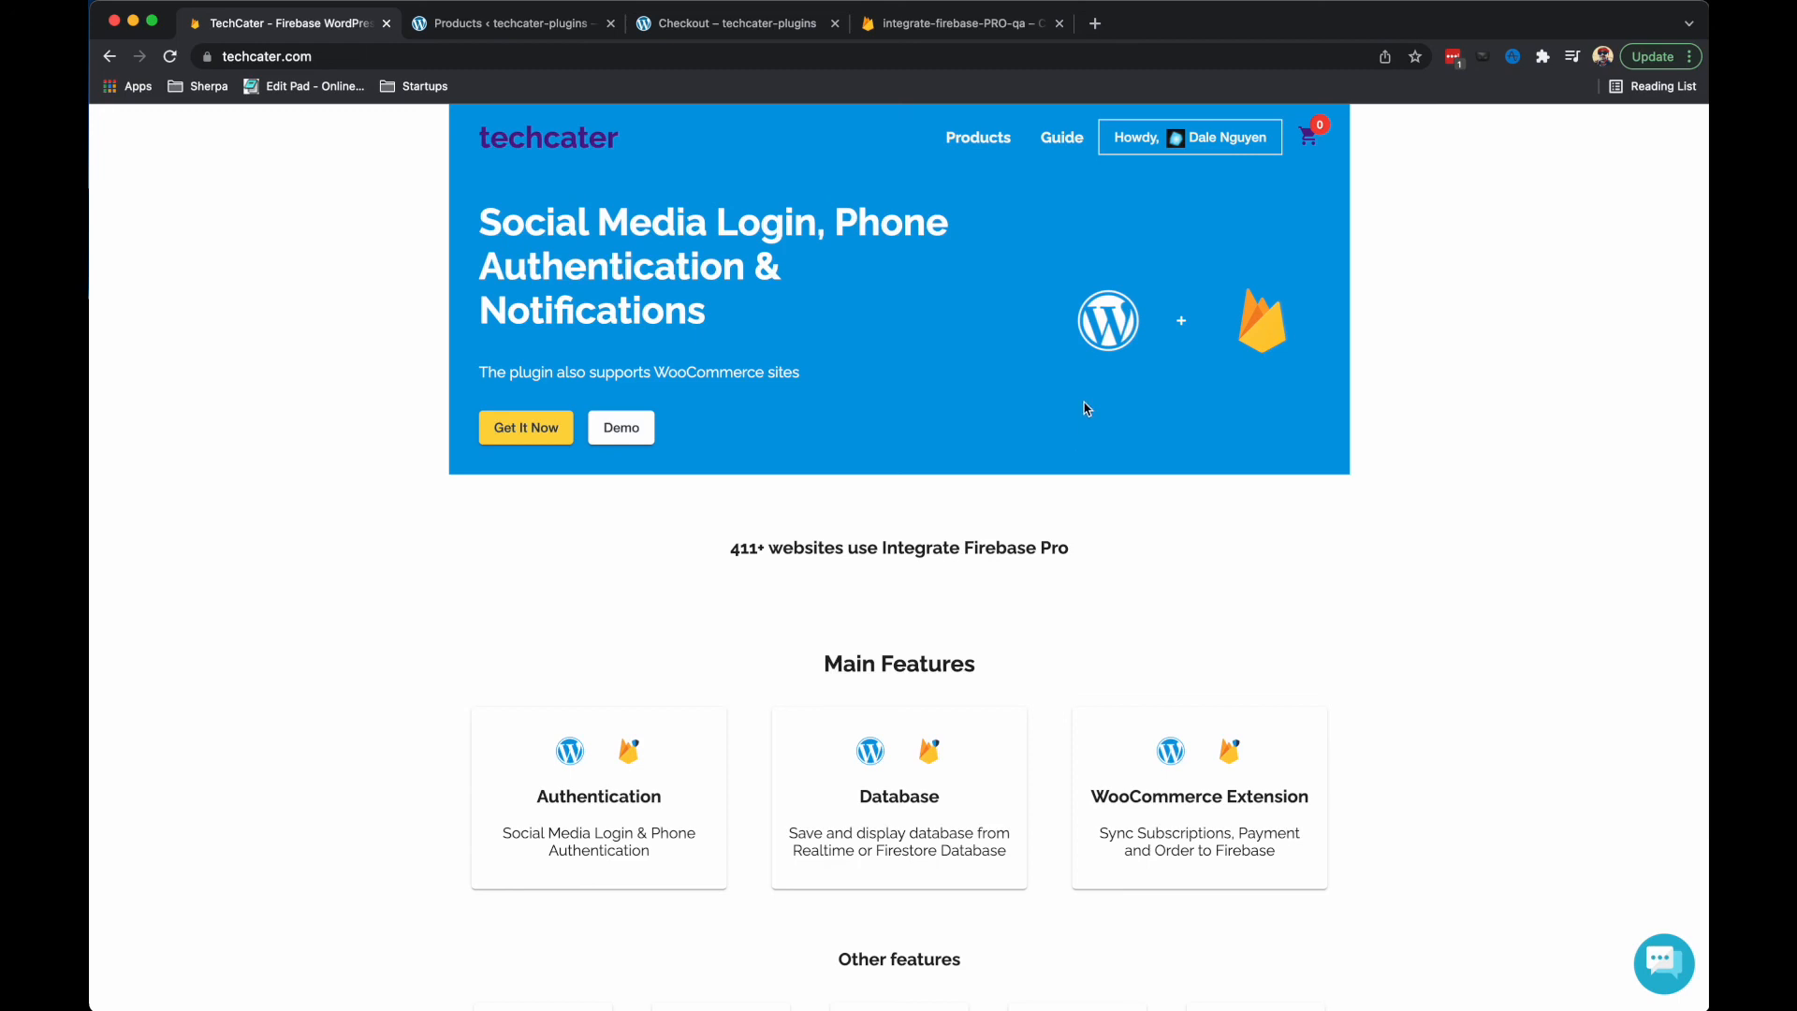
mouse_move(1084, 387)
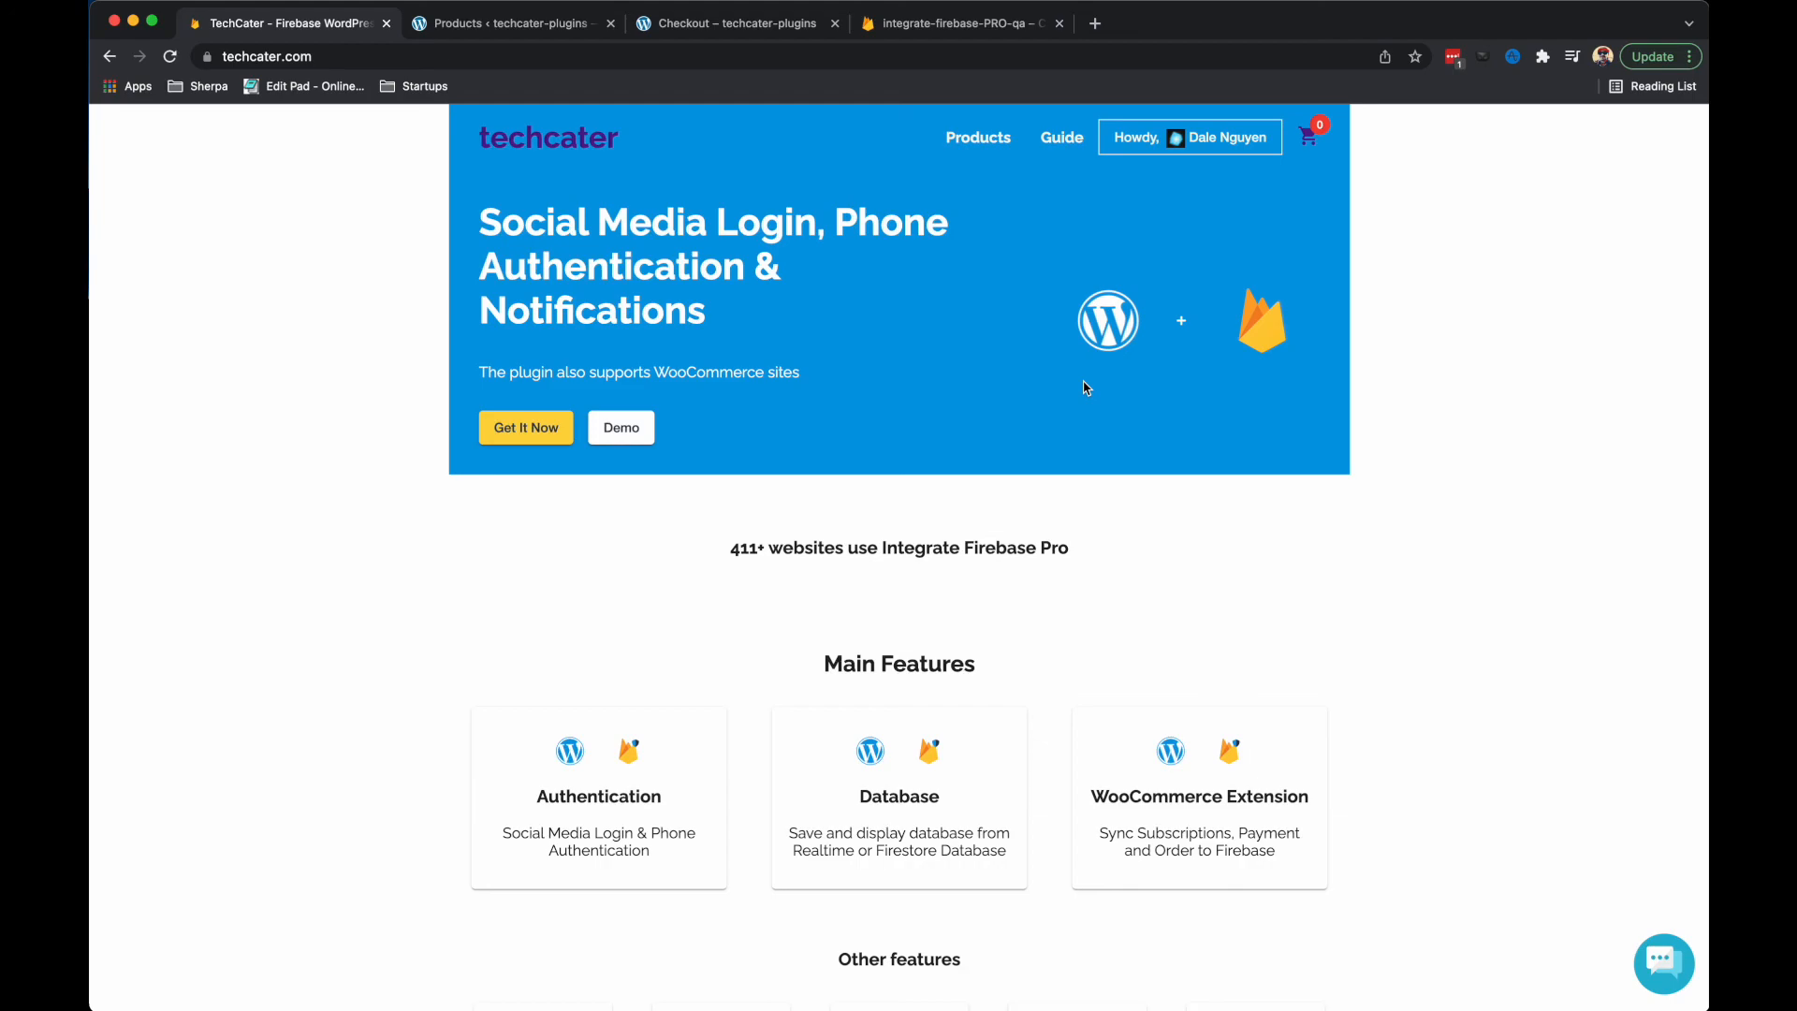